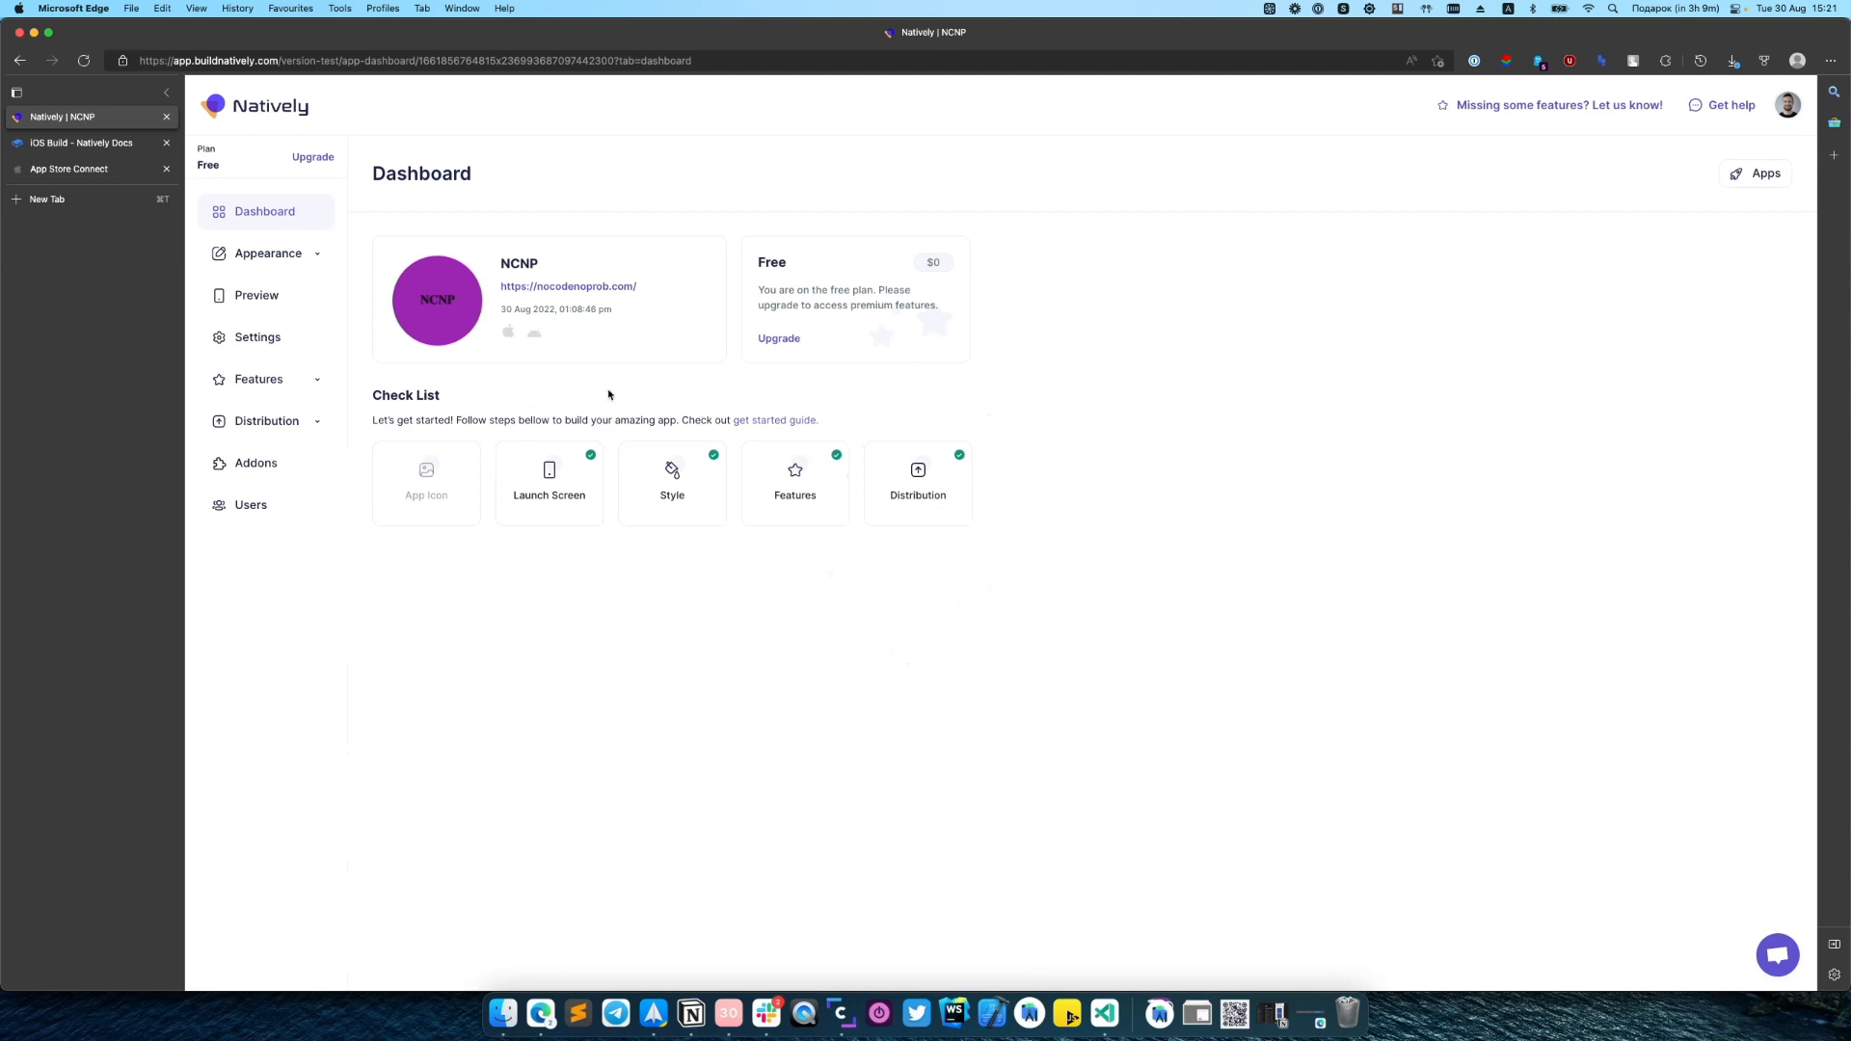
Go to Distribution > iOS Build to reach the empty App Store credentials form
{"action": "left_click", "coordinate": [267, 421]}
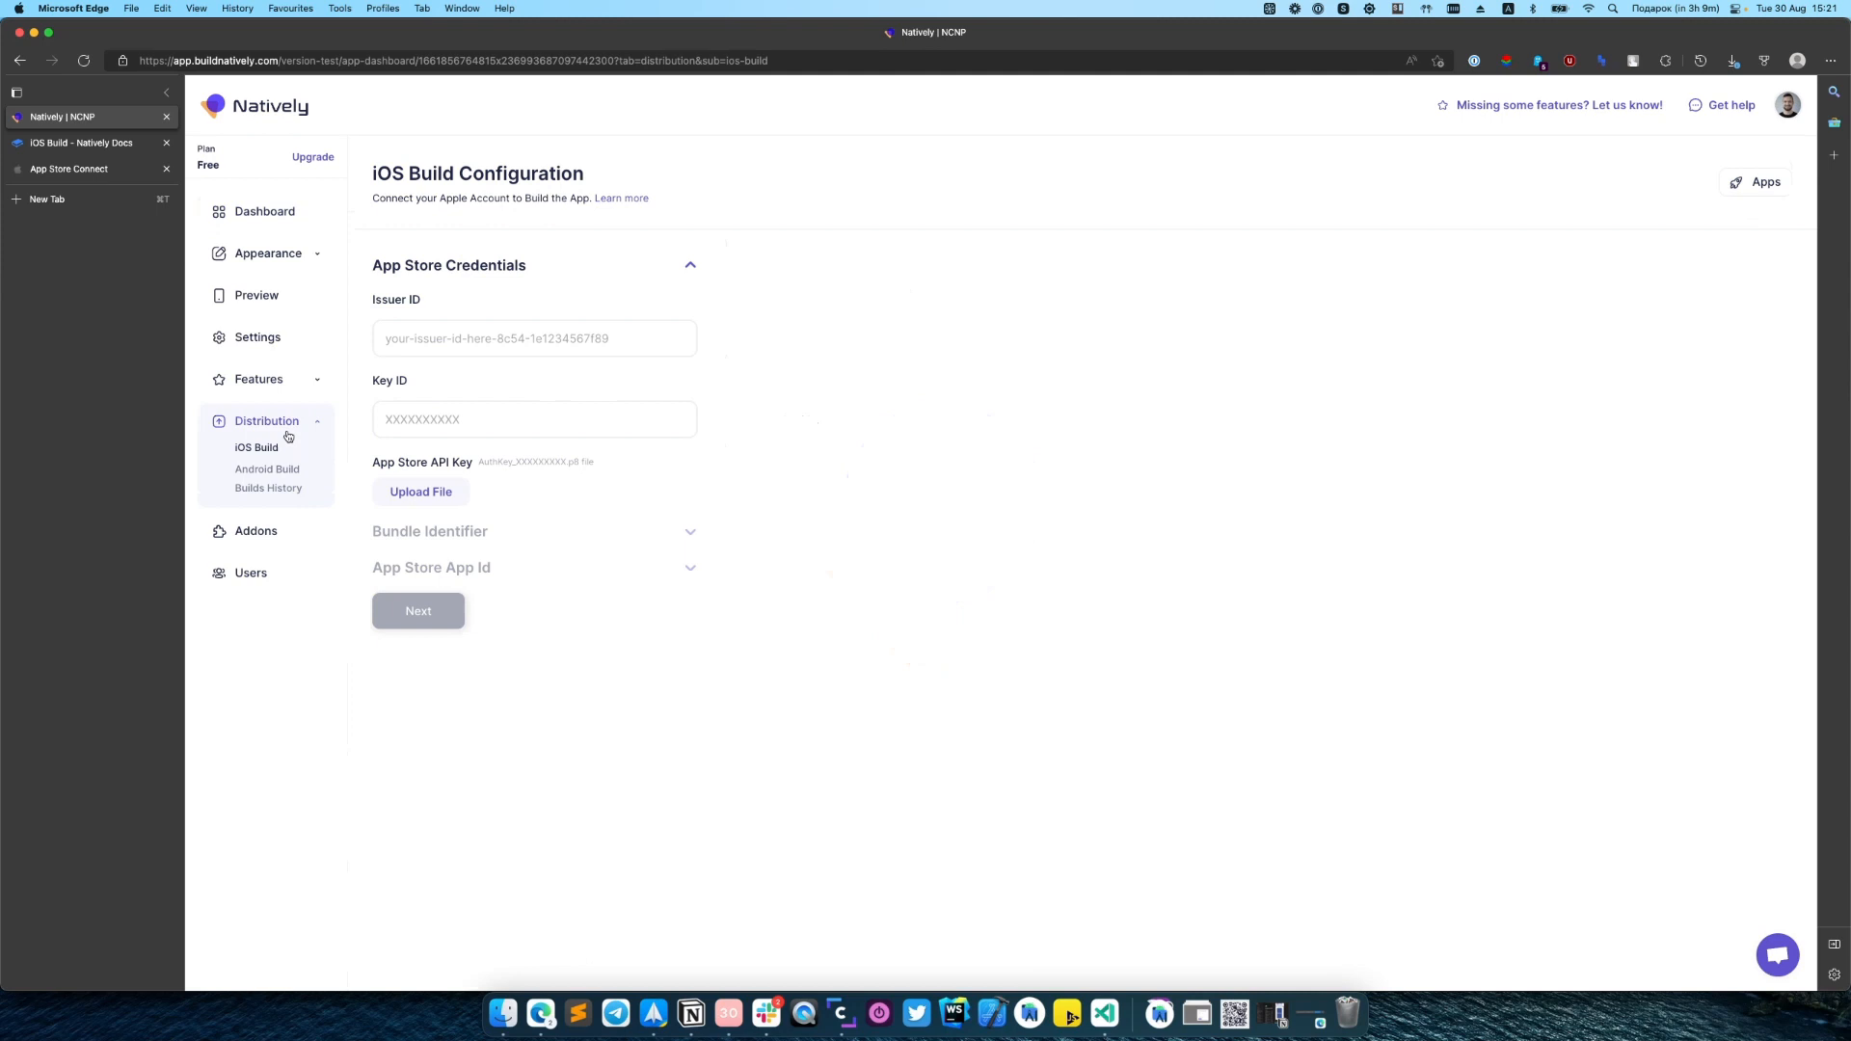
{"action": "left_click", "coordinate": [534, 339]}
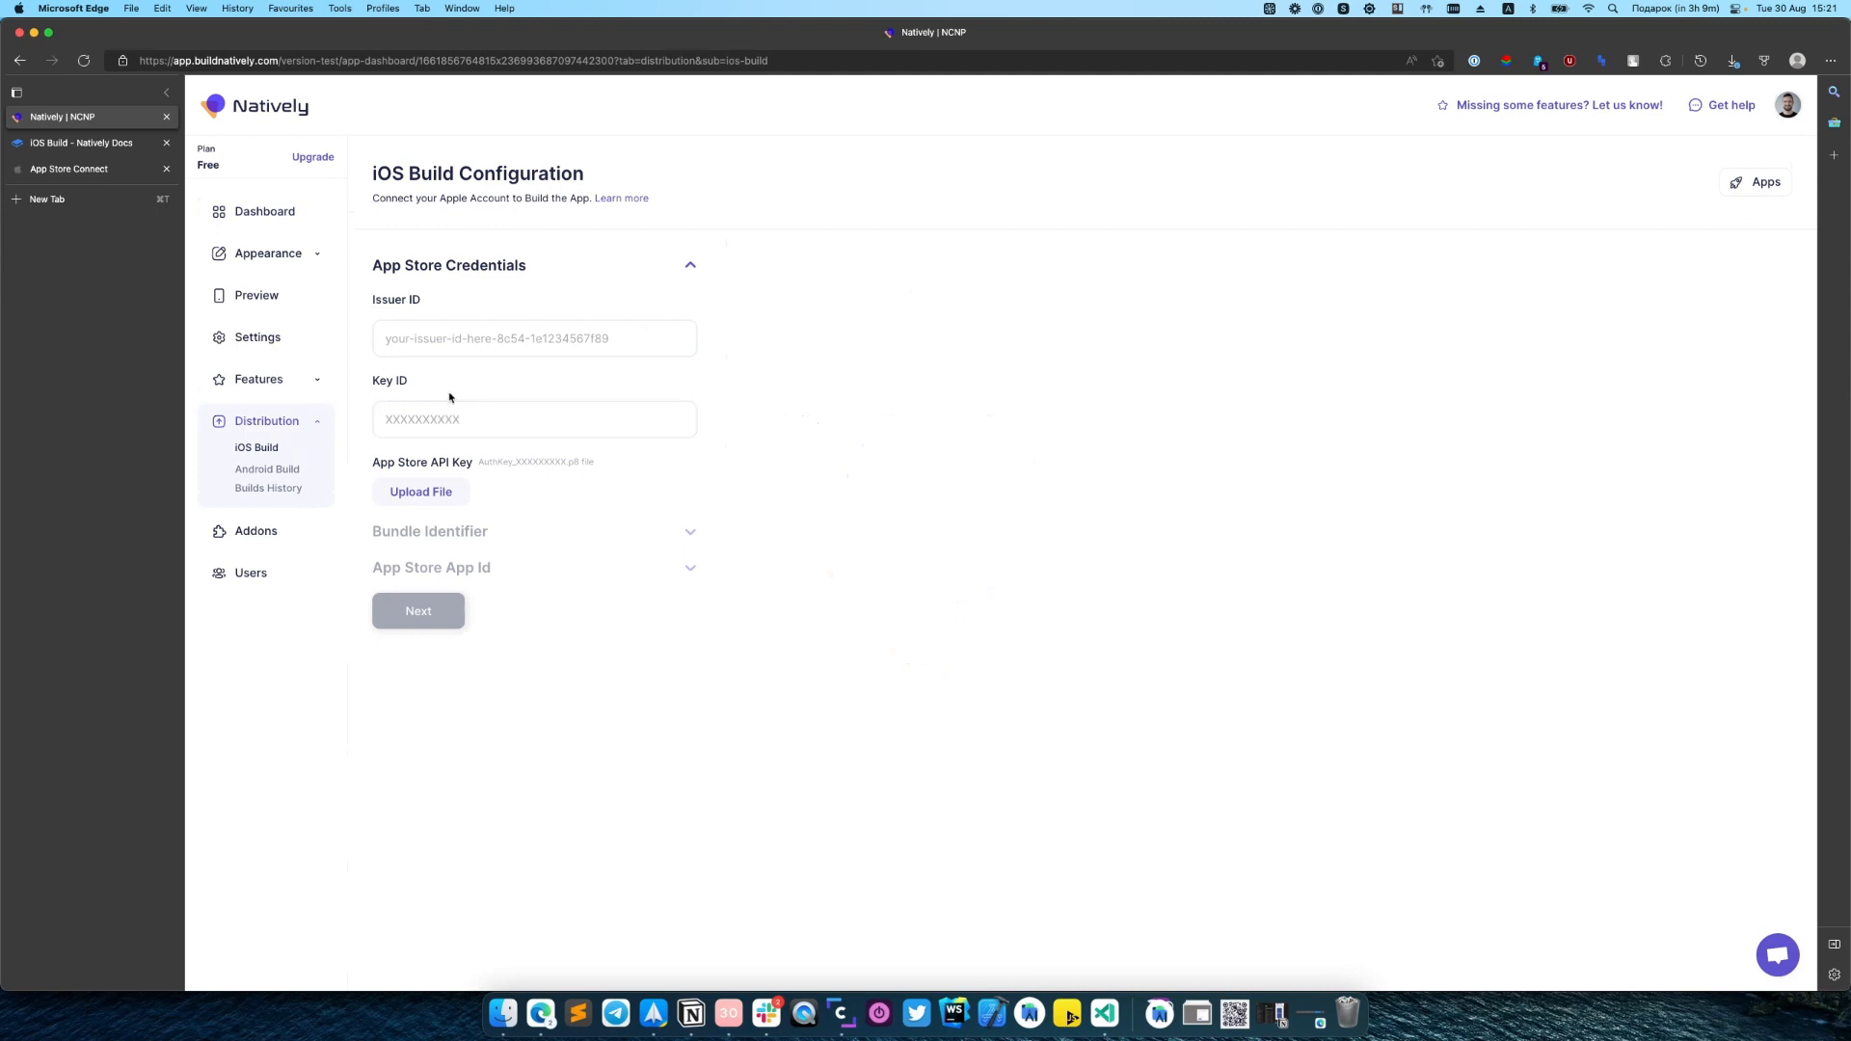
{"action": "mouse_move", "coordinate": [81, 143]}
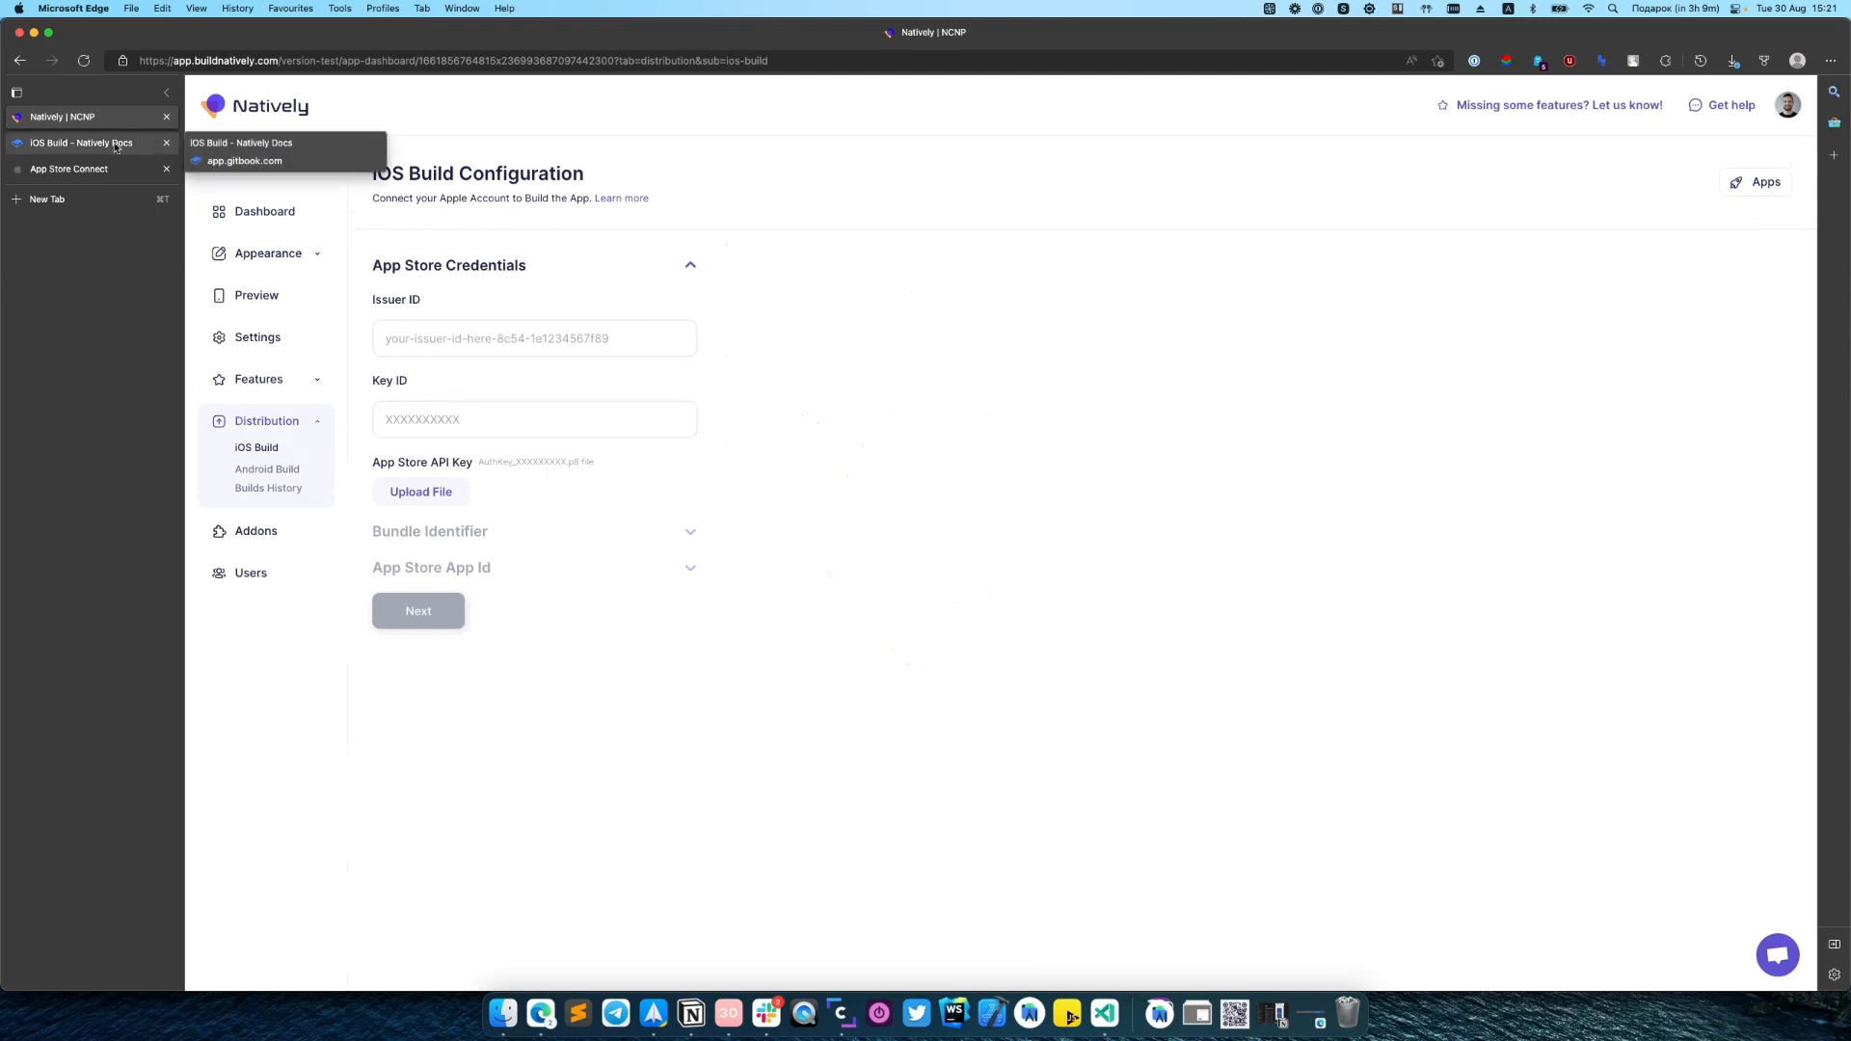
Show the App Store Credentials API key steps in the iOS Build docs page
{"action": "left_click", "coordinate": [81, 142]}
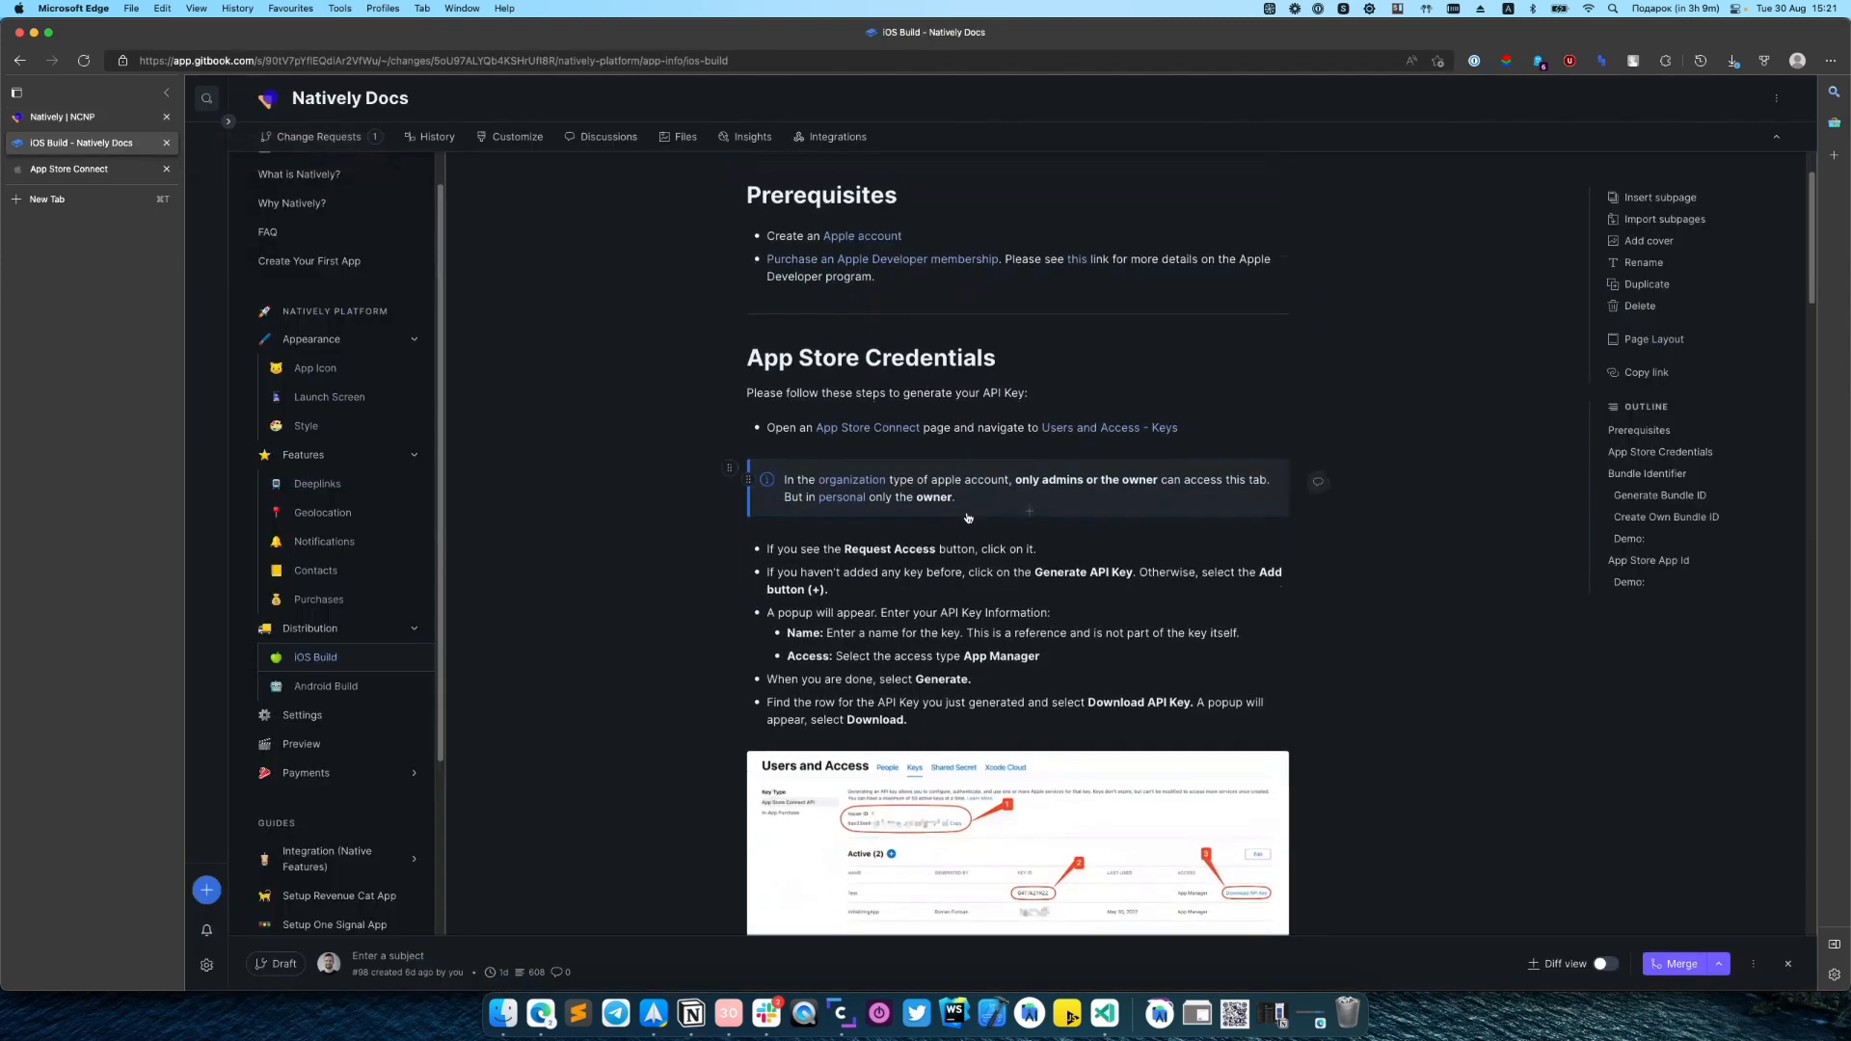
{"action": "scroll", "scroll_direction": "down", "scroll_amount": 3}
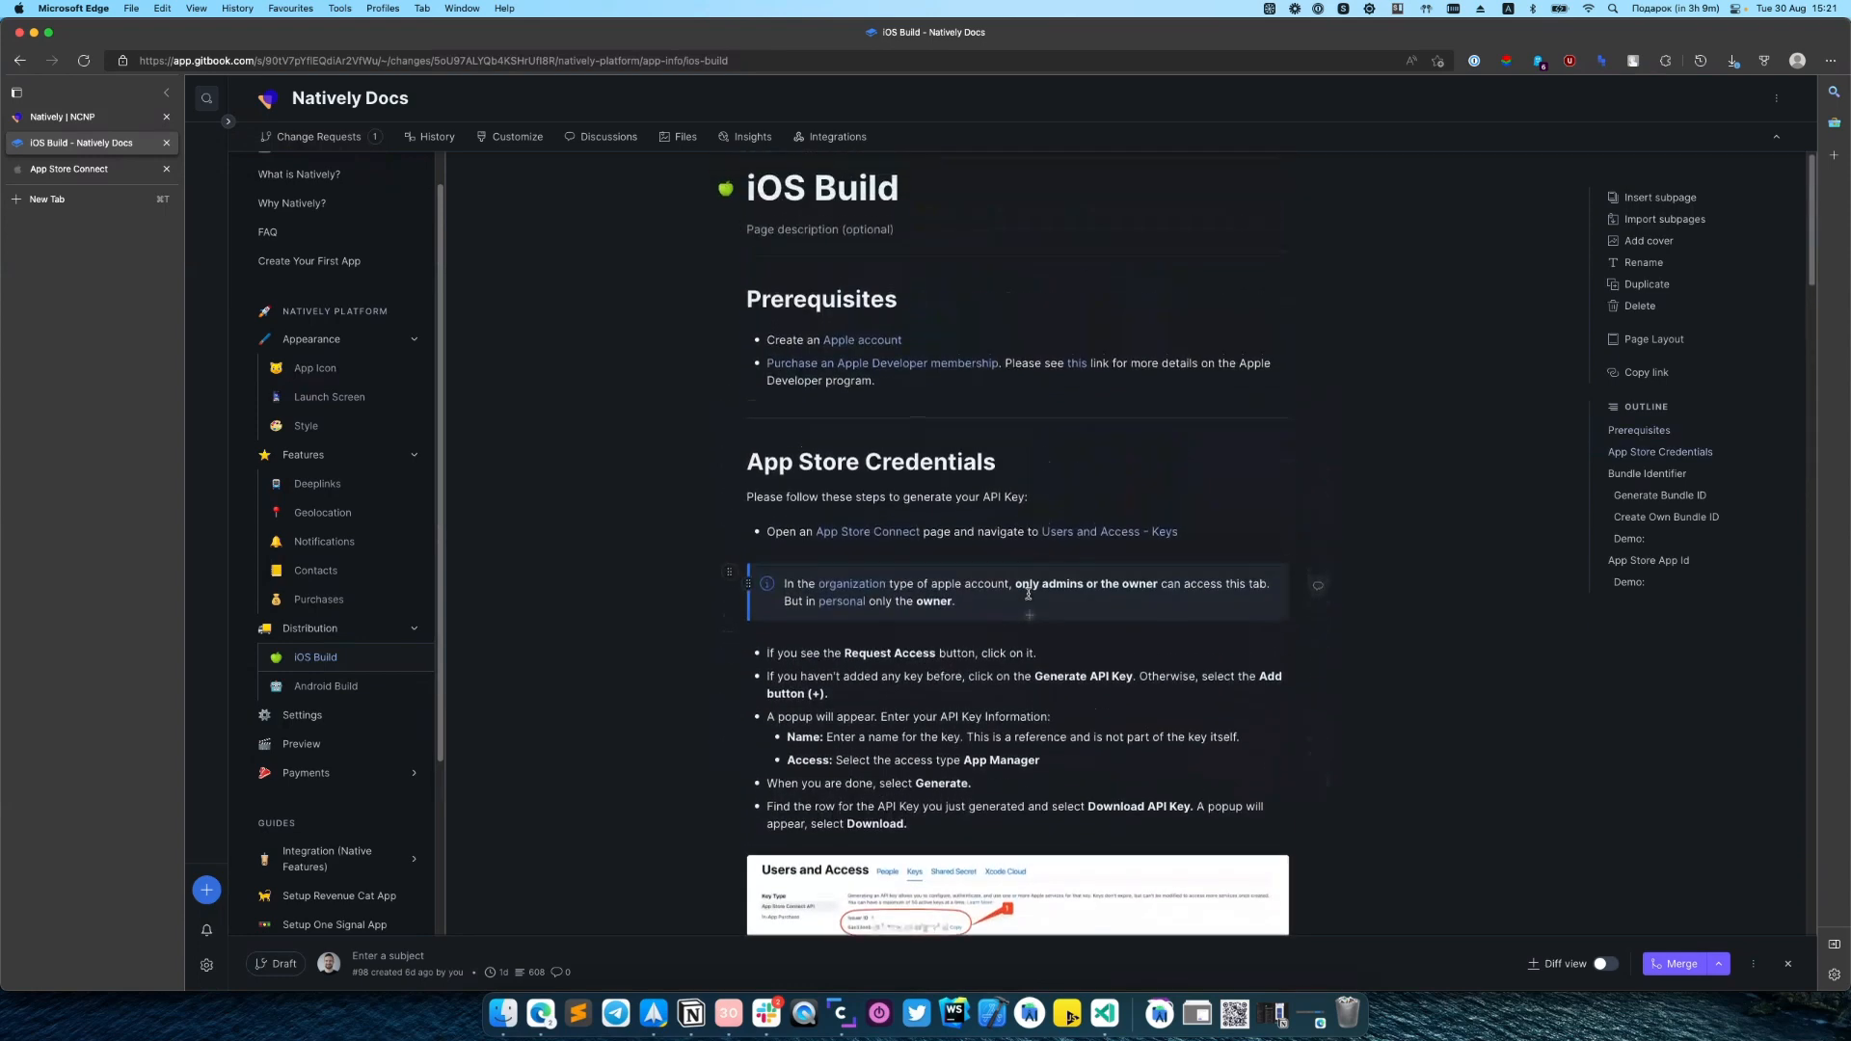
{"action": "scroll", "scroll_direction": "down", "scroll_amount": 3}
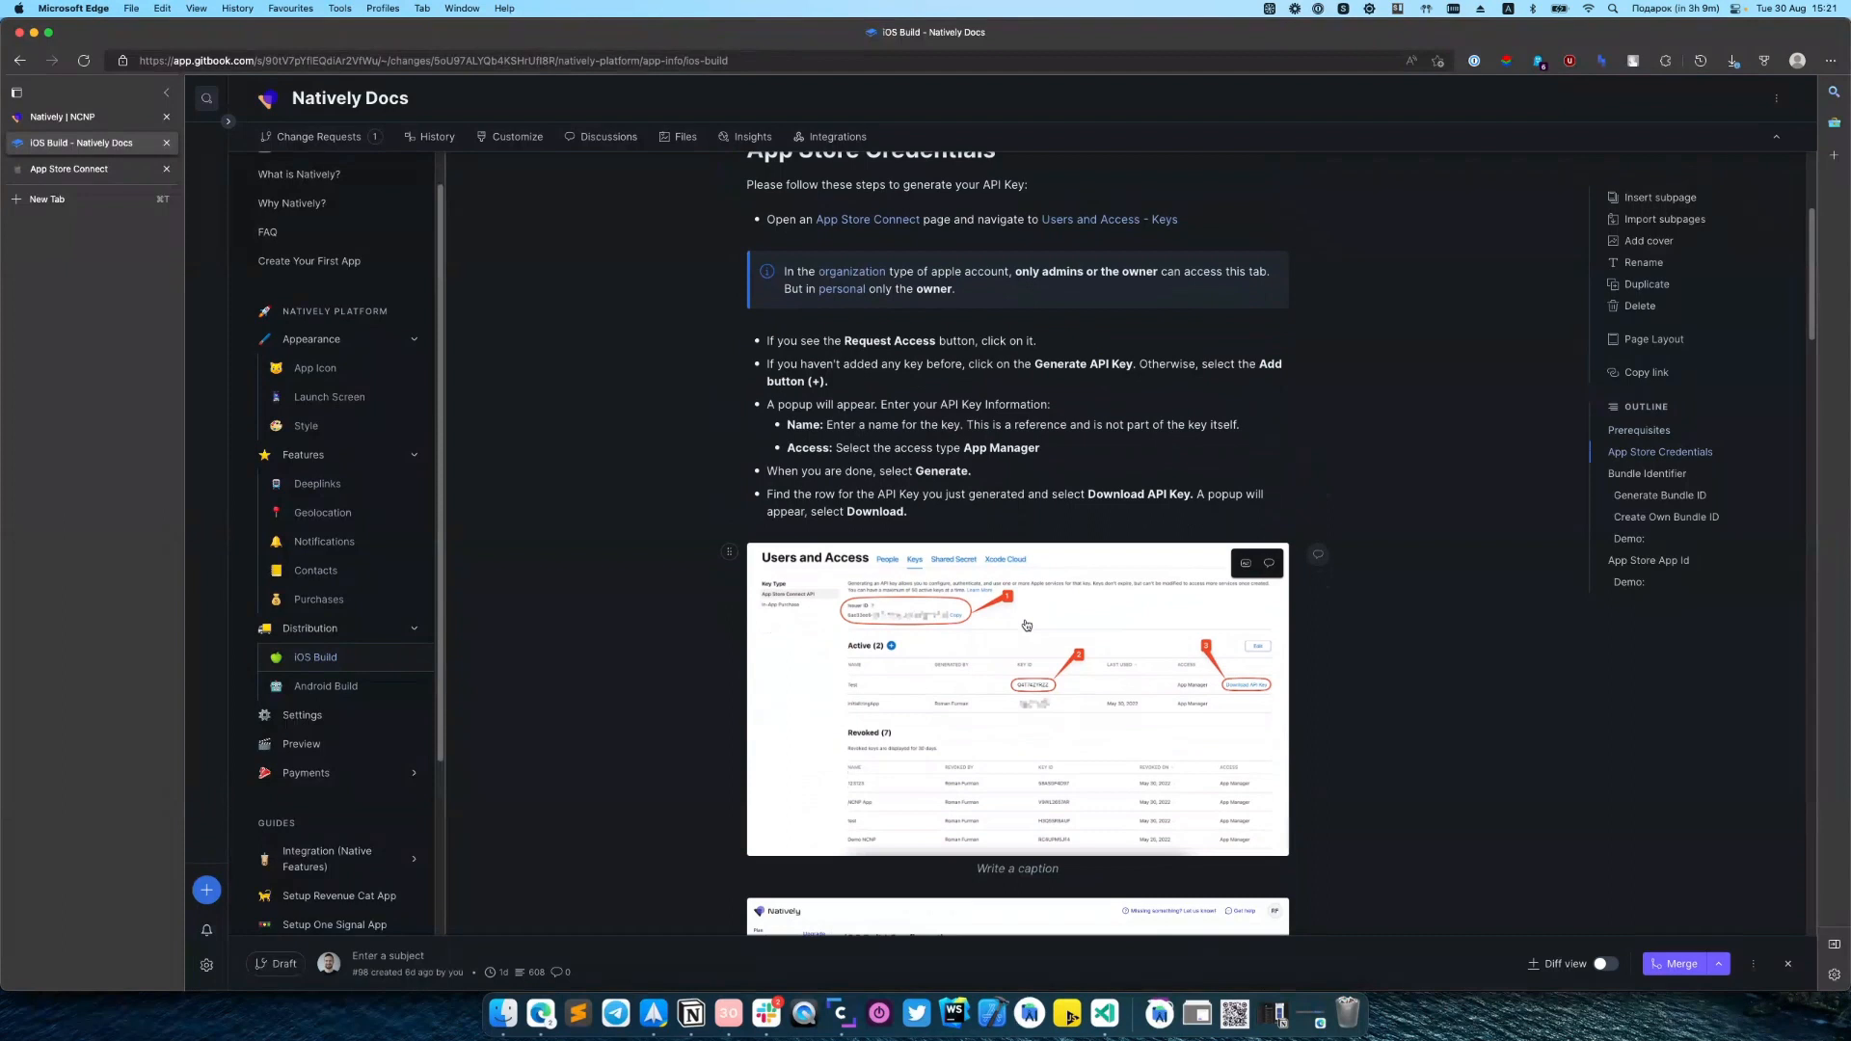
Reach the Users and Access Keys page listing the active API keys
{"action": "left_click", "coordinate": [69, 170]}
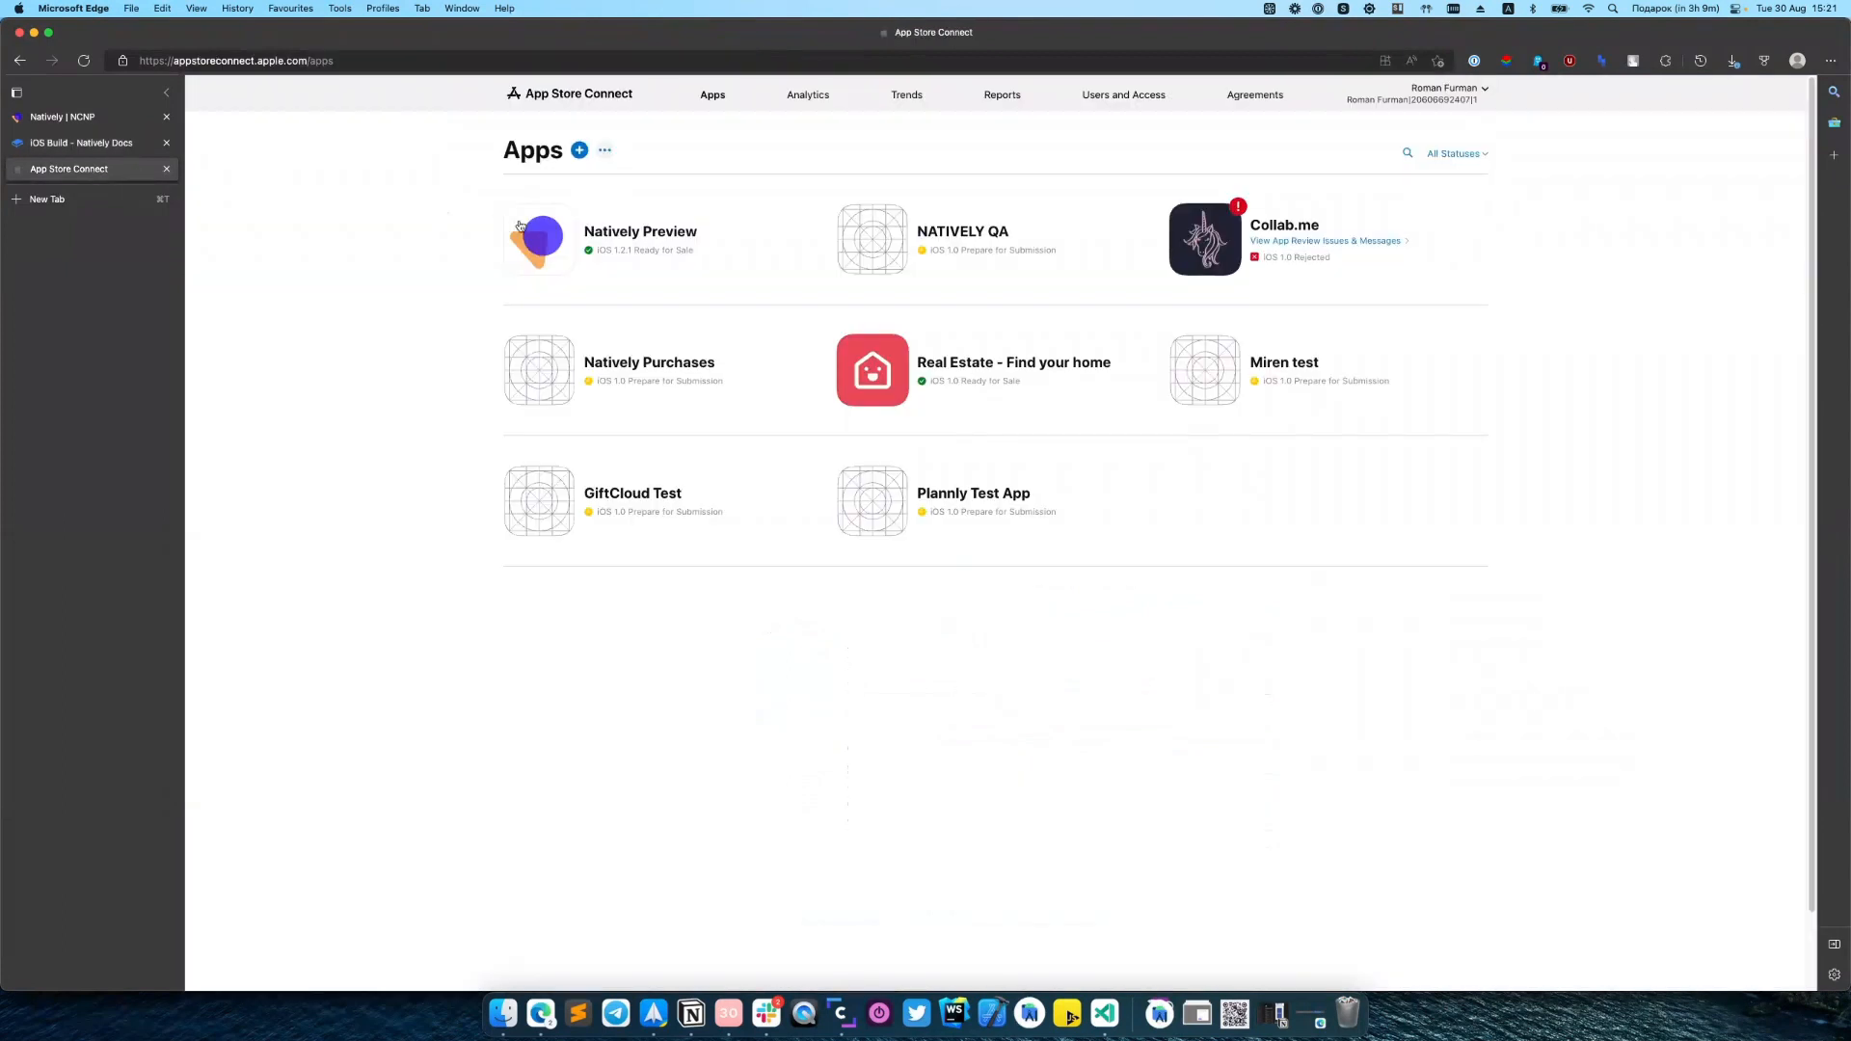
{"action": "mouse_move", "coordinate": [1124, 103]}
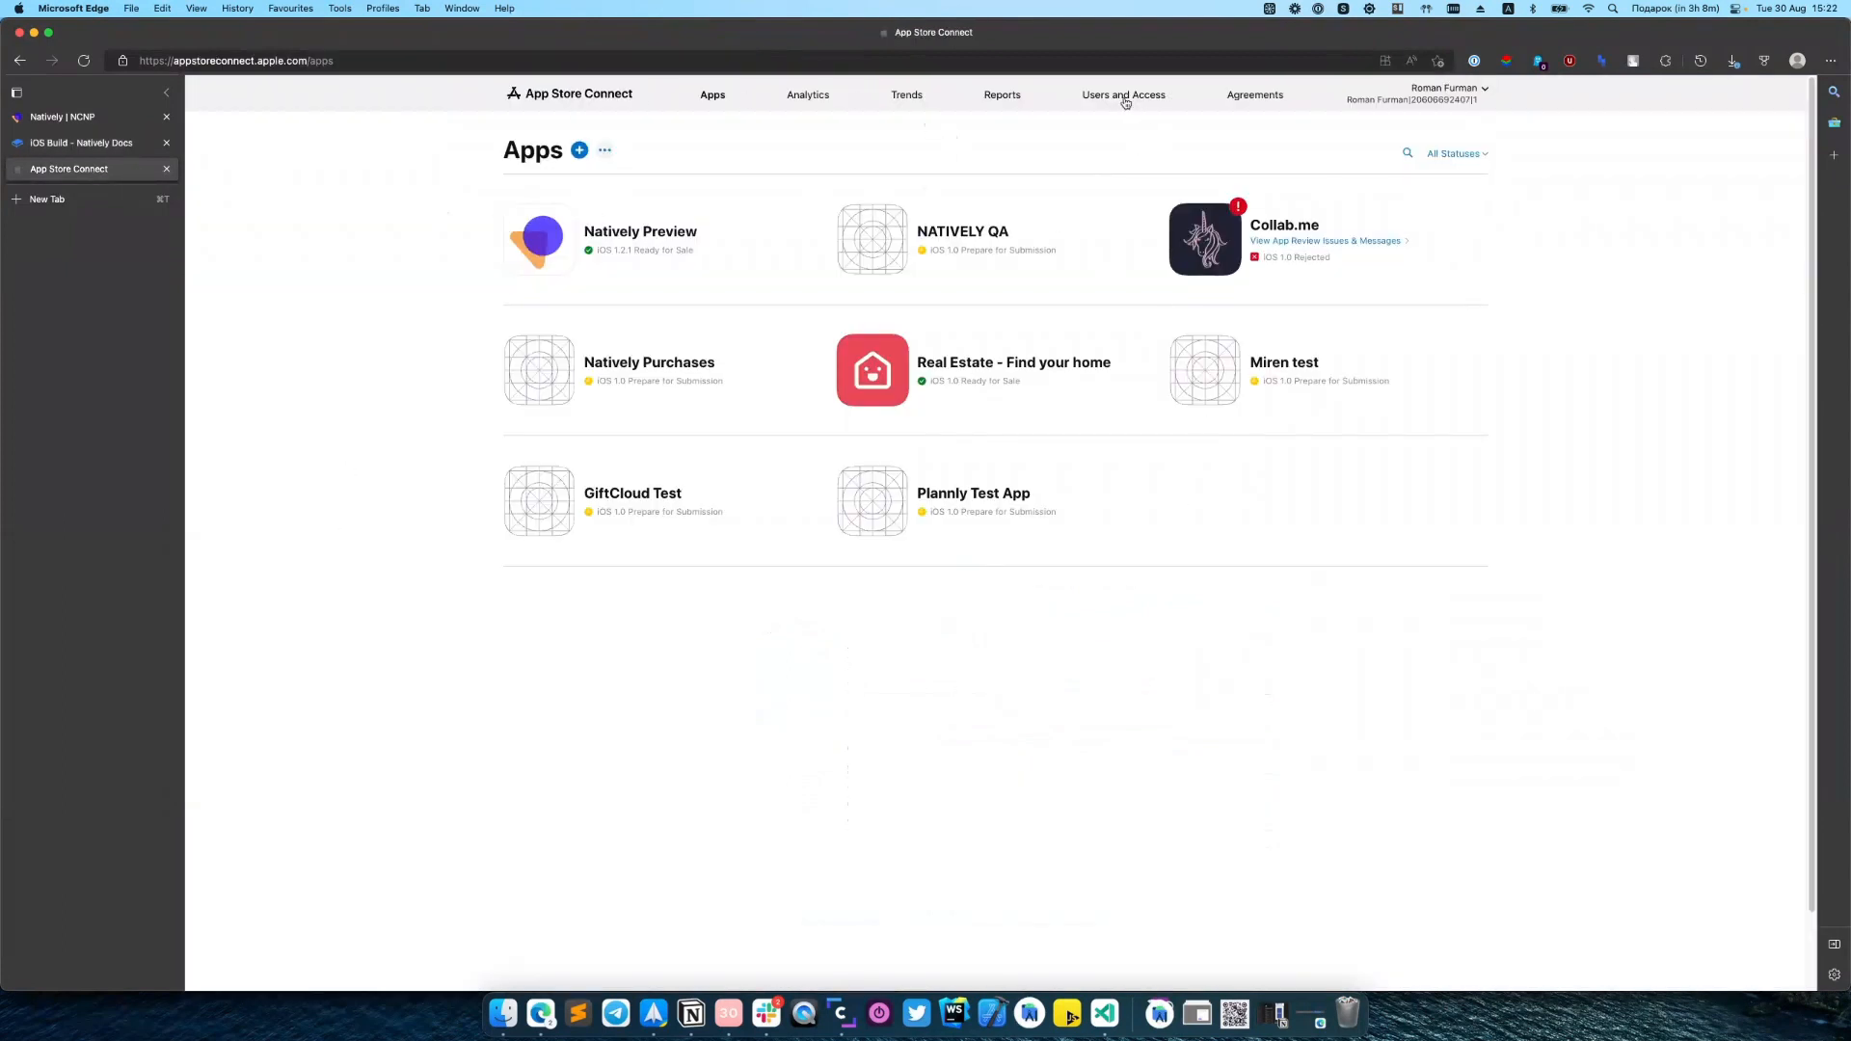
{"action": "left_click", "coordinate": [1122, 95]}
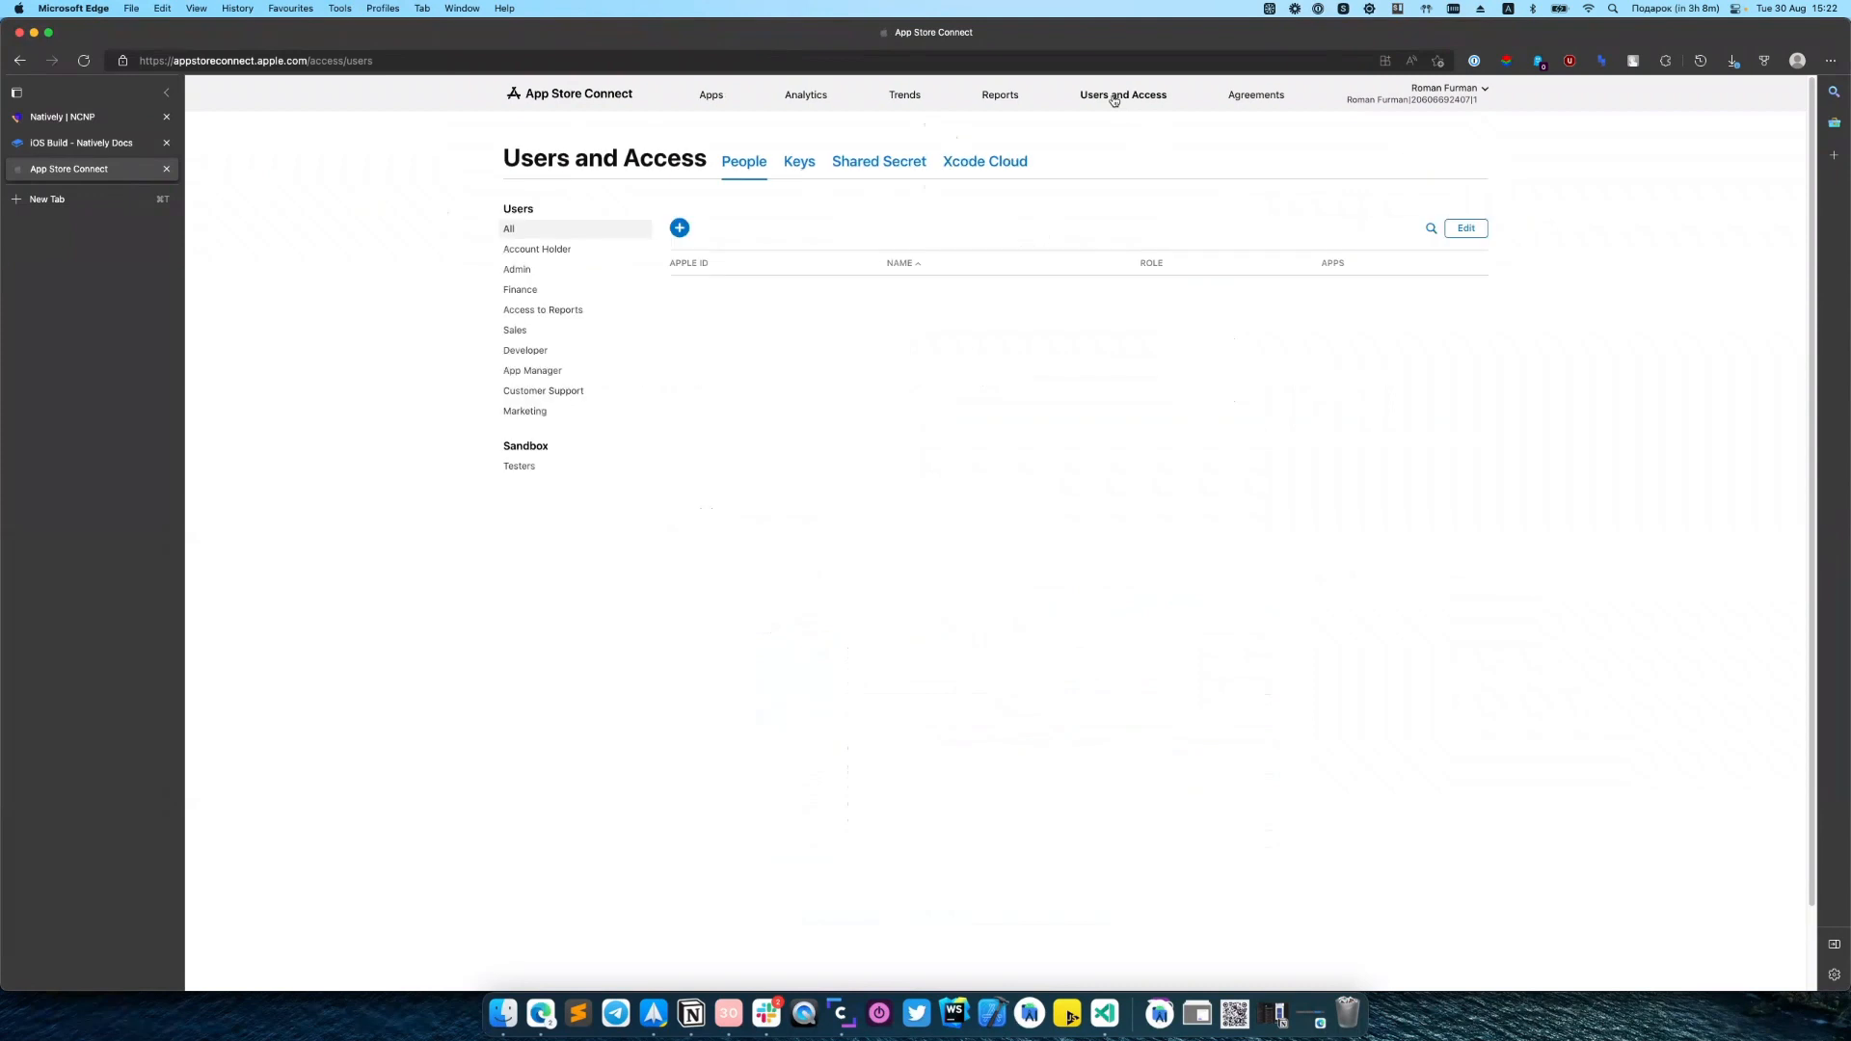
{"action": "left_click", "coordinate": [1122, 95]}
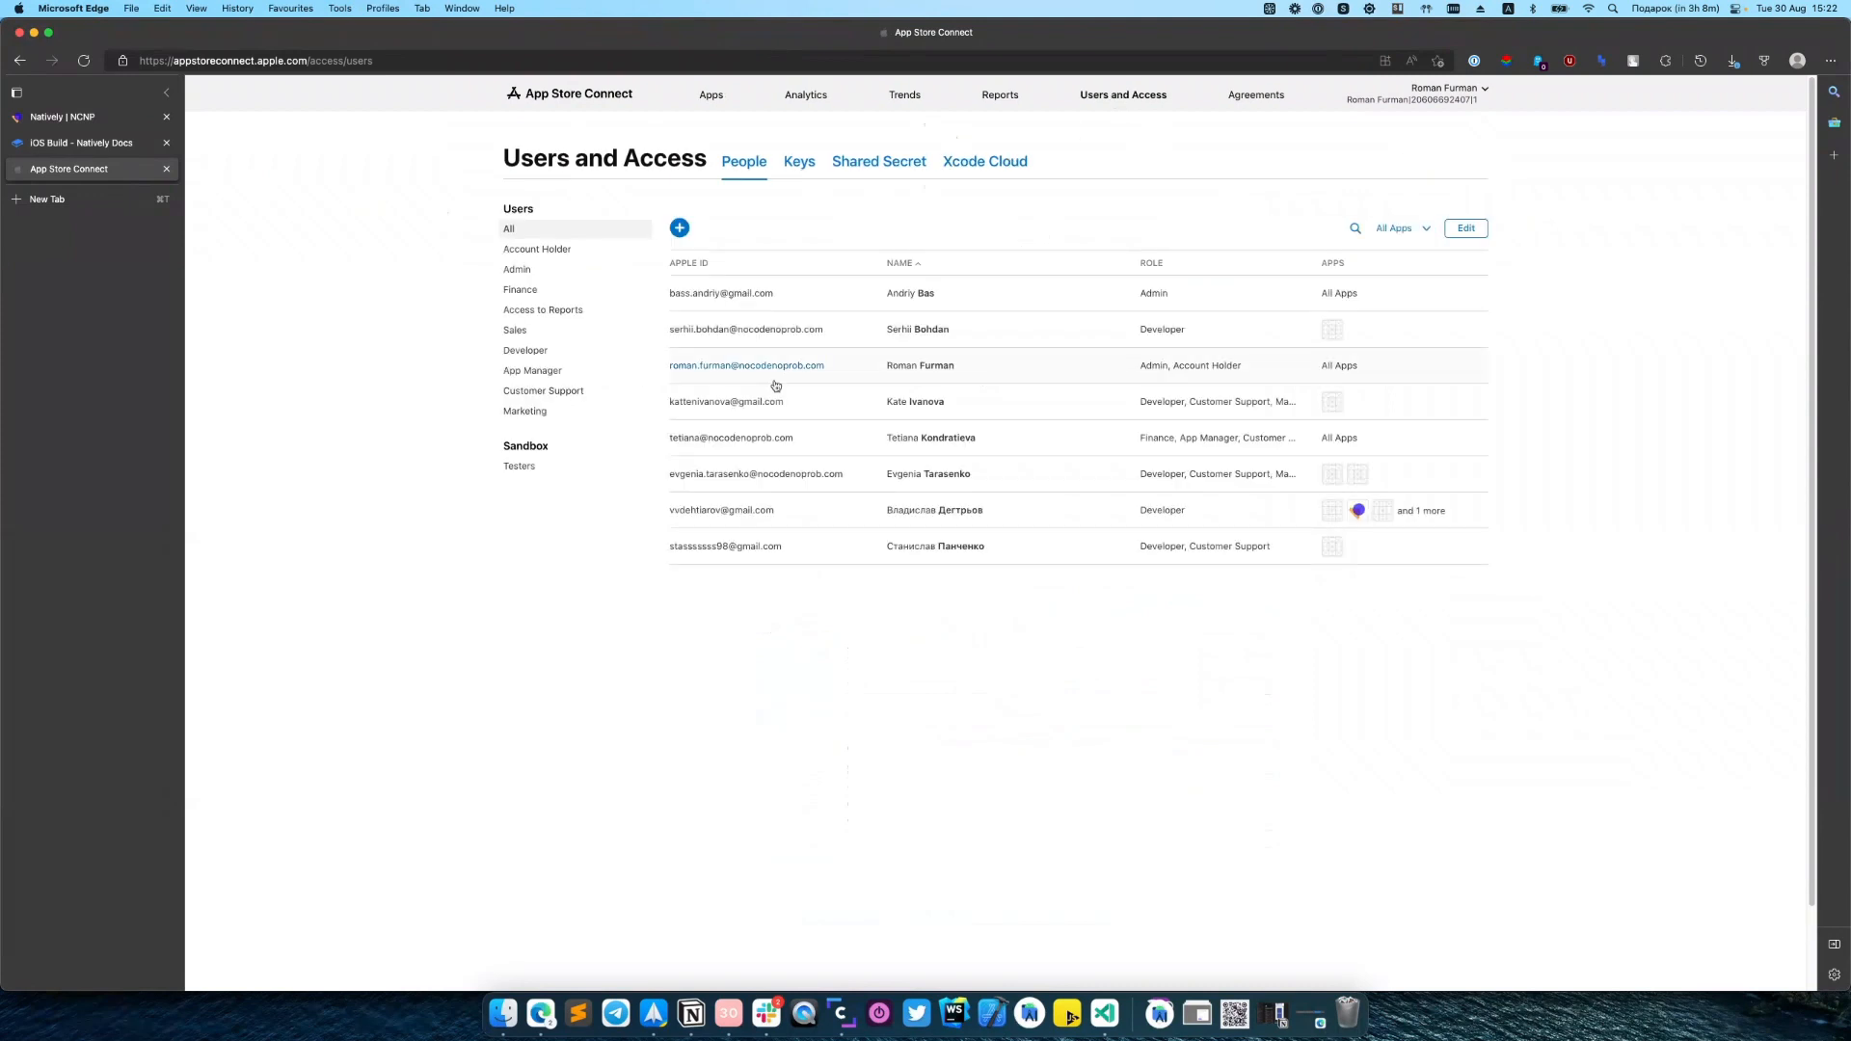
{"action": "left_click", "coordinate": [798, 162]}
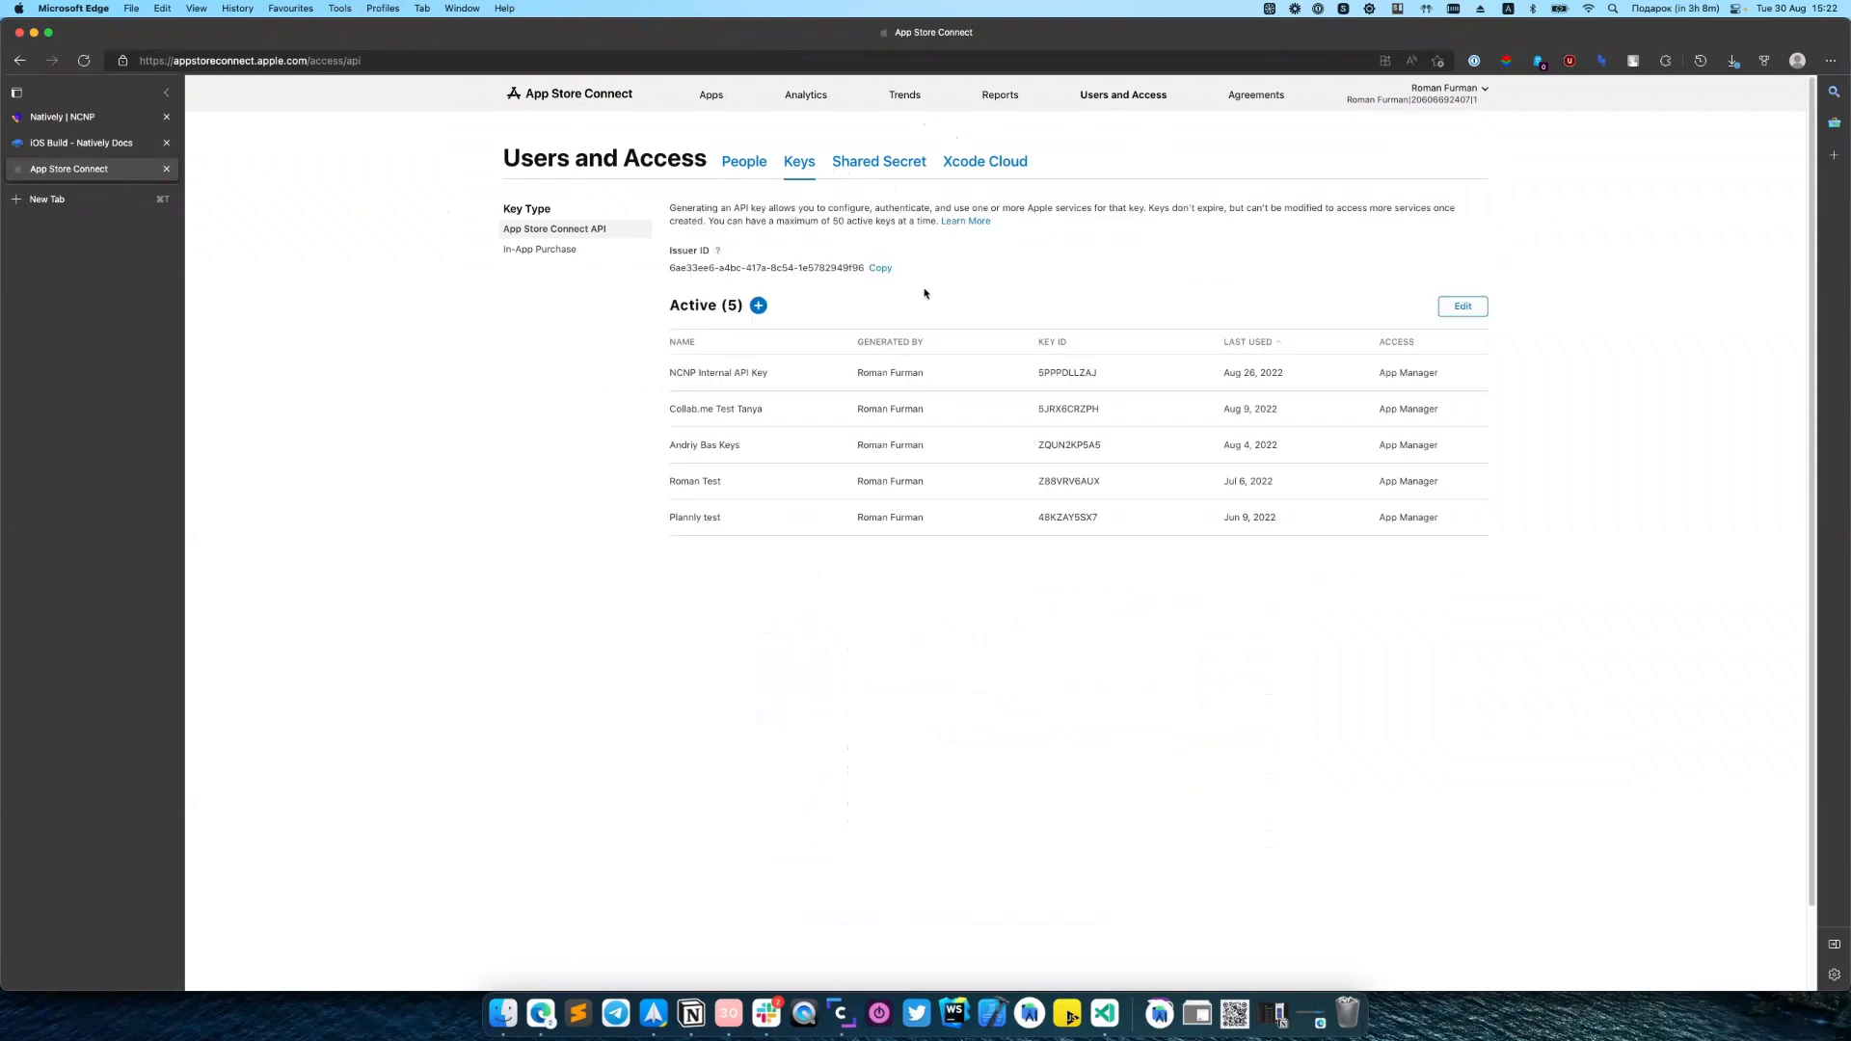
Generate a new API key named Natively with the Admin access role
{"action": "left_click", "coordinate": [756, 306]}
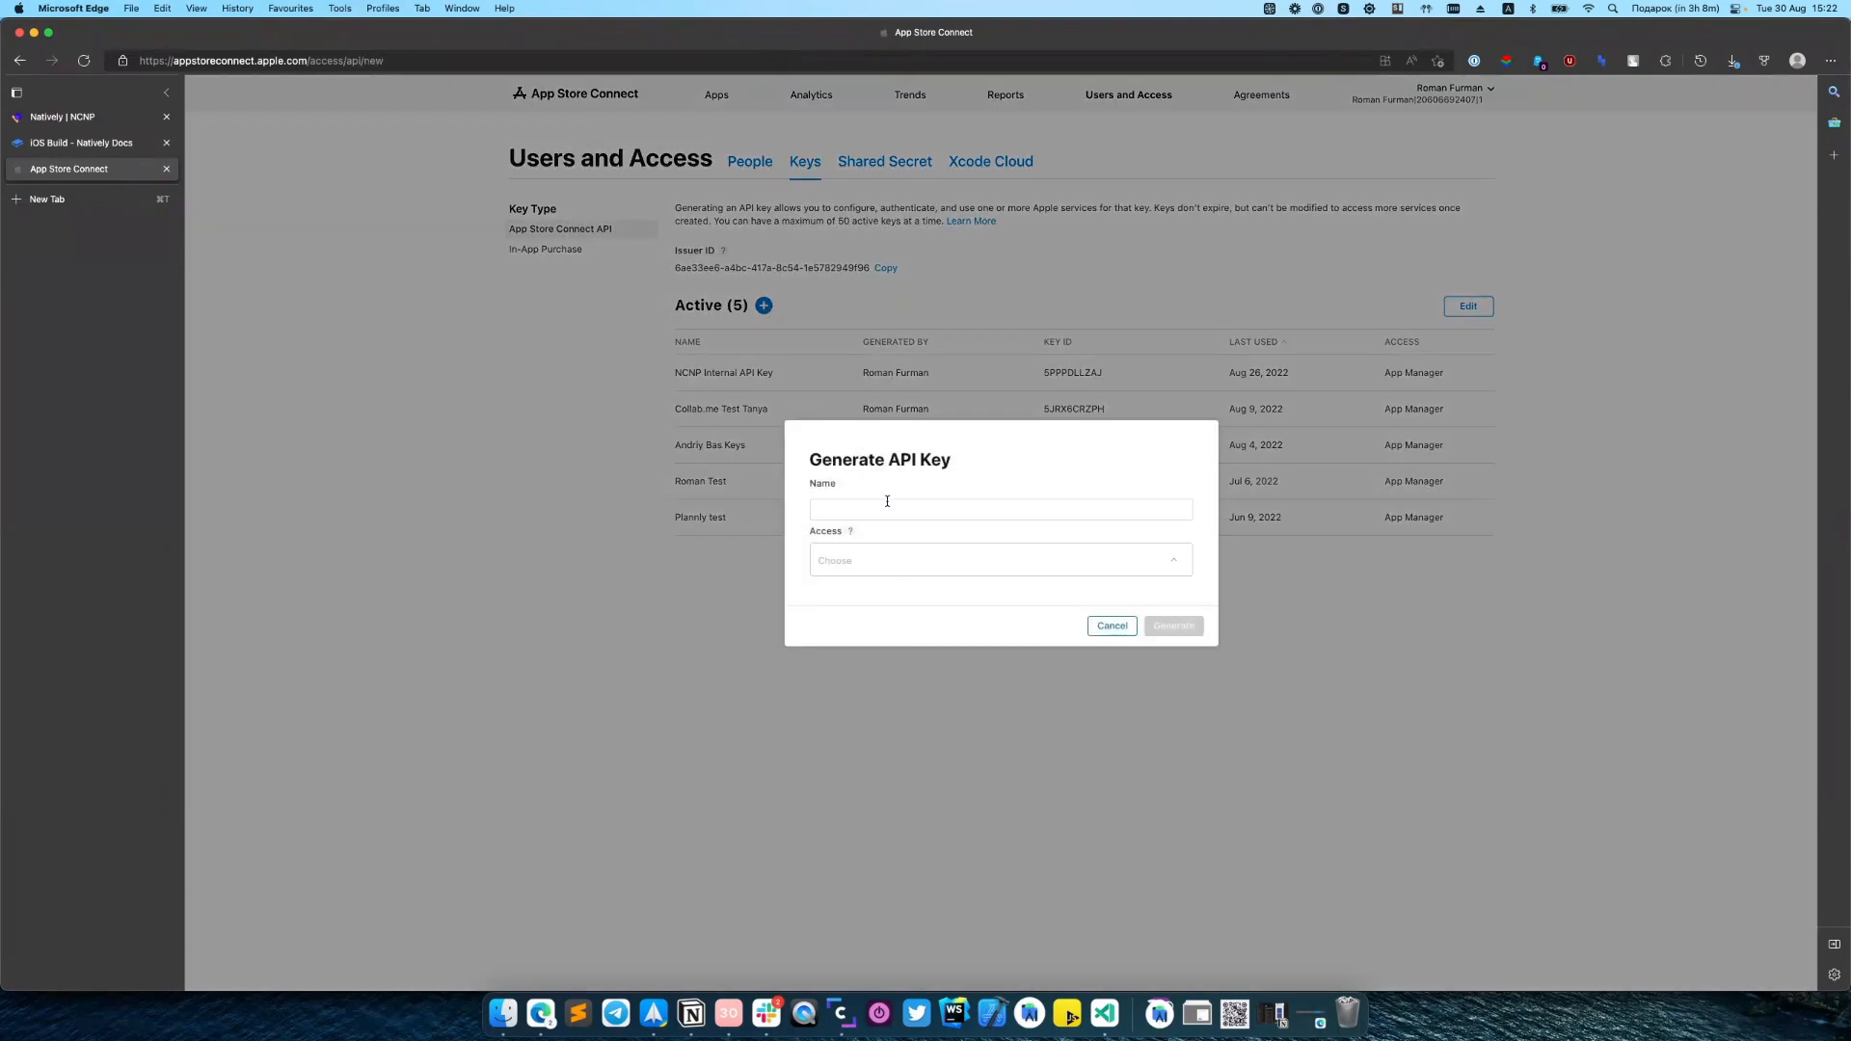
{"action": "type", "text": "Nativey"}
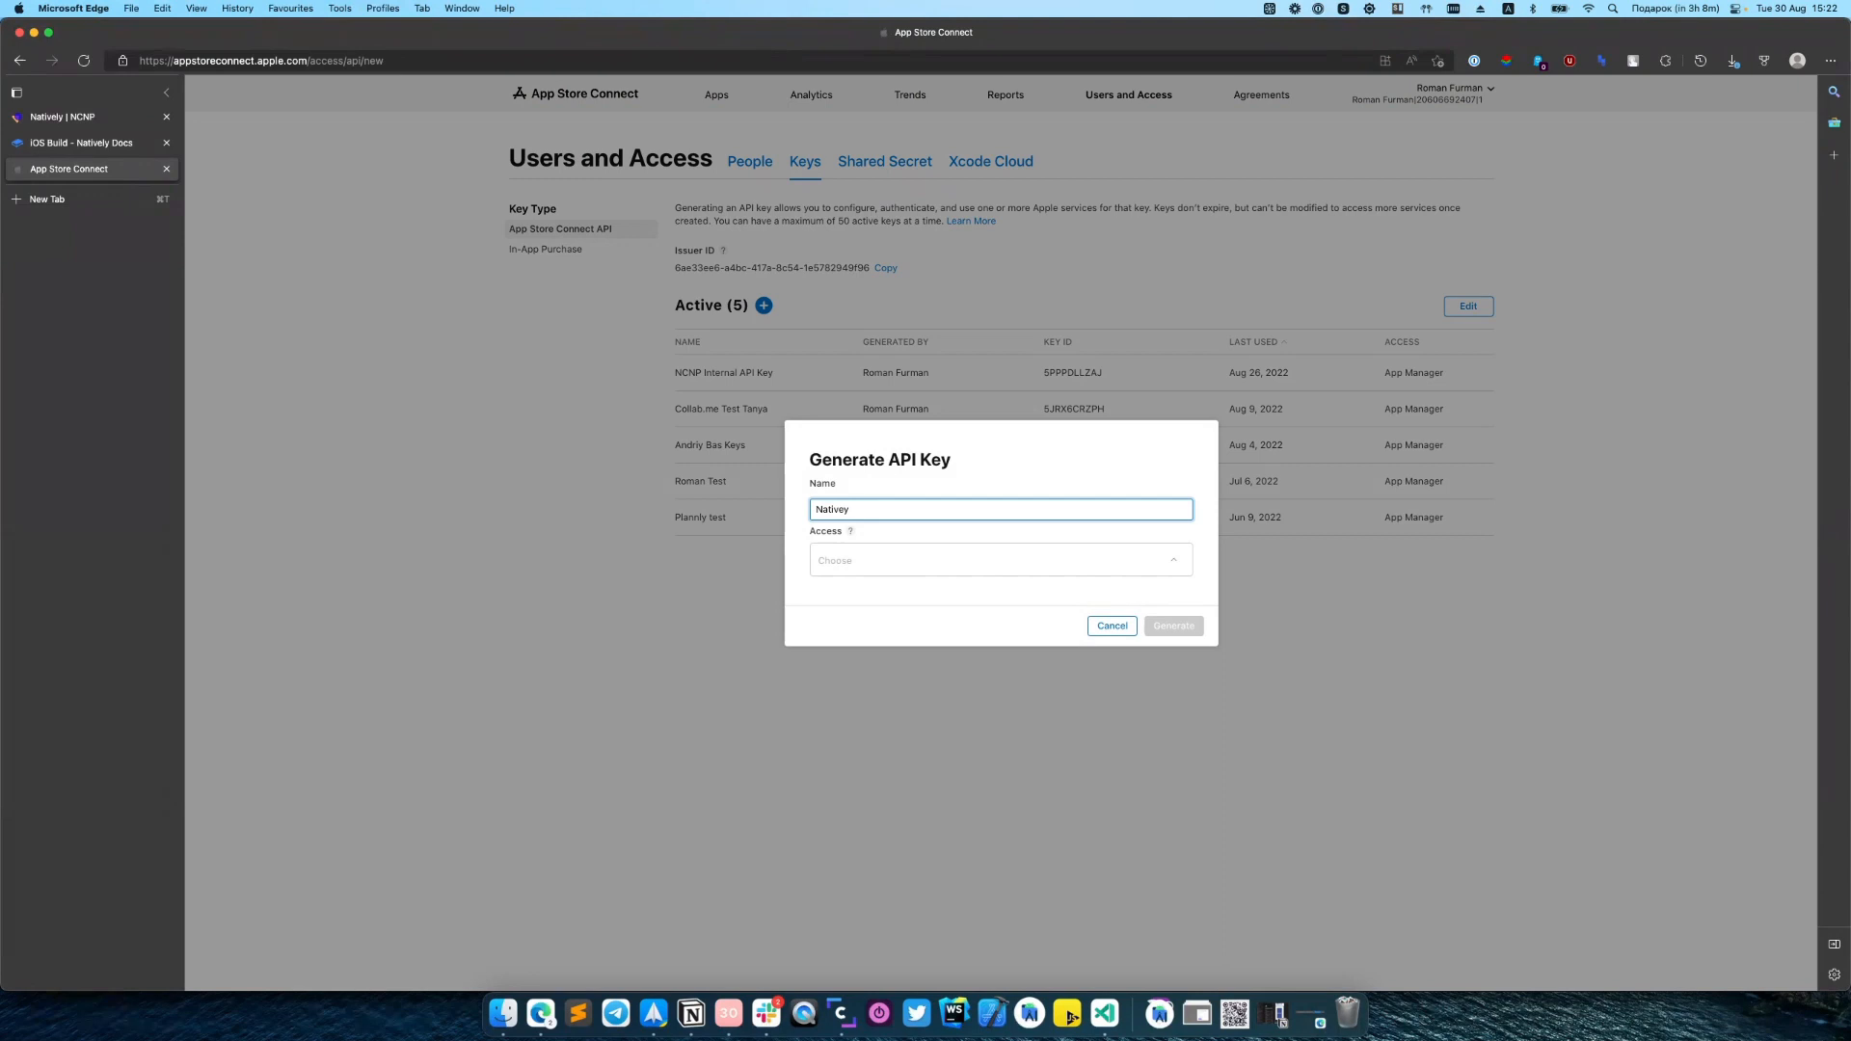
{"action": "left_click", "coordinate": [999, 559]}
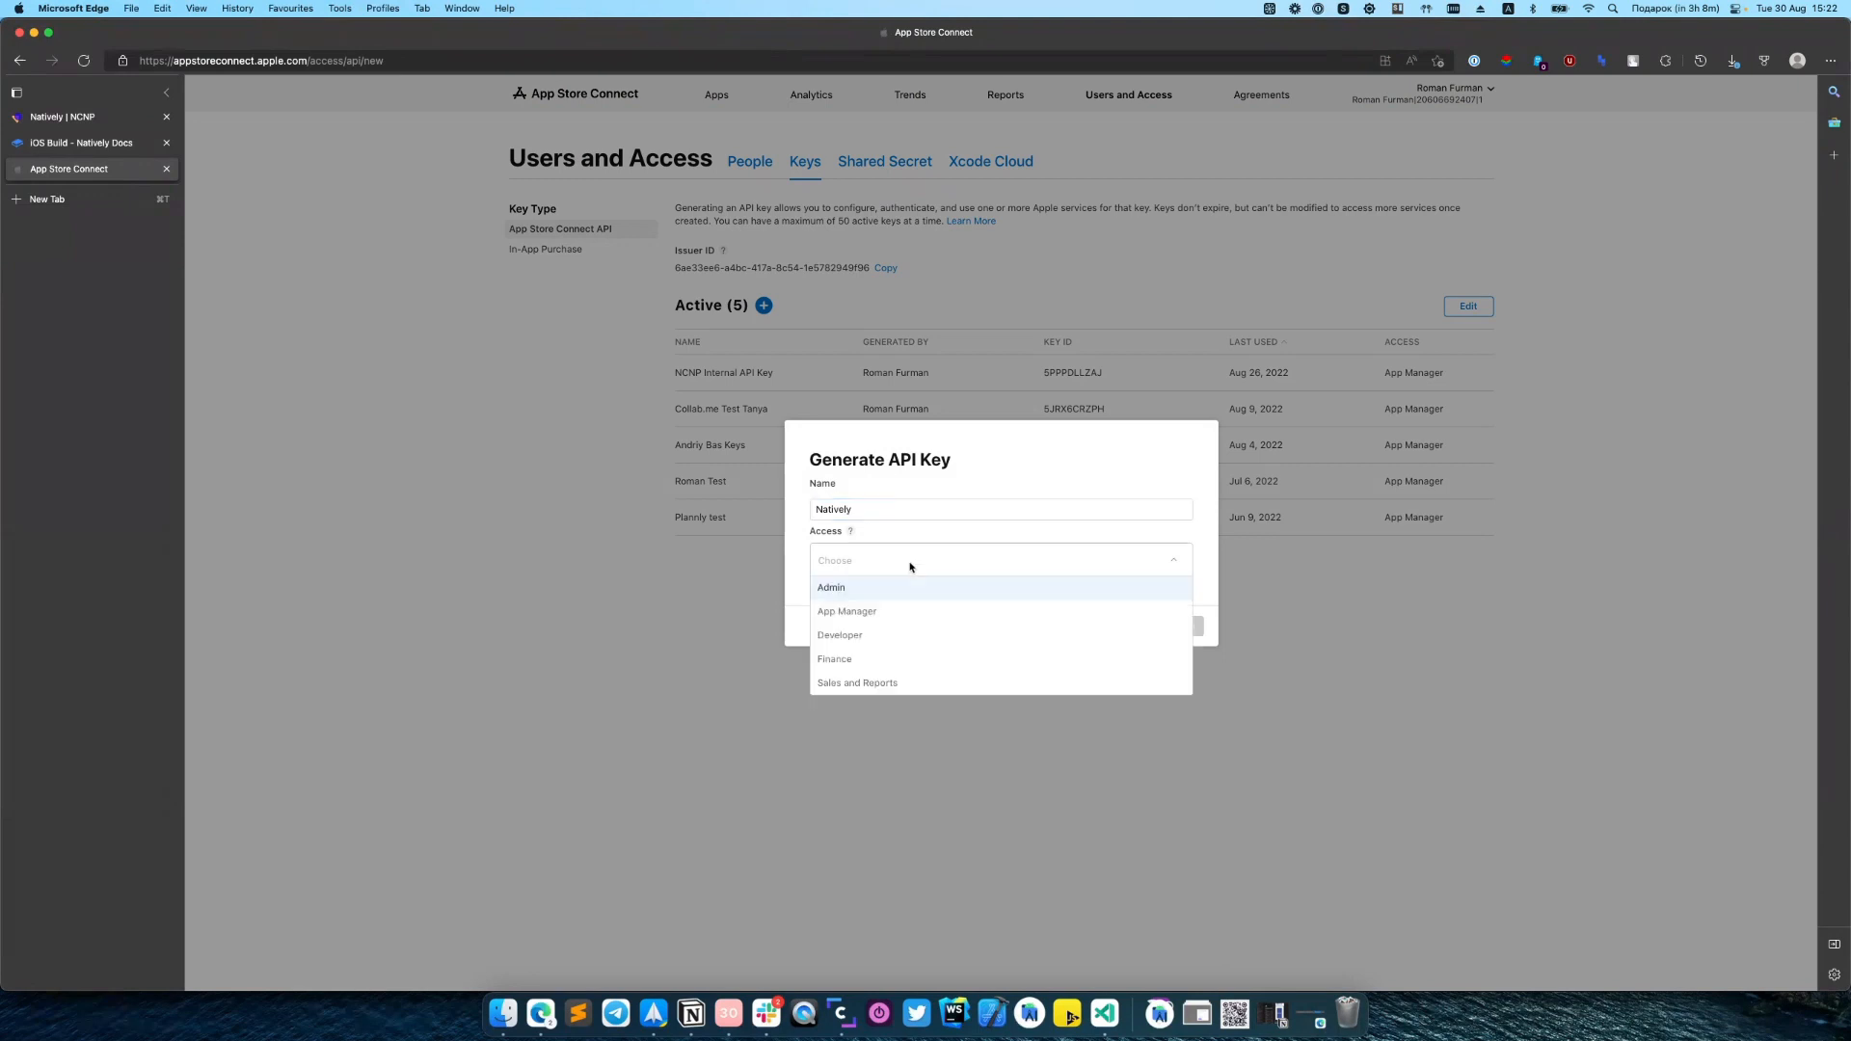
{"action": "left_click", "coordinate": [831, 586]}
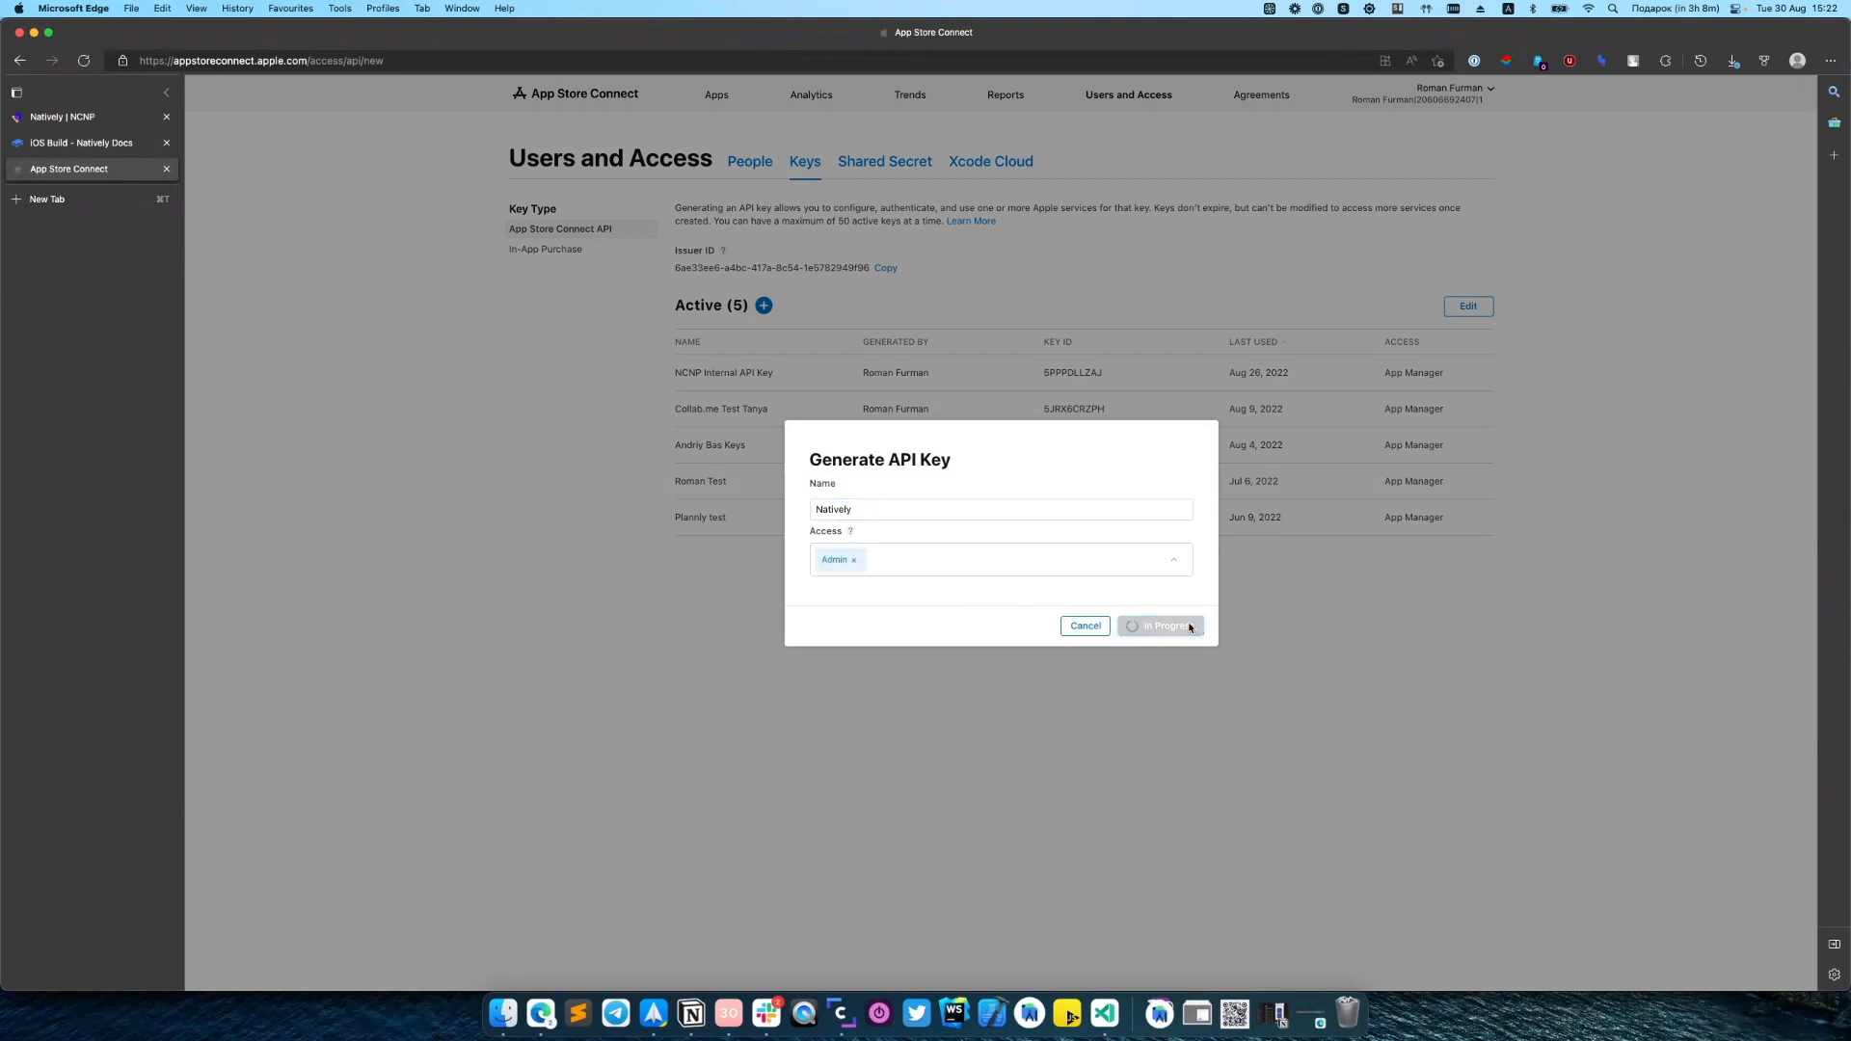
{"action": "left_click", "coordinate": [1159, 625]}
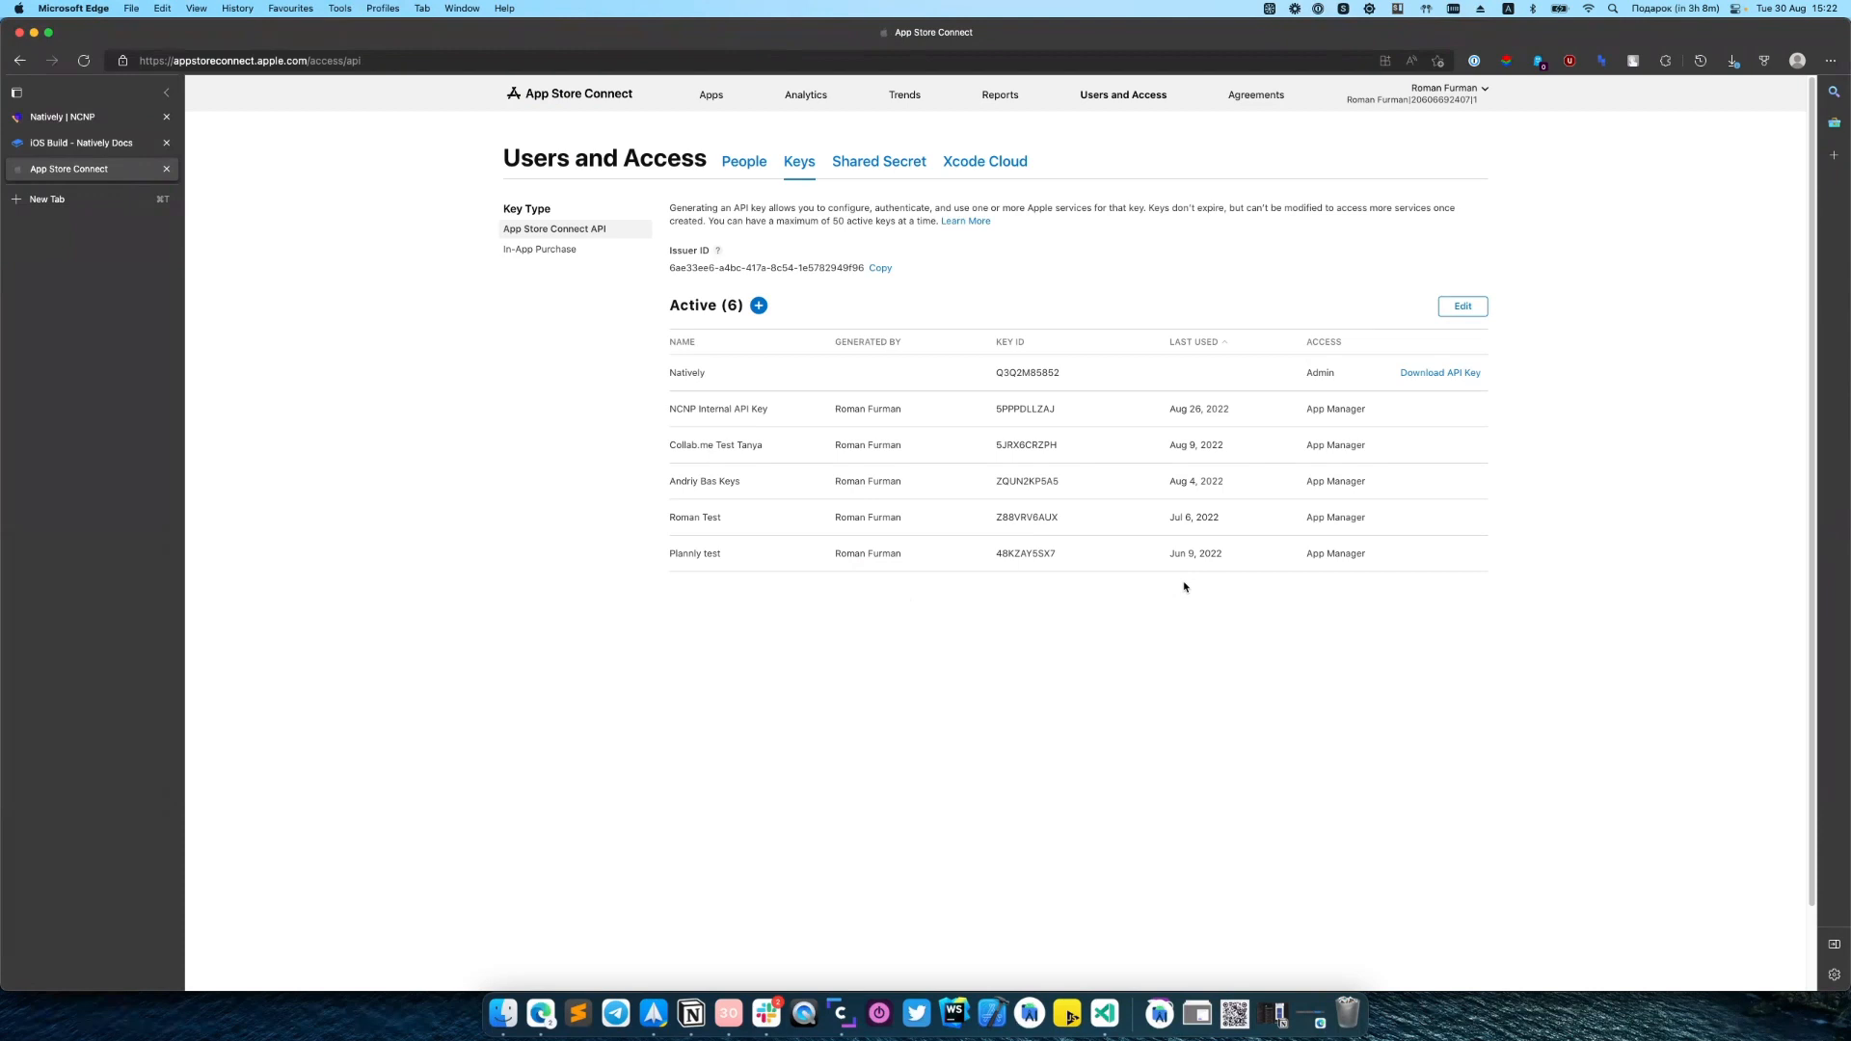
{"action": "mouse_move", "coordinate": [1333, 409]}
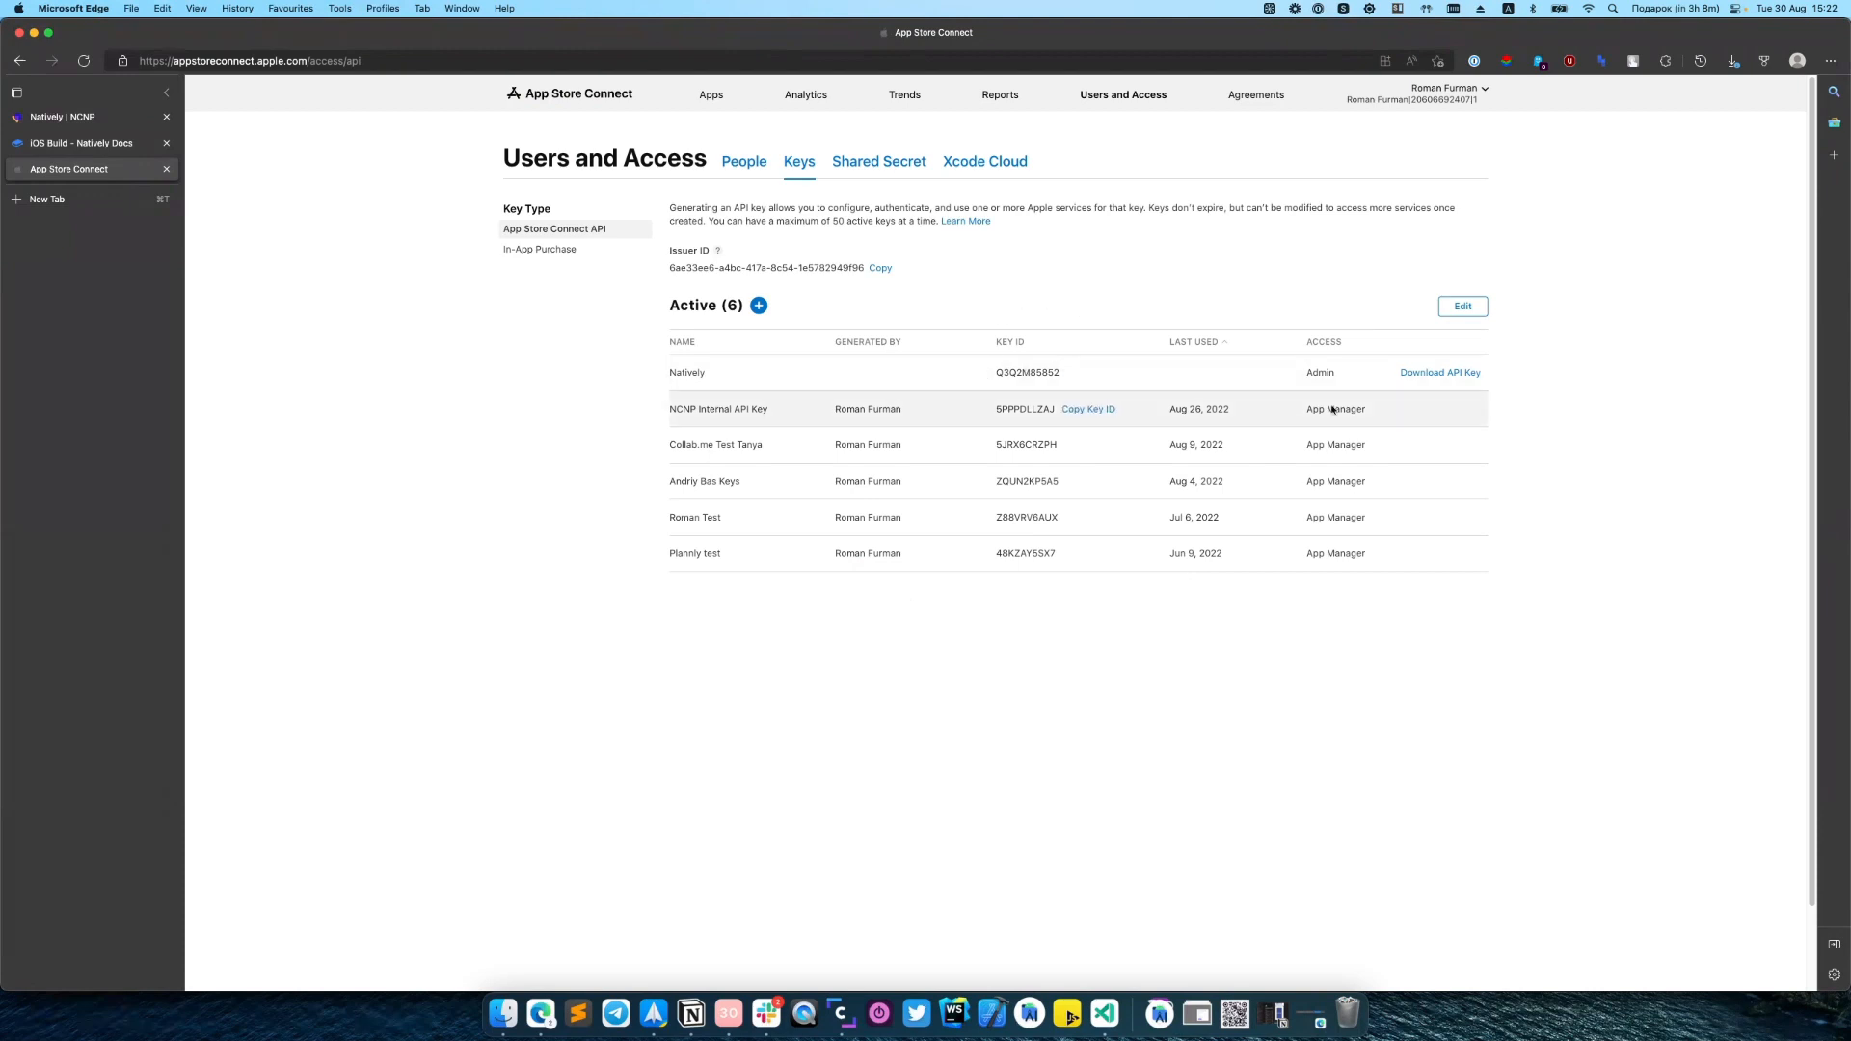
Download the Natively API key once and save the .p8 file to Downloads
{"action": "left_click", "coordinate": [1439, 373]}
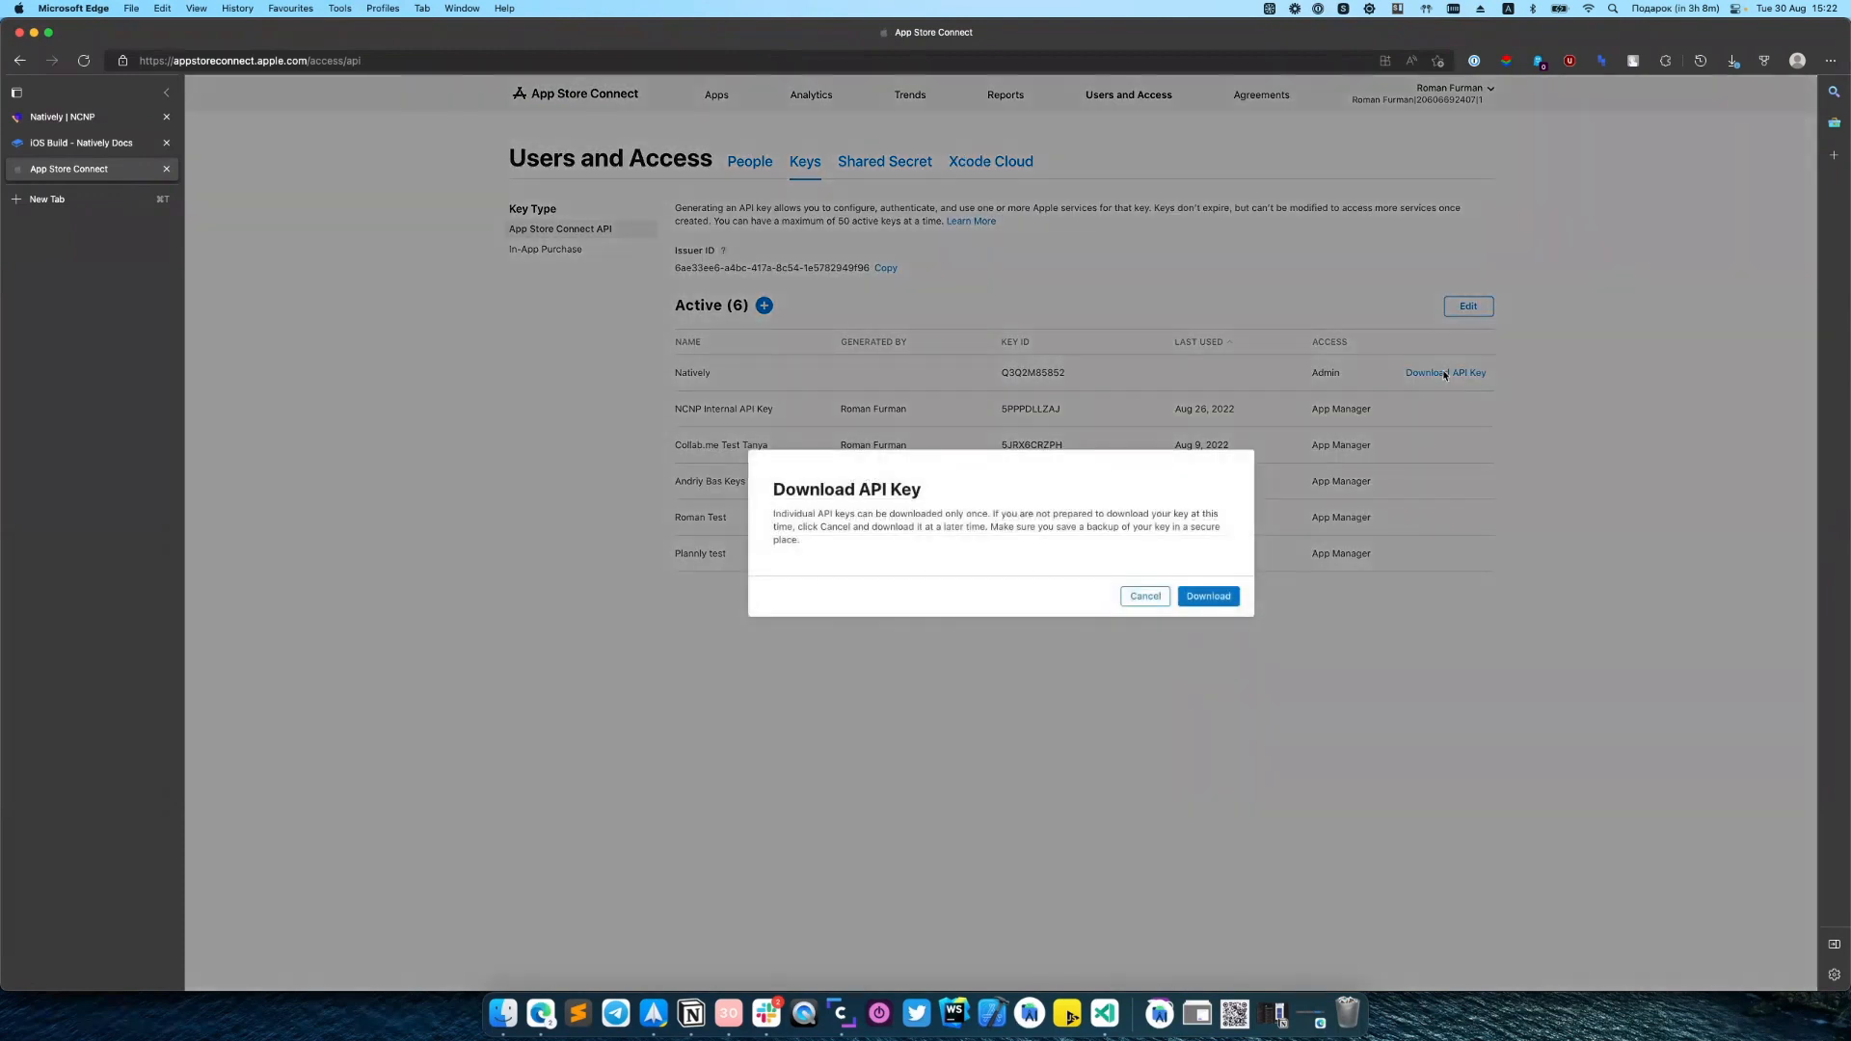
{"action": "left_click", "coordinate": [1207, 596]}
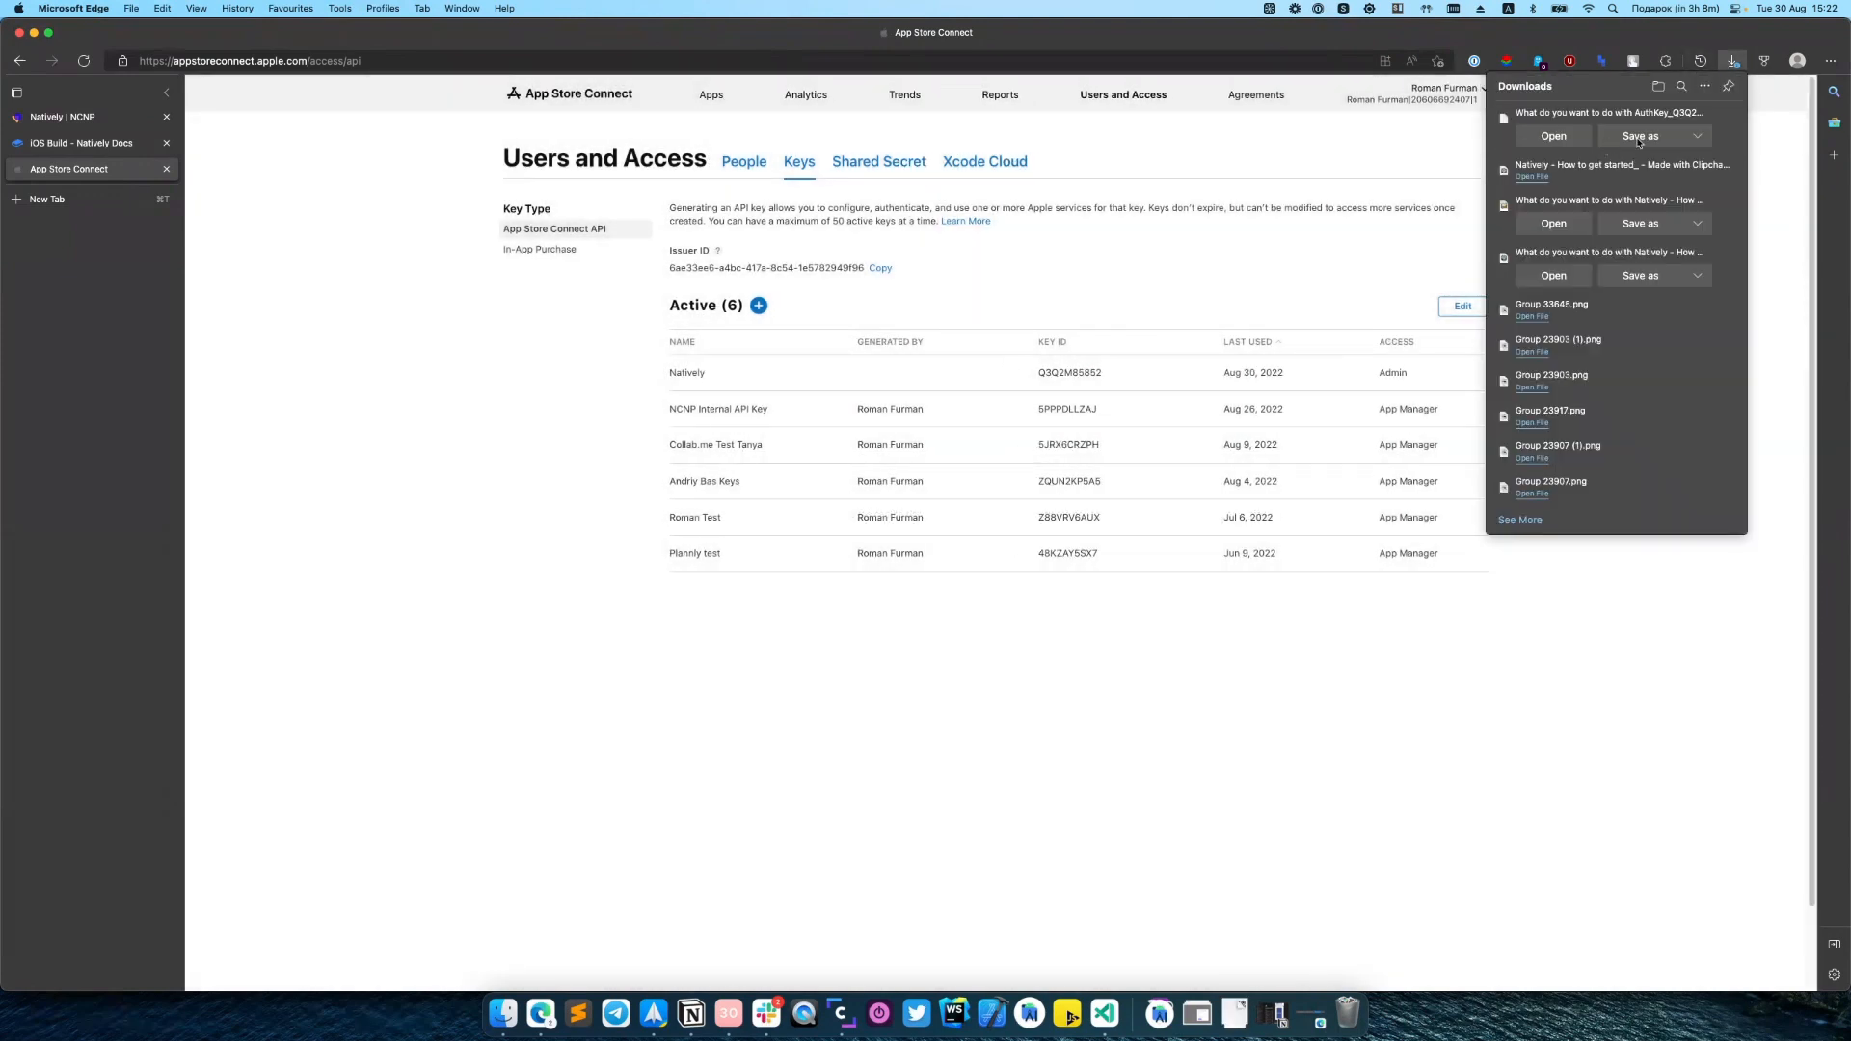
{"action": "left_click", "coordinate": [1639, 135]}
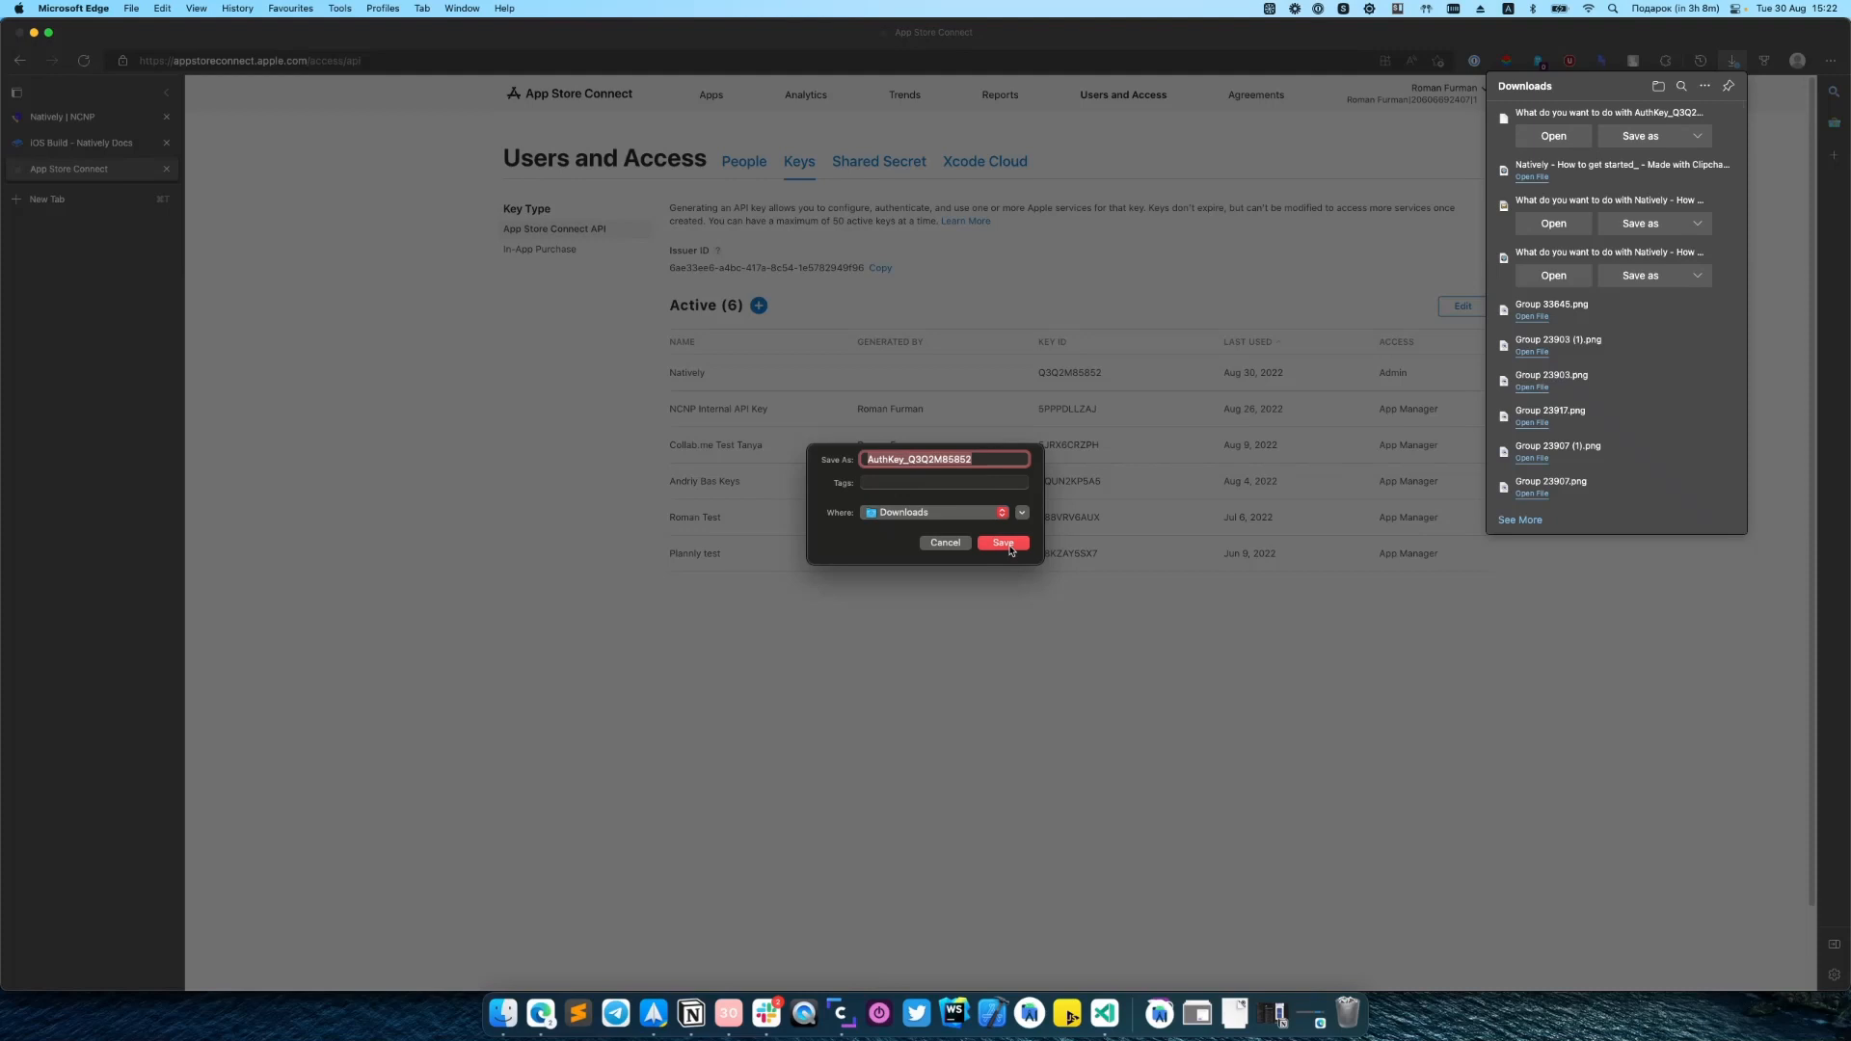
{"action": "left_click", "coordinate": [1003, 542]}
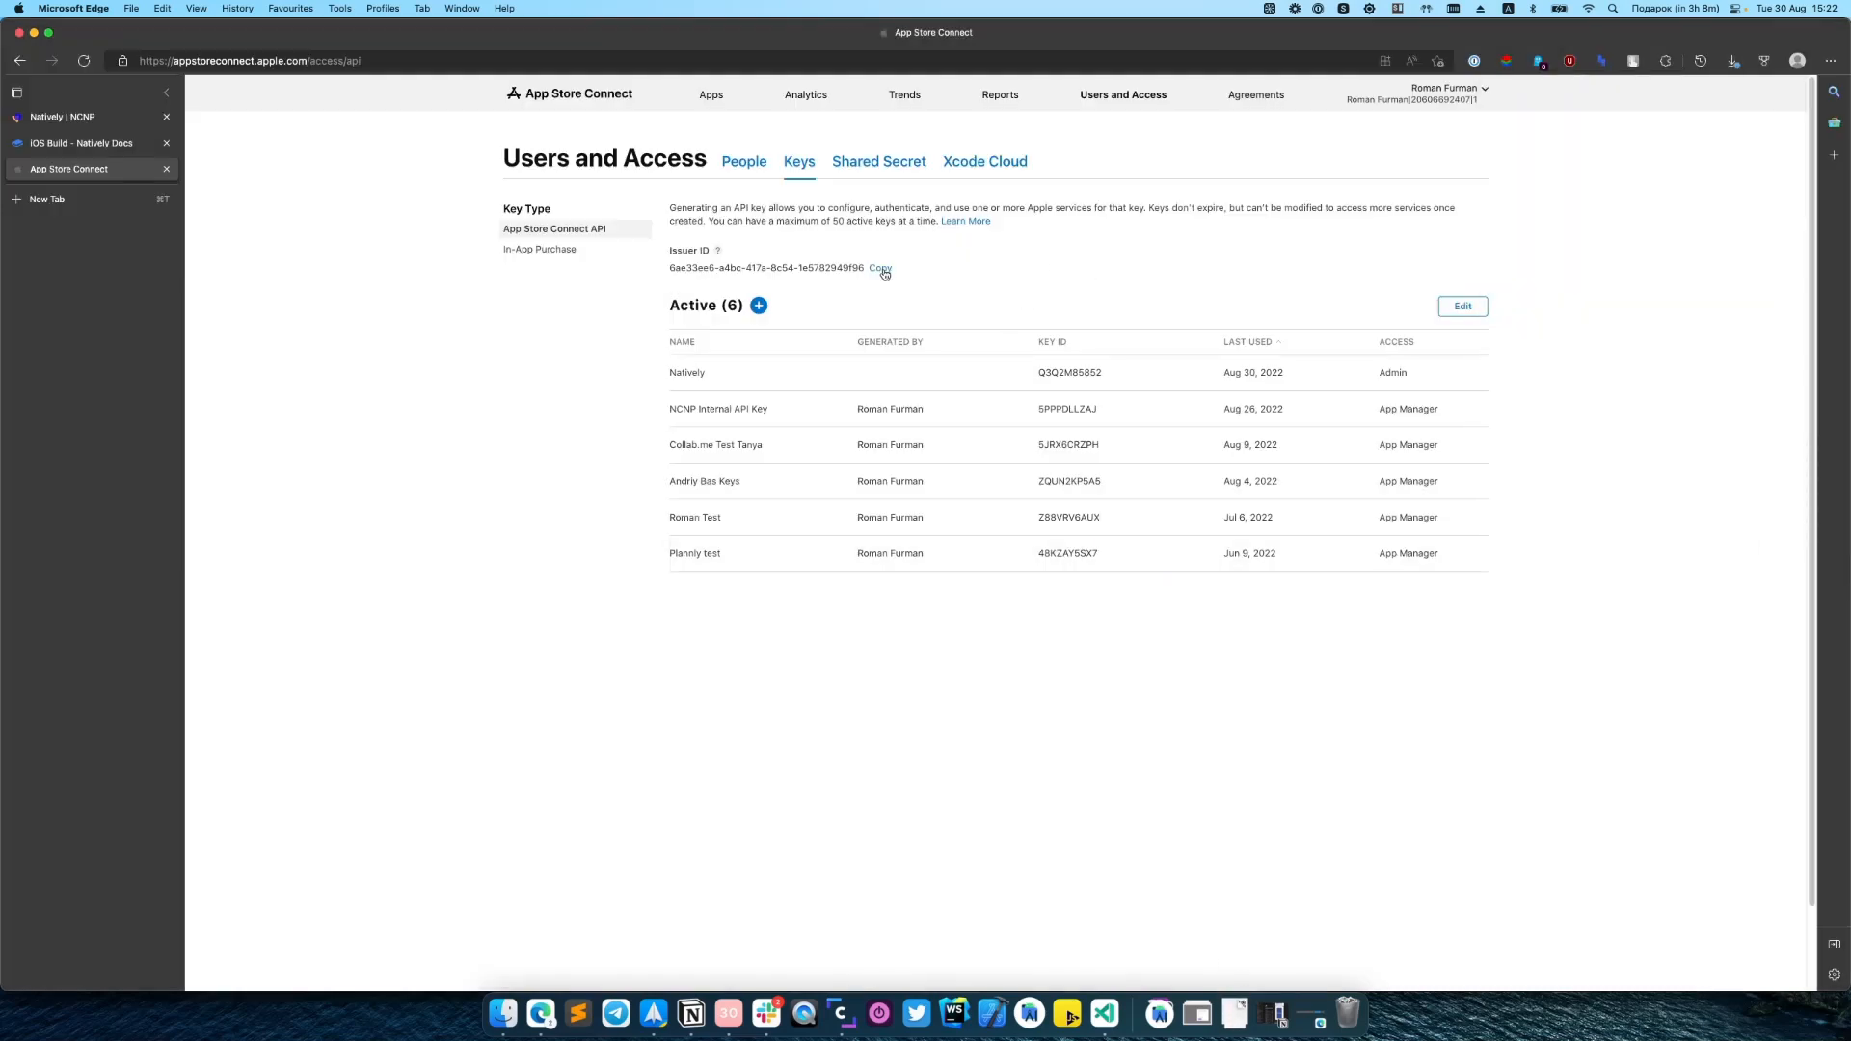
Copy the Issuer ID from App Store Connect into Natively's Issuer ID field
{"action": "left_click", "coordinate": [879, 268]}
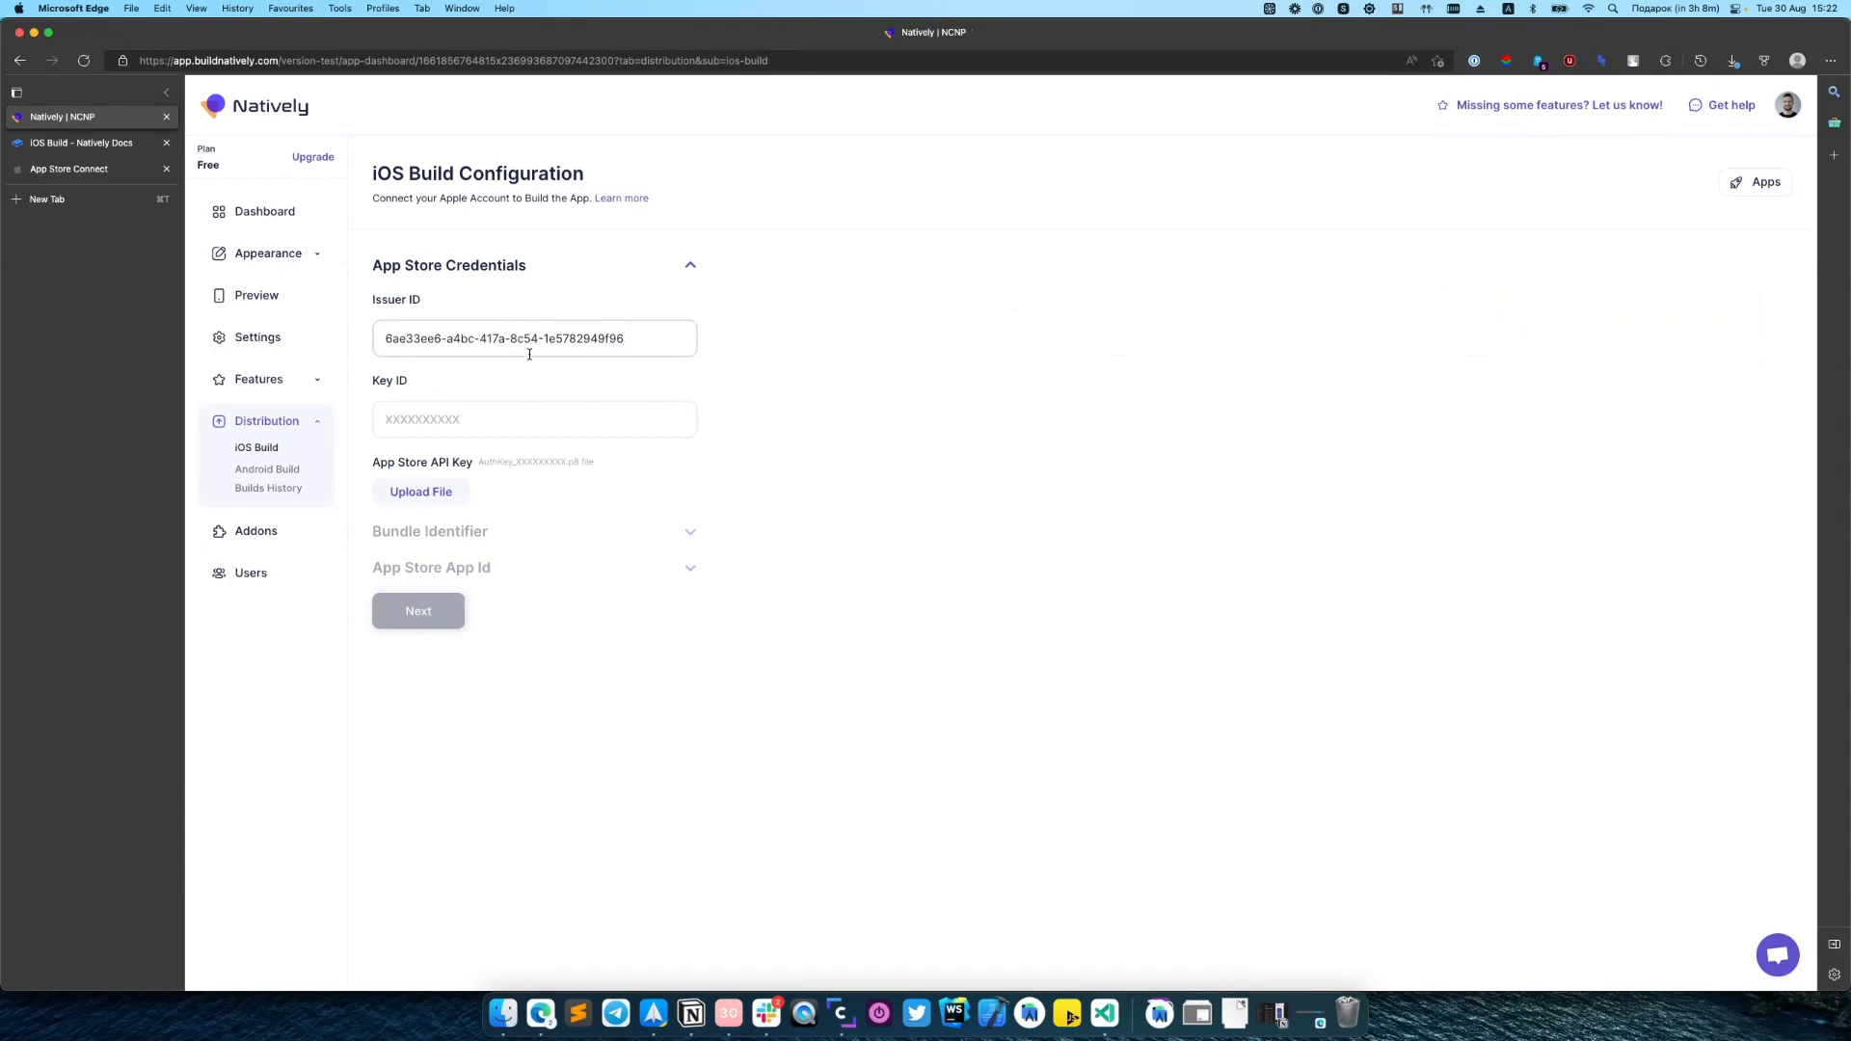
{"action": "left_click", "coordinate": [81, 142]}
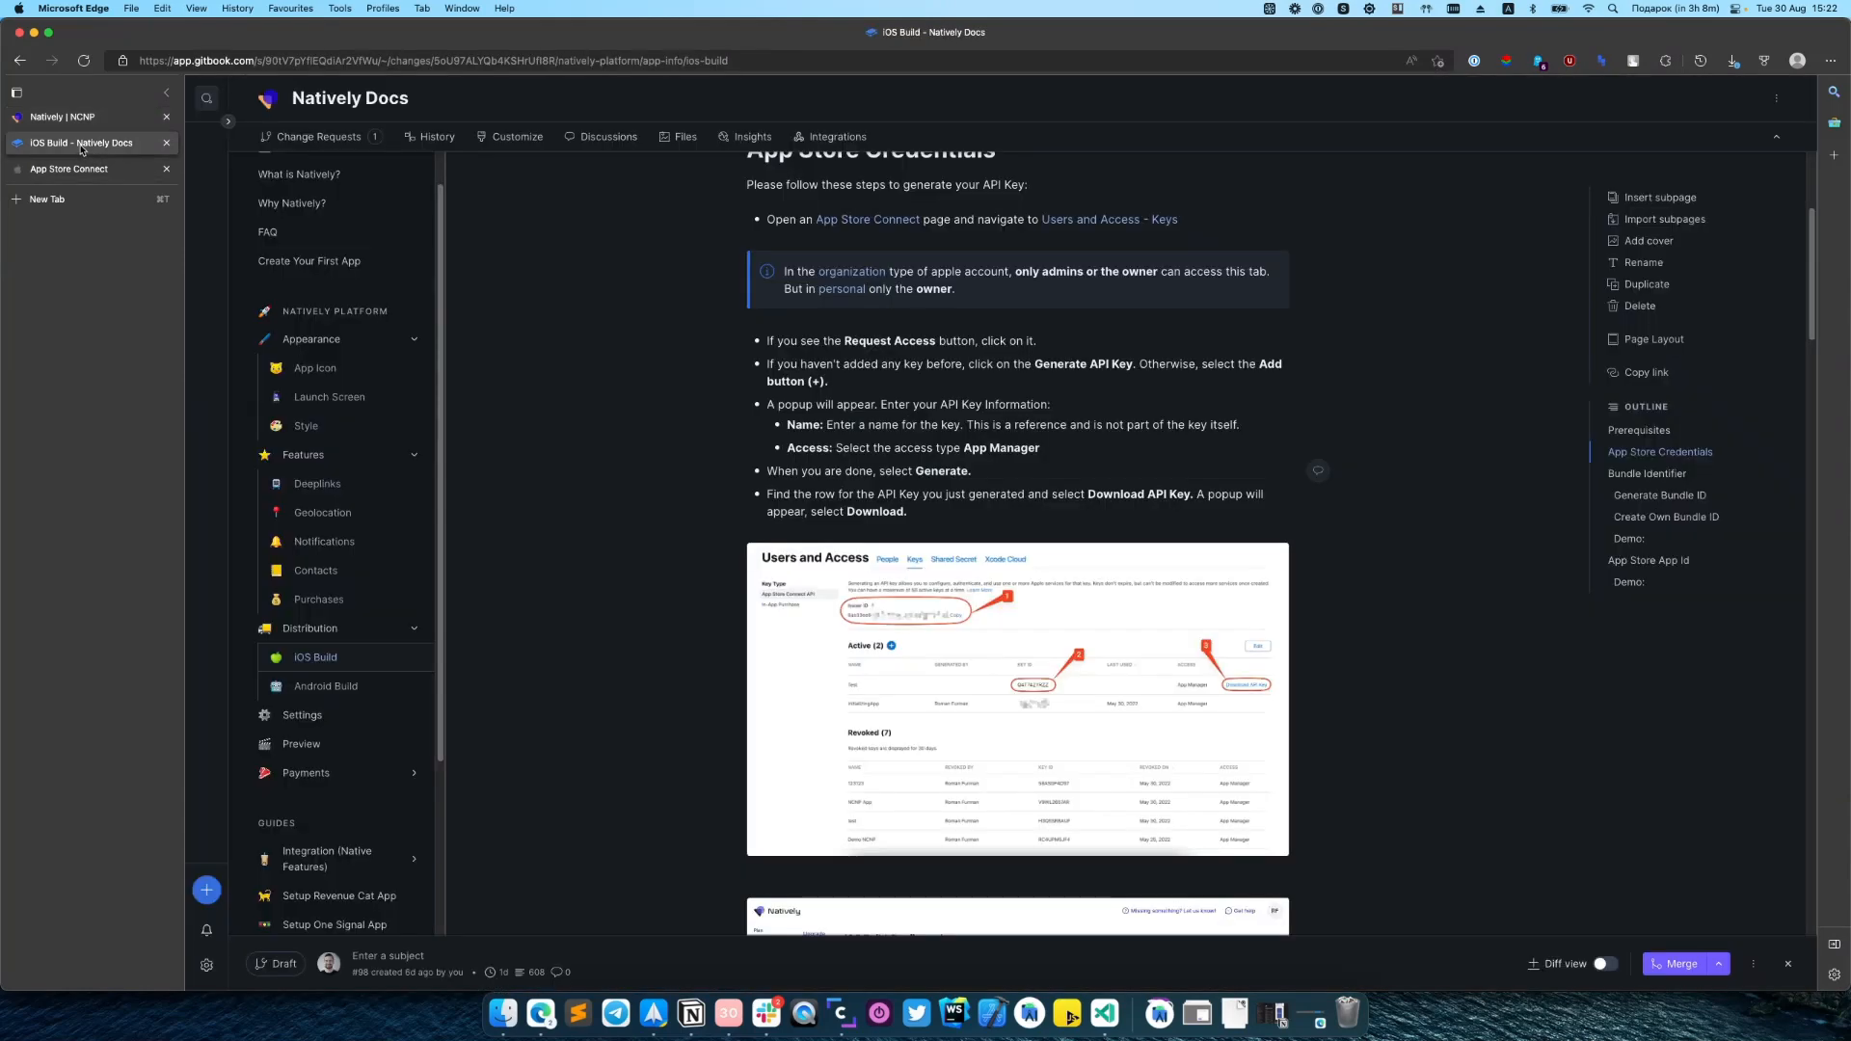
{"action": "left_click", "coordinate": [70, 170]}
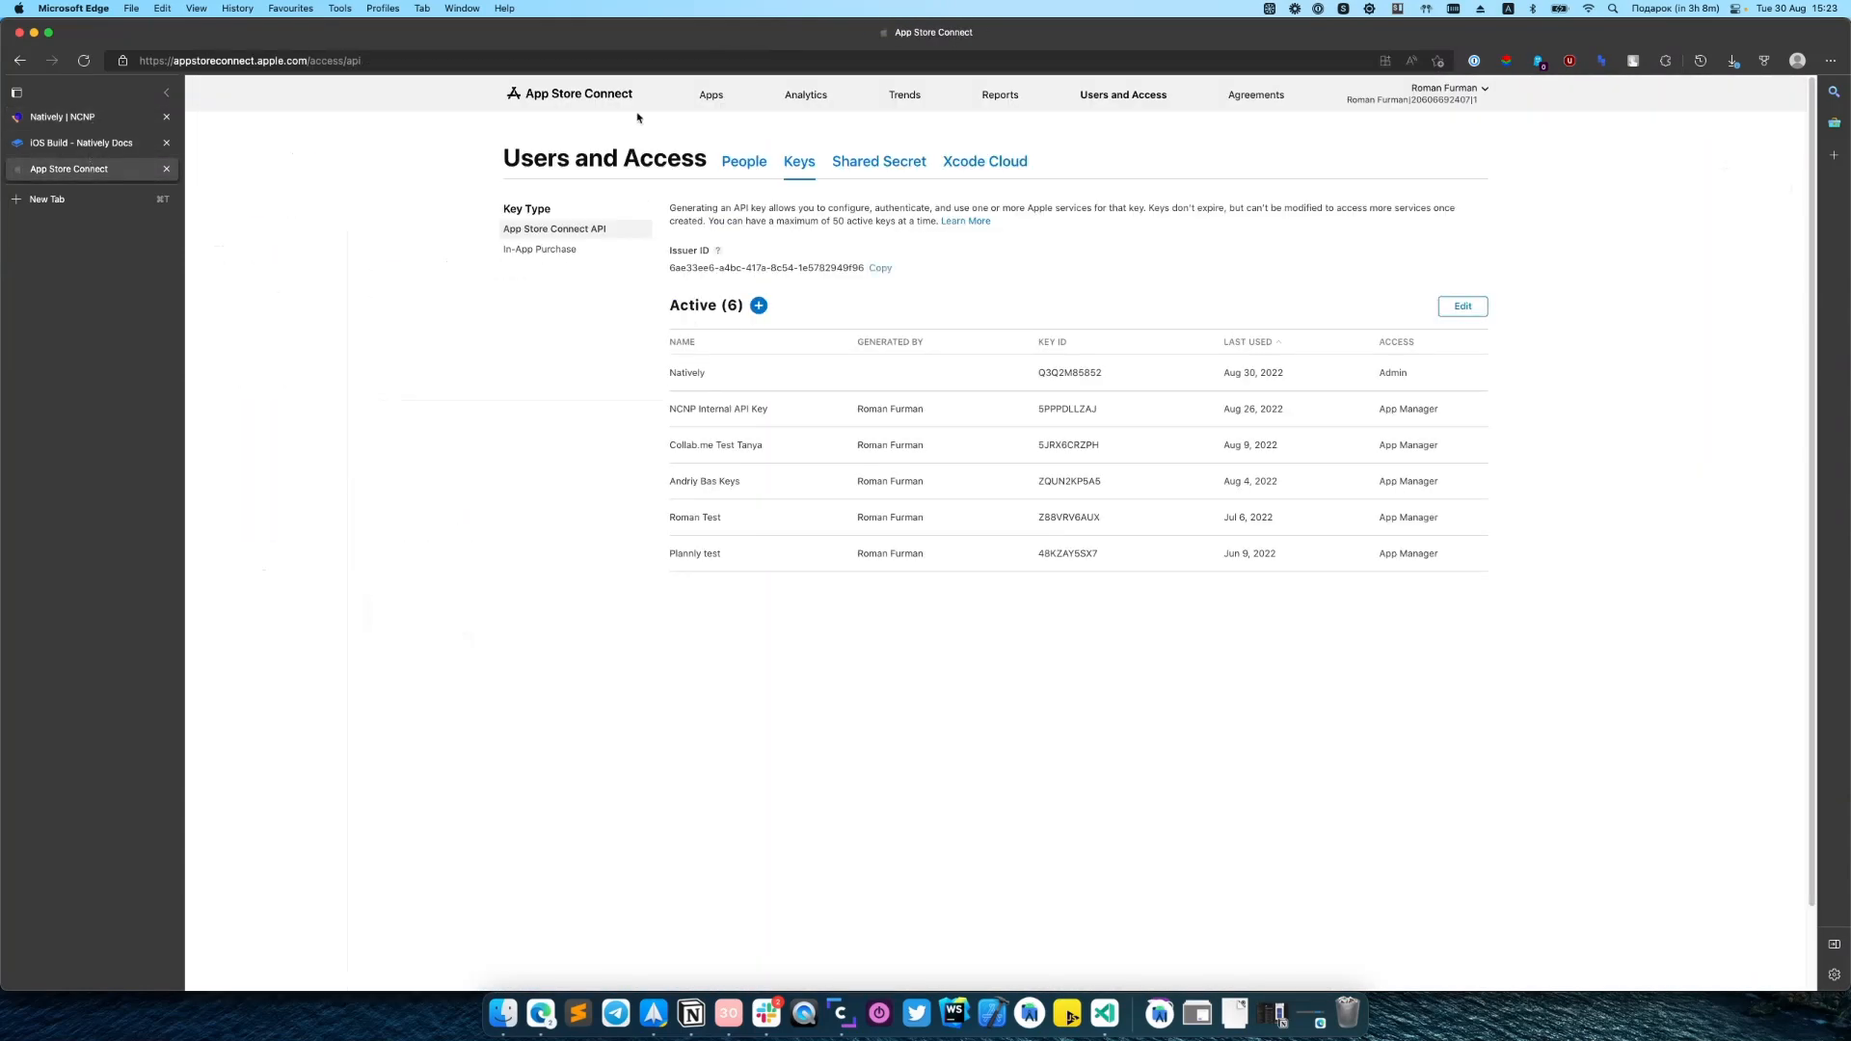
{"action": "left_click", "coordinate": [1068, 372]}
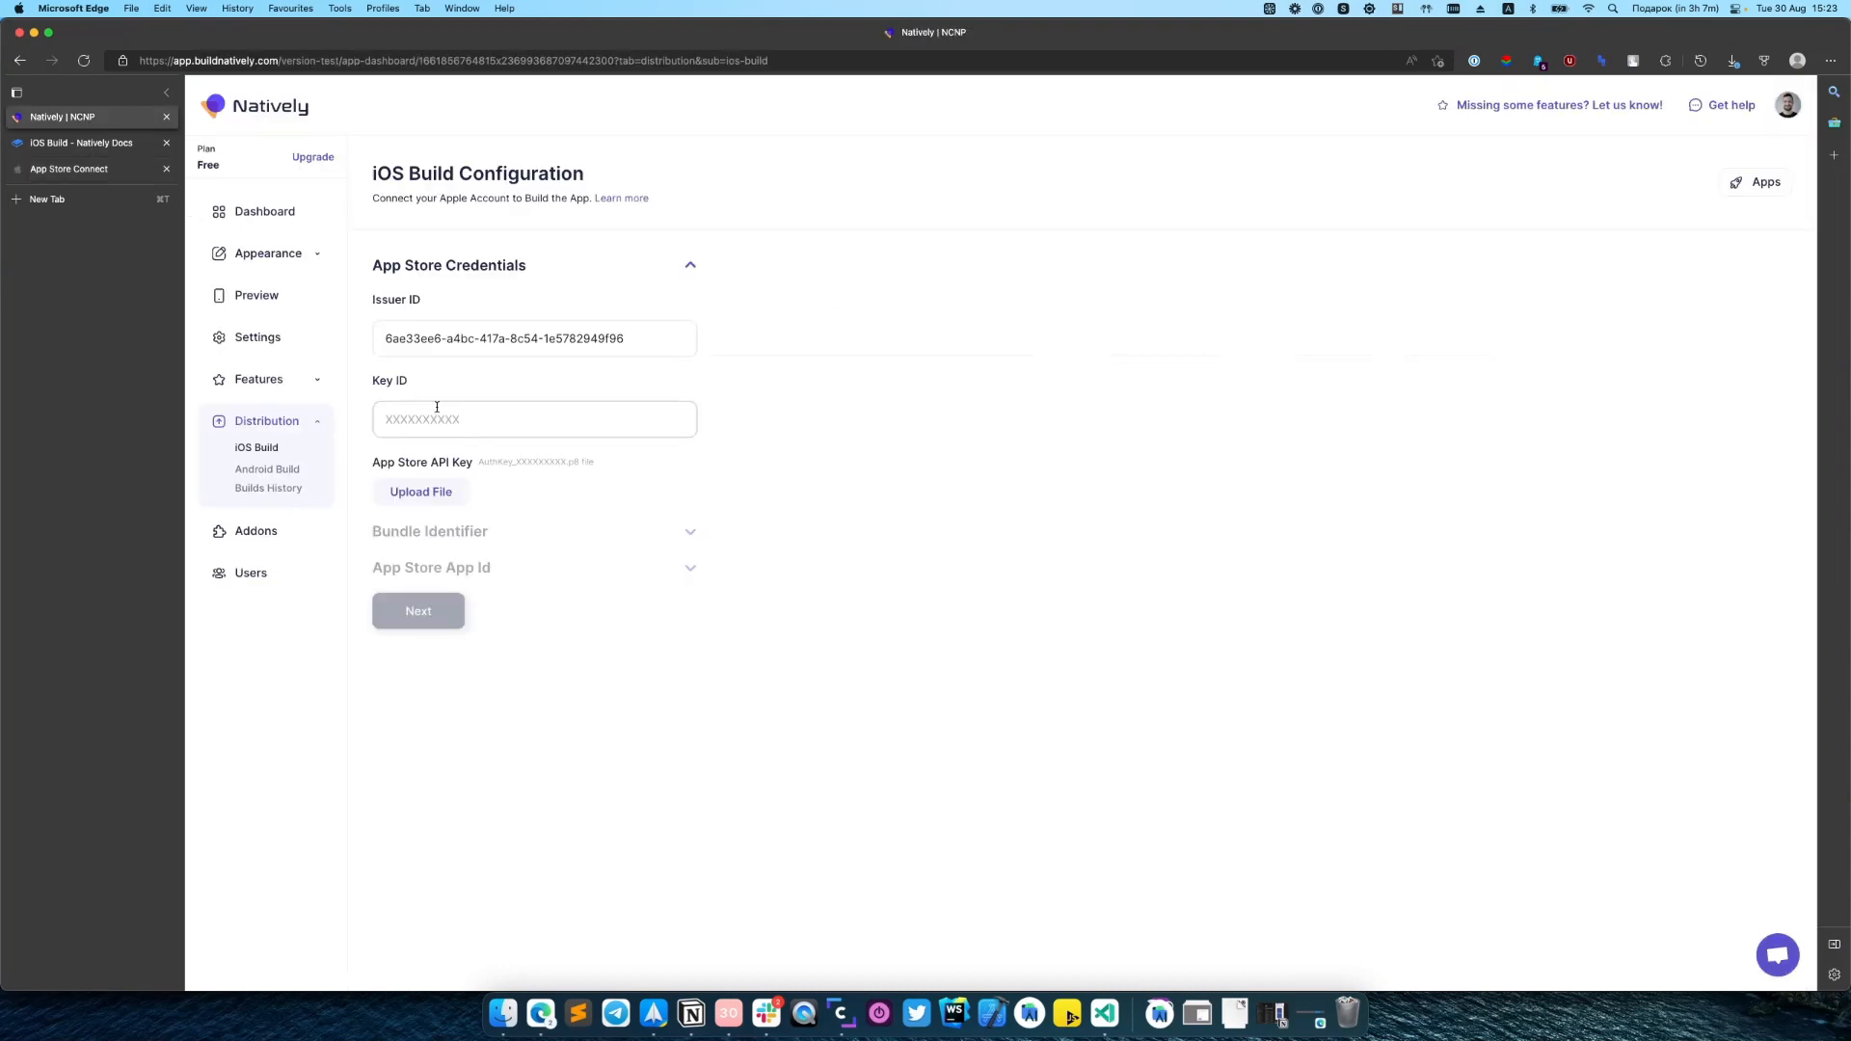
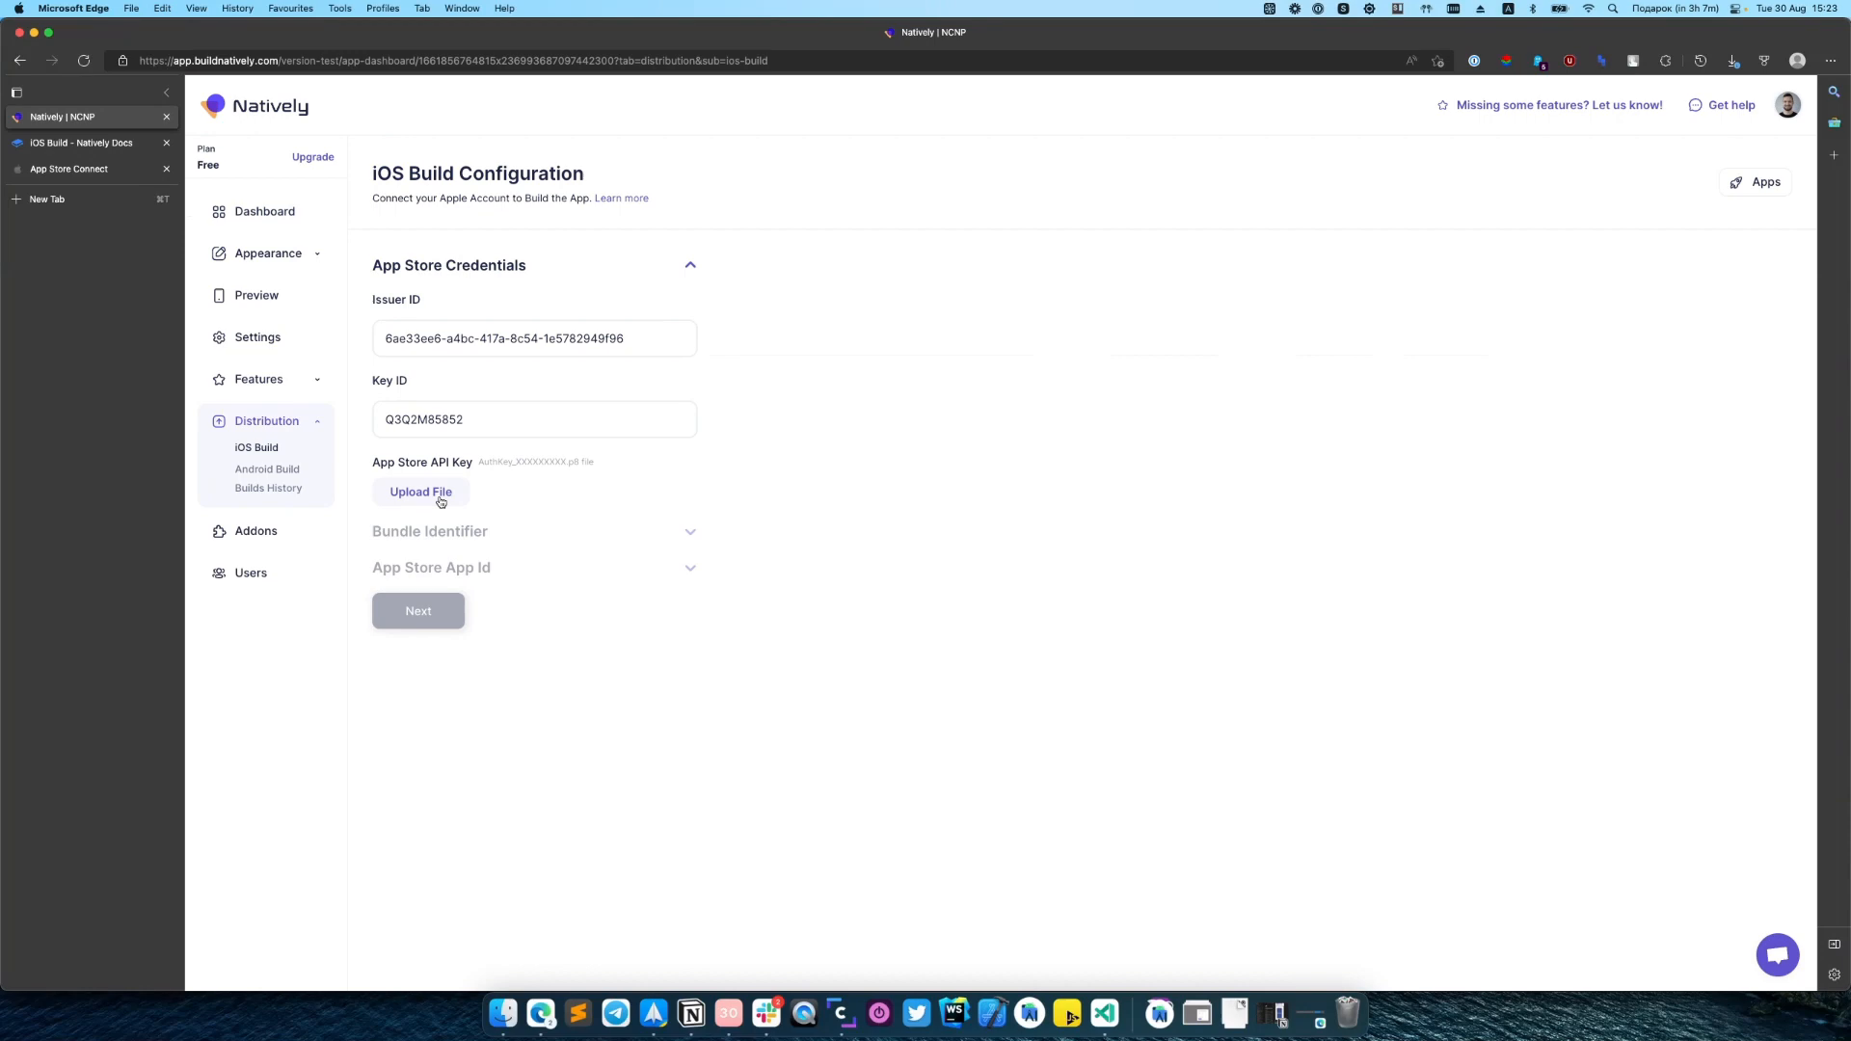
{"action": "left_click", "coordinate": [421, 491]}
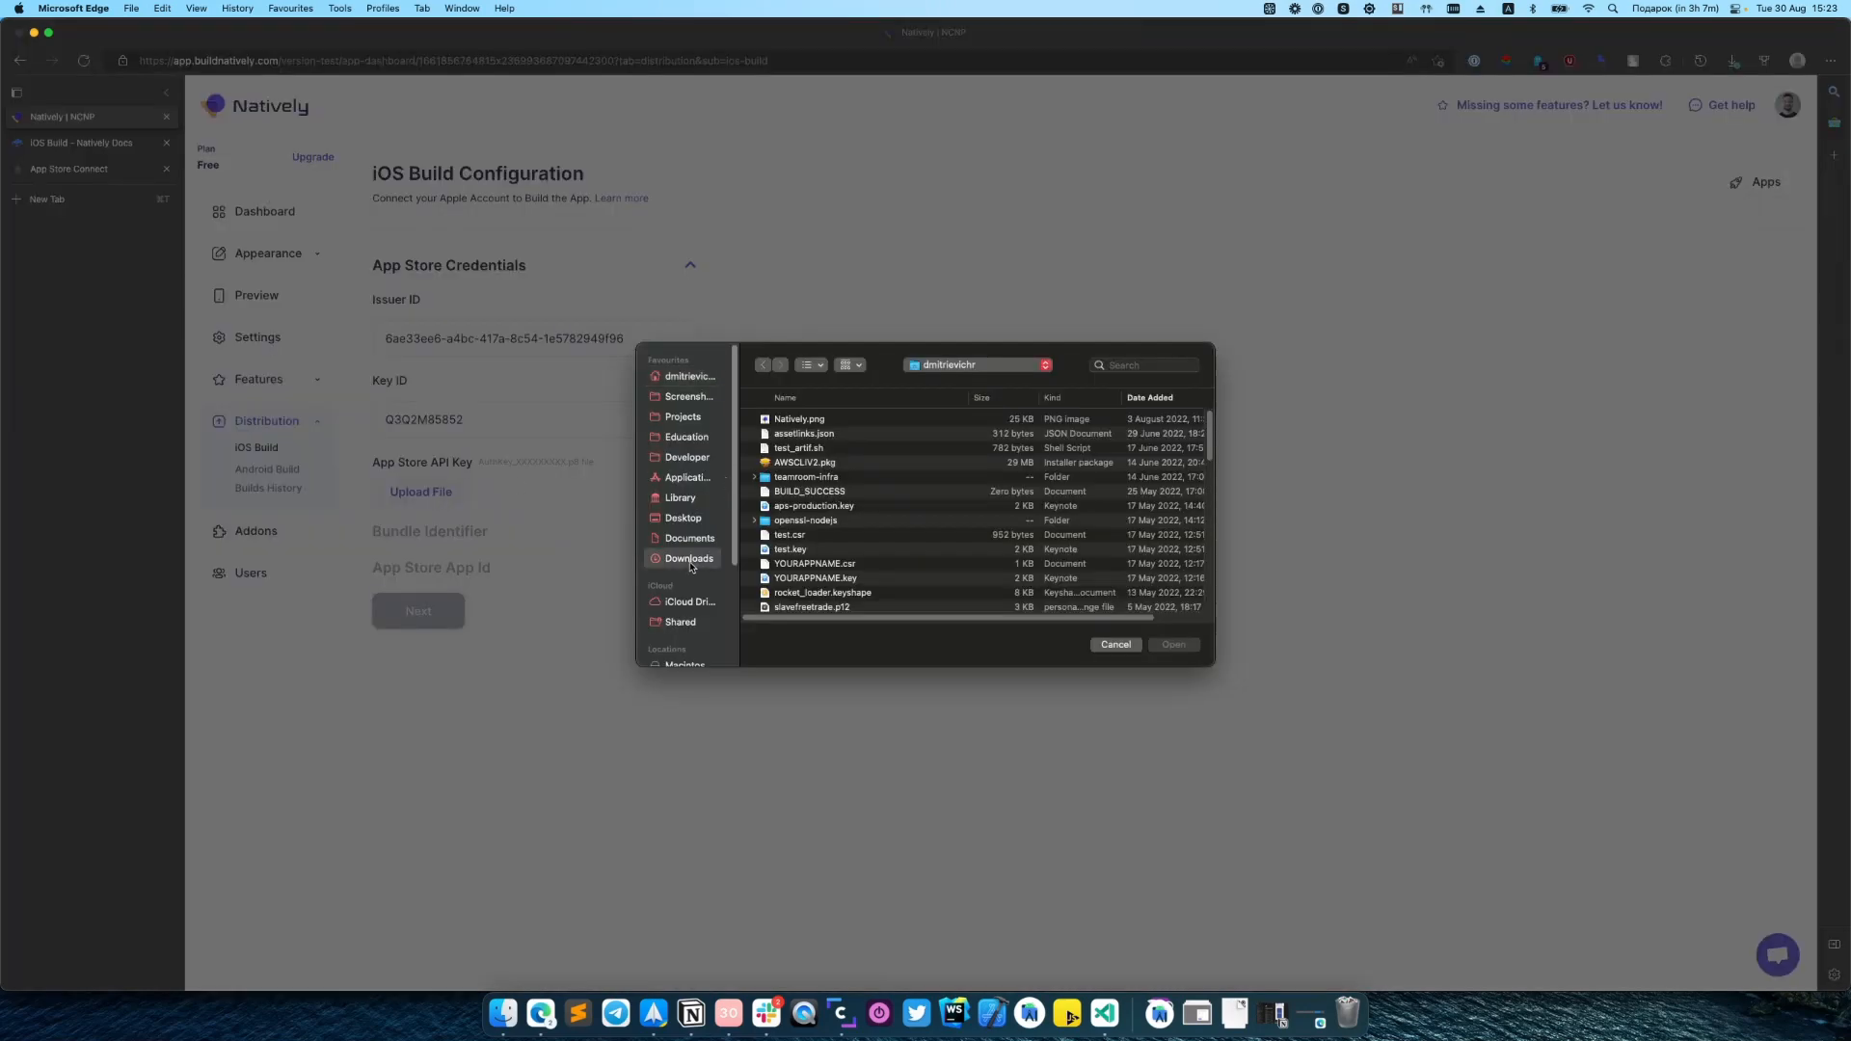
{"action": "left_click", "coordinate": [1115, 644]}
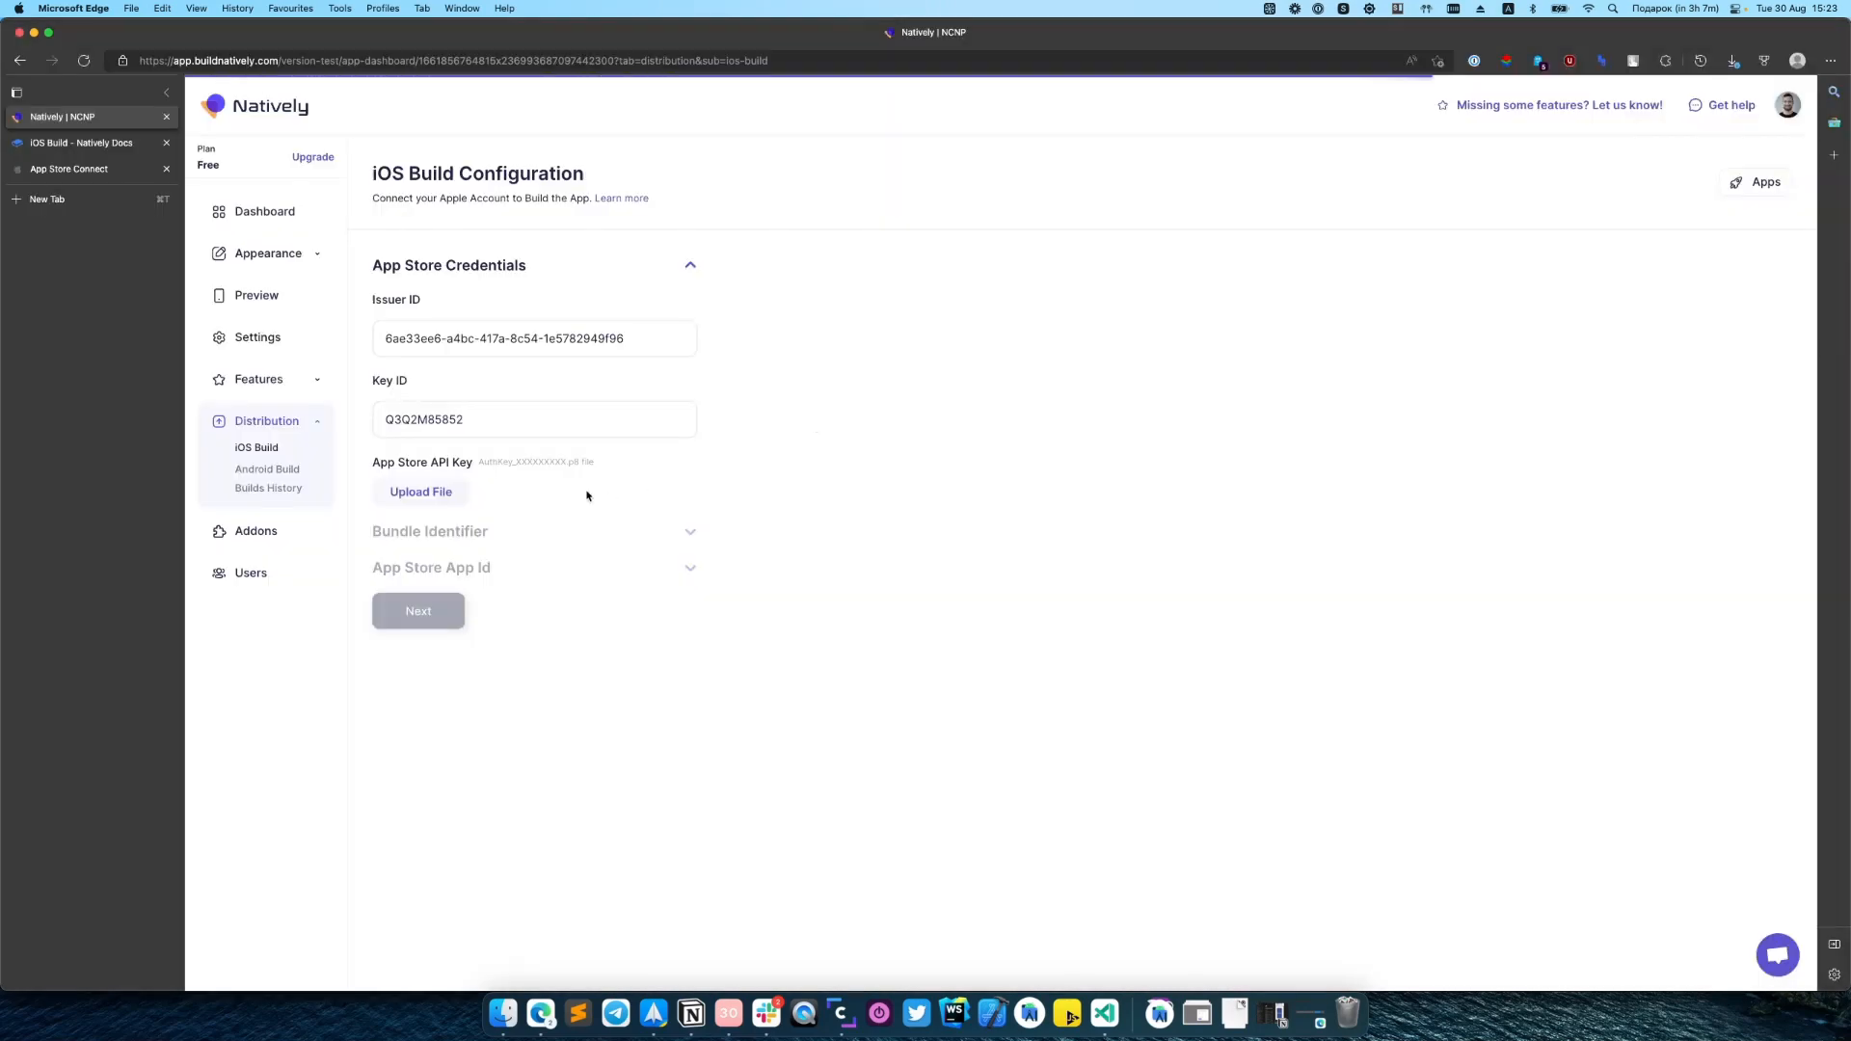
{"action": "left_click", "coordinate": [420, 492]}
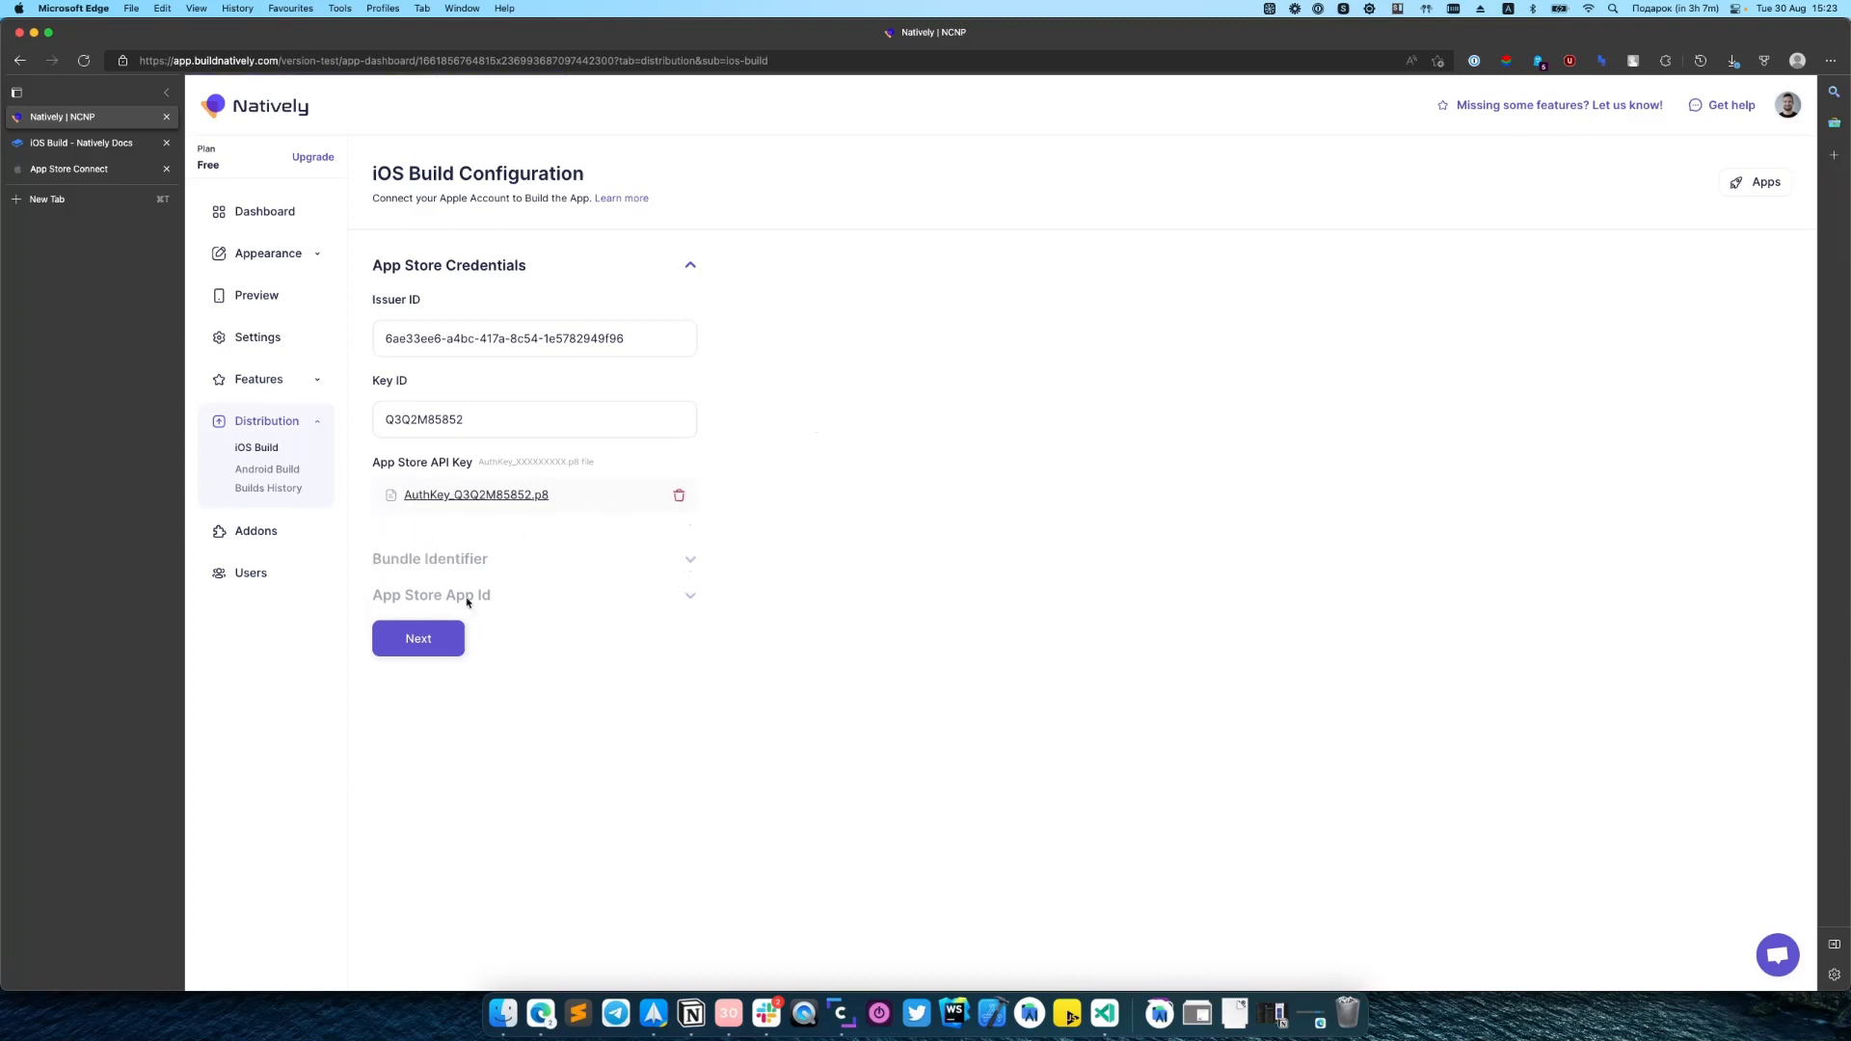
{"action": "left_click", "coordinate": [419, 638]}
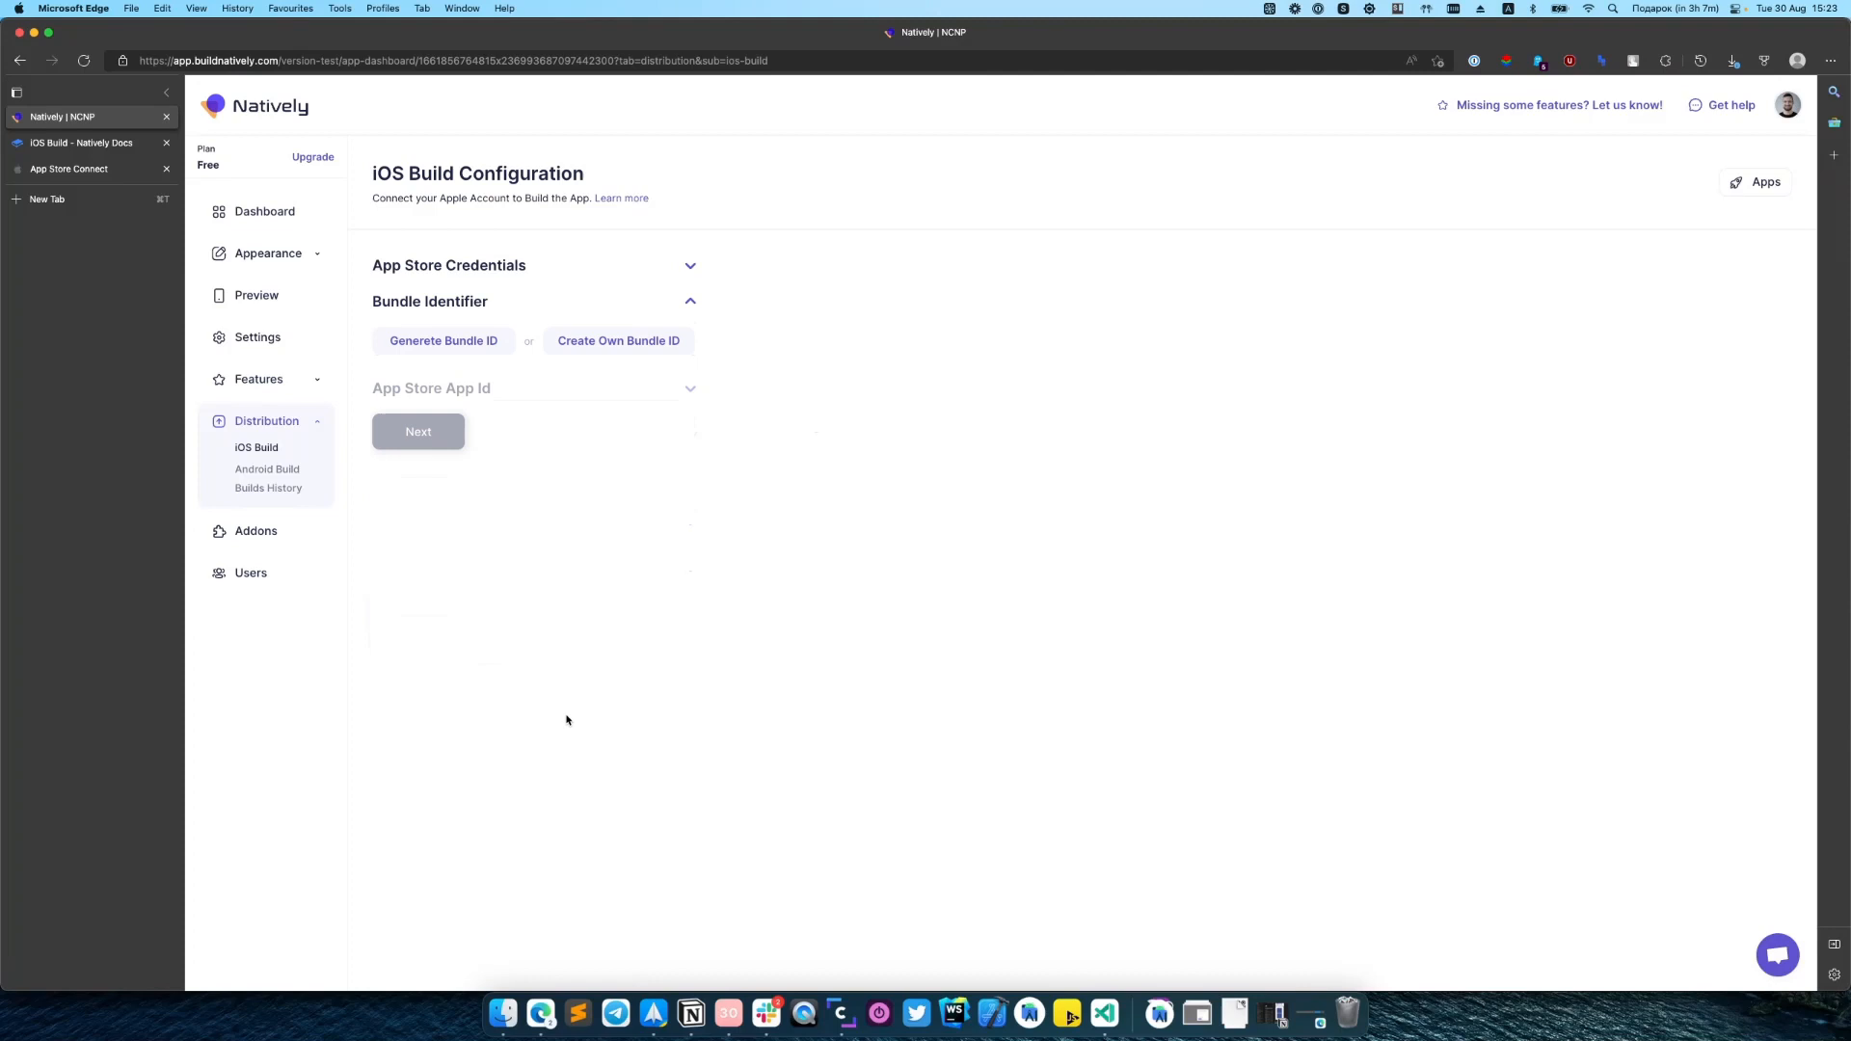
{"action": "mouse_move", "coordinate": [590, 602]}
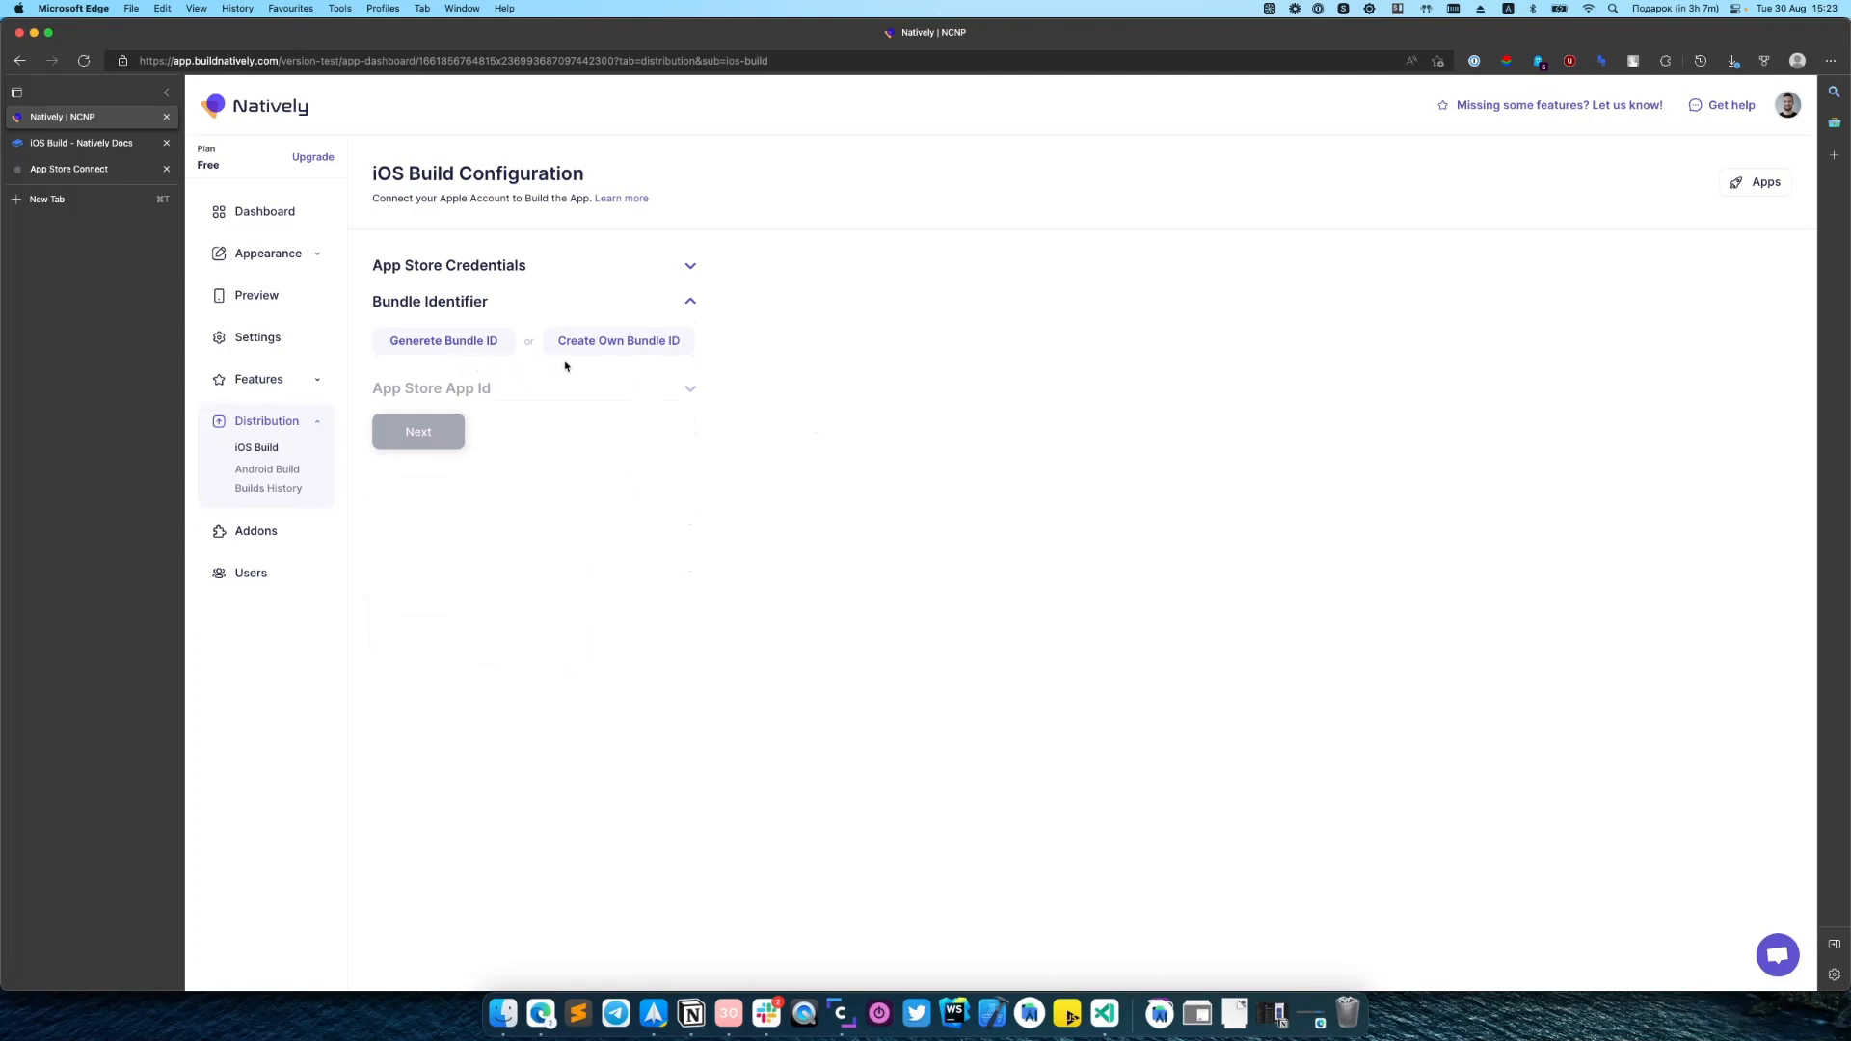
{"action": "mouse_move", "coordinate": [717, 351]}
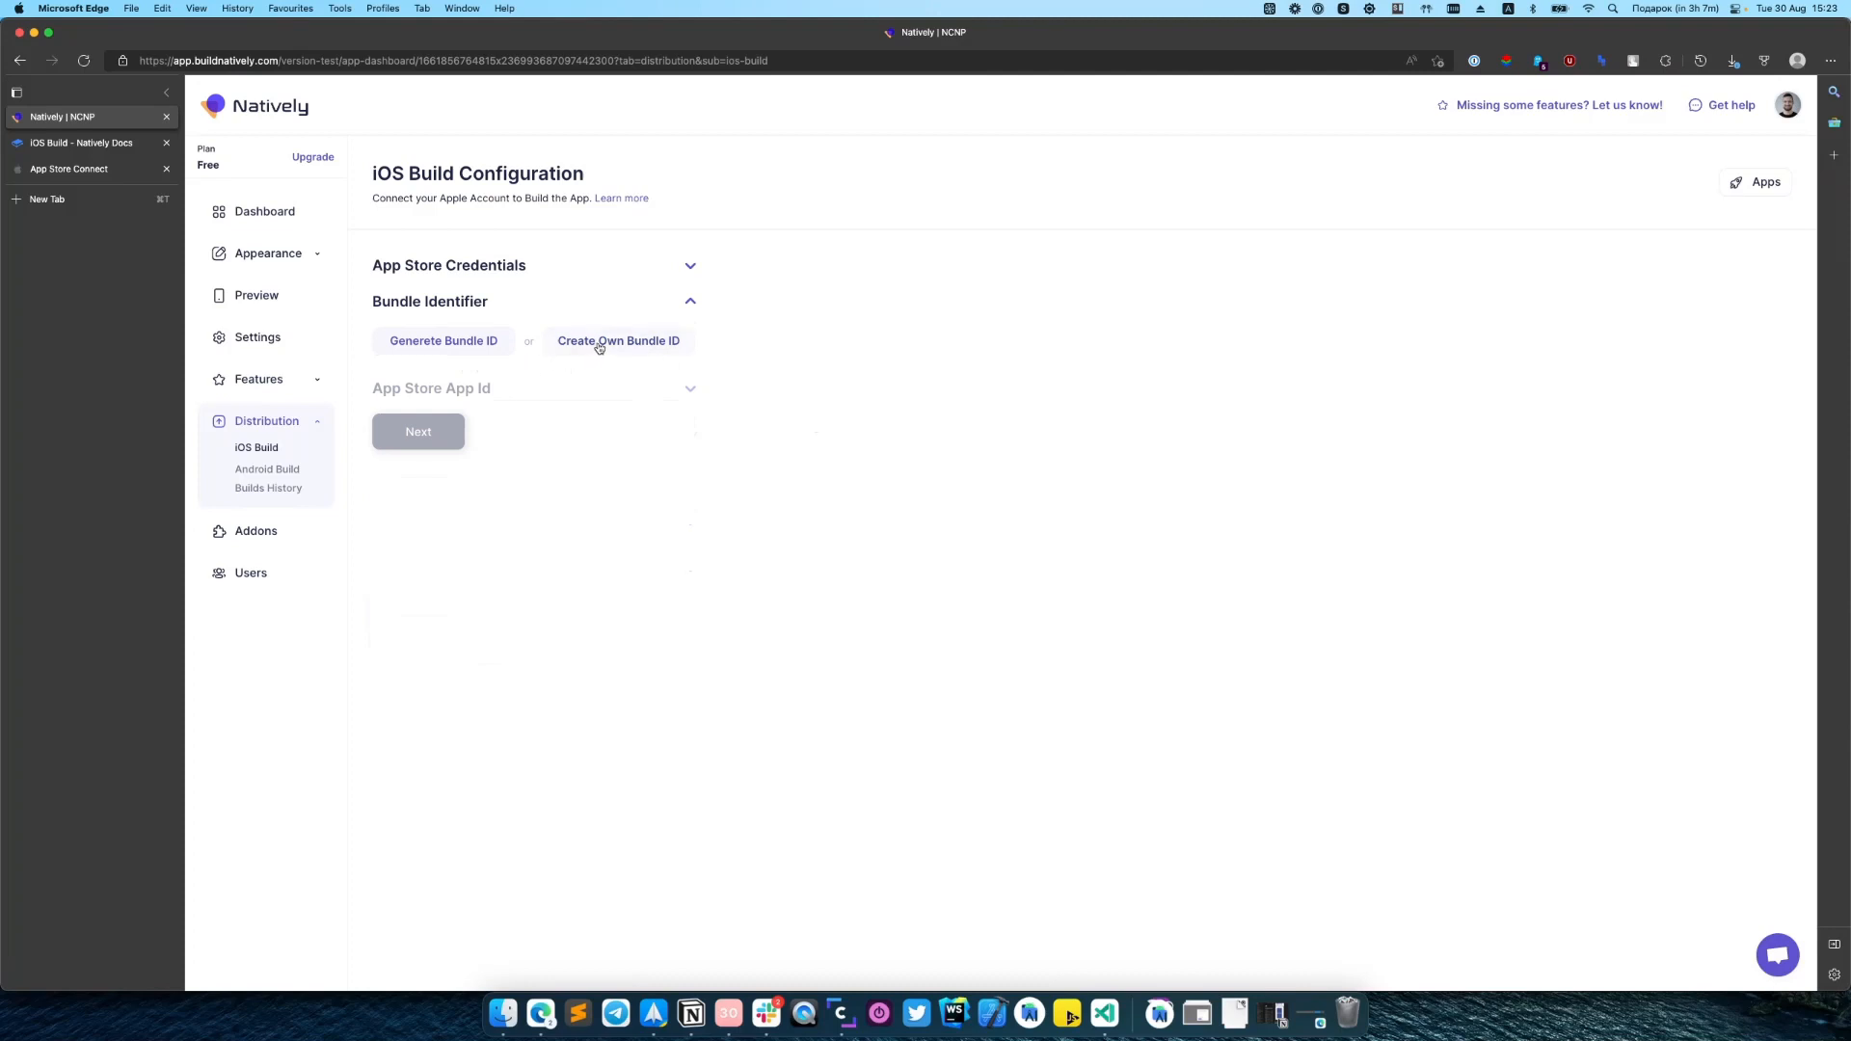
Choose Create Own Bundle ID, then bring up the docs' bundle ID instructions
{"action": "left_click", "coordinate": [617, 341]}
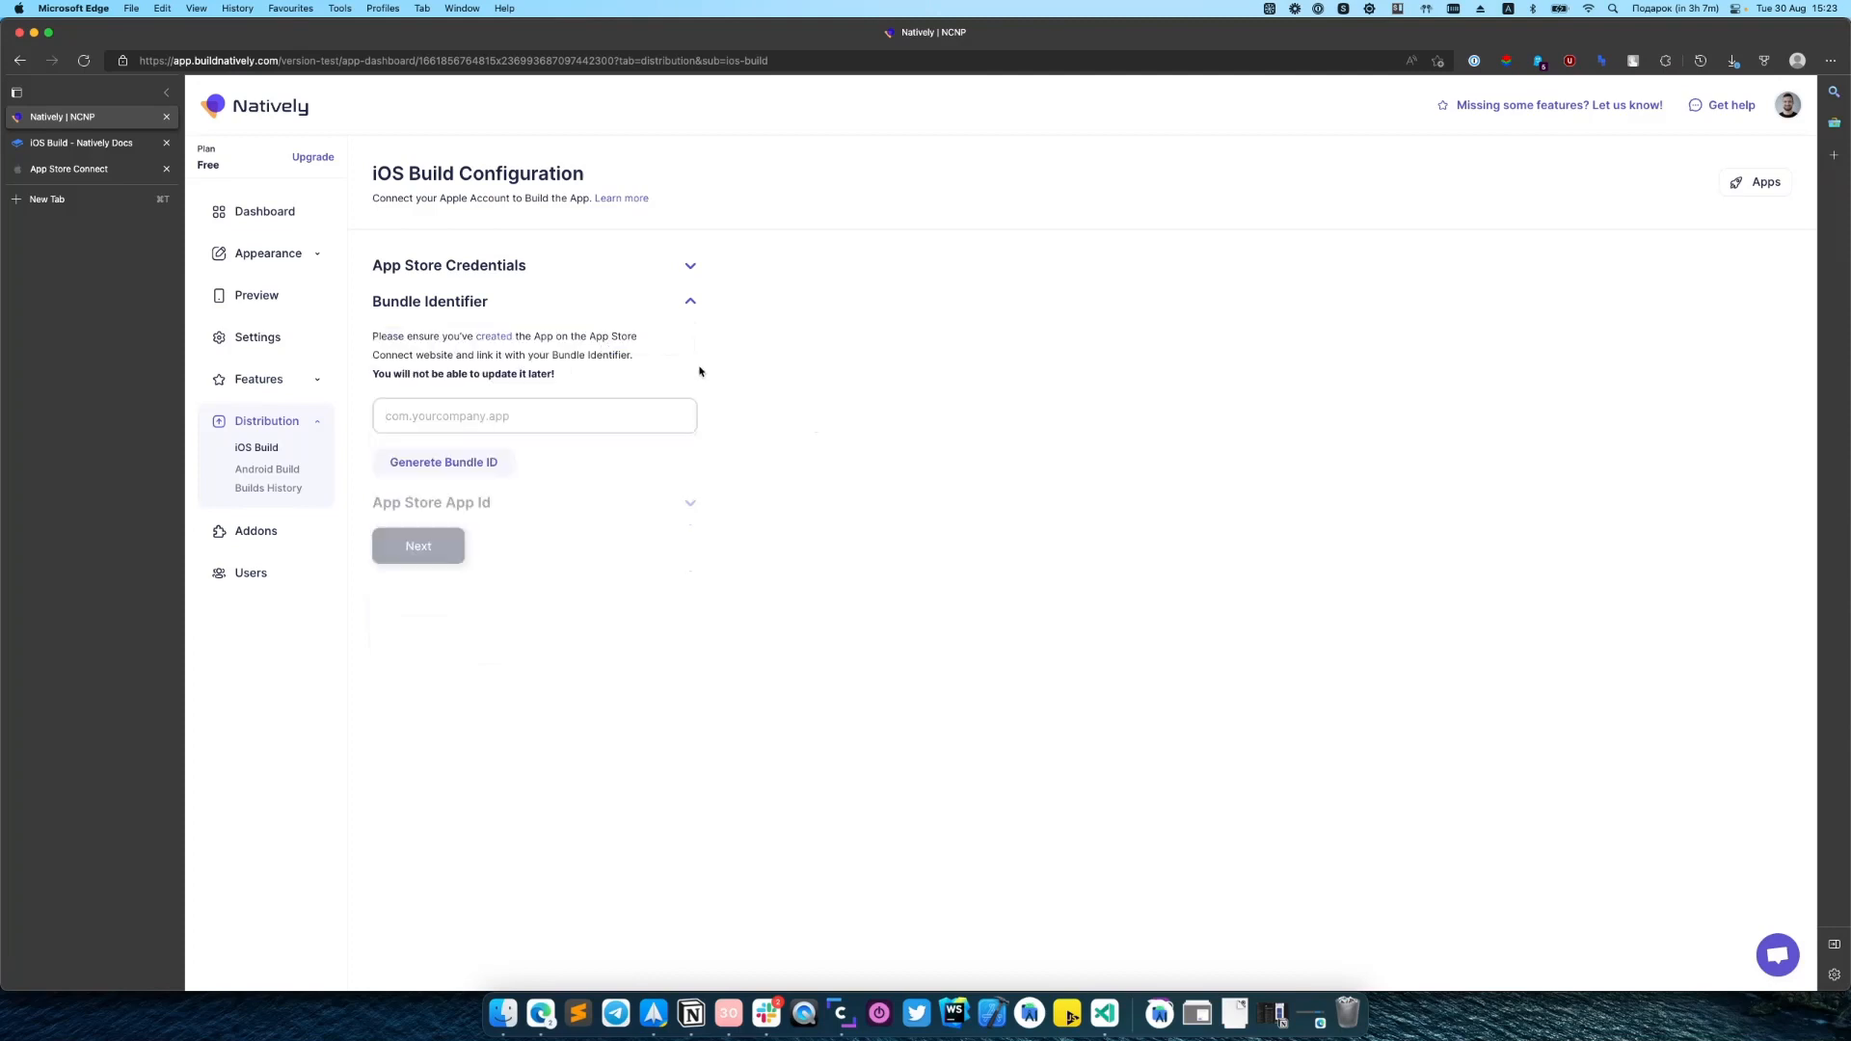
{"action": "left_click", "coordinate": [535, 416]}
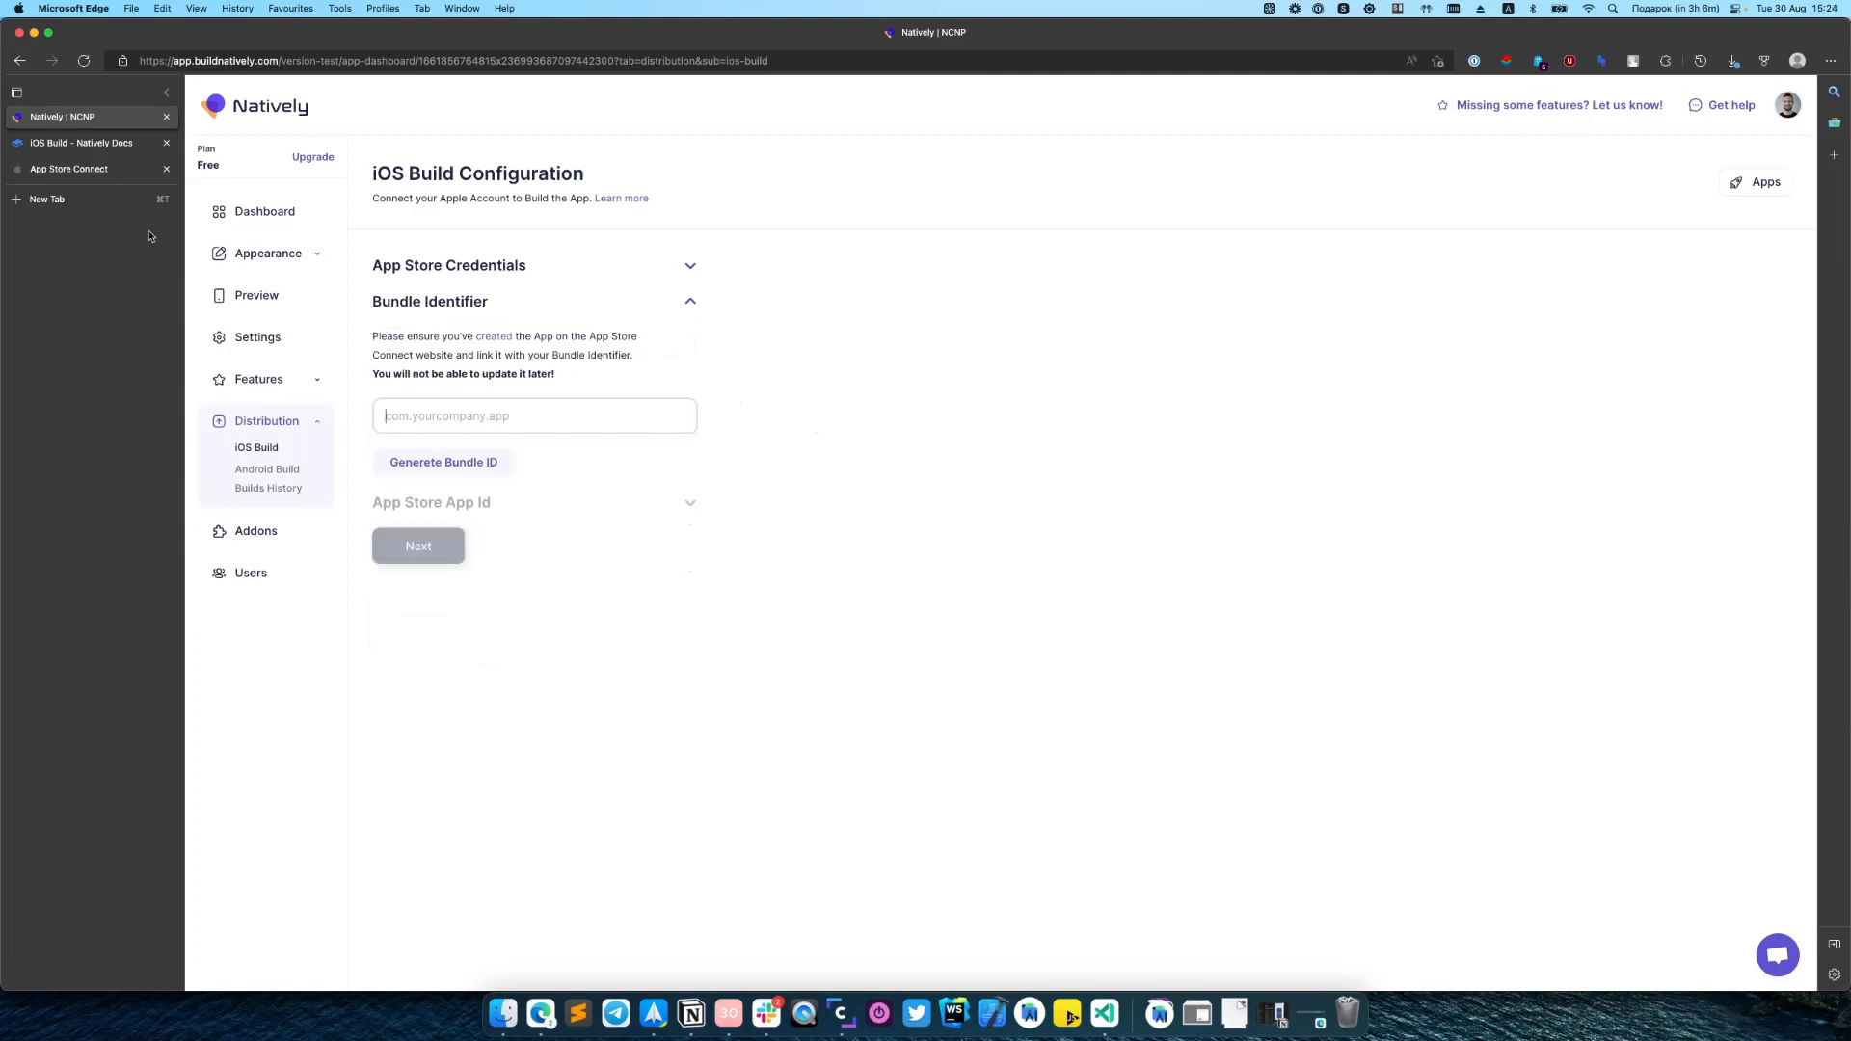
{"action": "left_click", "coordinate": [81, 141]}
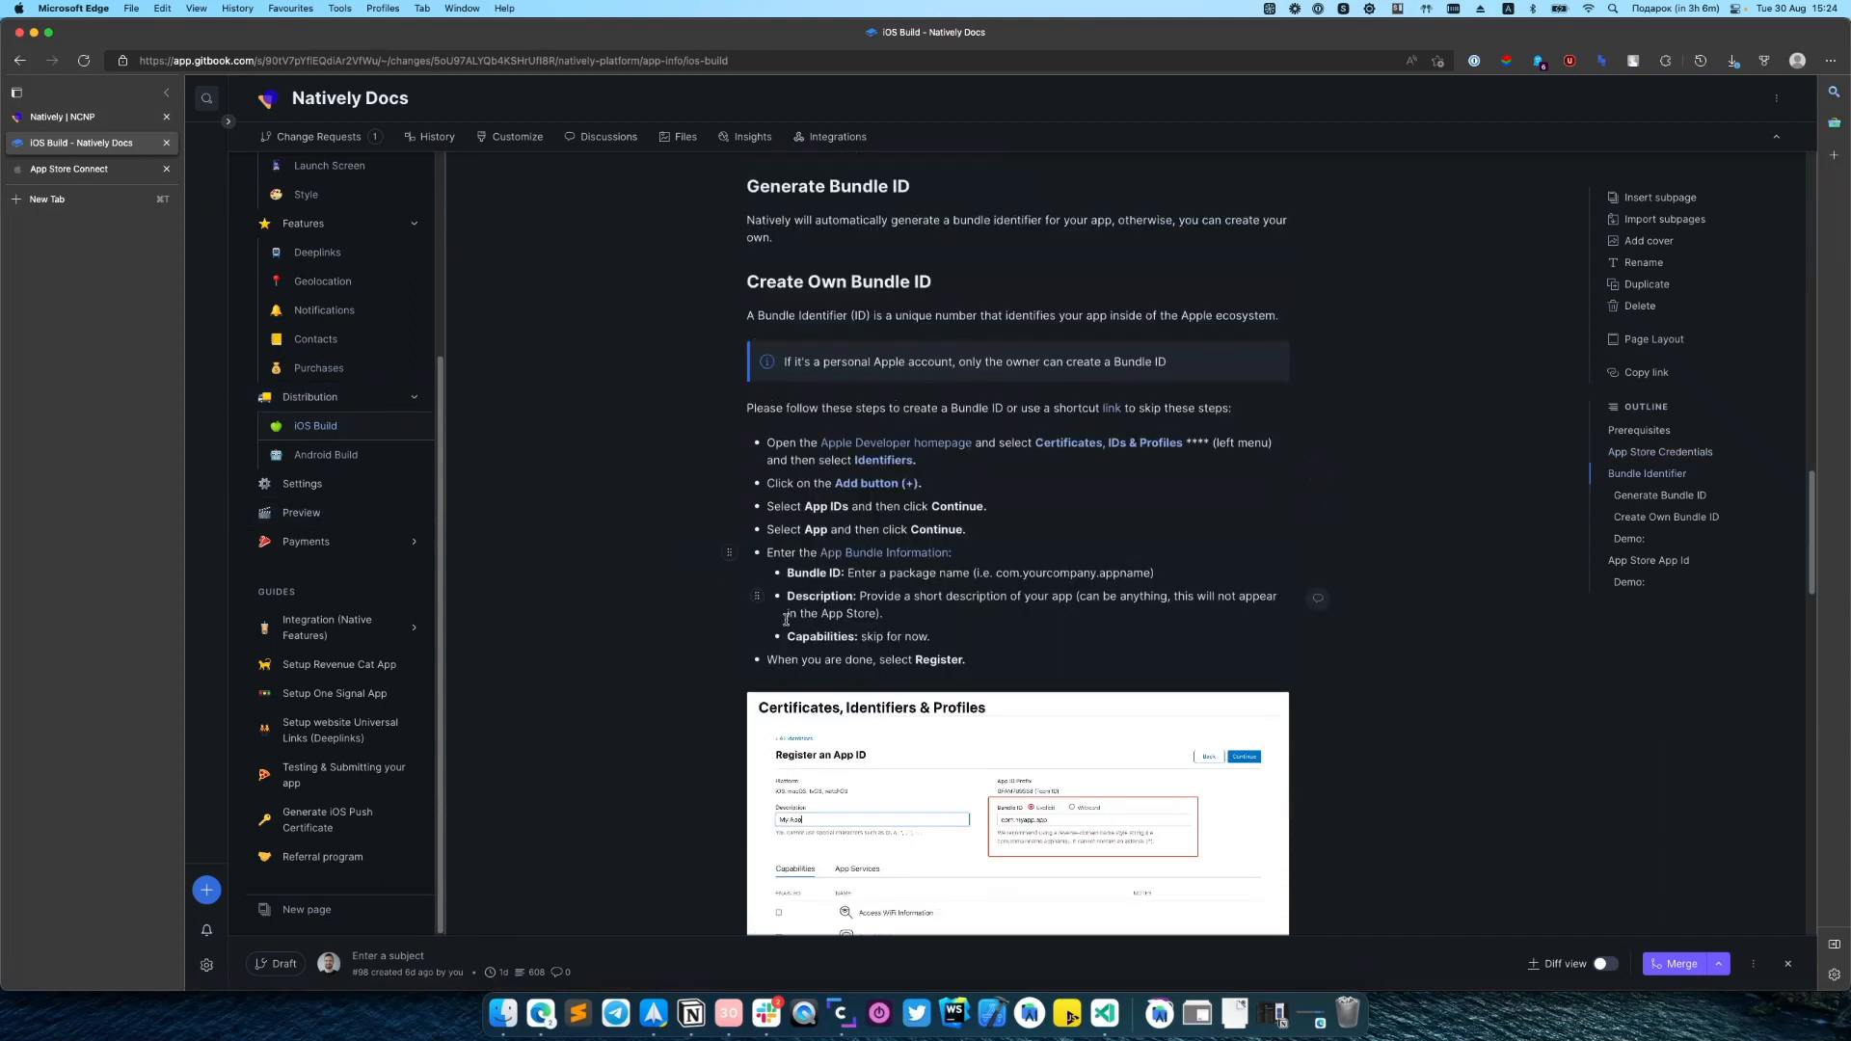
Start registering a new App ID from the Apple Developer Identifiers list
{"action": "scroll", "scroll_direction": "down", "scroll_amount": 3}
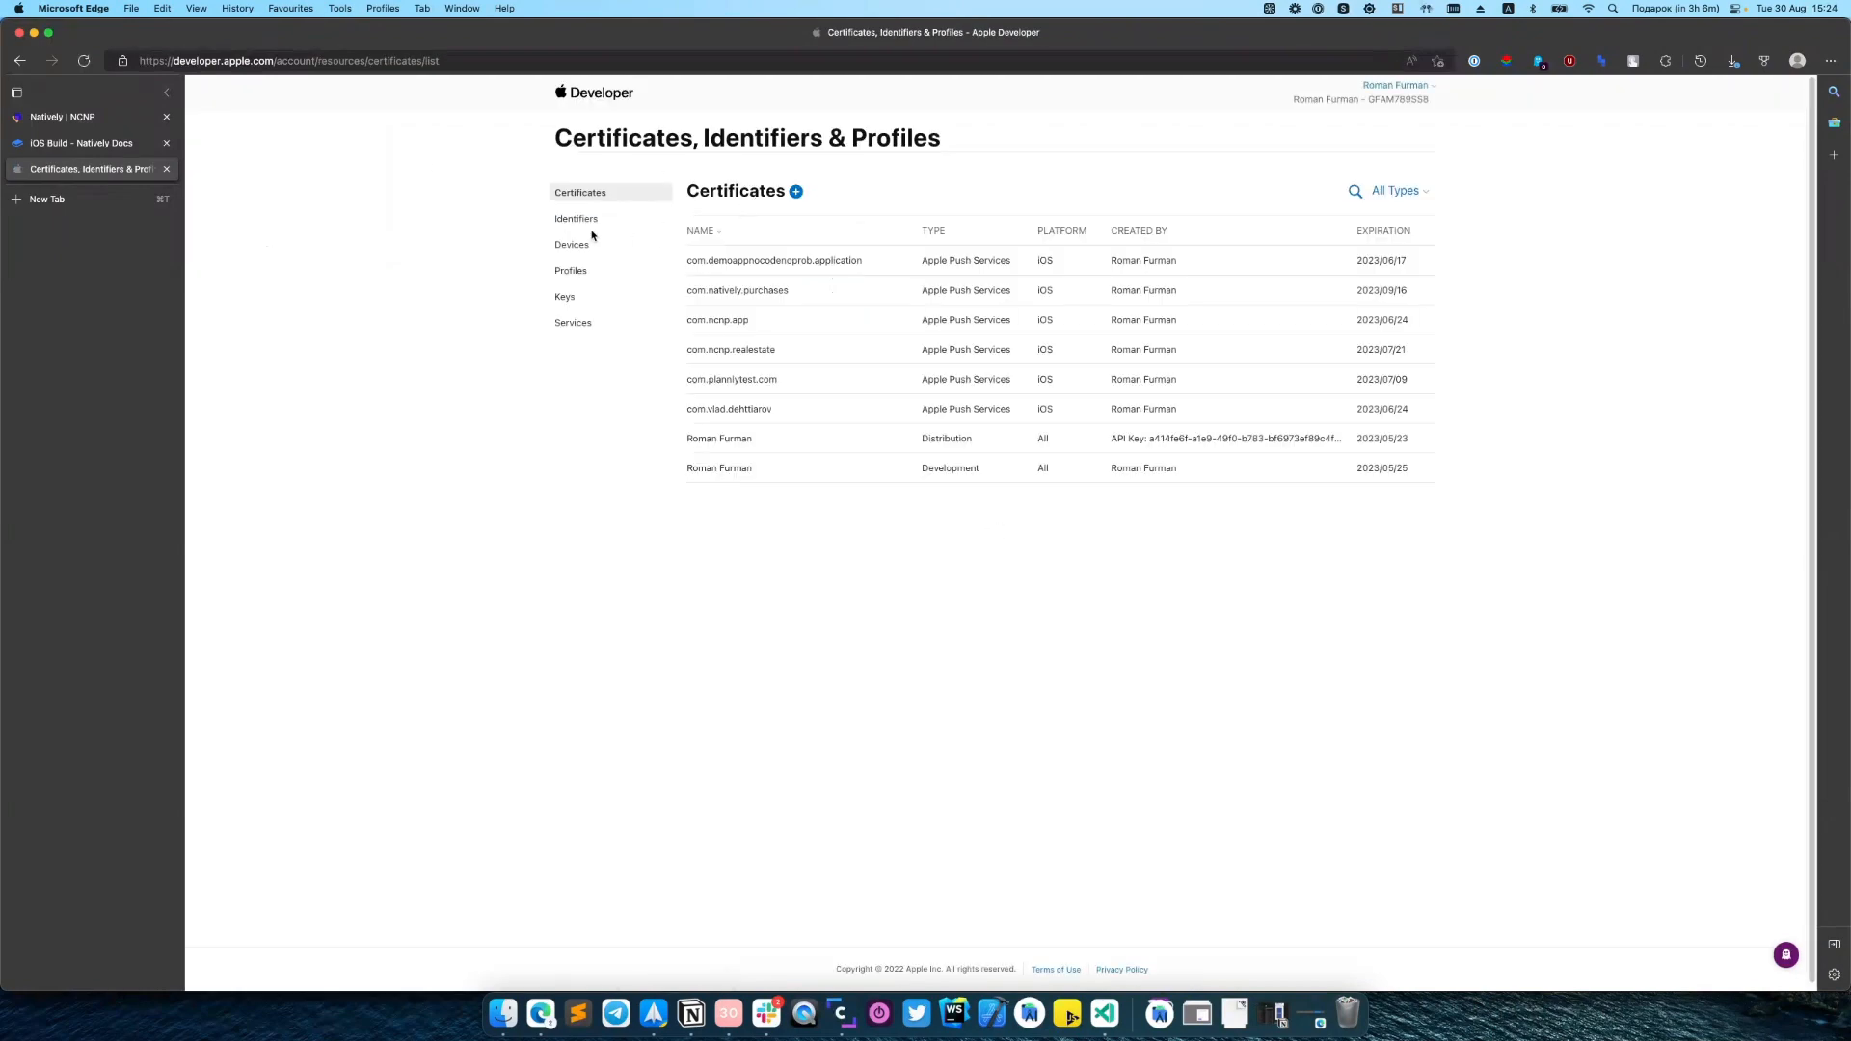
{"action": "left_click", "coordinate": [577, 218]}
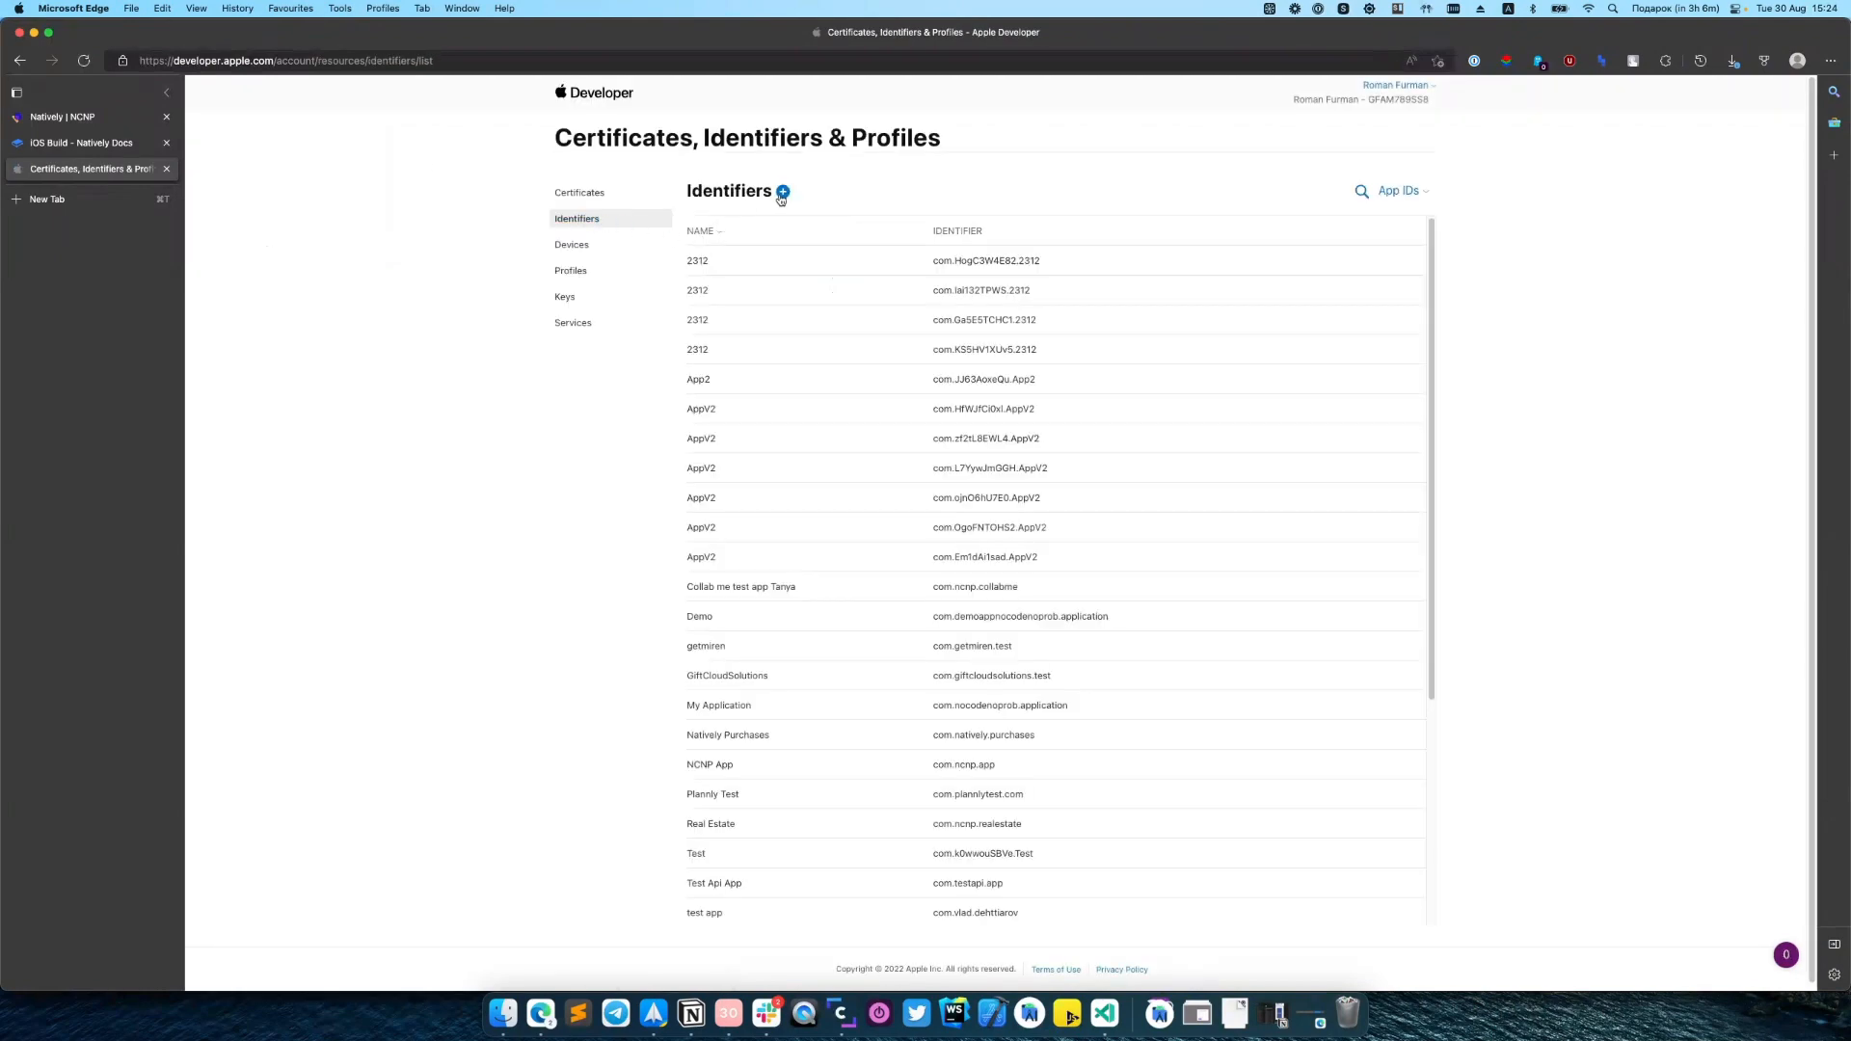
{"action": "left_click", "coordinate": [781, 191]}
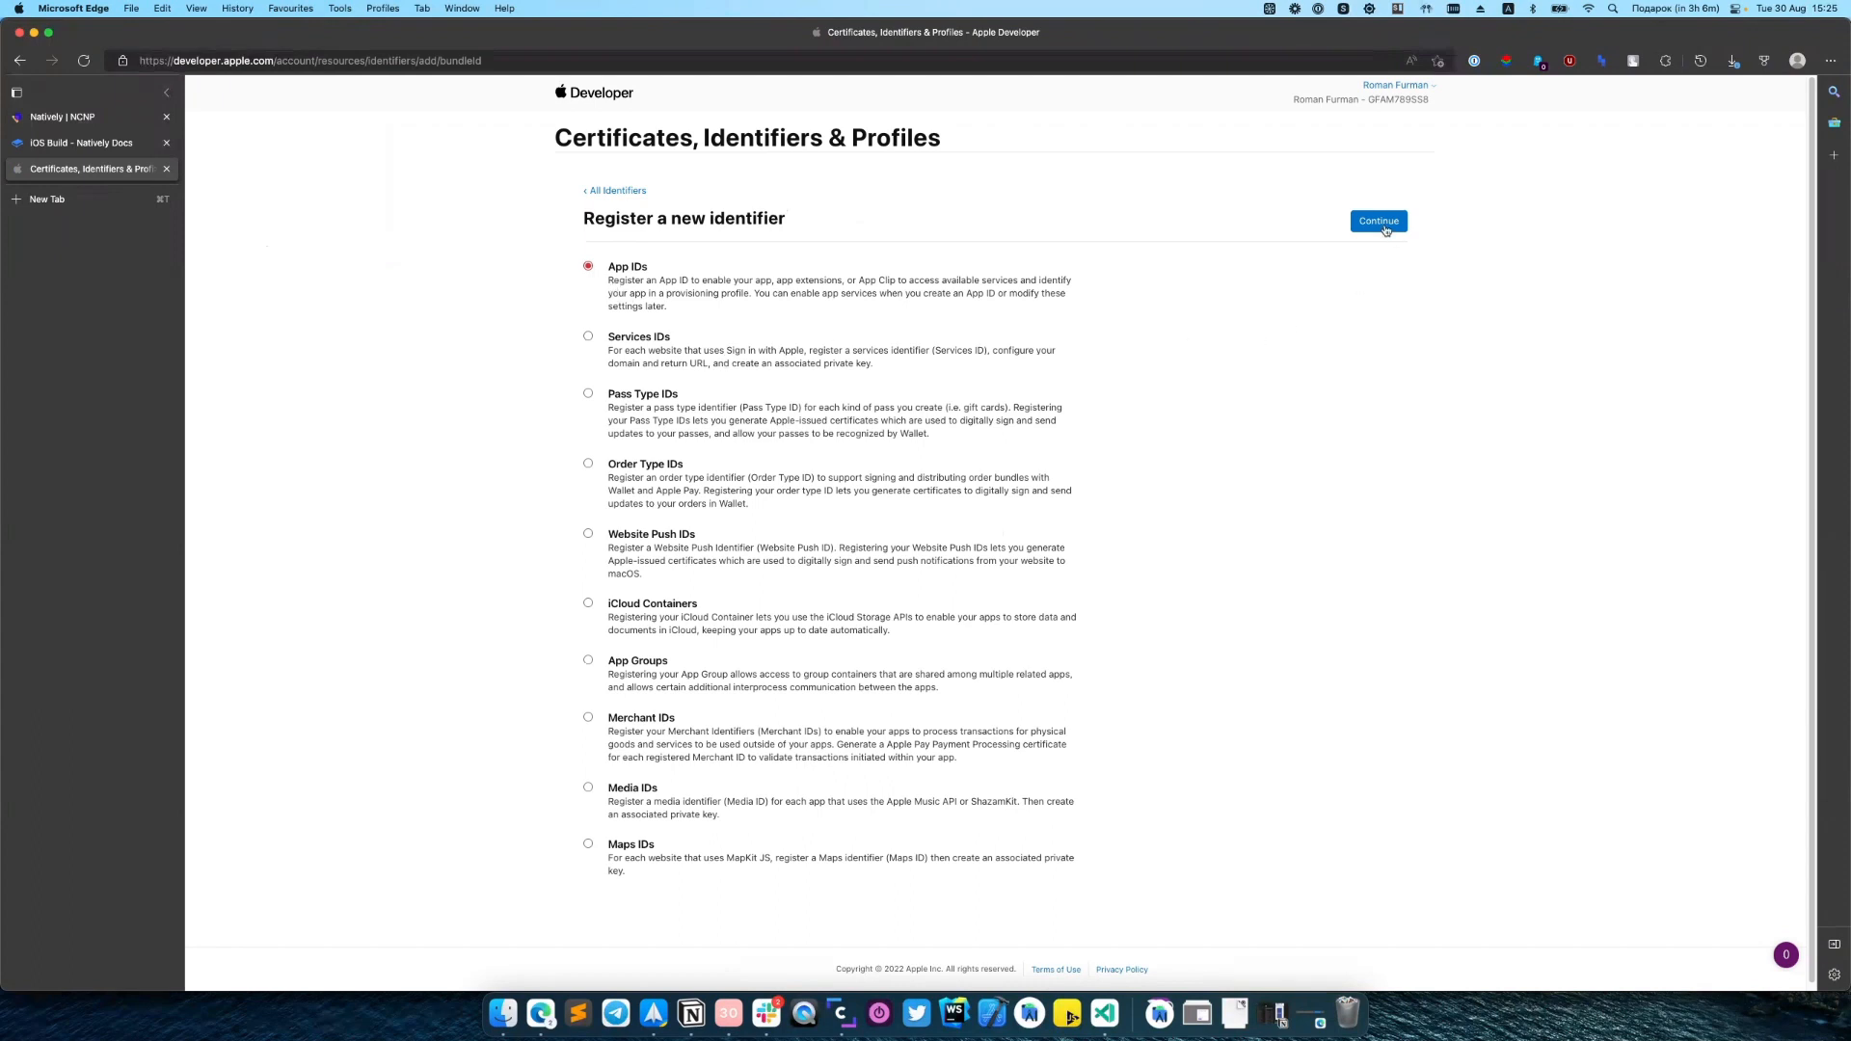
{"action": "left_click", "coordinate": [1377, 221]}
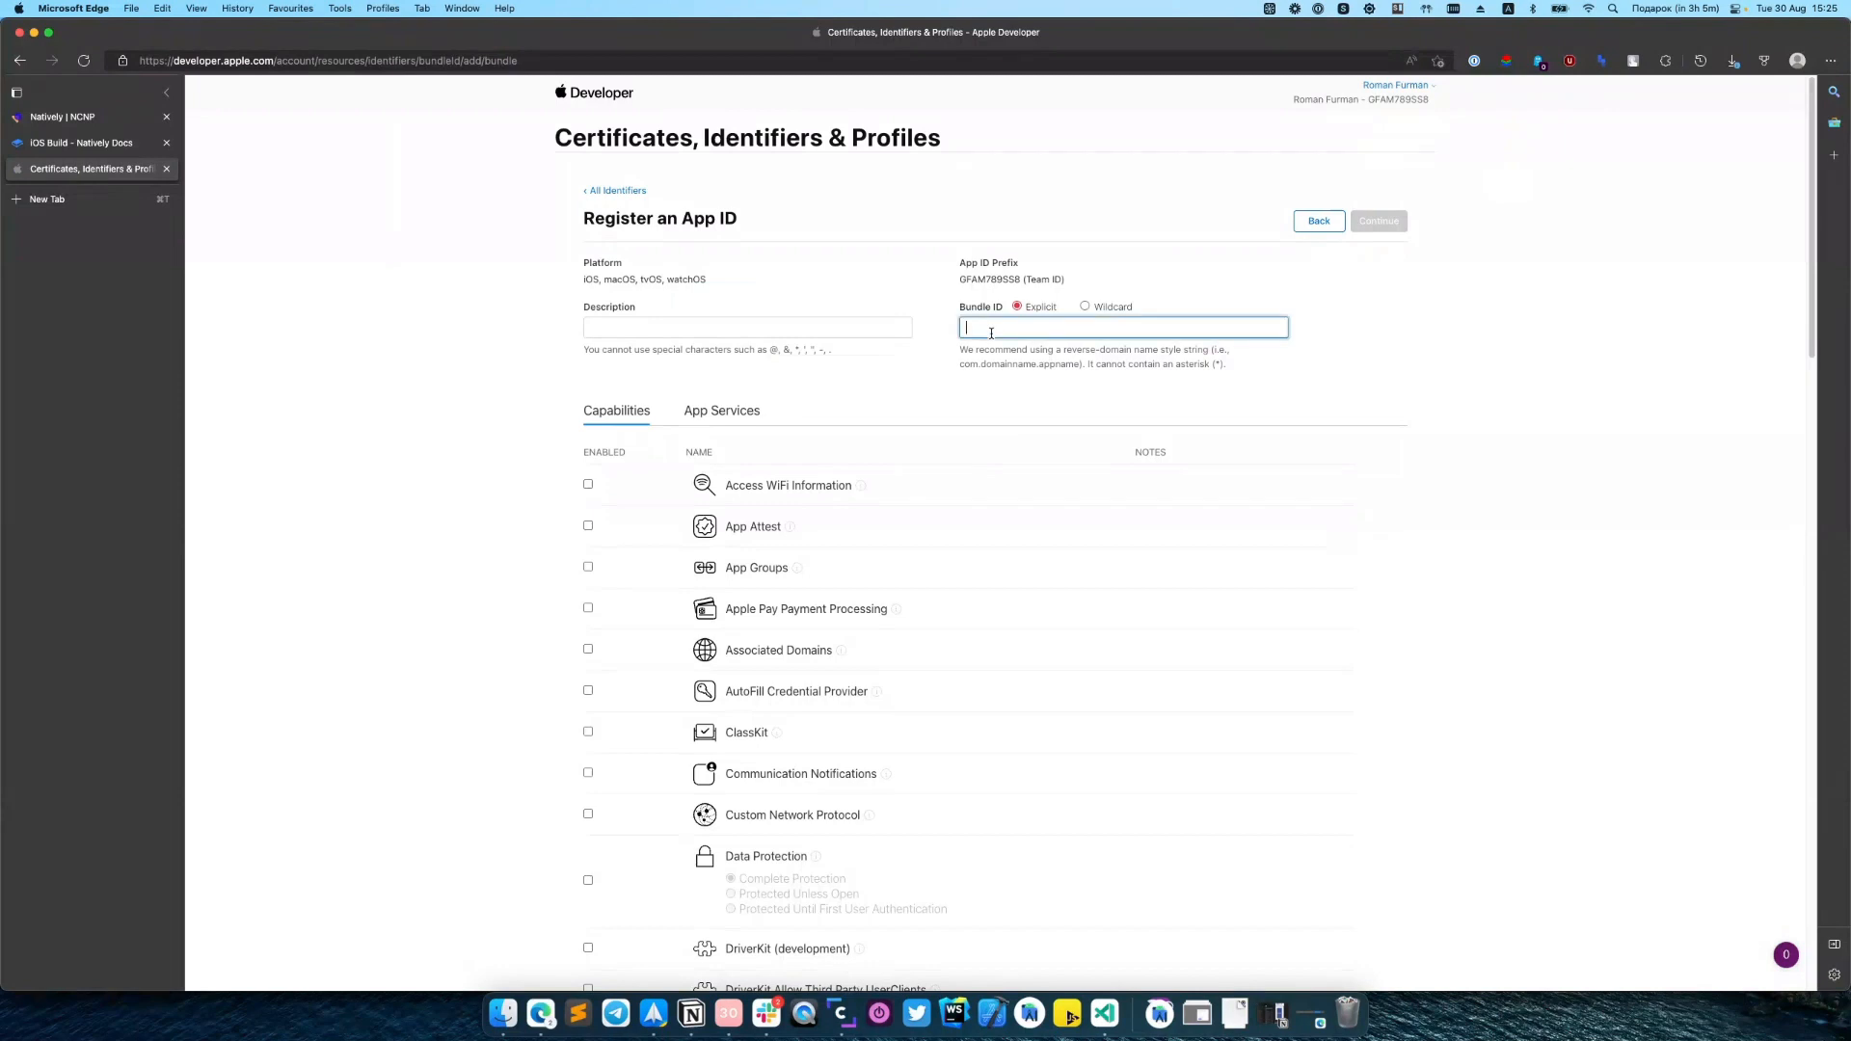
Register the App ID with bundle ID com.natively.demo and description Natively Demo
{"action": "type", "text": "com.natively"}
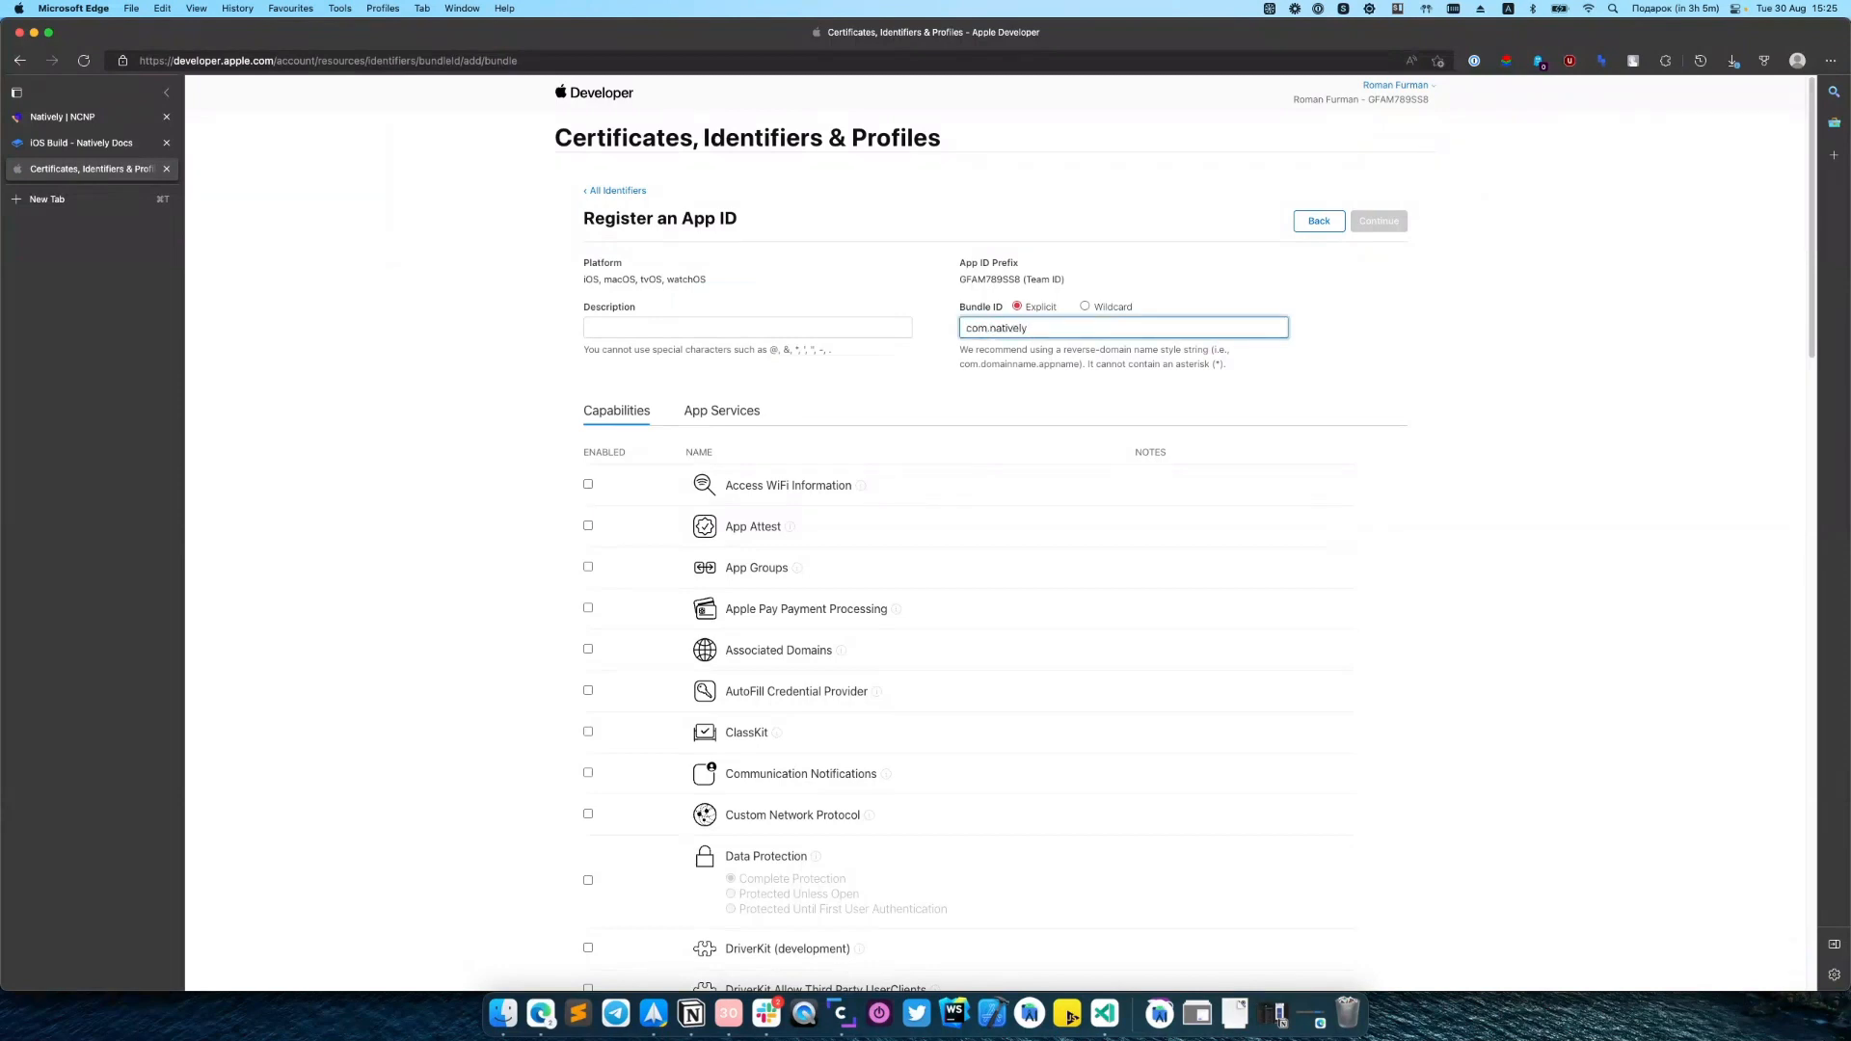
{"action": "type", "text": ".demo"}
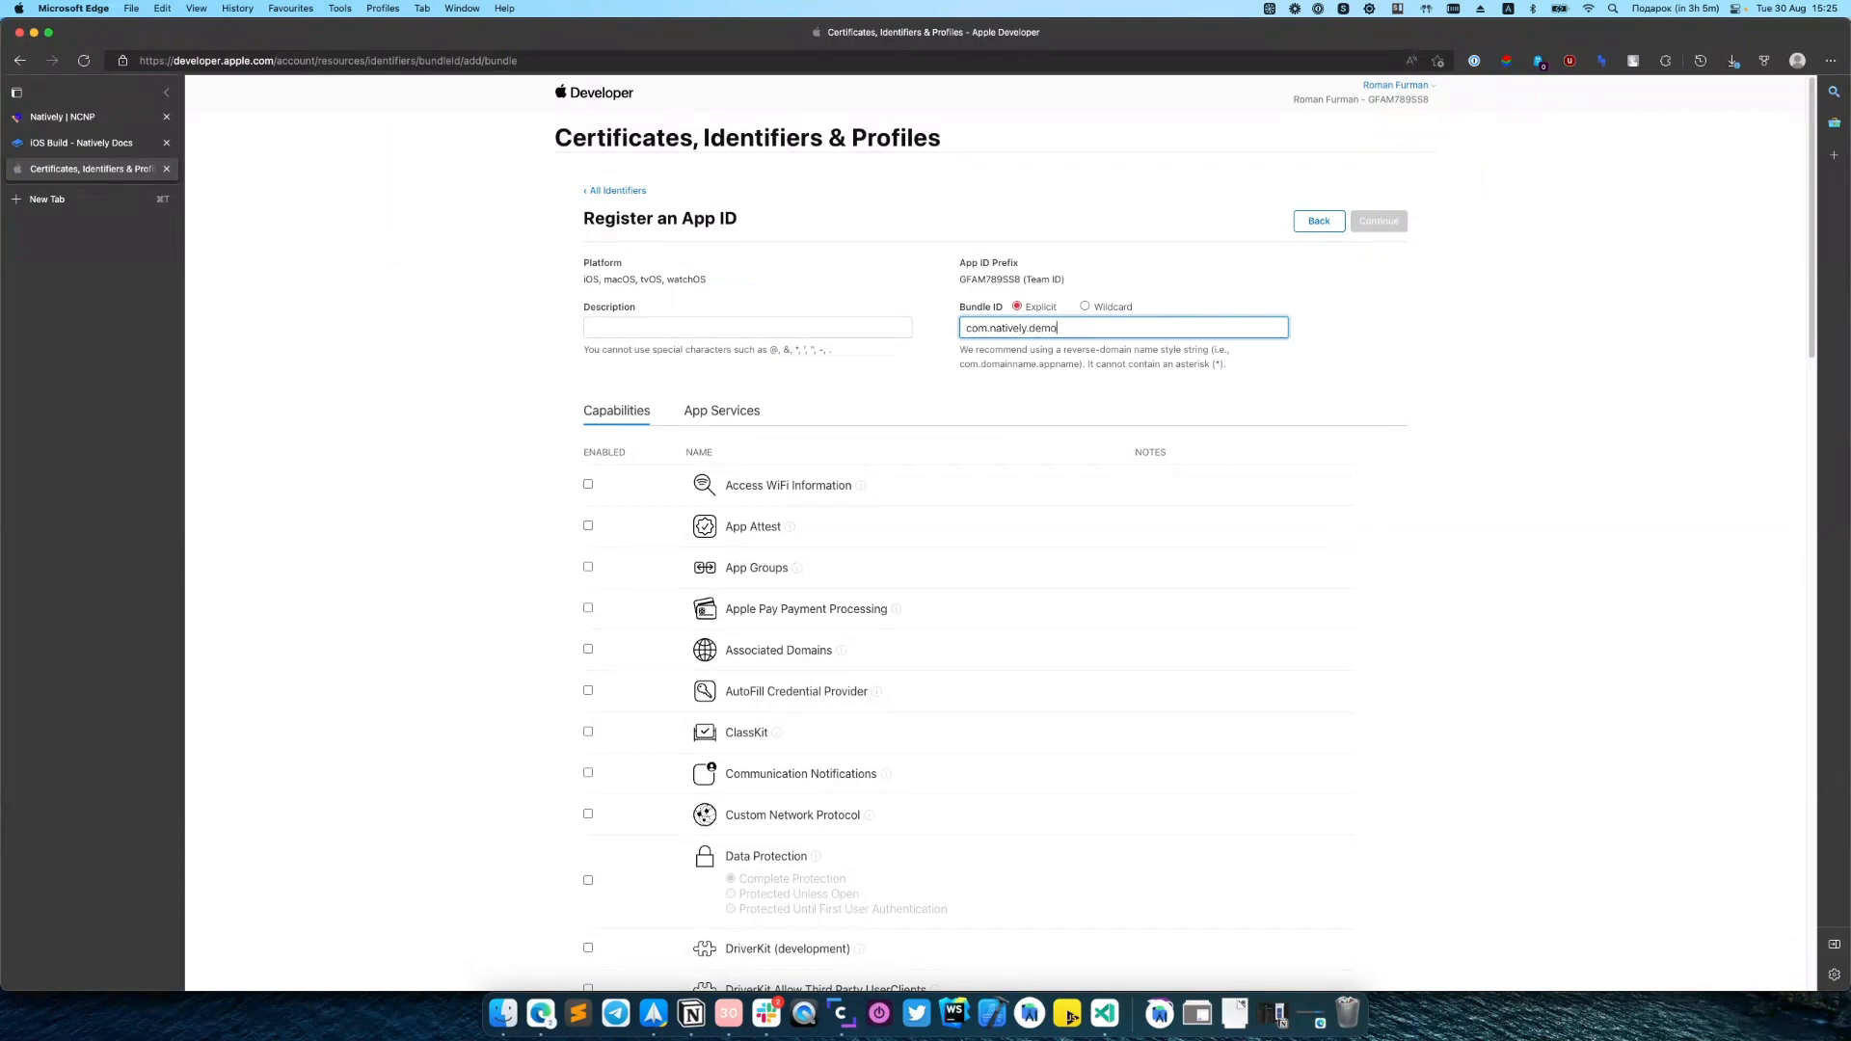
{"action": "left_click", "coordinate": [748, 328]}
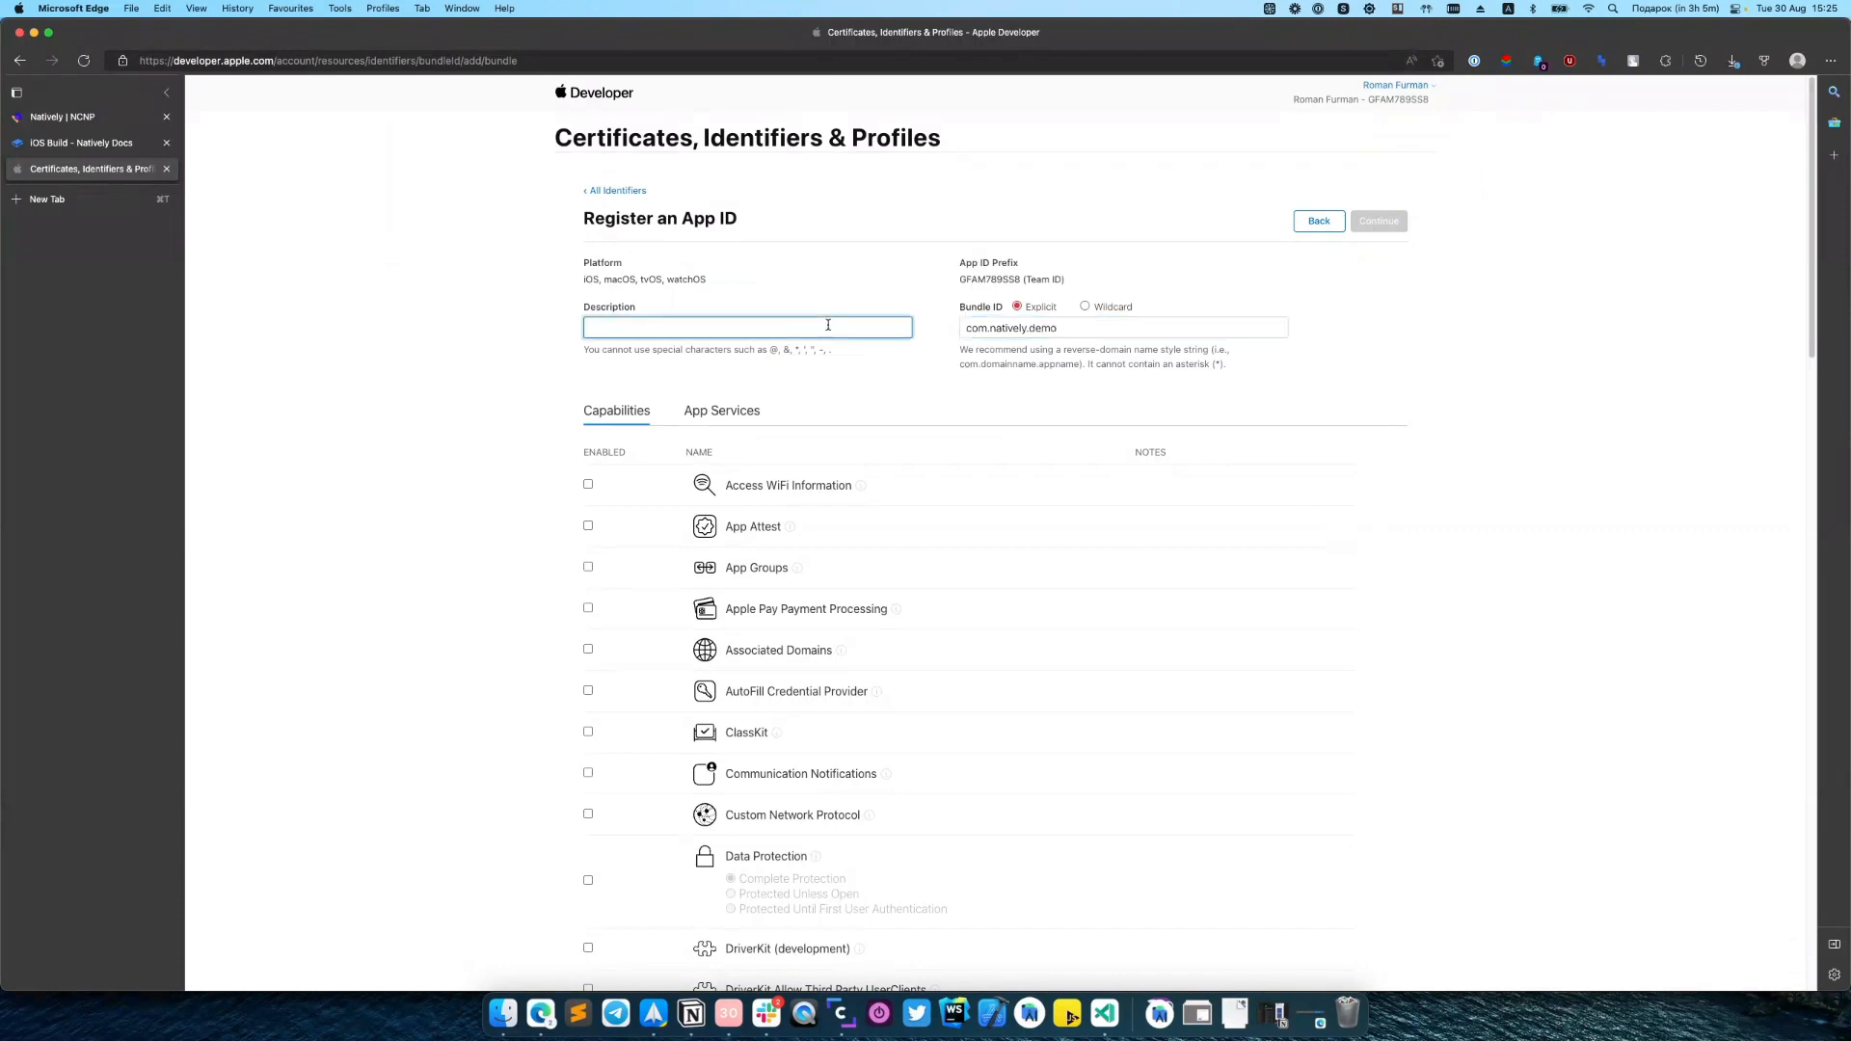
{"action": "type", "text": "Natively"}
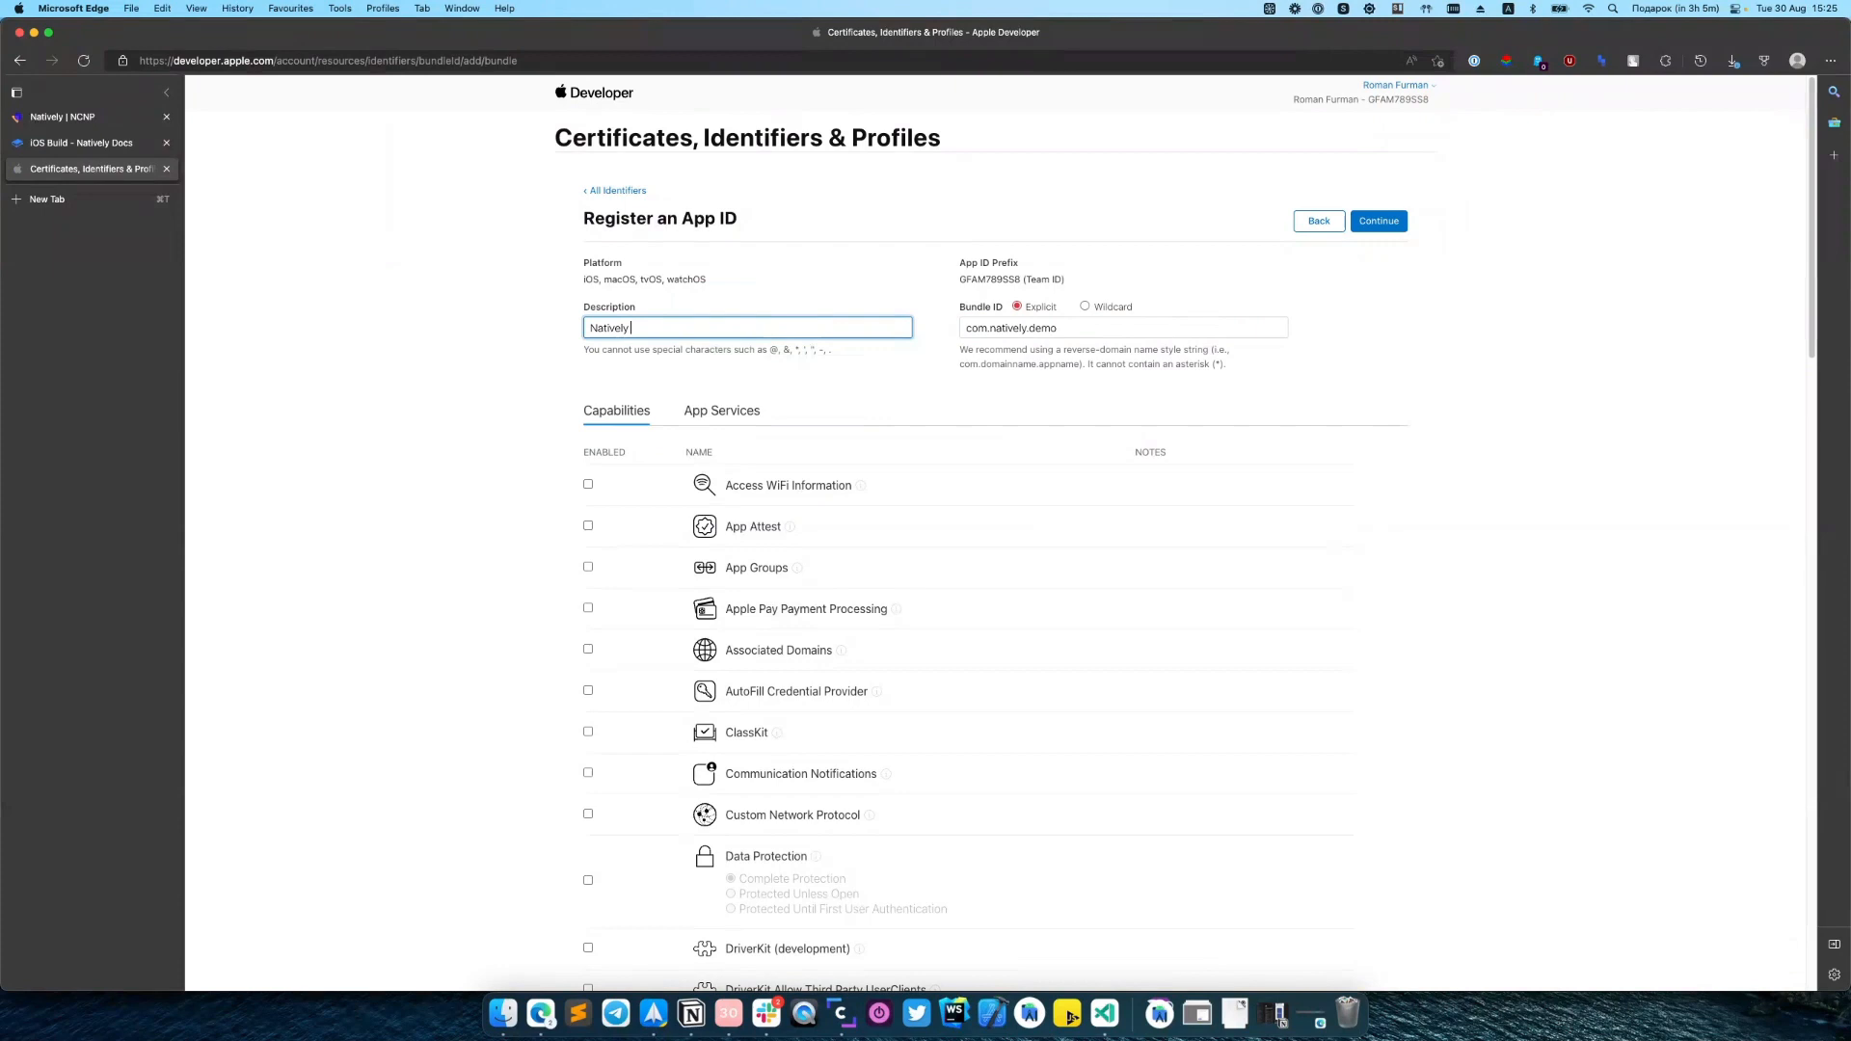
{"action": "type", "text": "Demo"}
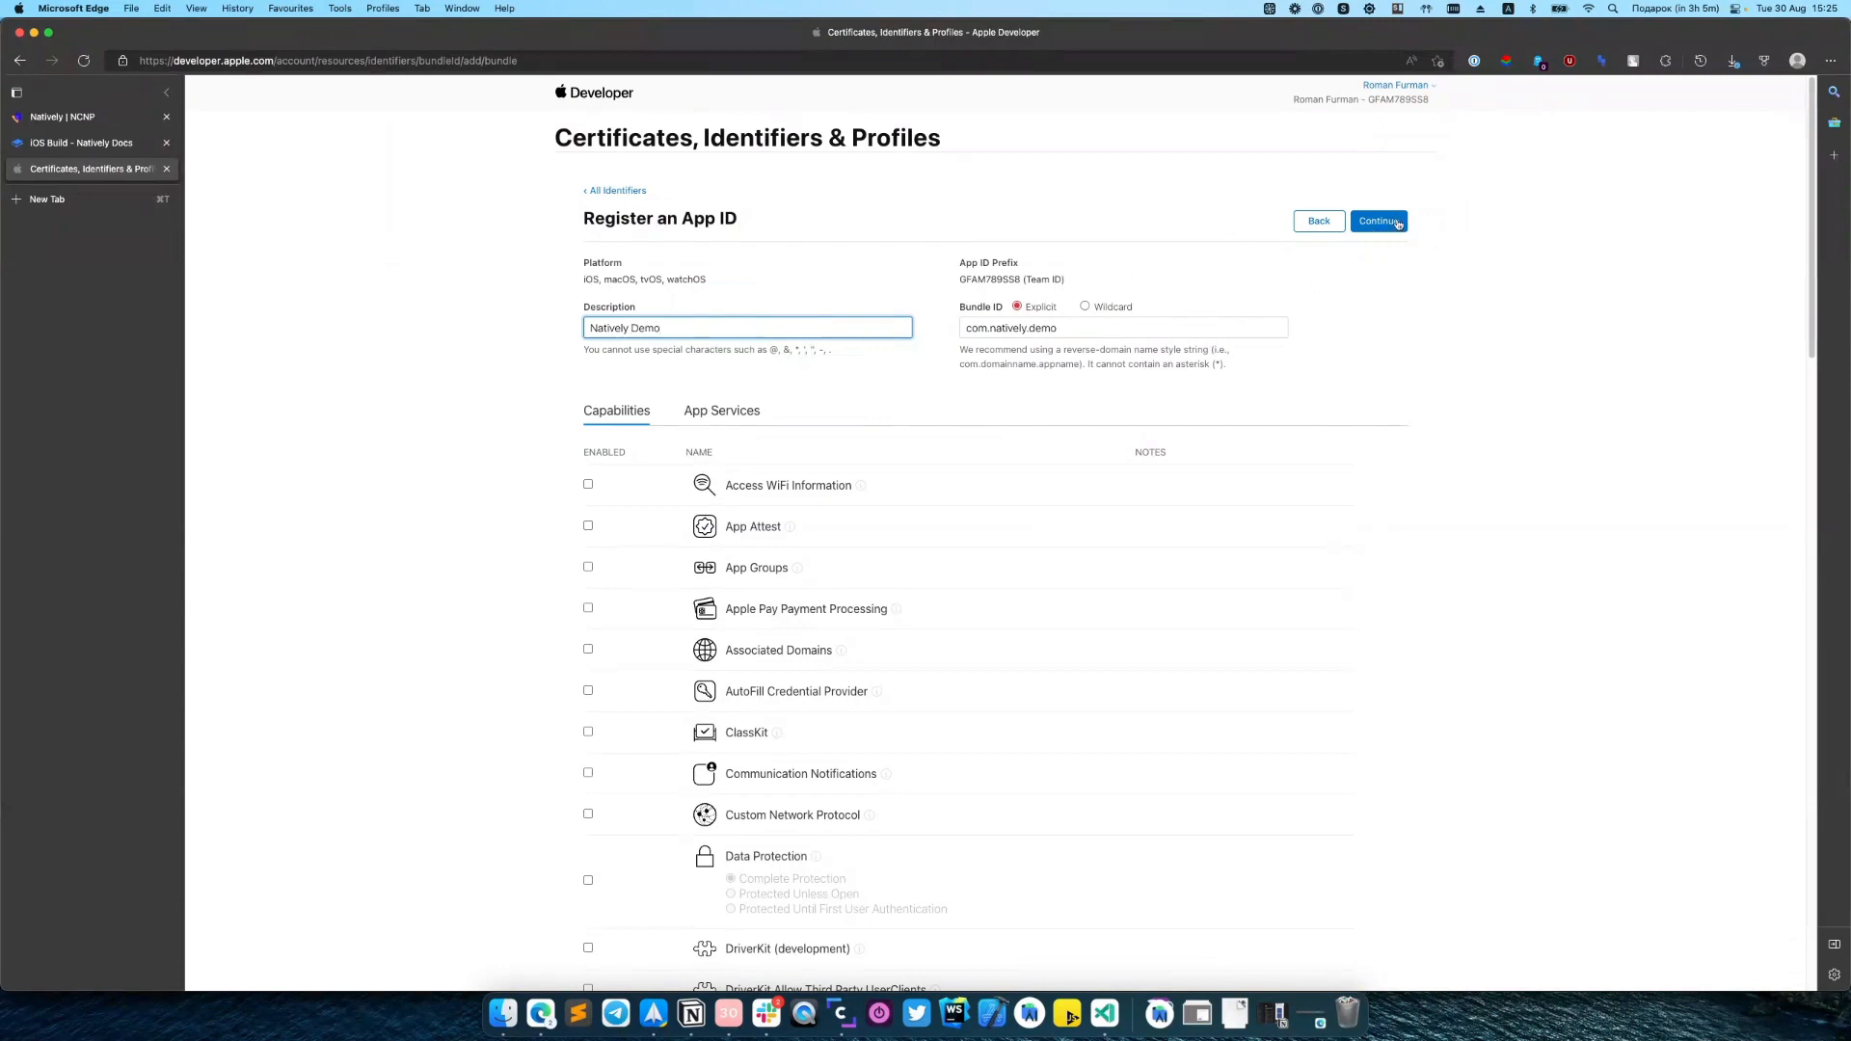
{"action": "left_click", "coordinate": [1379, 220]}
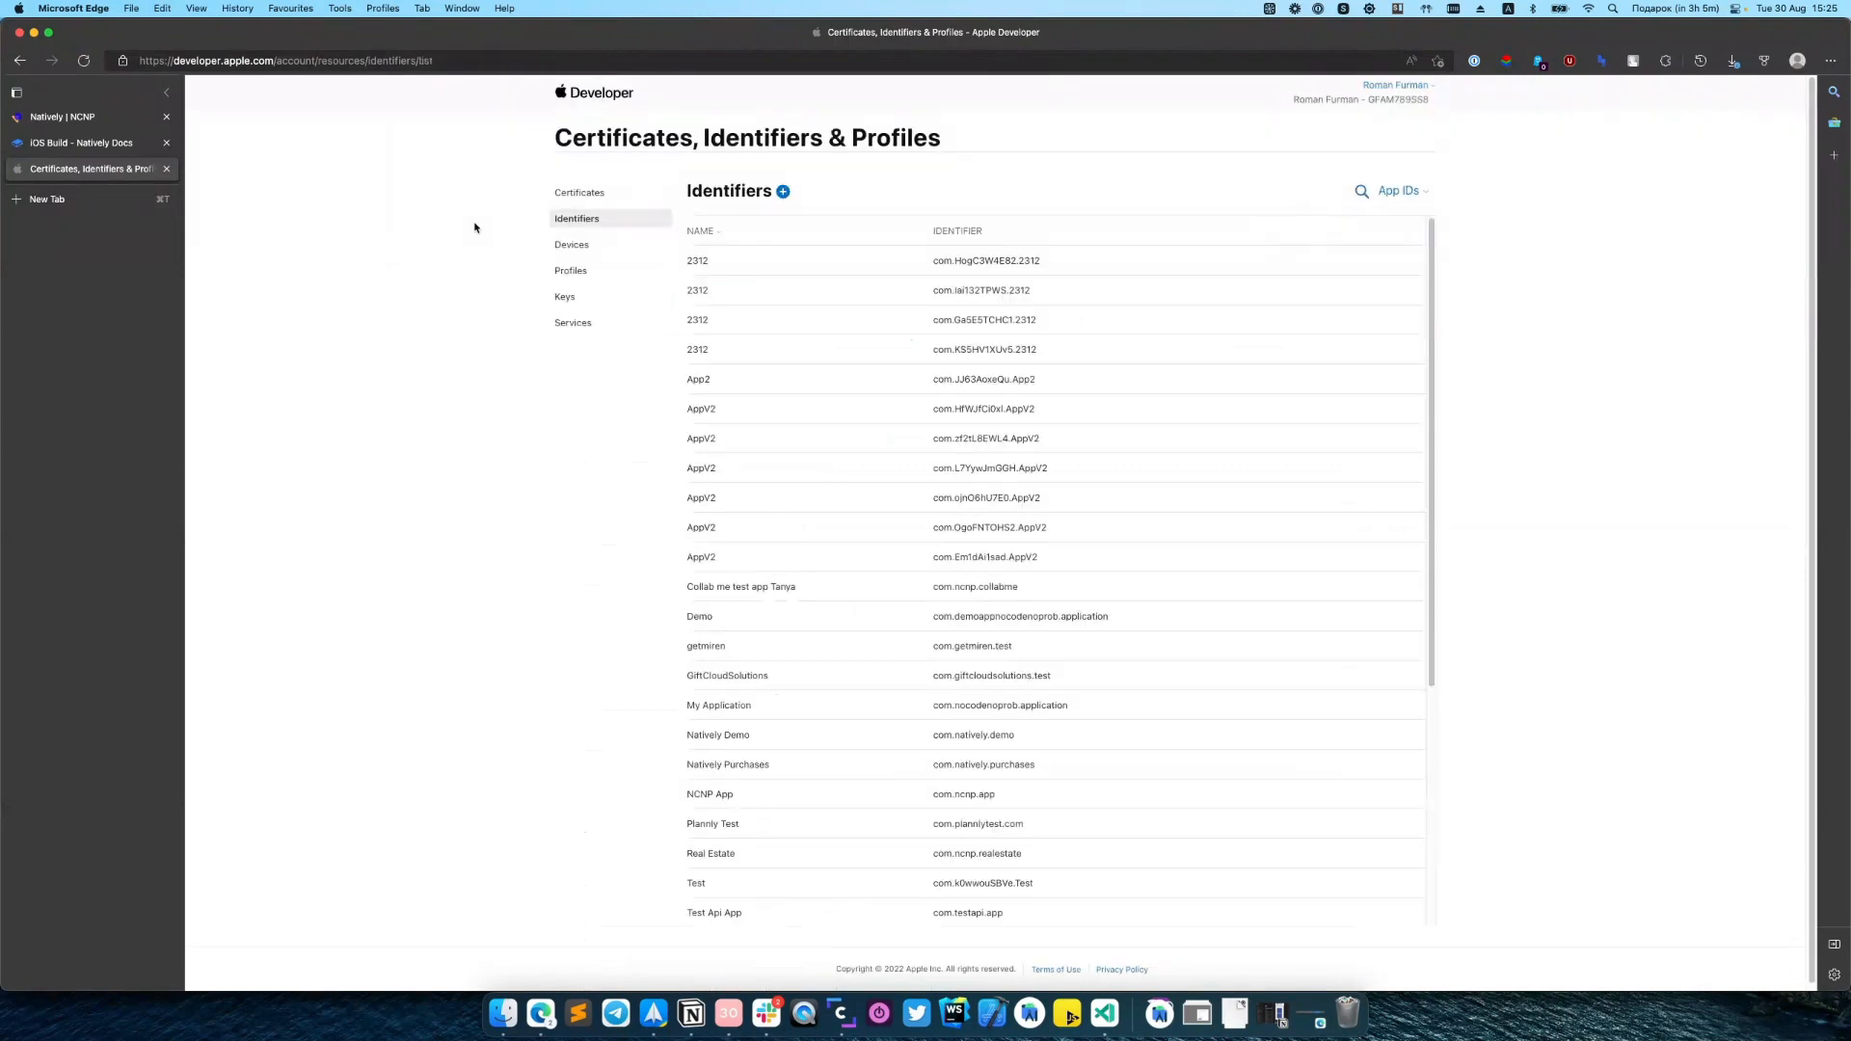
{"action": "mouse_move", "coordinate": [61, 118]}
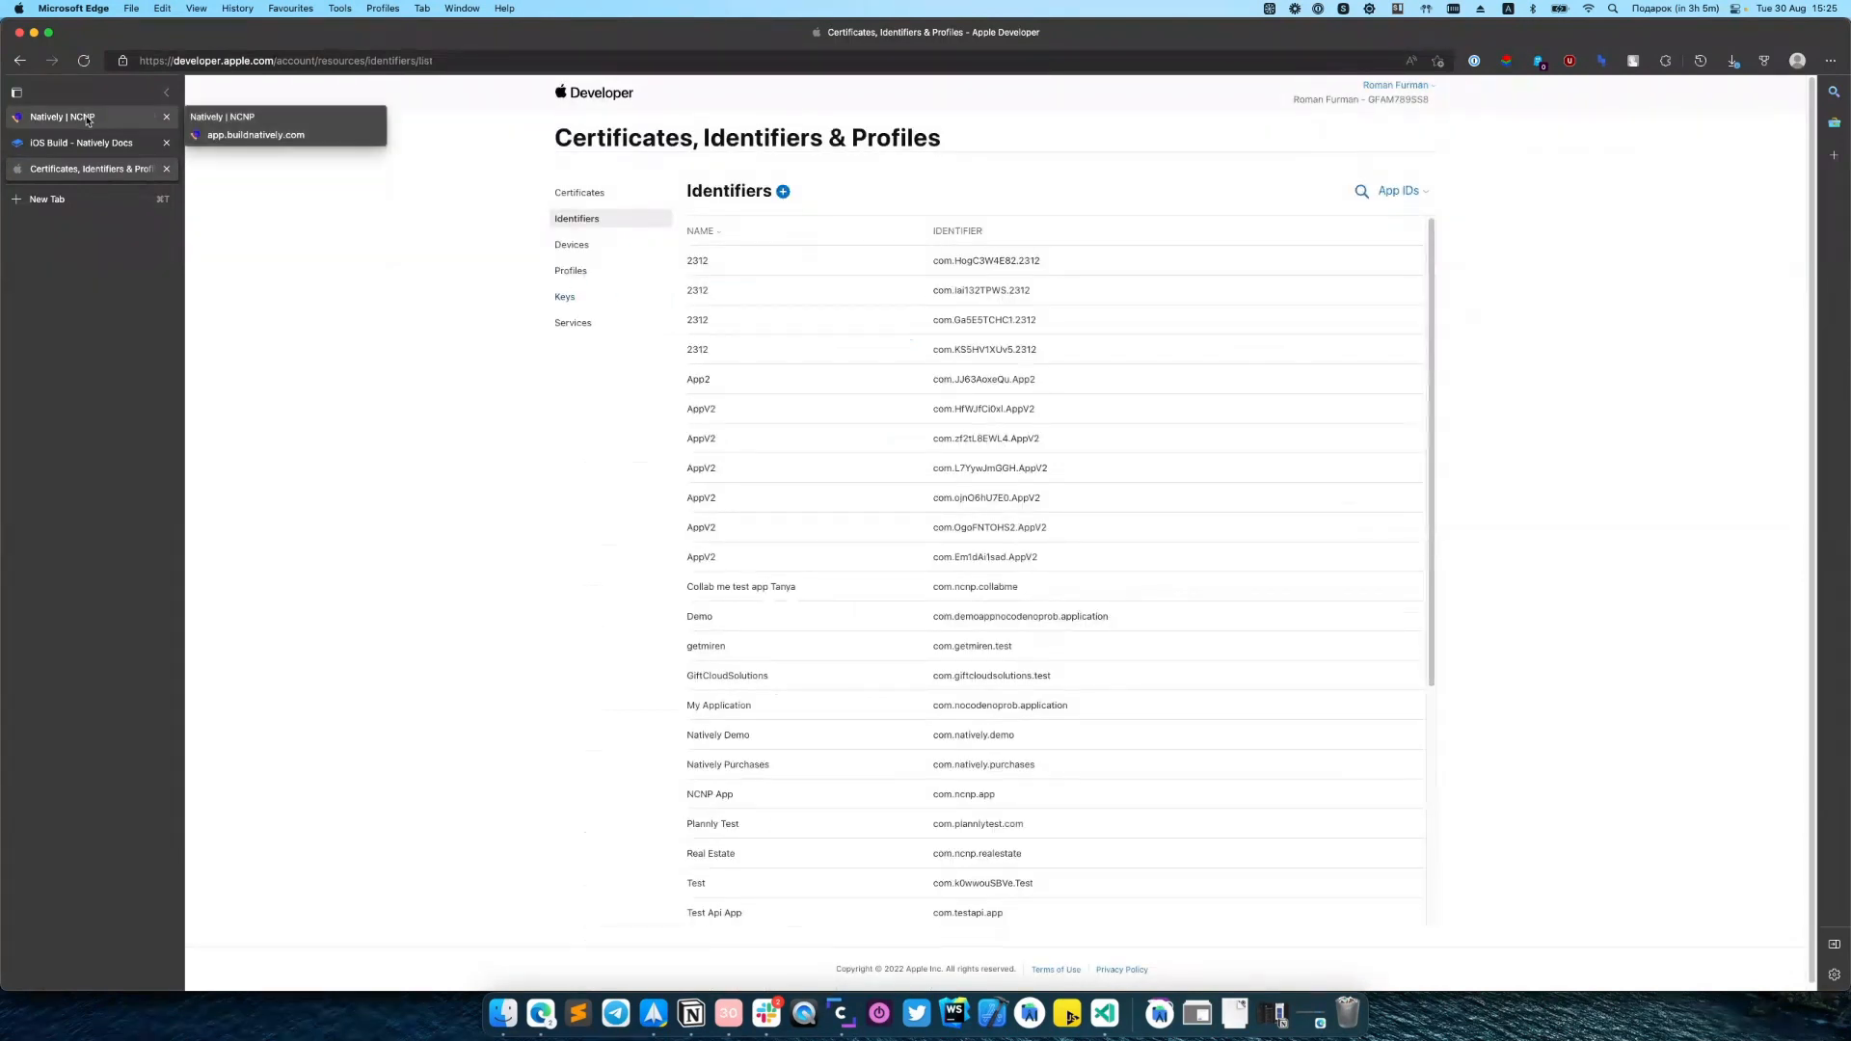
Save com.natively.demo as the bundle identifier and advance to App Store App Id
{"action": "left_click", "coordinate": [62, 116]}
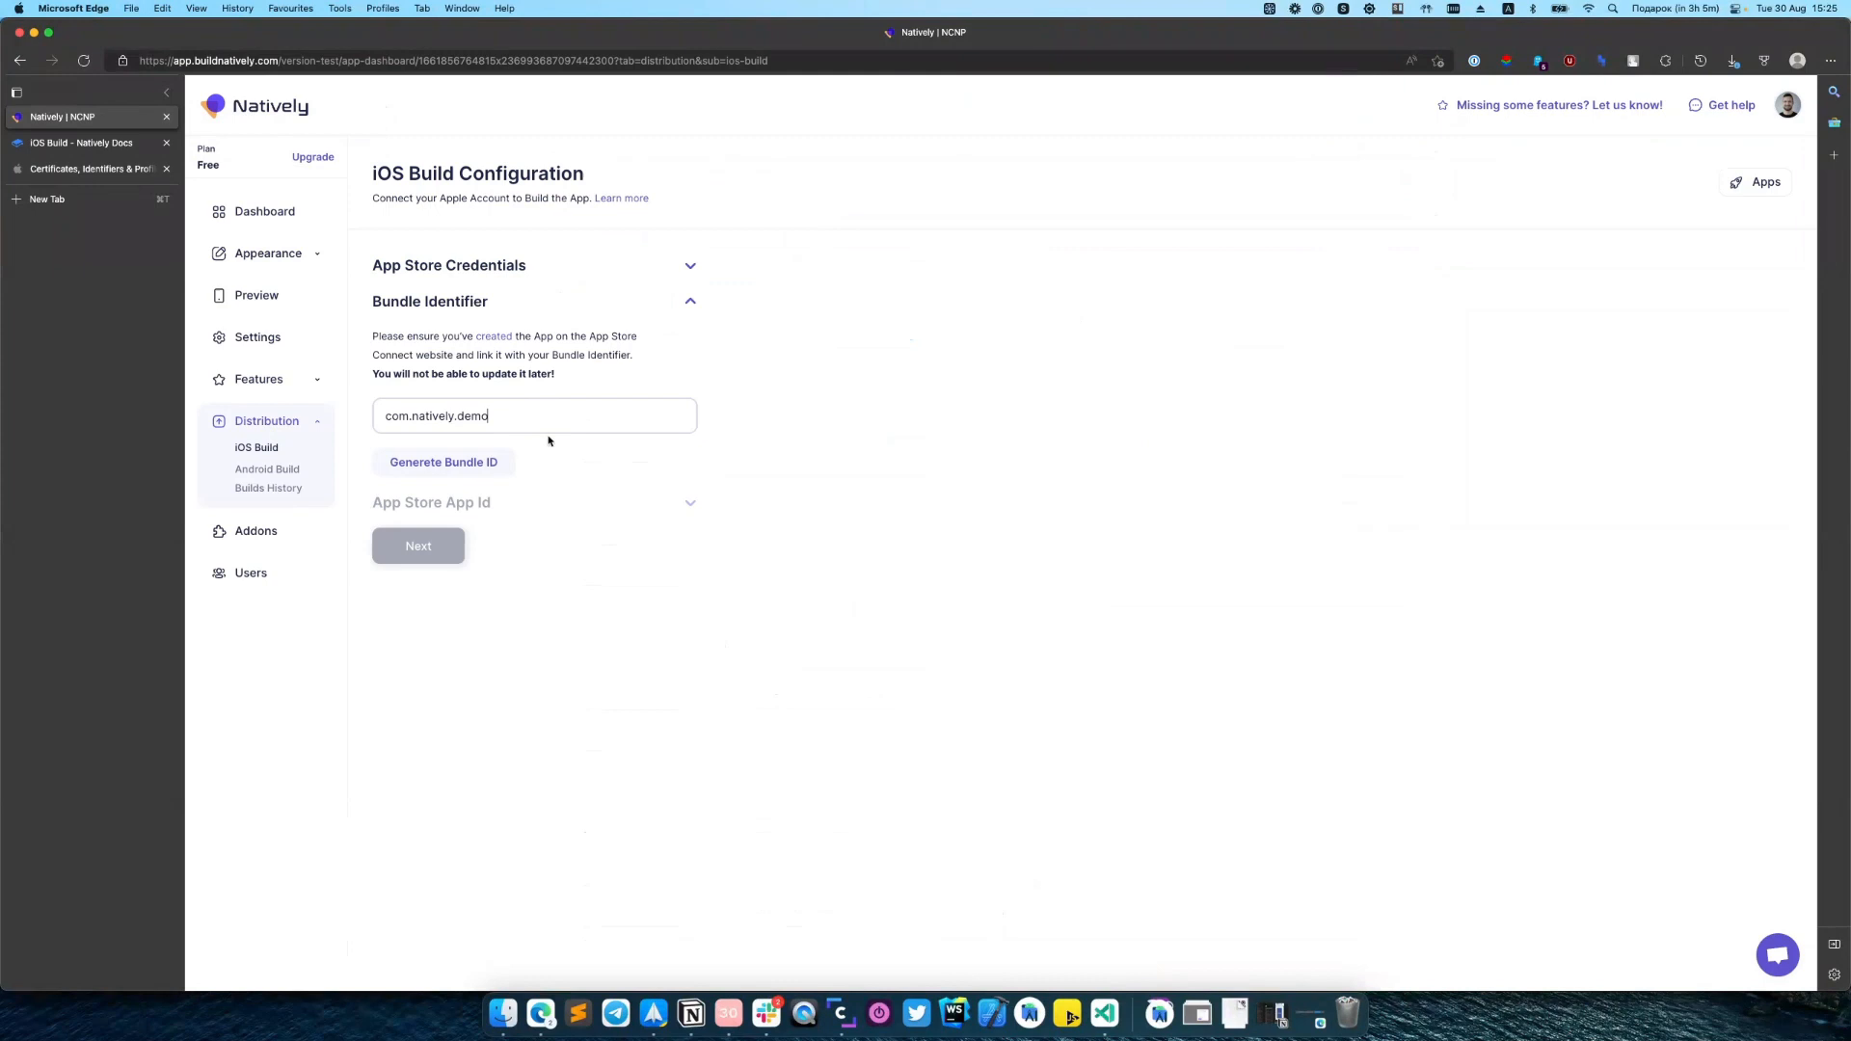
{"action": "left_click", "coordinate": [419, 546]}
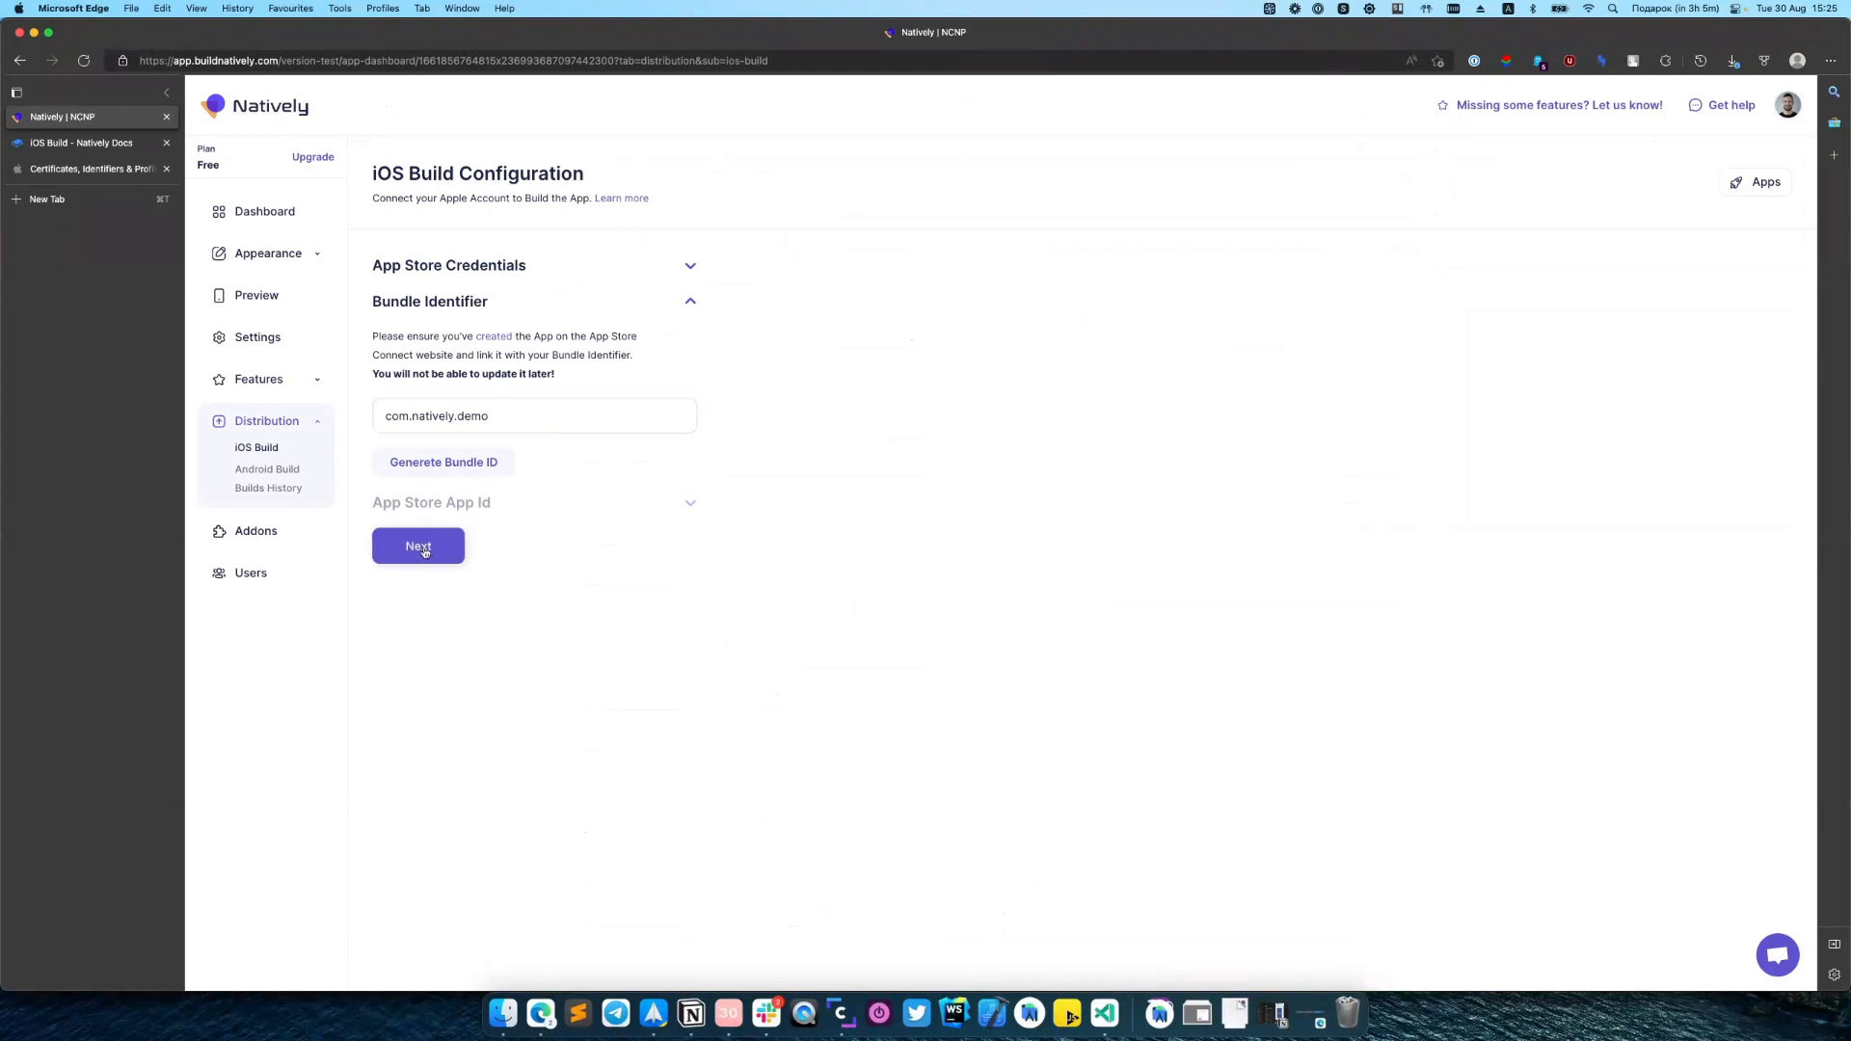
{"action": "left_click", "coordinate": [418, 546]}
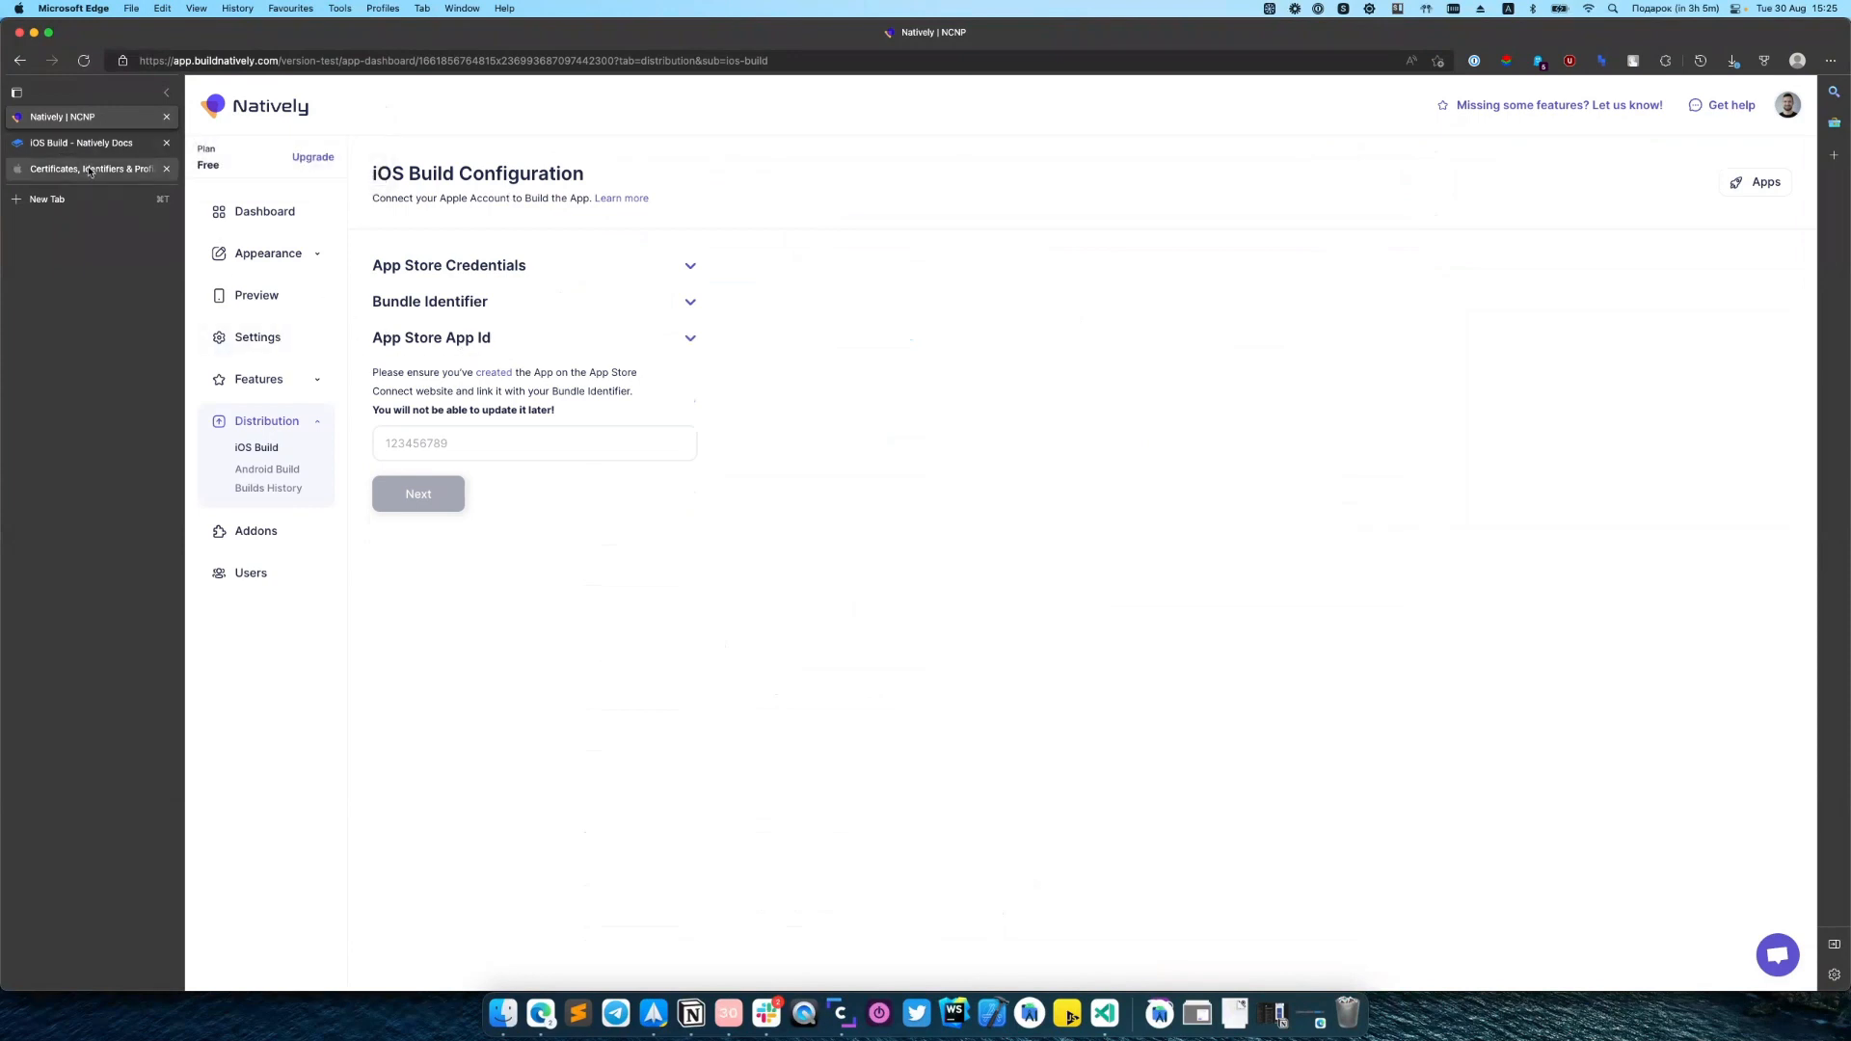
{"action": "mouse_move", "coordinate": [89, 170]}
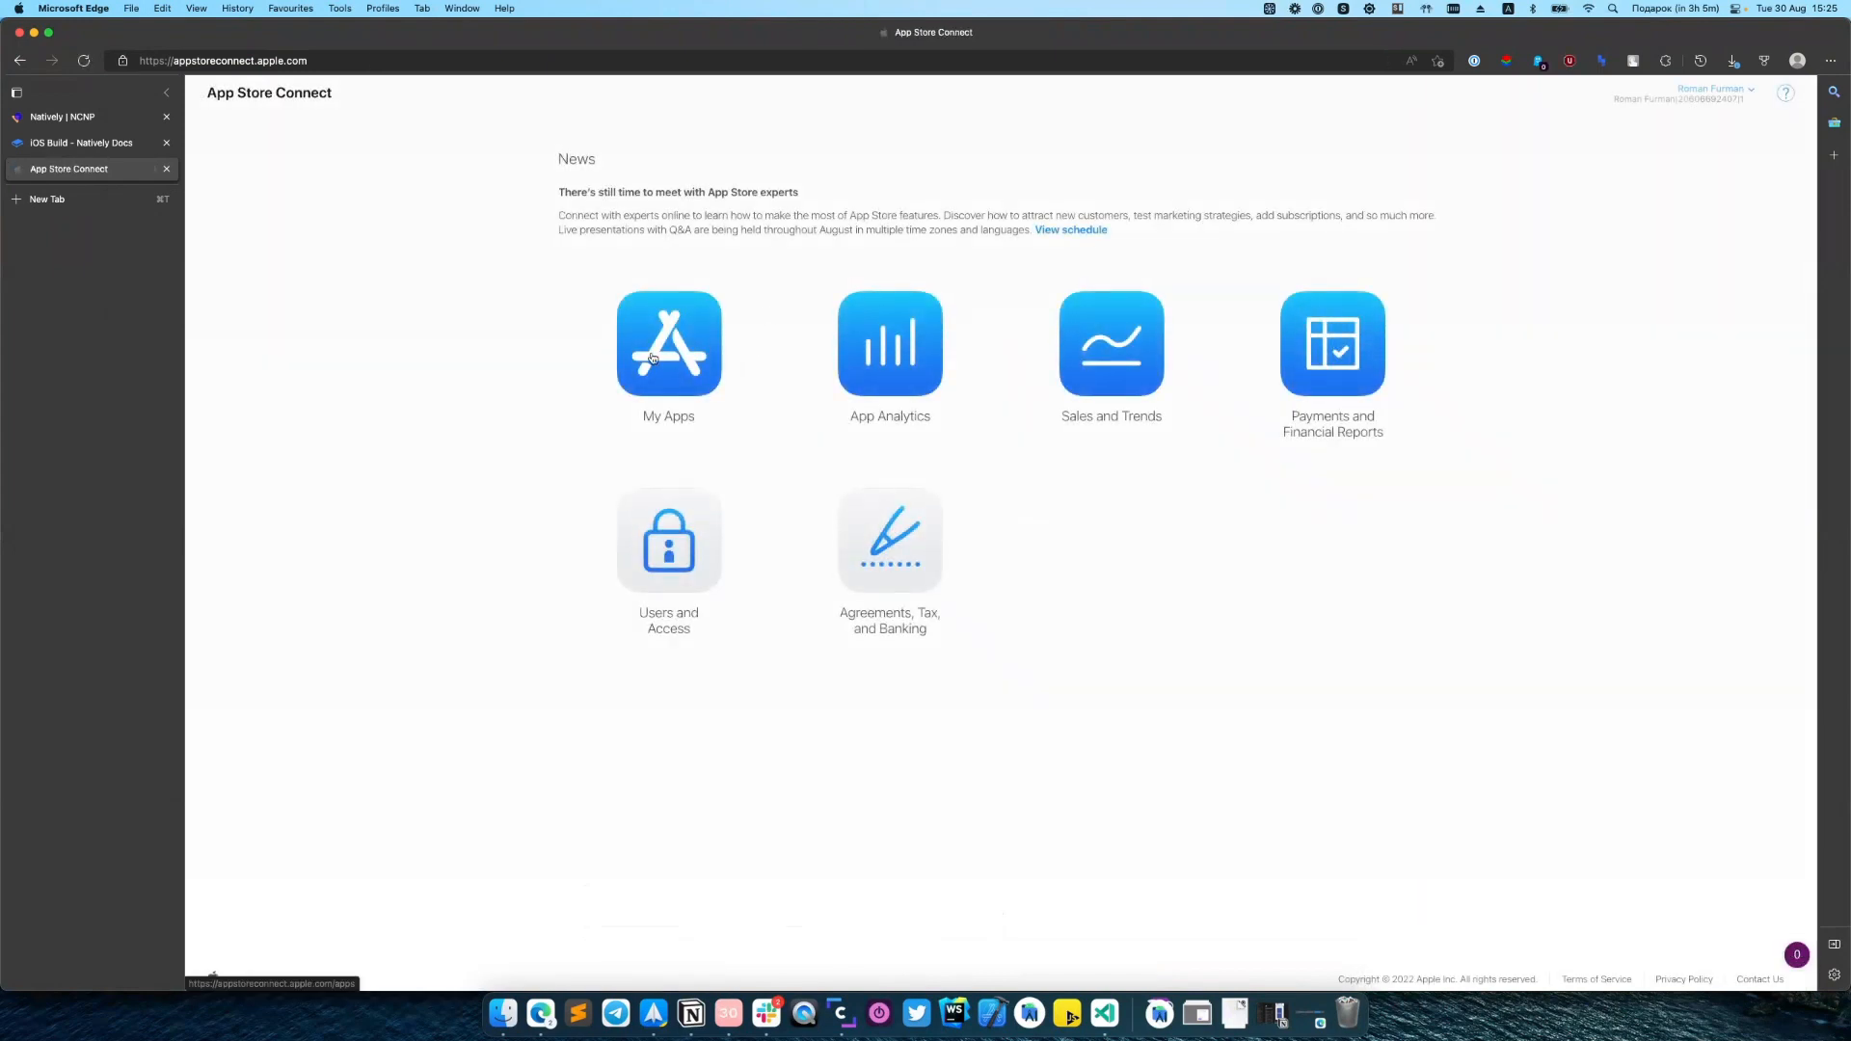
Start a new iOS app named Natively Demo, English (U.S.), with bundle ID com.natively.demo
{"action": "left_click", "coordinate": [670, 343]}
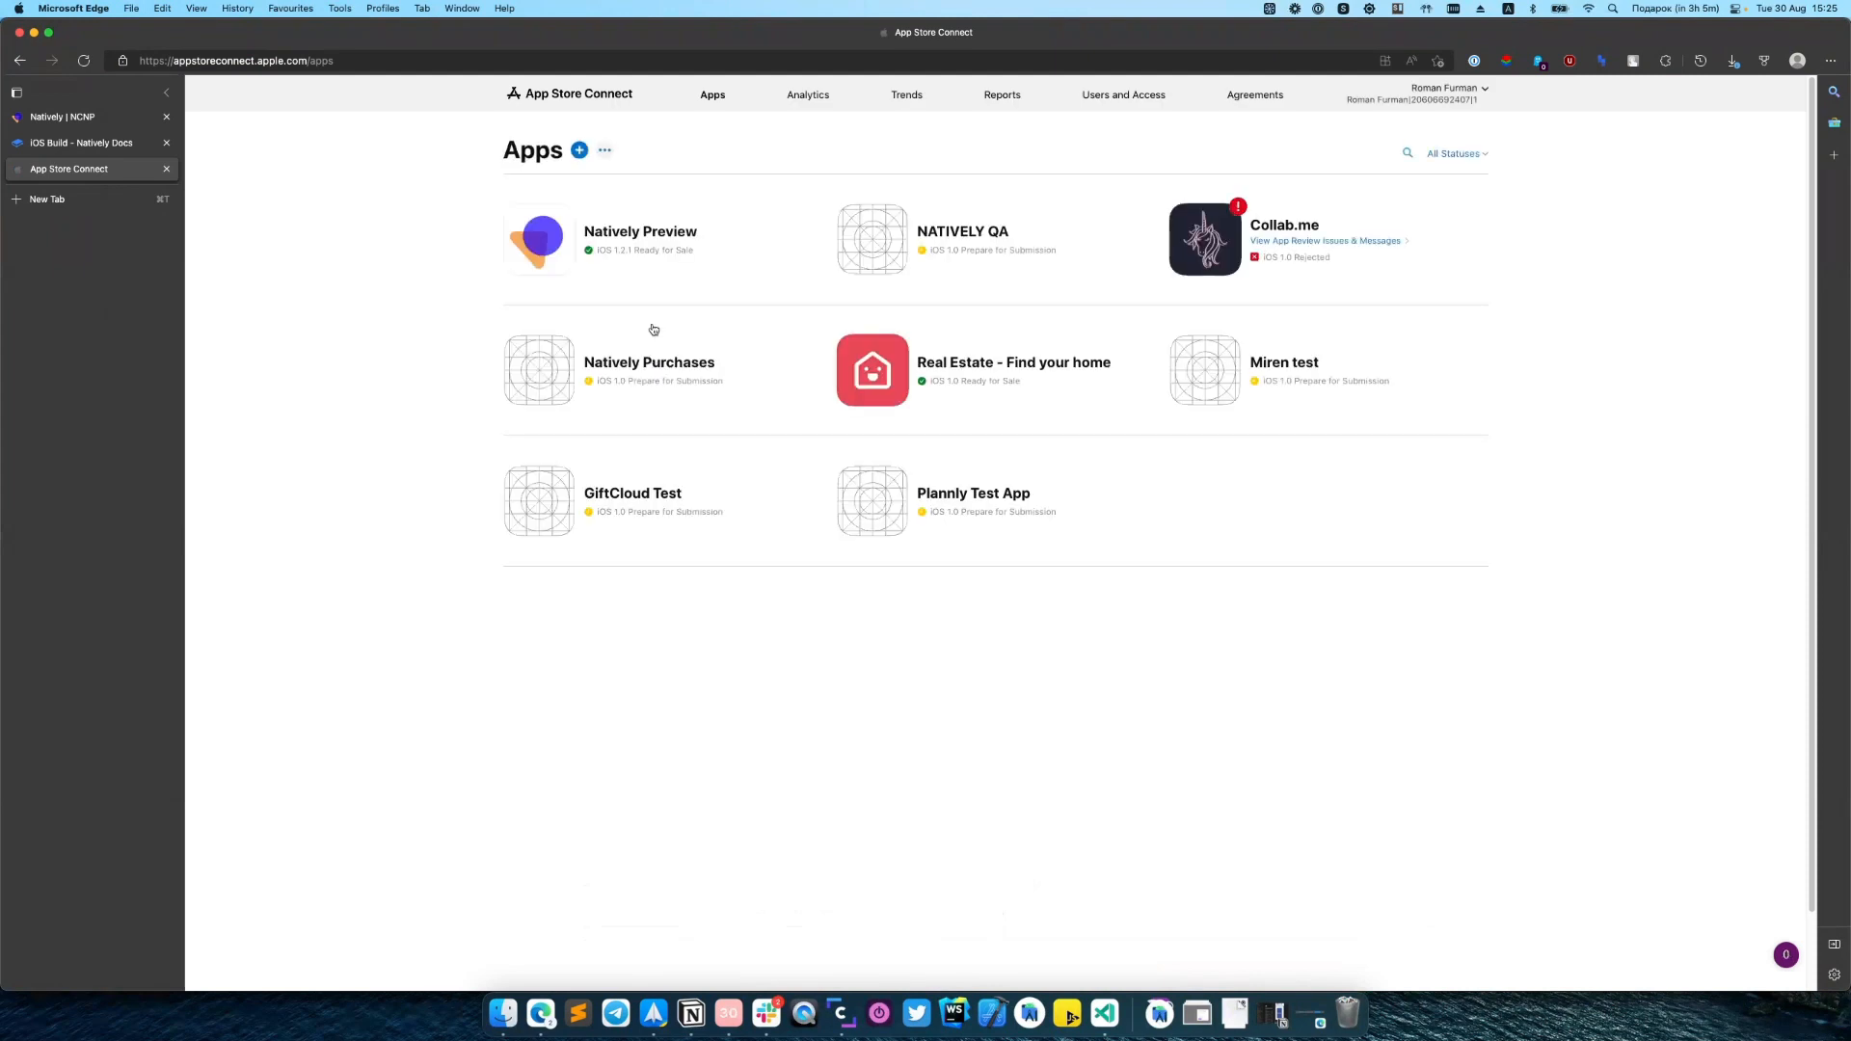
{"action": "left_click", "coordinate": [578, 150]}
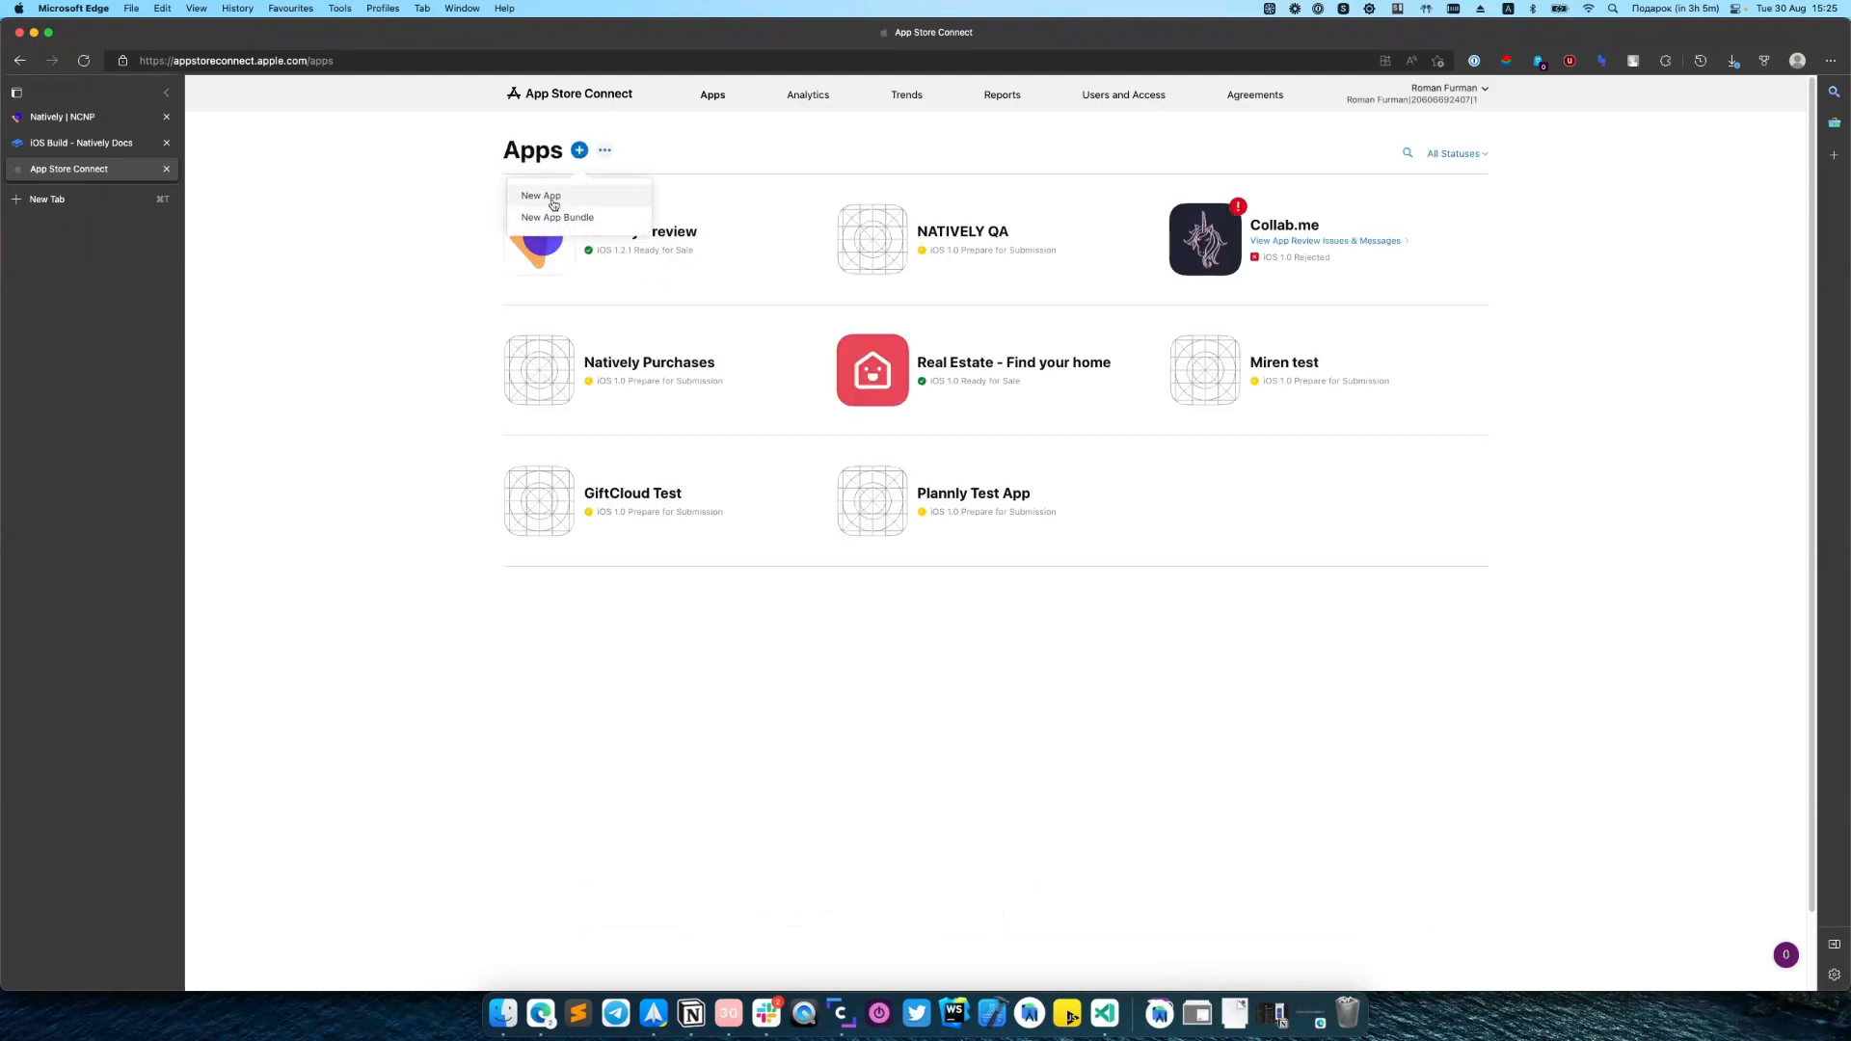
{"action": "left_click", "coordinate": [540, 197]}
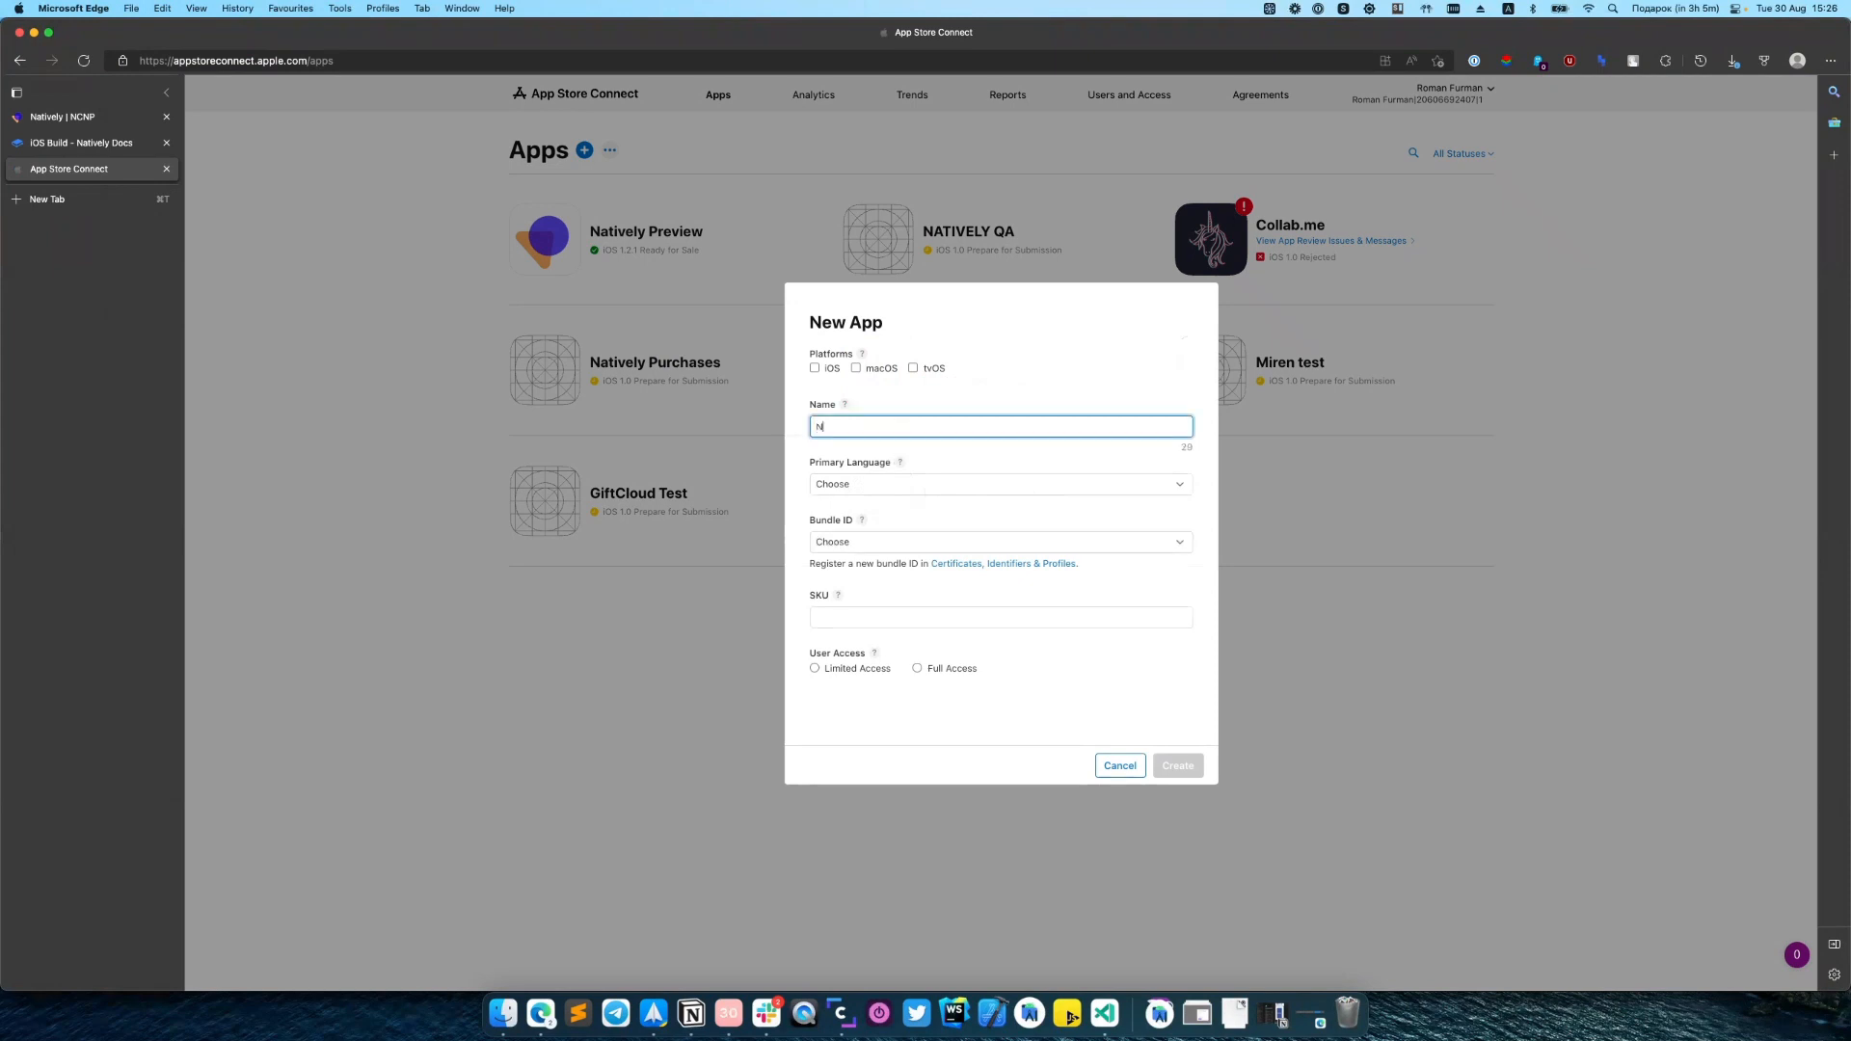
{"action": "type", "text": "Natively Demo"}
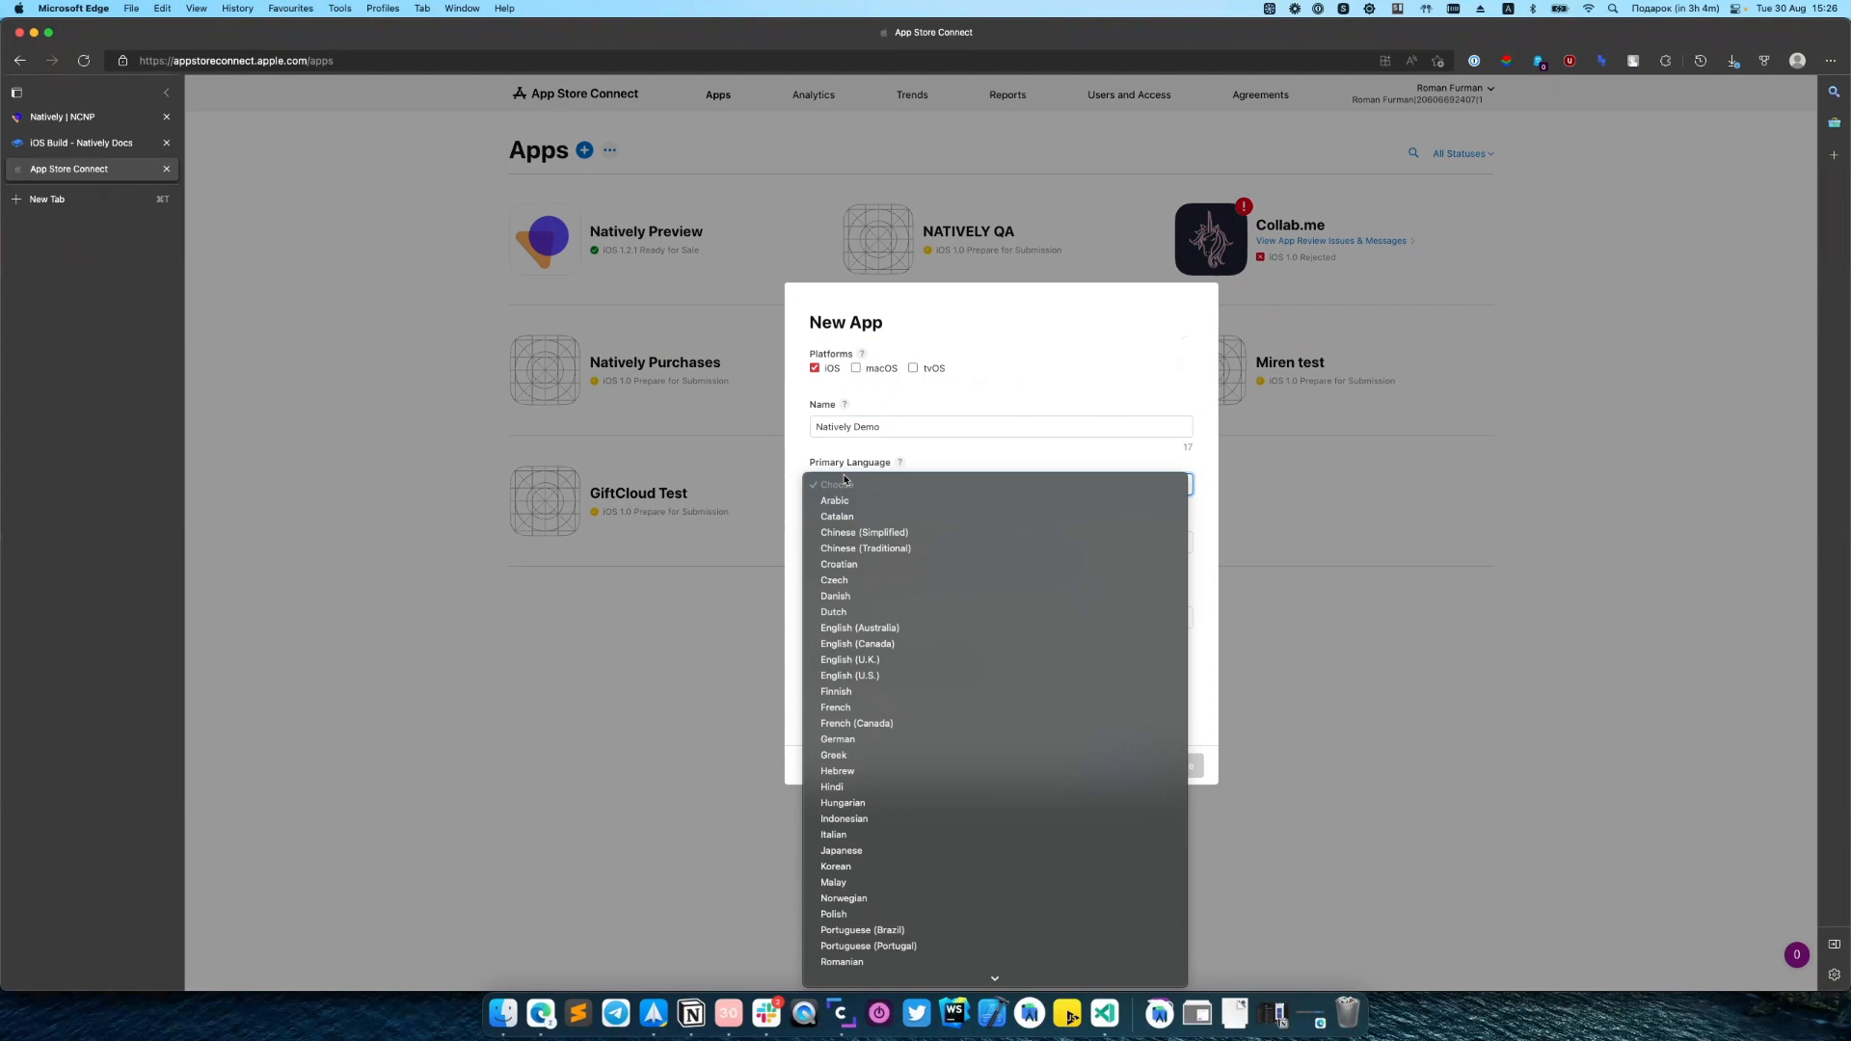
{"action": "mouse_move", "coordinate": [862, 627]}
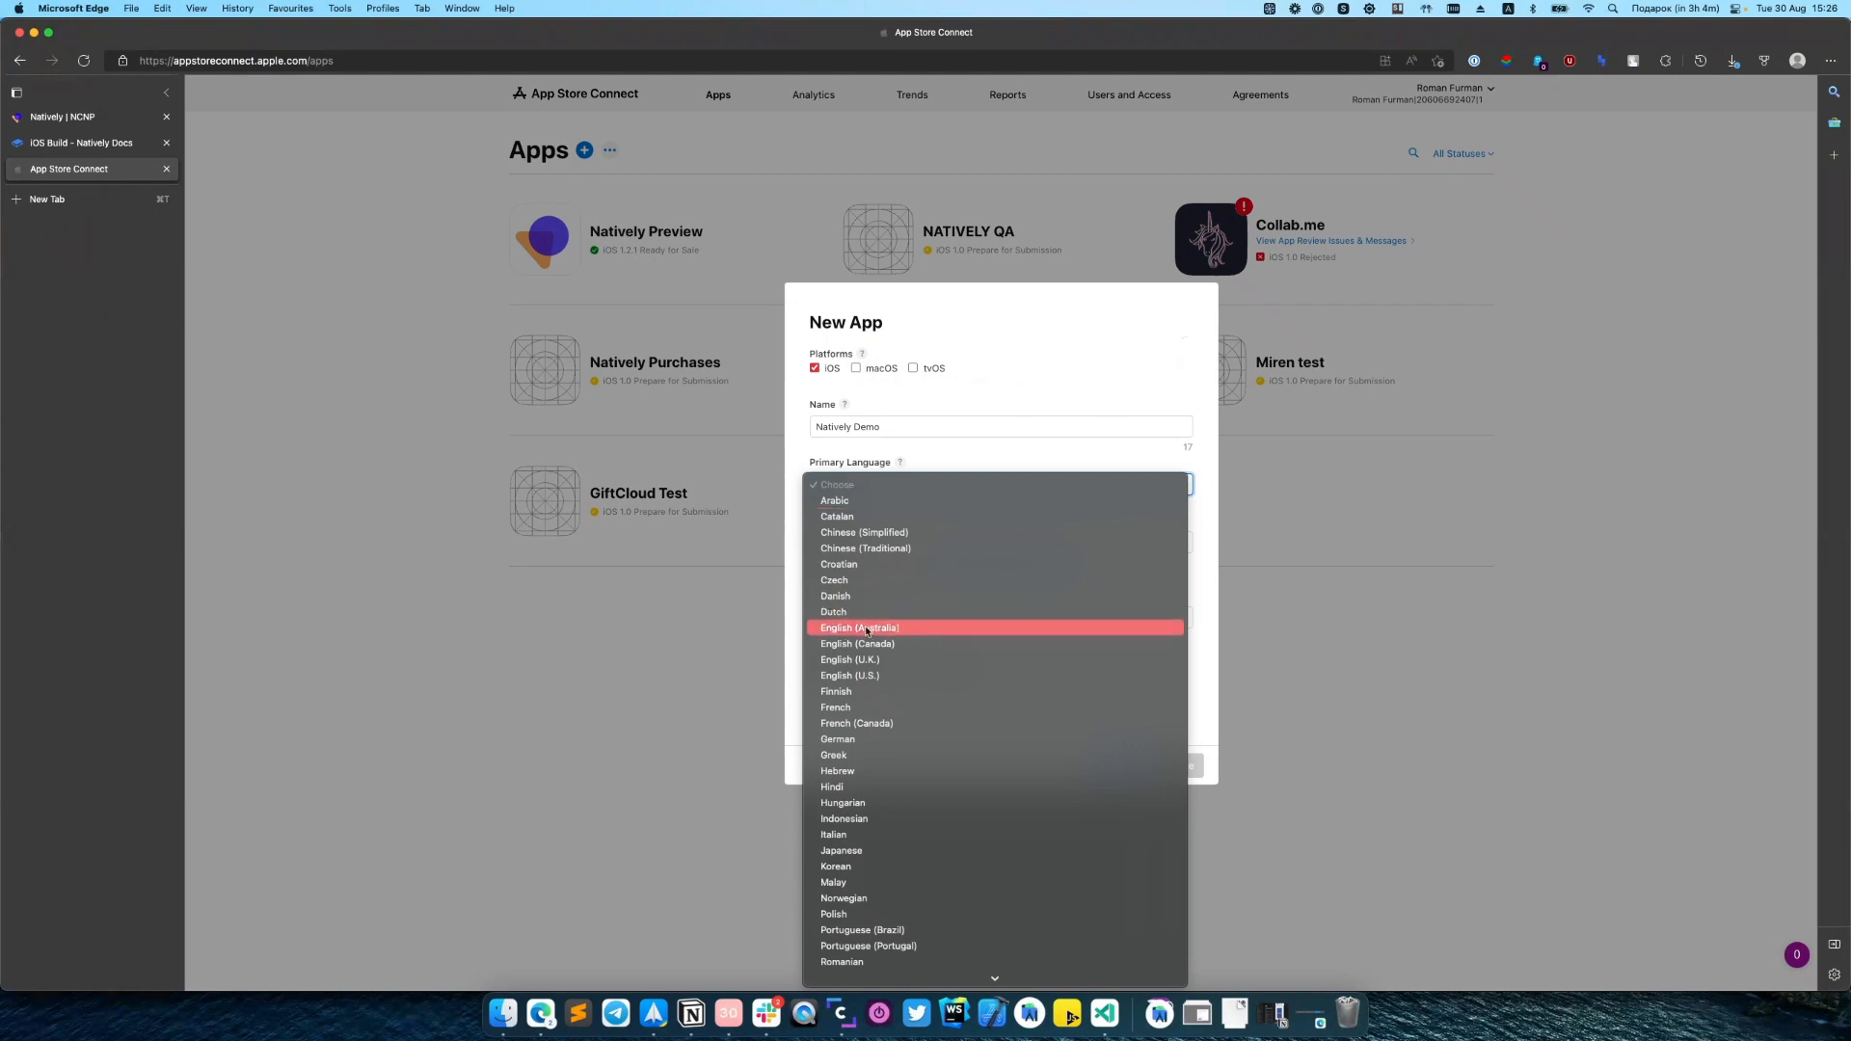
{"action": "left_click", "coordinate": [850, 675]}
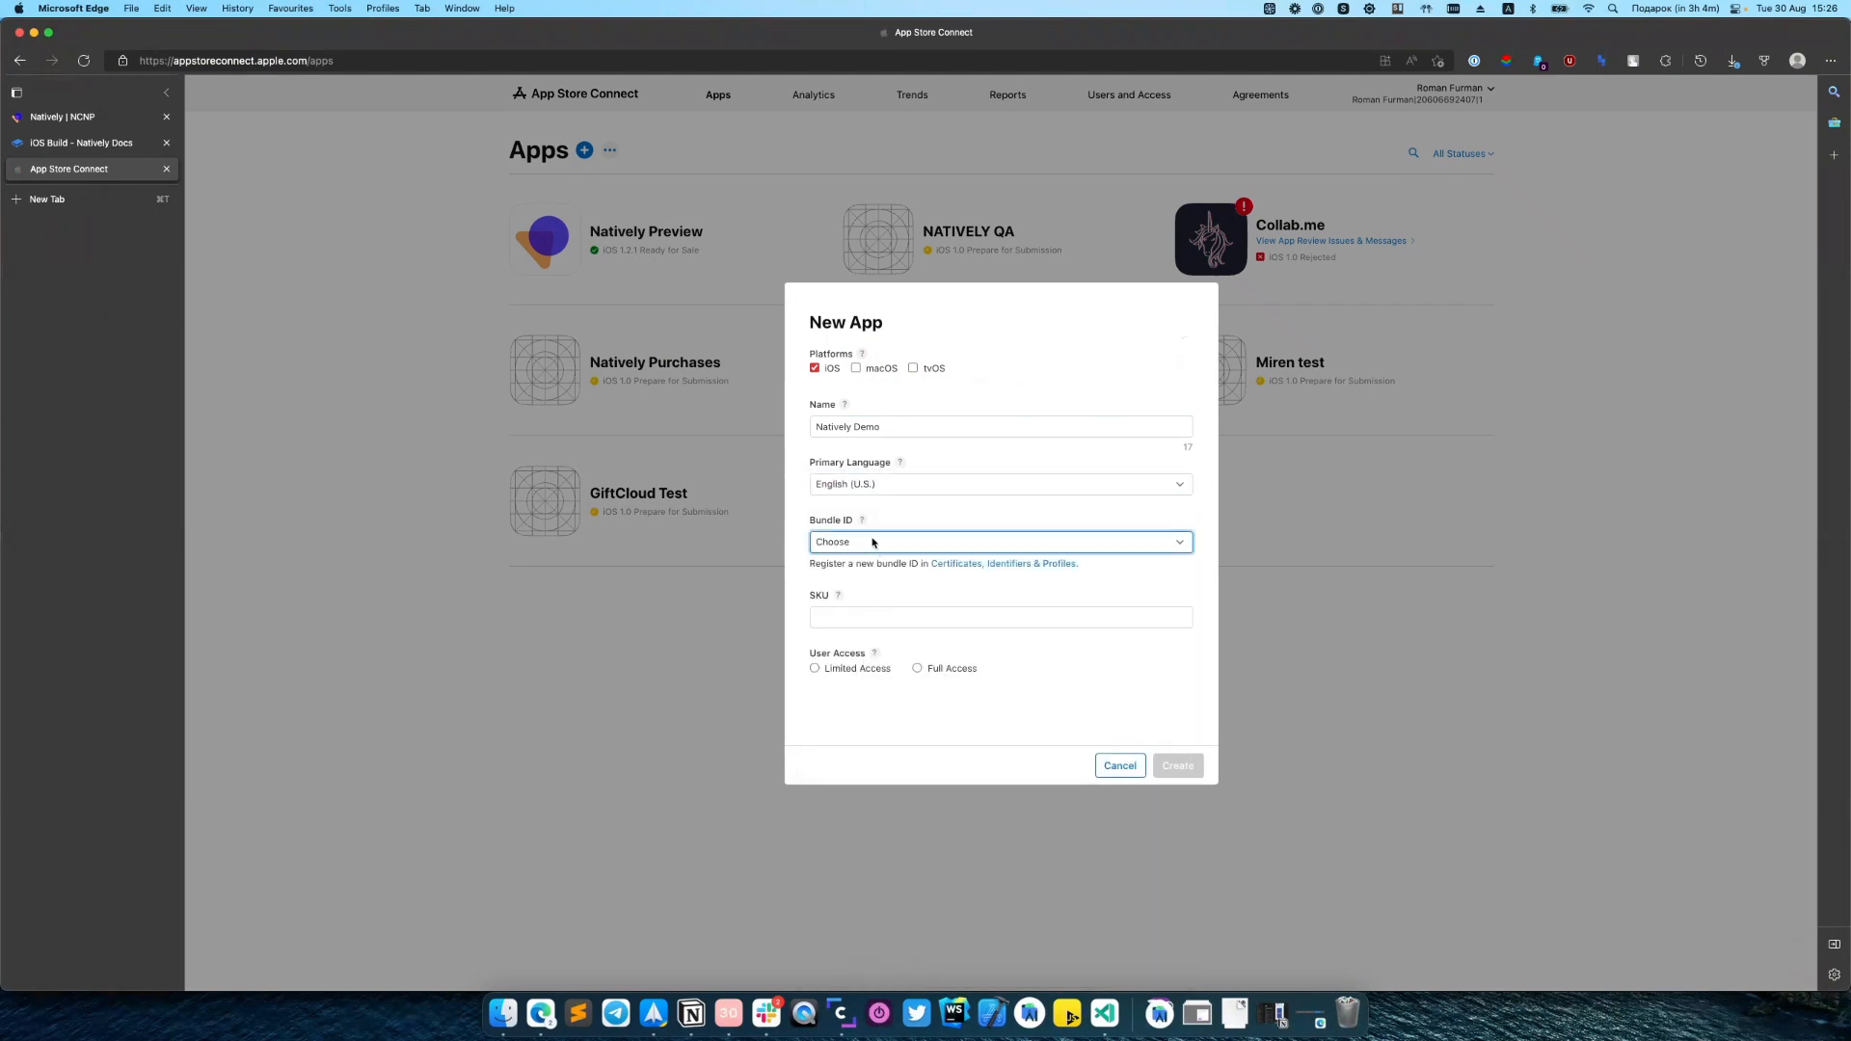
{"action": "left_click", "coordinate": [998, 542]}
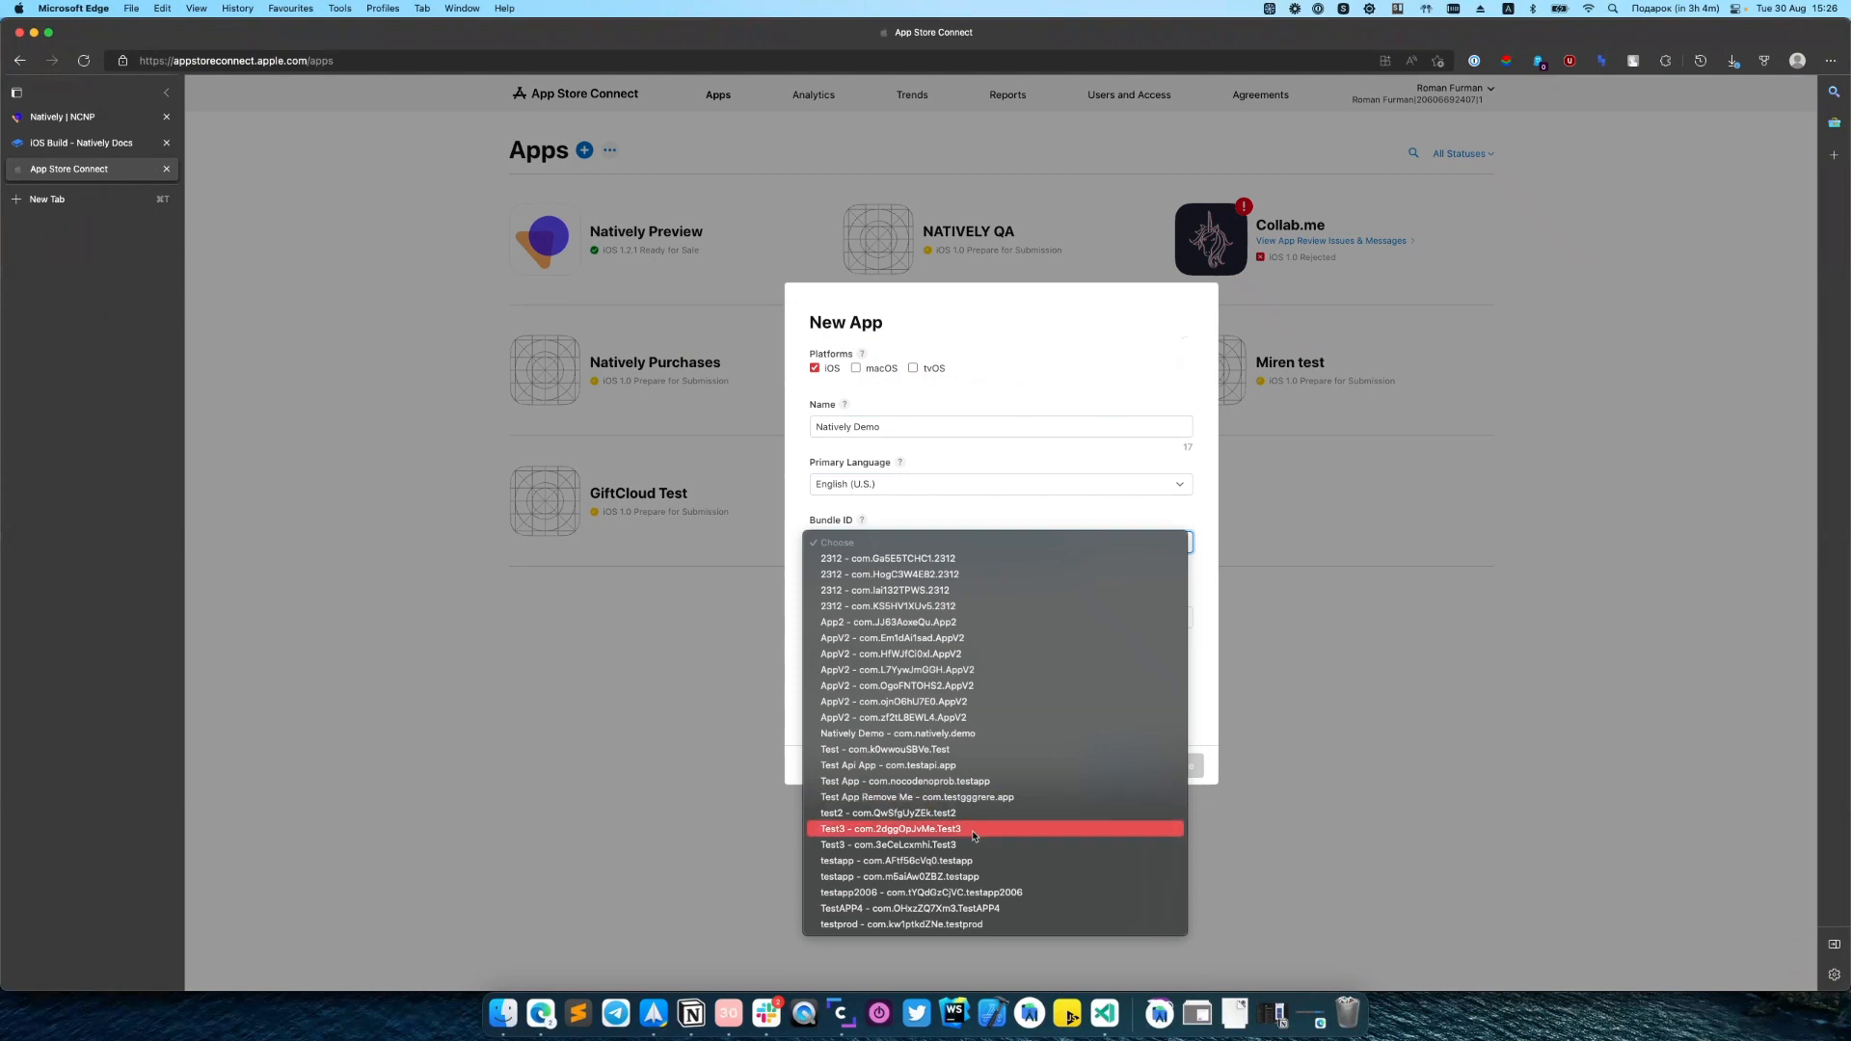
{"action": "mouse_move", "coordinate": [897, 733]}
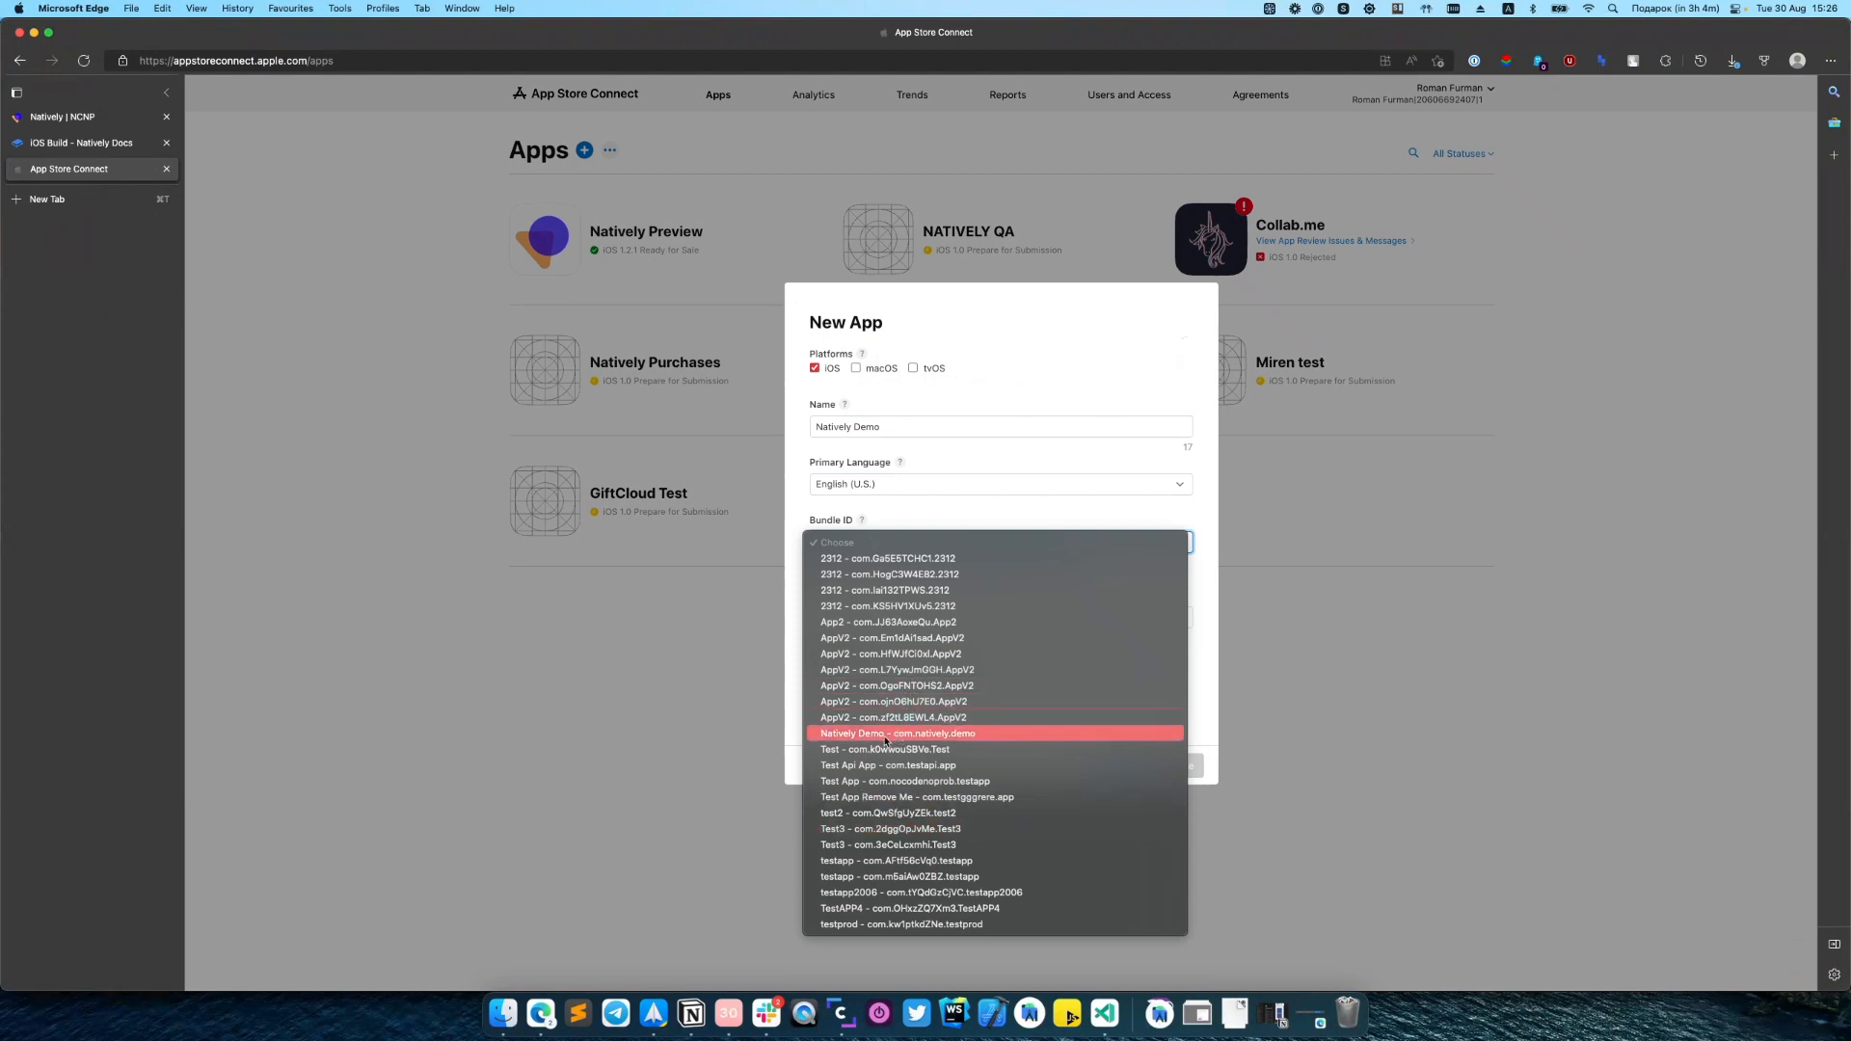
{"action": "left_click", "coordinate": [898, 733]}
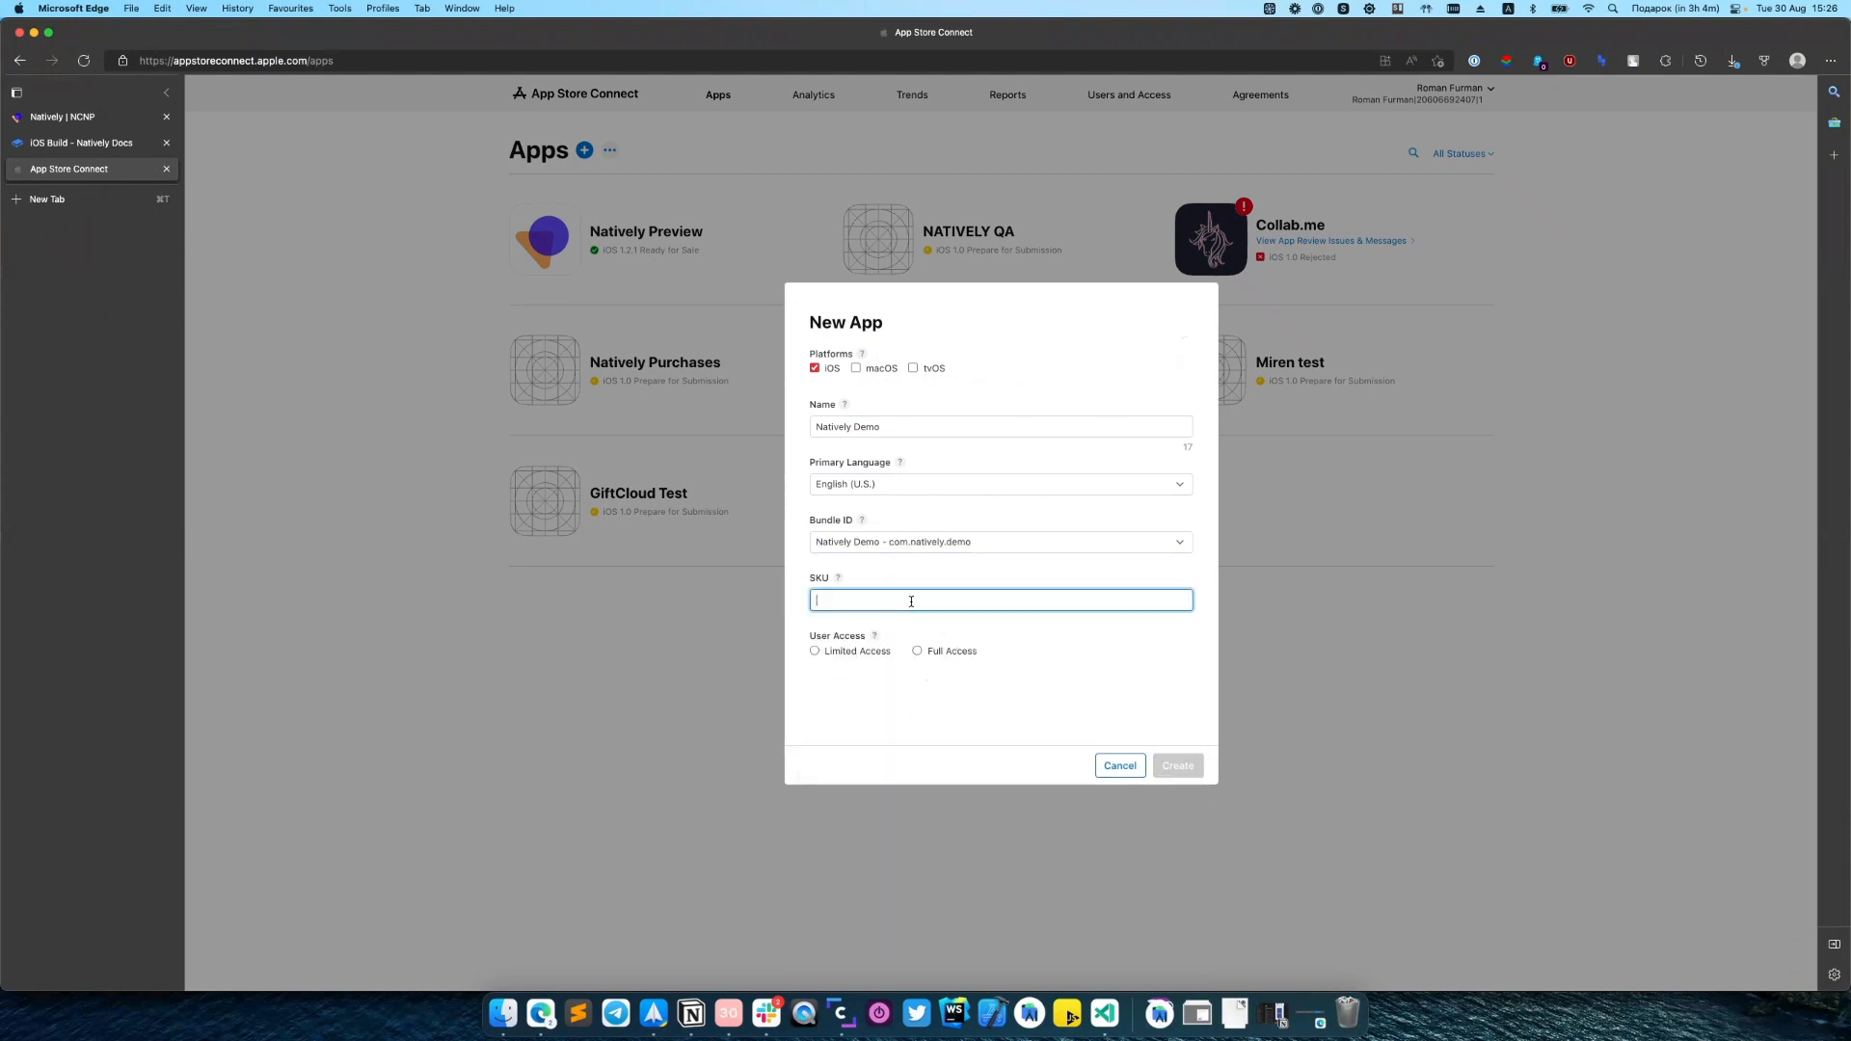
Set SKU natively-demo, create the app record and copy its Apple ID back to Natively
{"action": "type", "text": "natively-demo"}
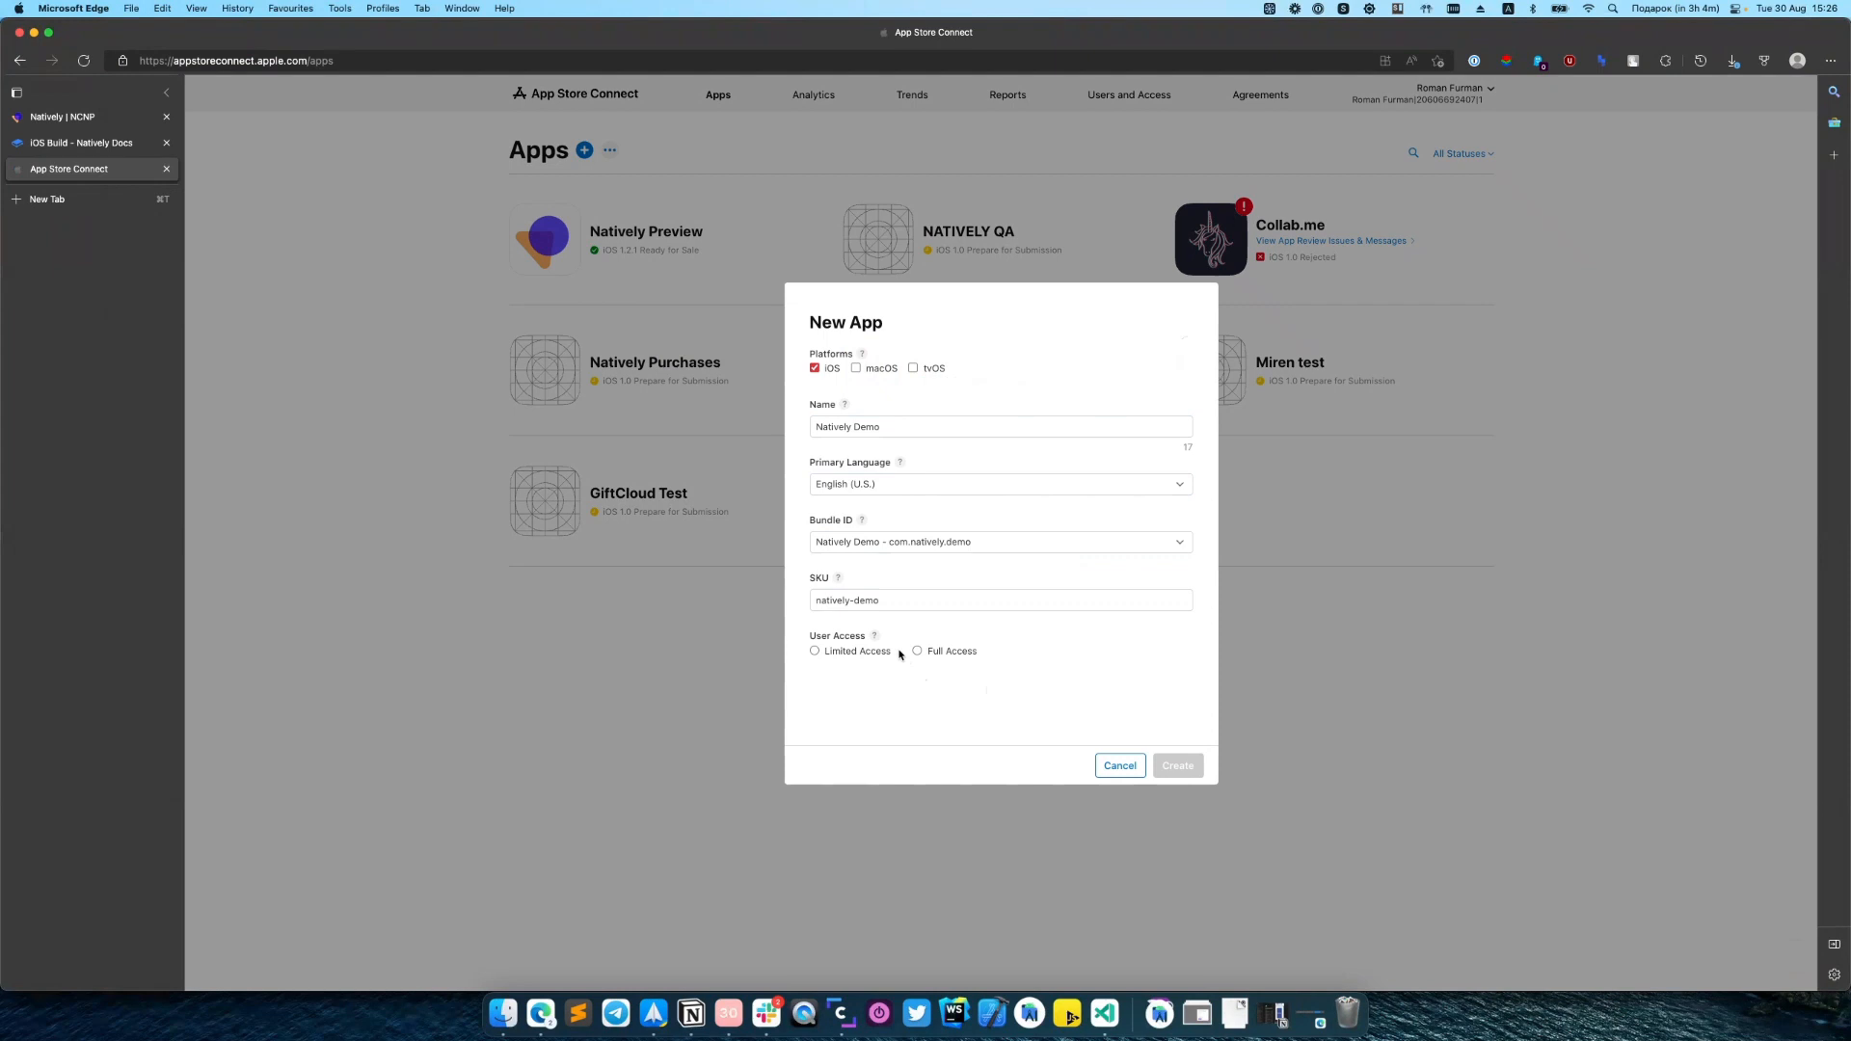
{"action": "left_click", "coordinate": [1176, 766]}
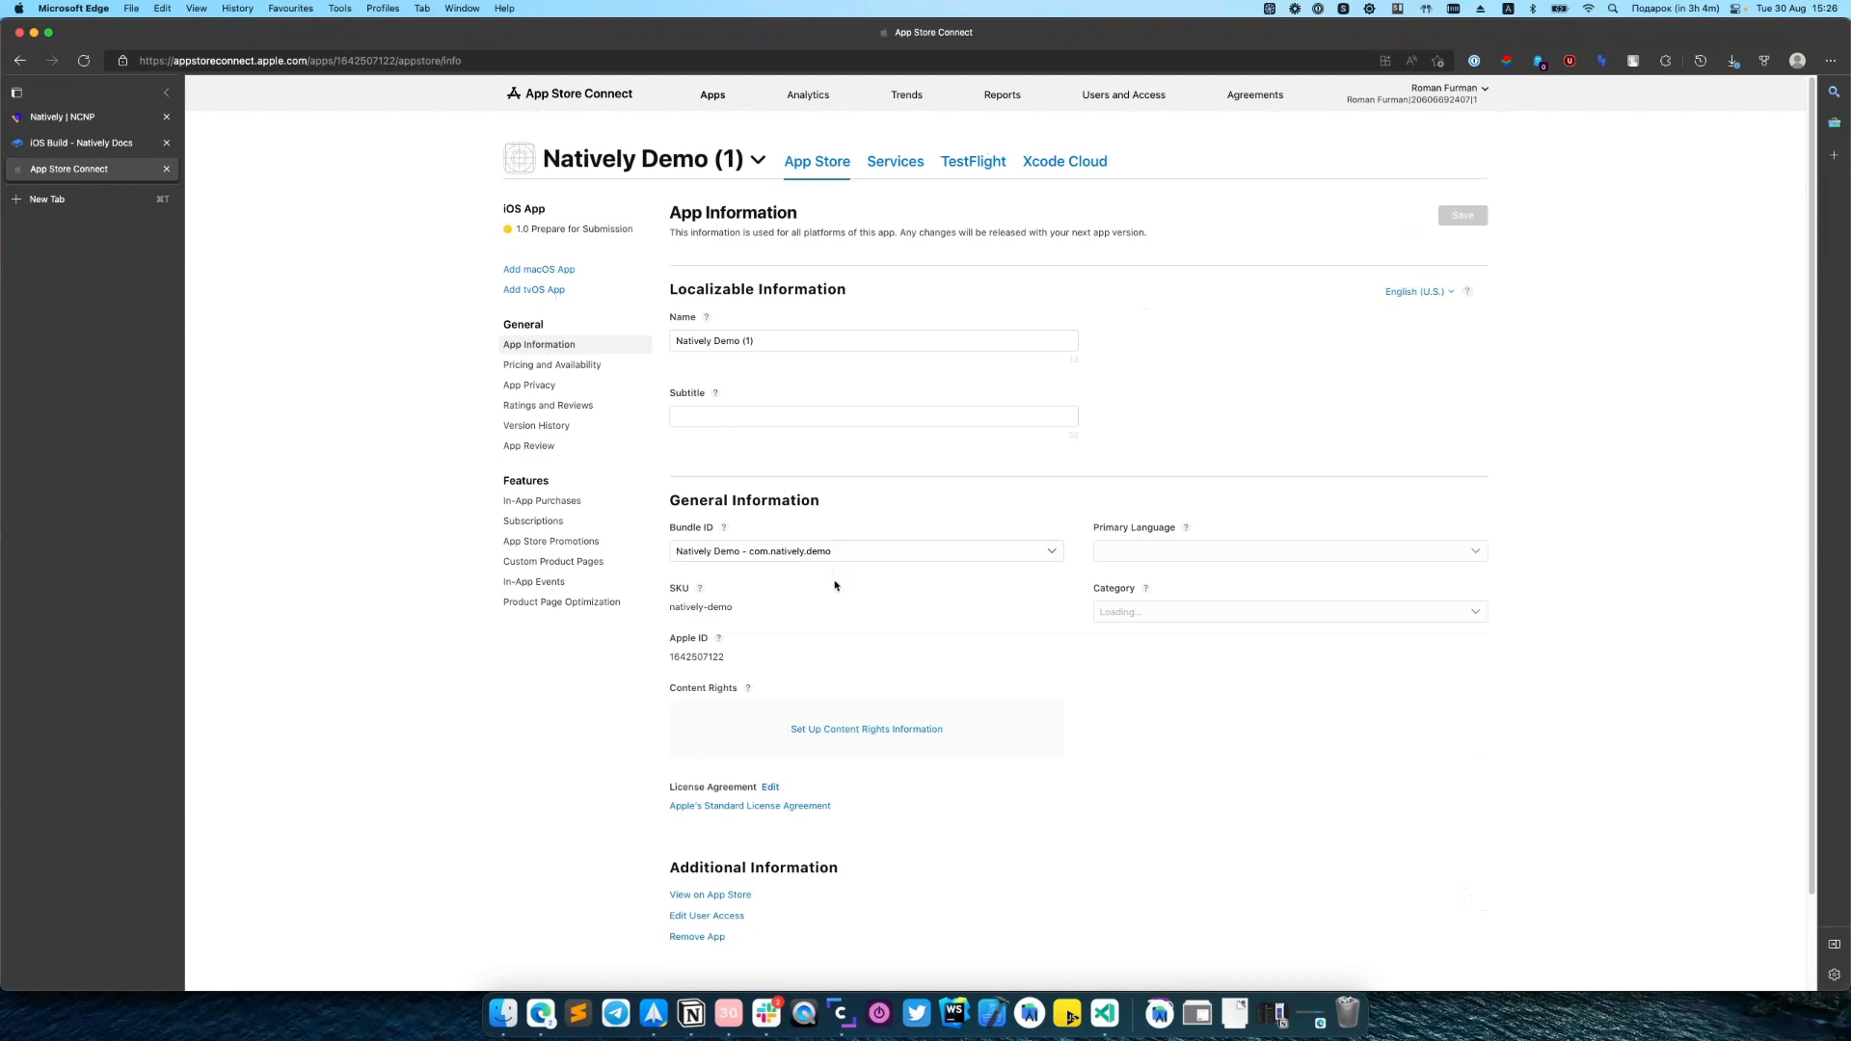
{"action": "double_click", "coordinate": [696, 656]}
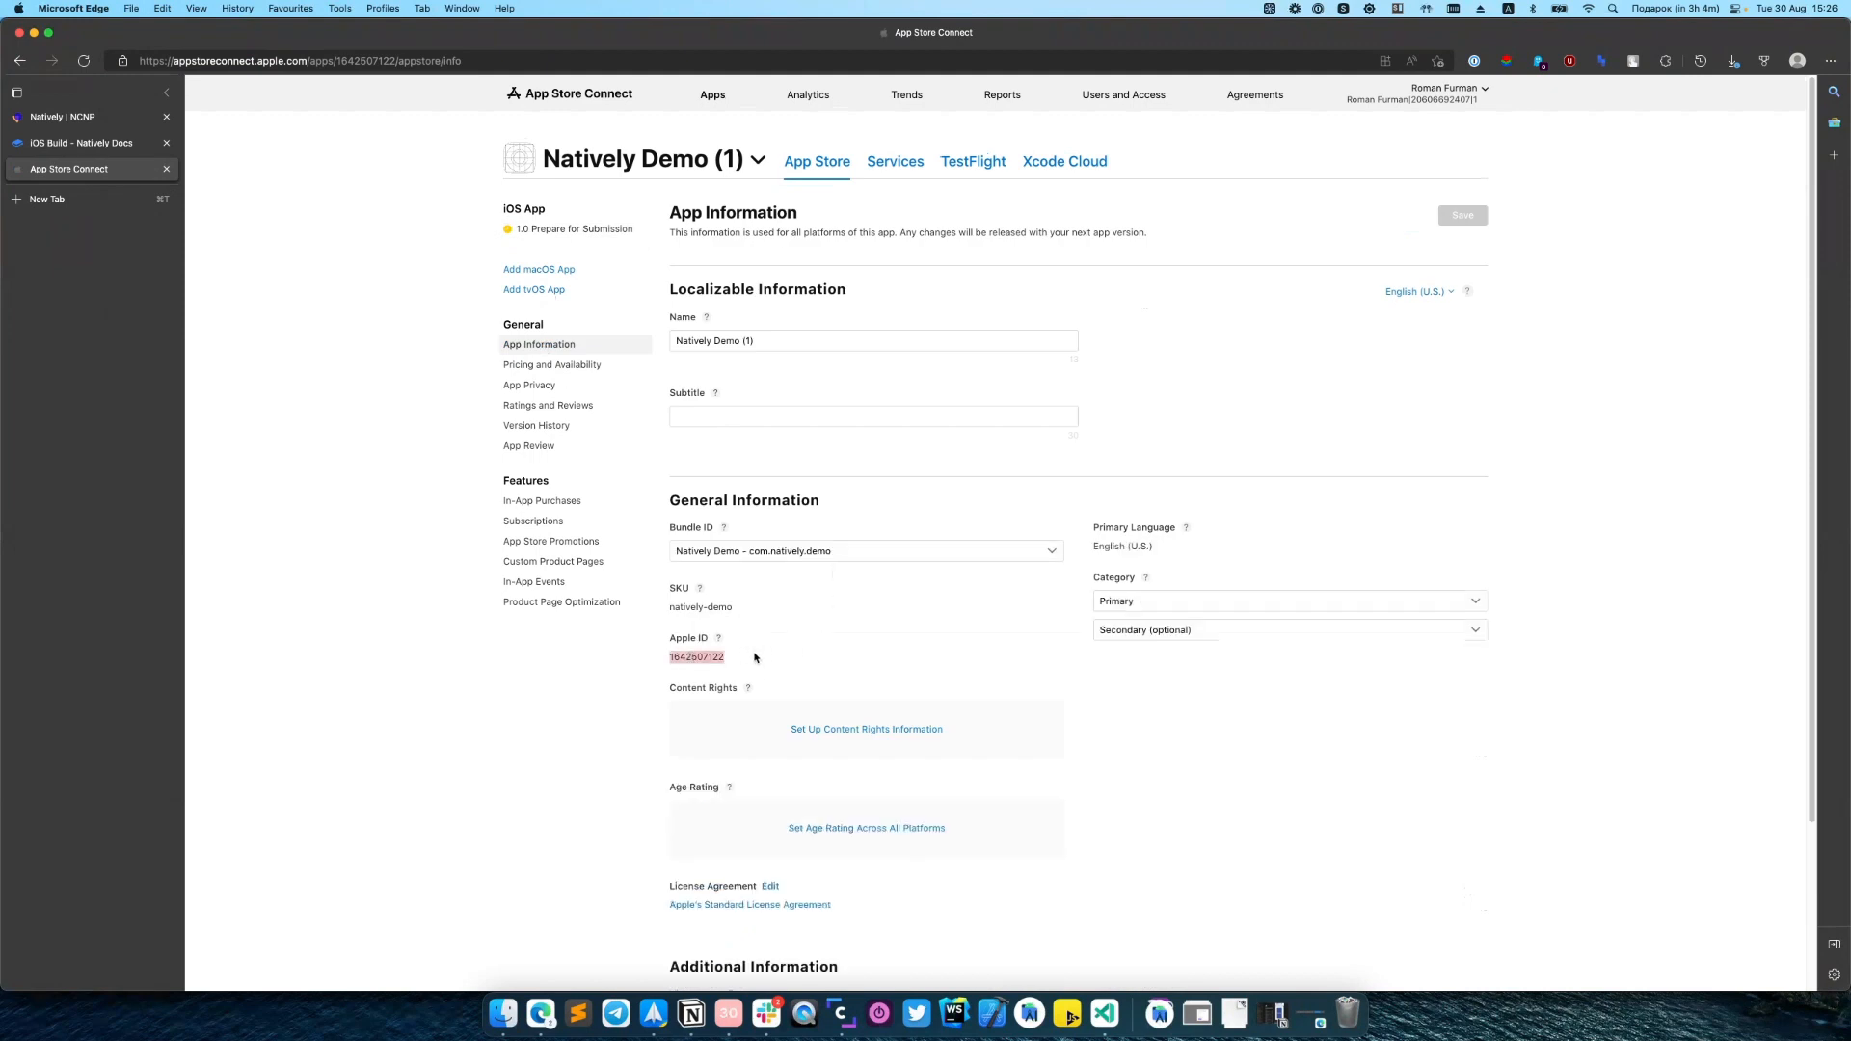
{"action": "left_click", "coordinate": [62, 116]}
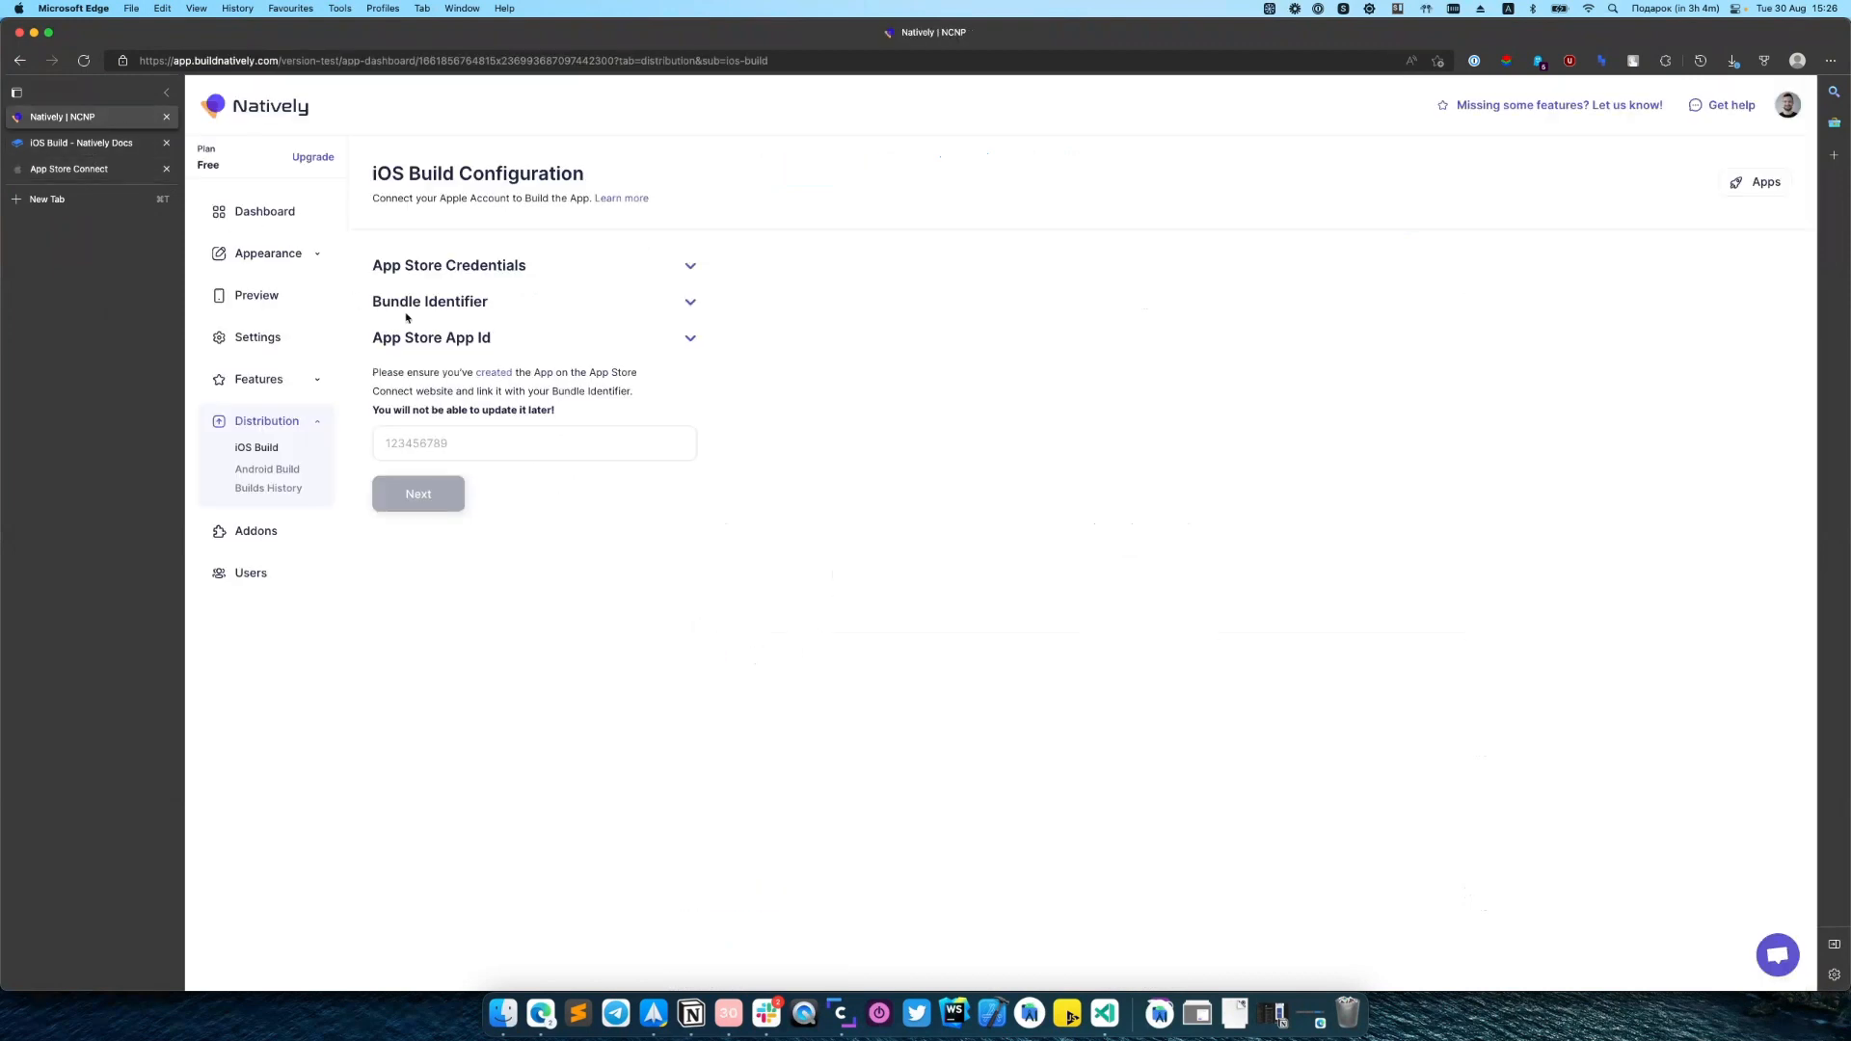
{"action": "type", "text": "1642507122"}
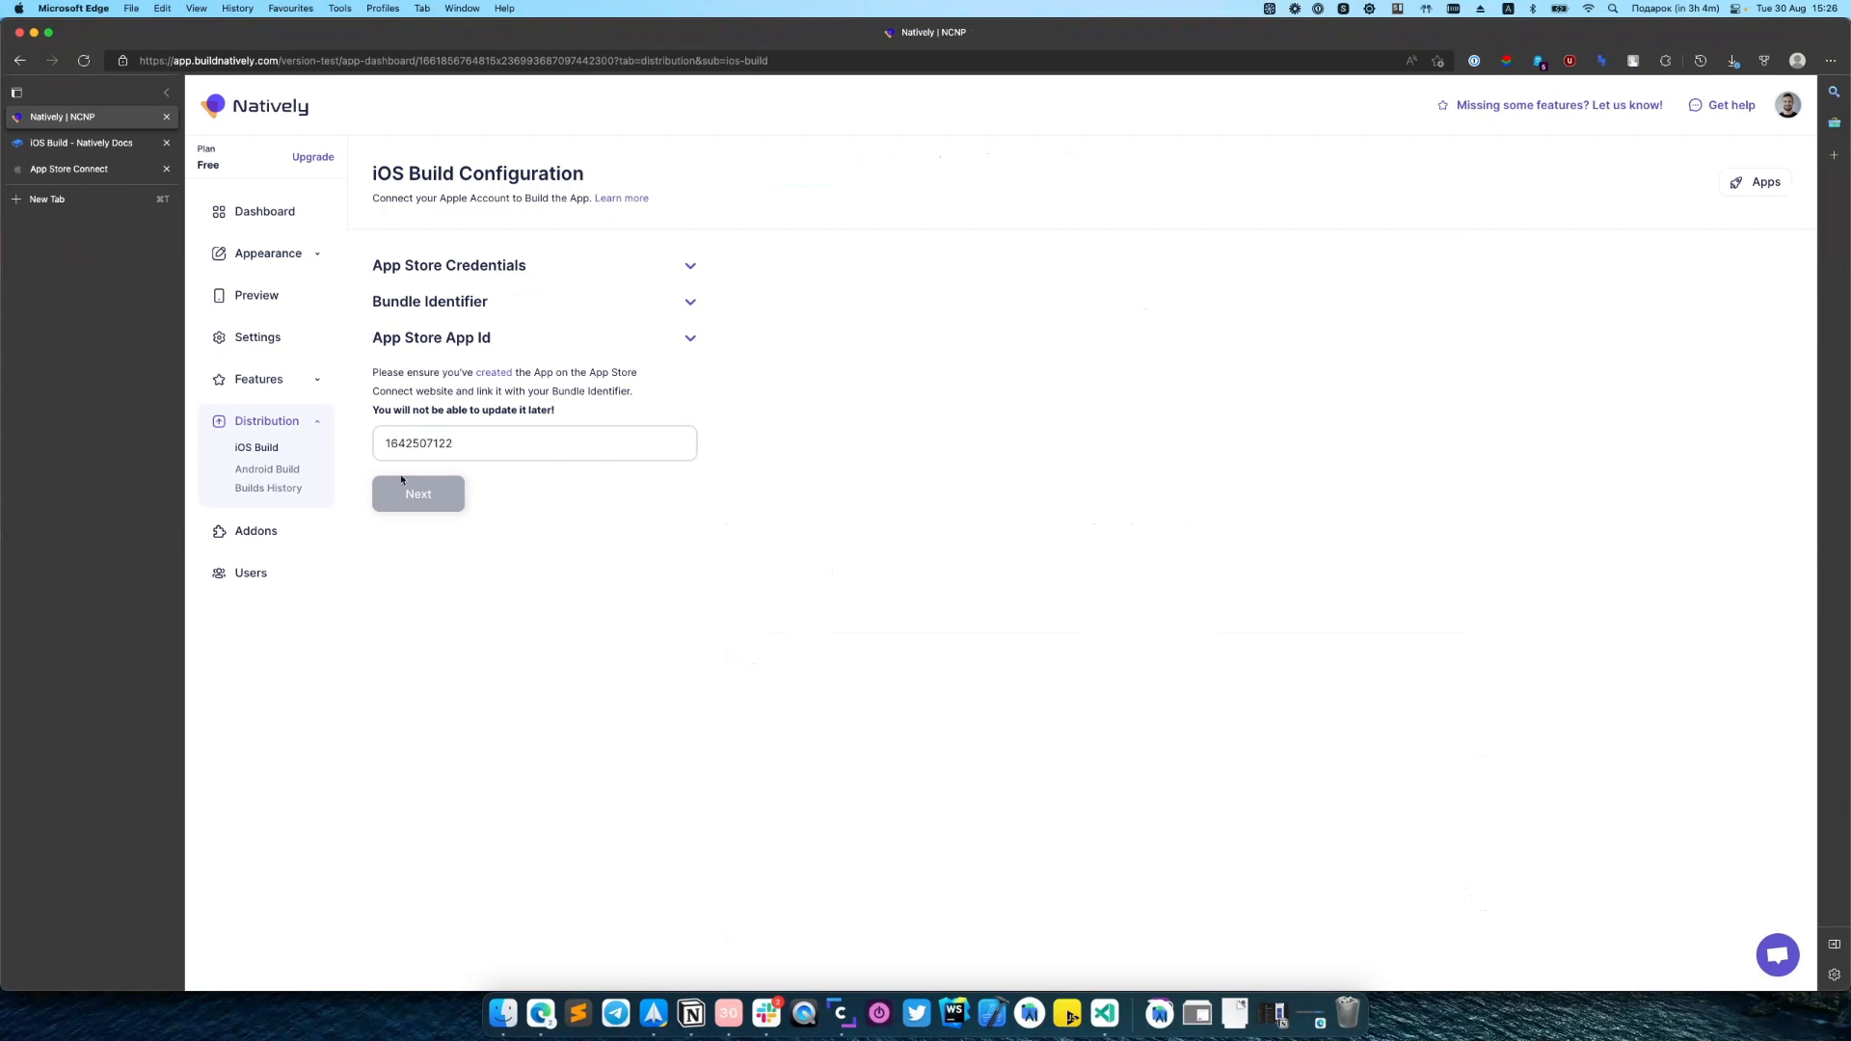
{"action": "left_click", "coordinate": [419, 494]}
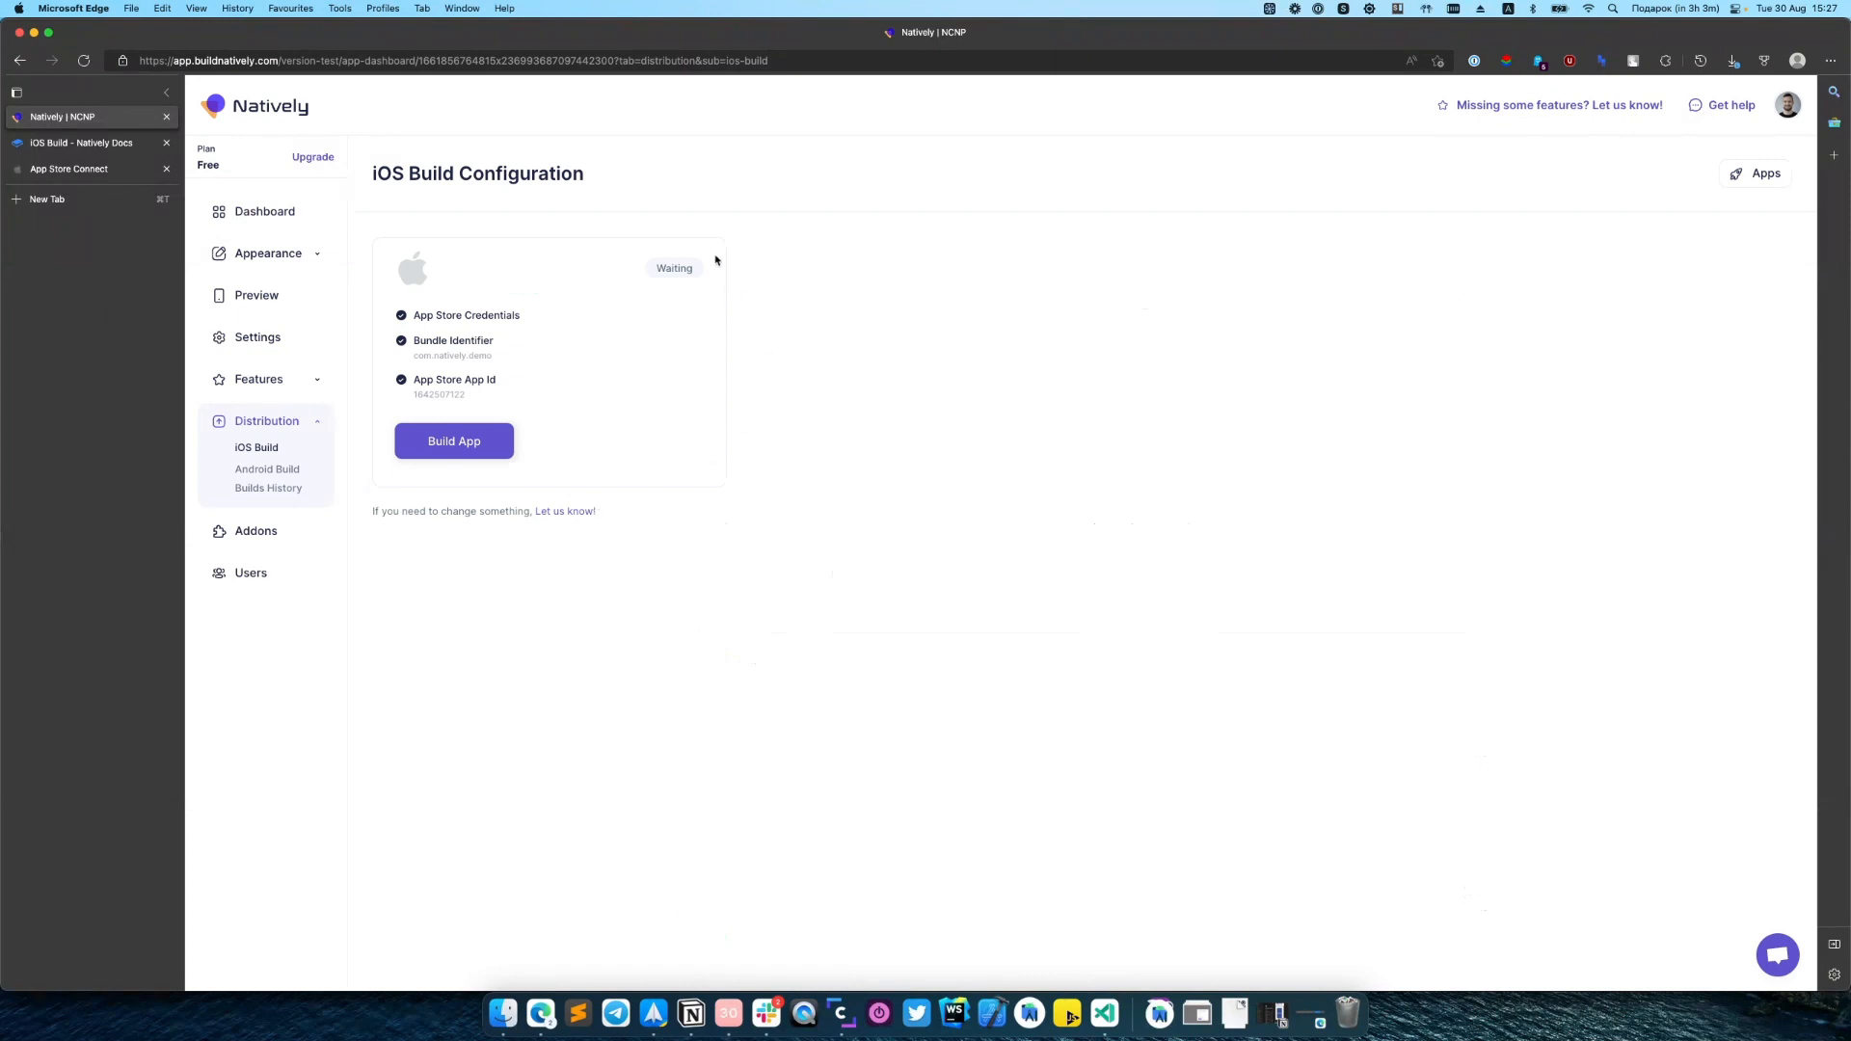
{"action": "mouse_move", "coordinate": [480, 501]}
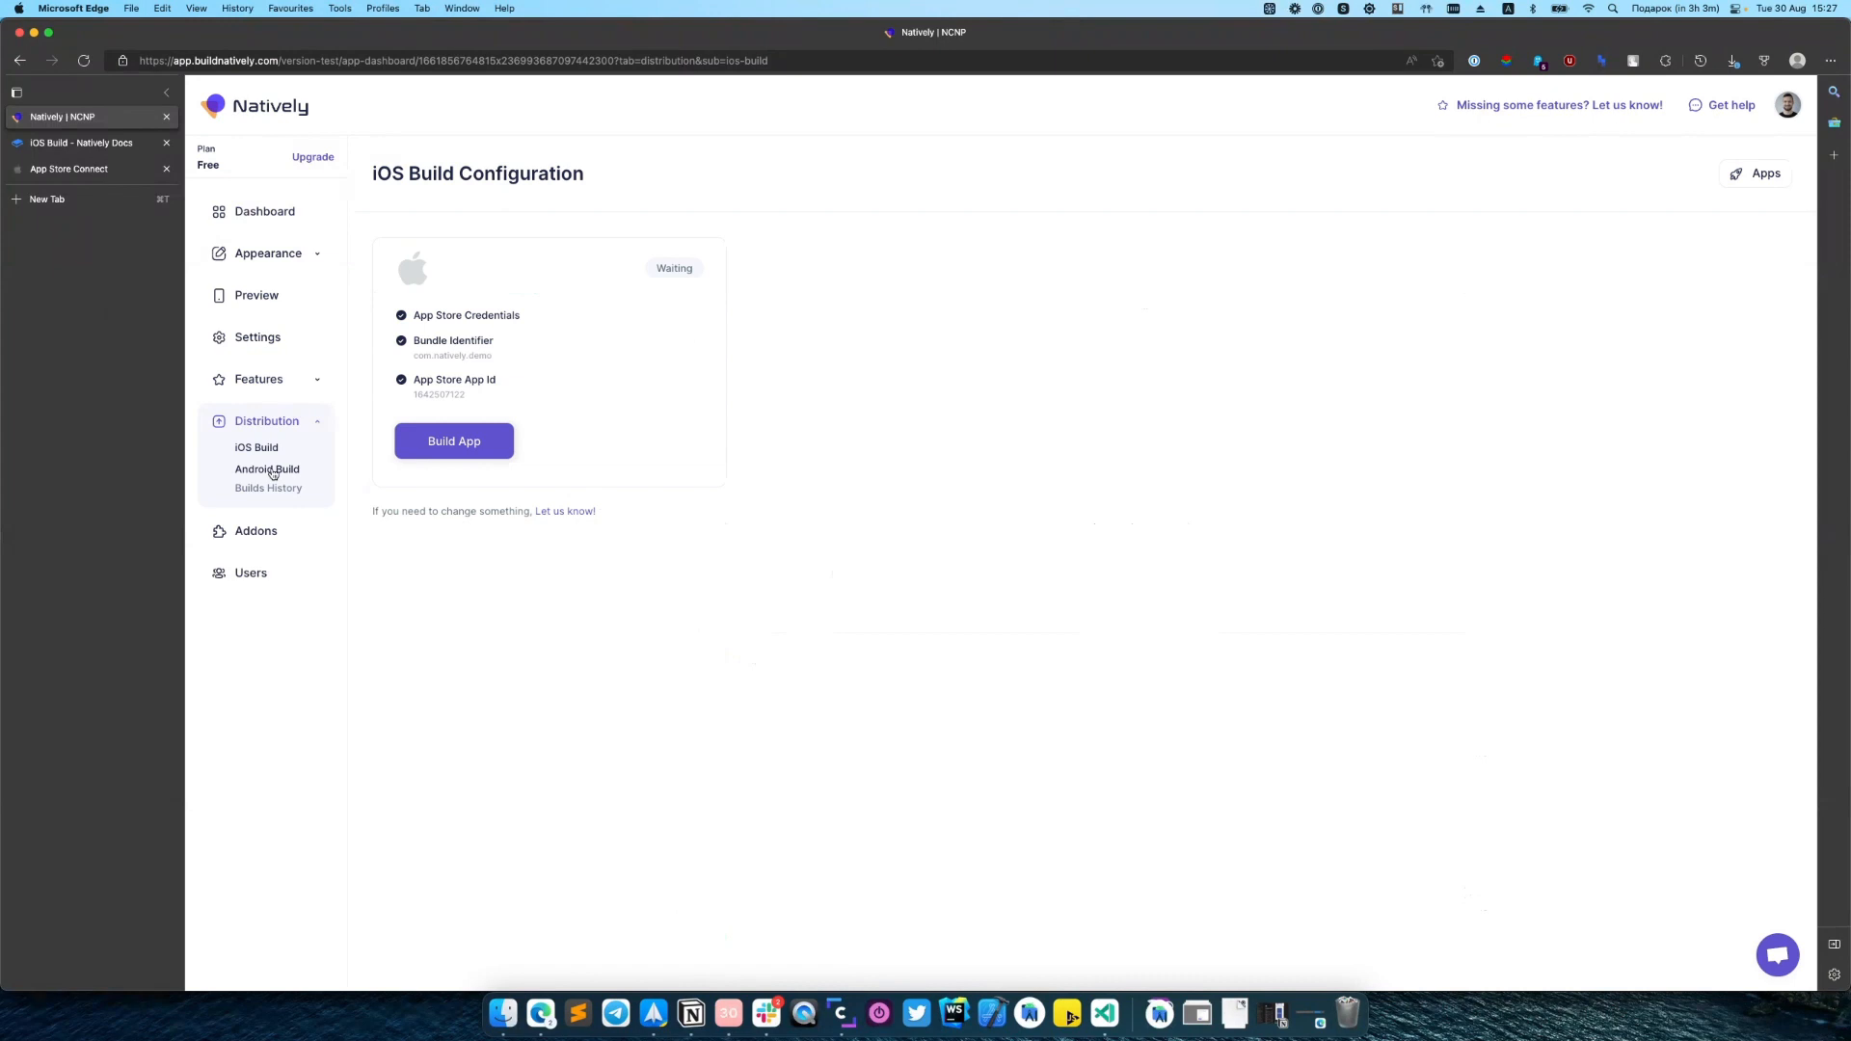
Generate an Android bundle identifier automatically and save it, ready to build
{"action": "left_click", "coordinate": [266, 468]}
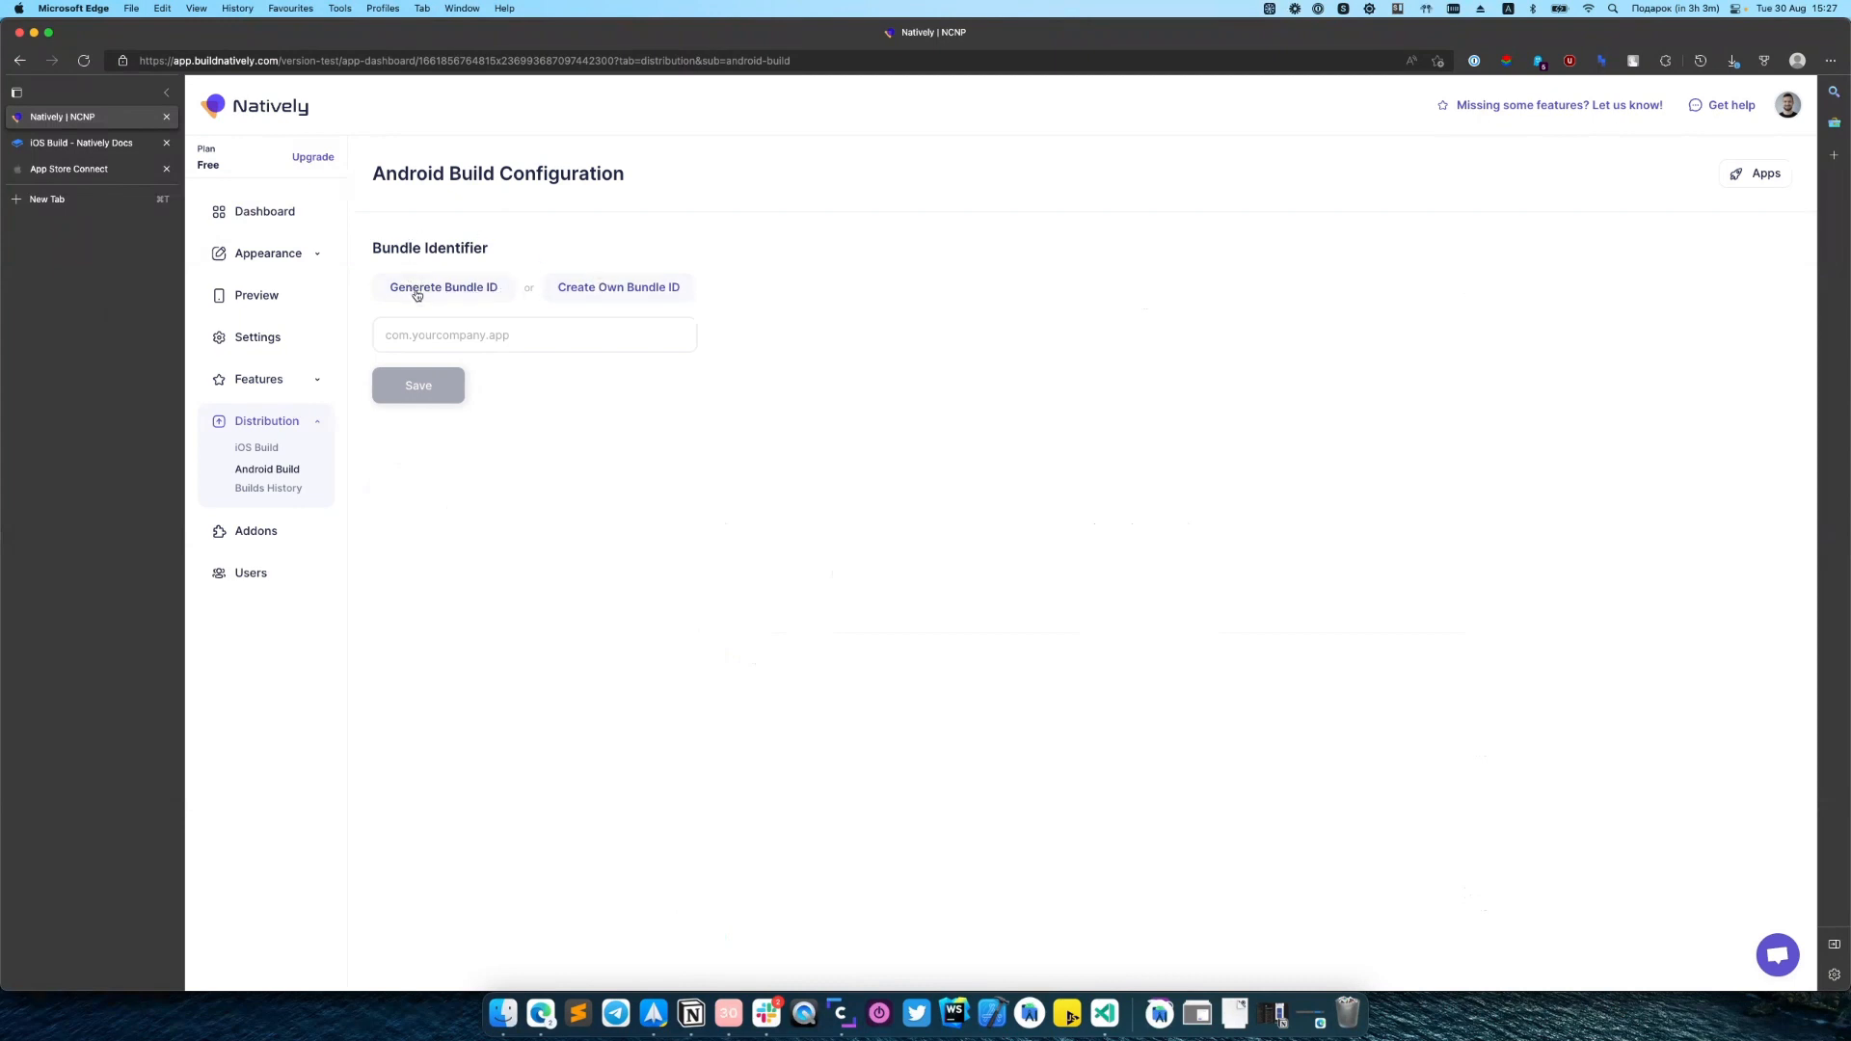
{"action": "mouse_move", "coordinate": [492, 299]}
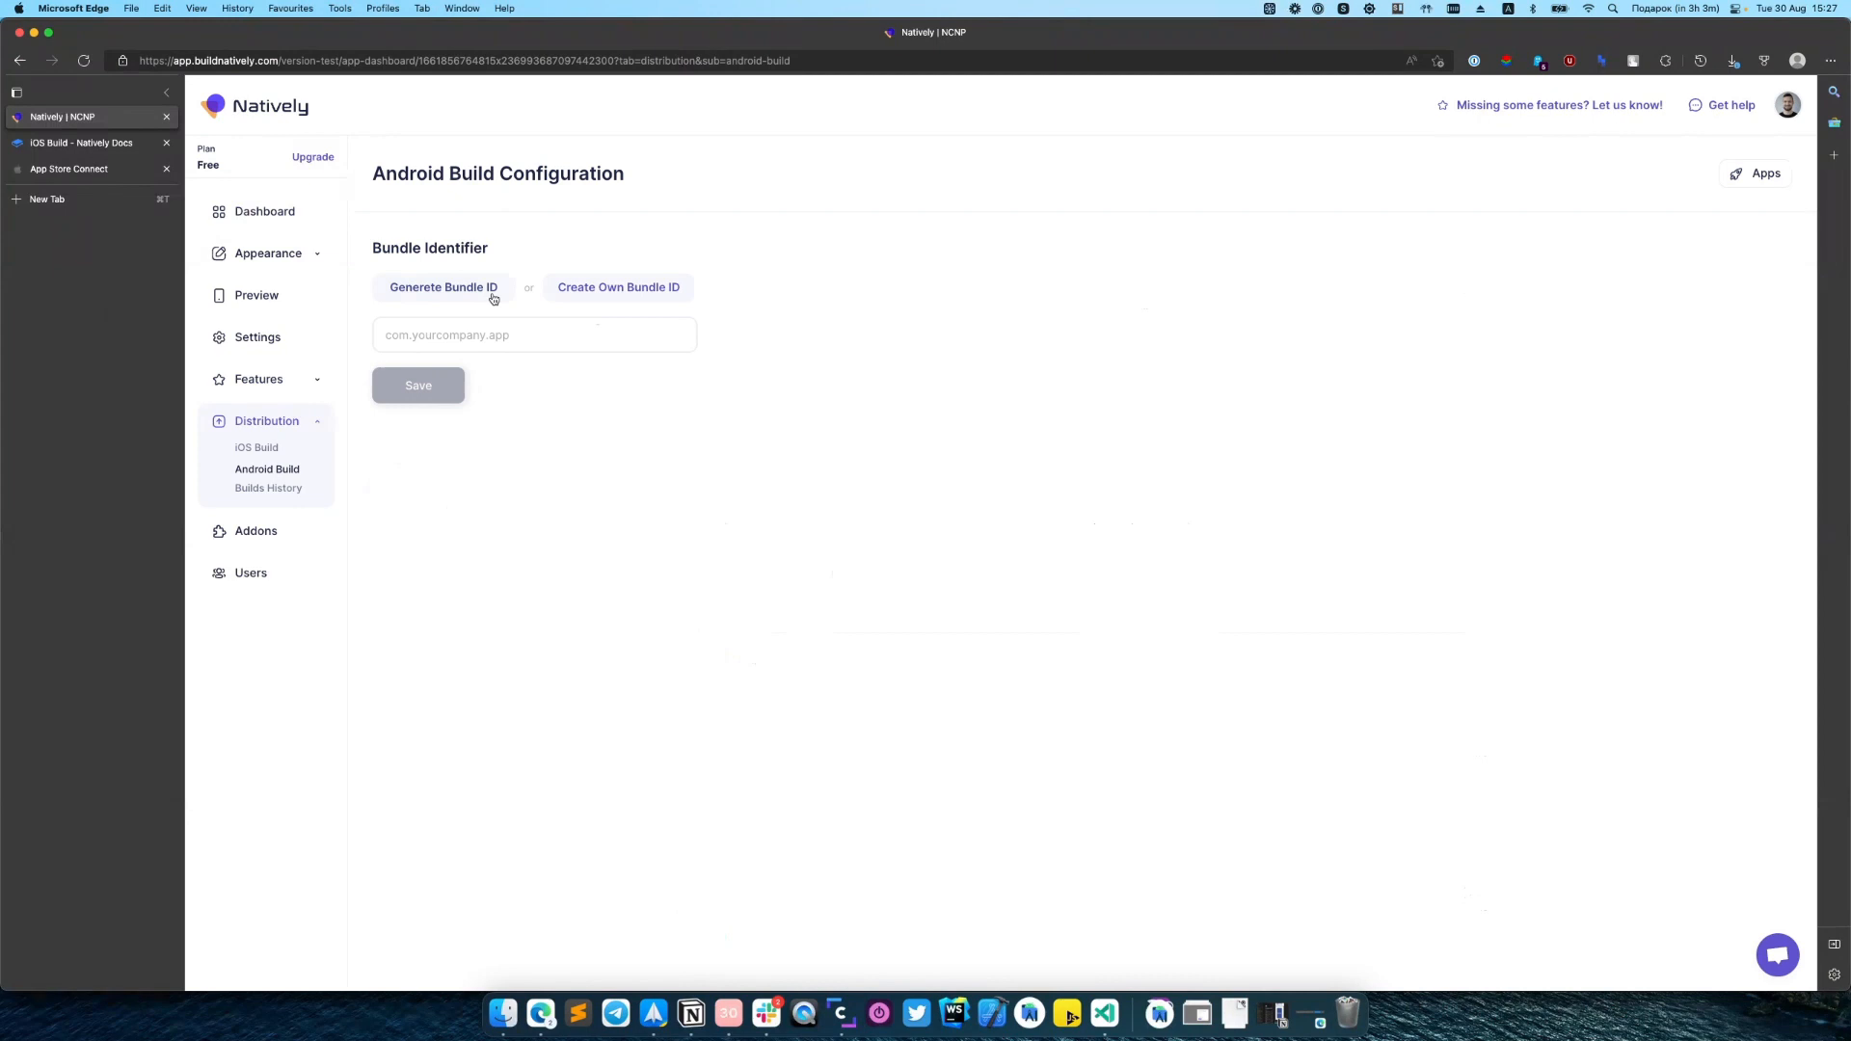
{"action": "left_click", "coordinate": [443, 287]}
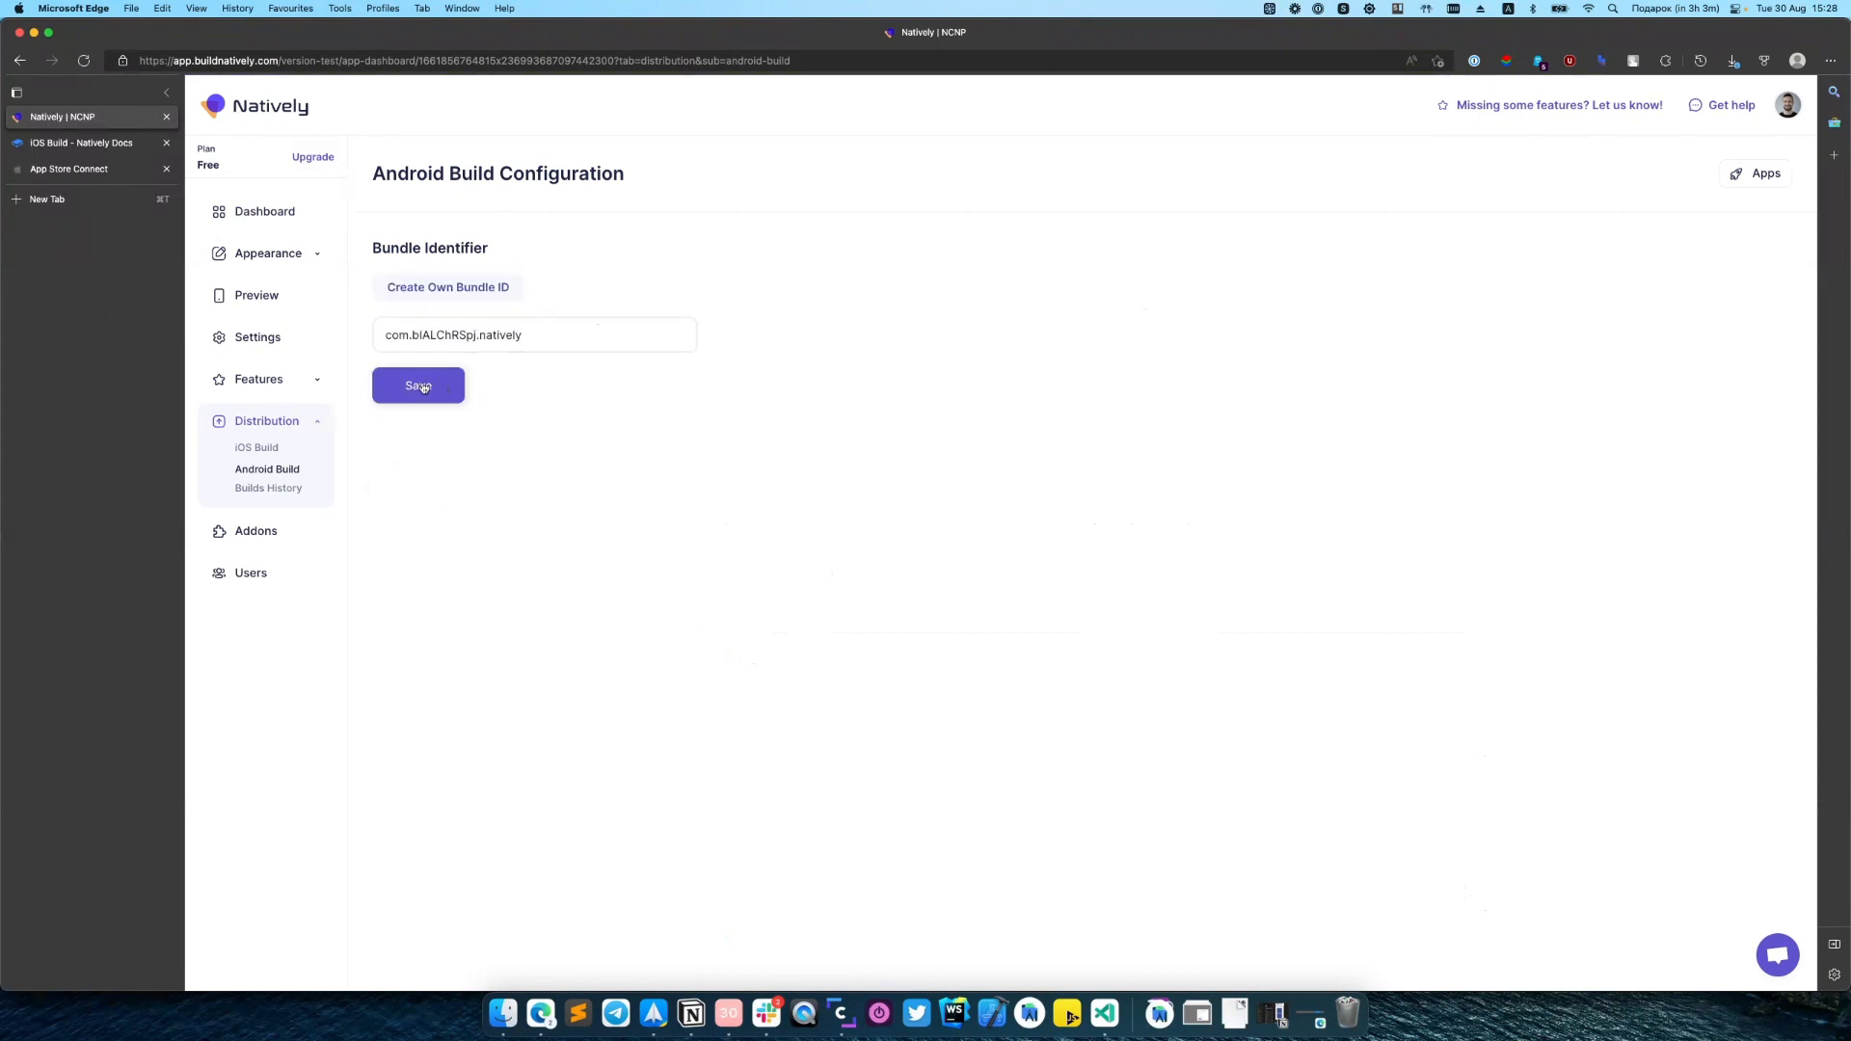
{"action": "left_click", "coordinate": [418, 386]}
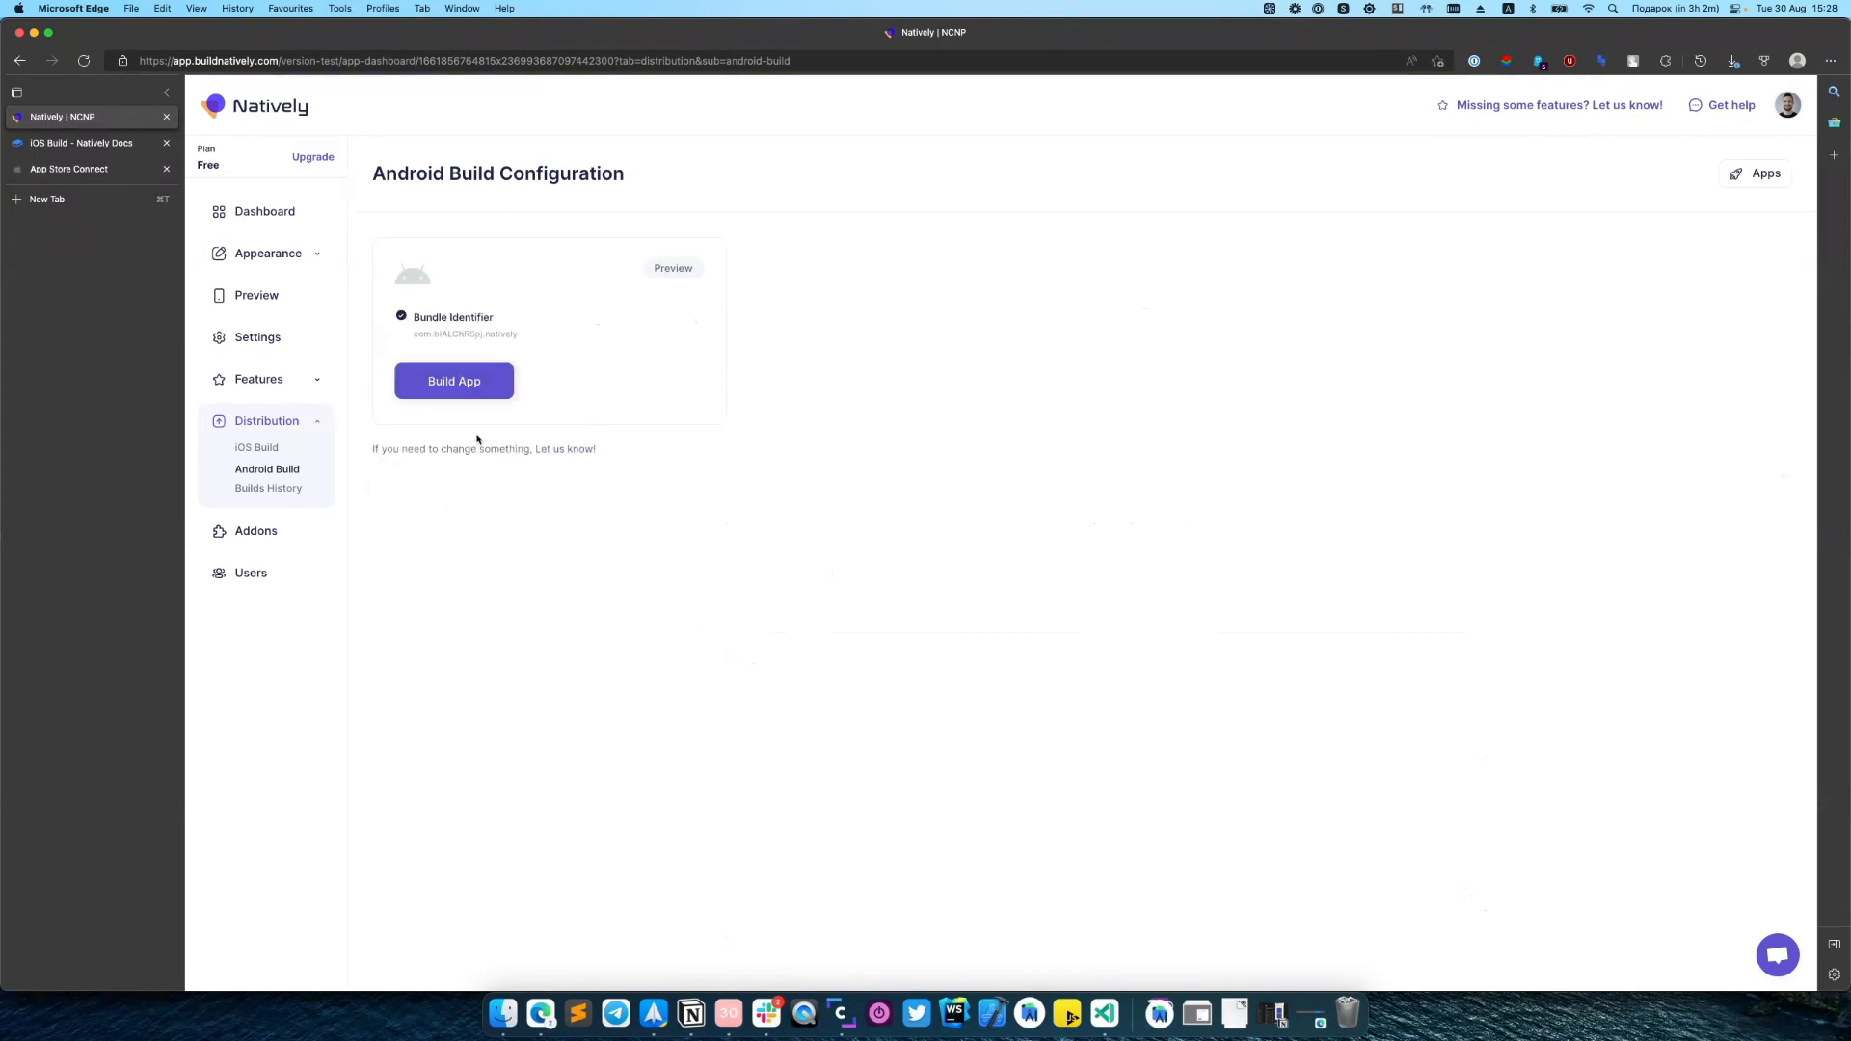
{"action": "mouse_move", "coordinate": [452, 229]}
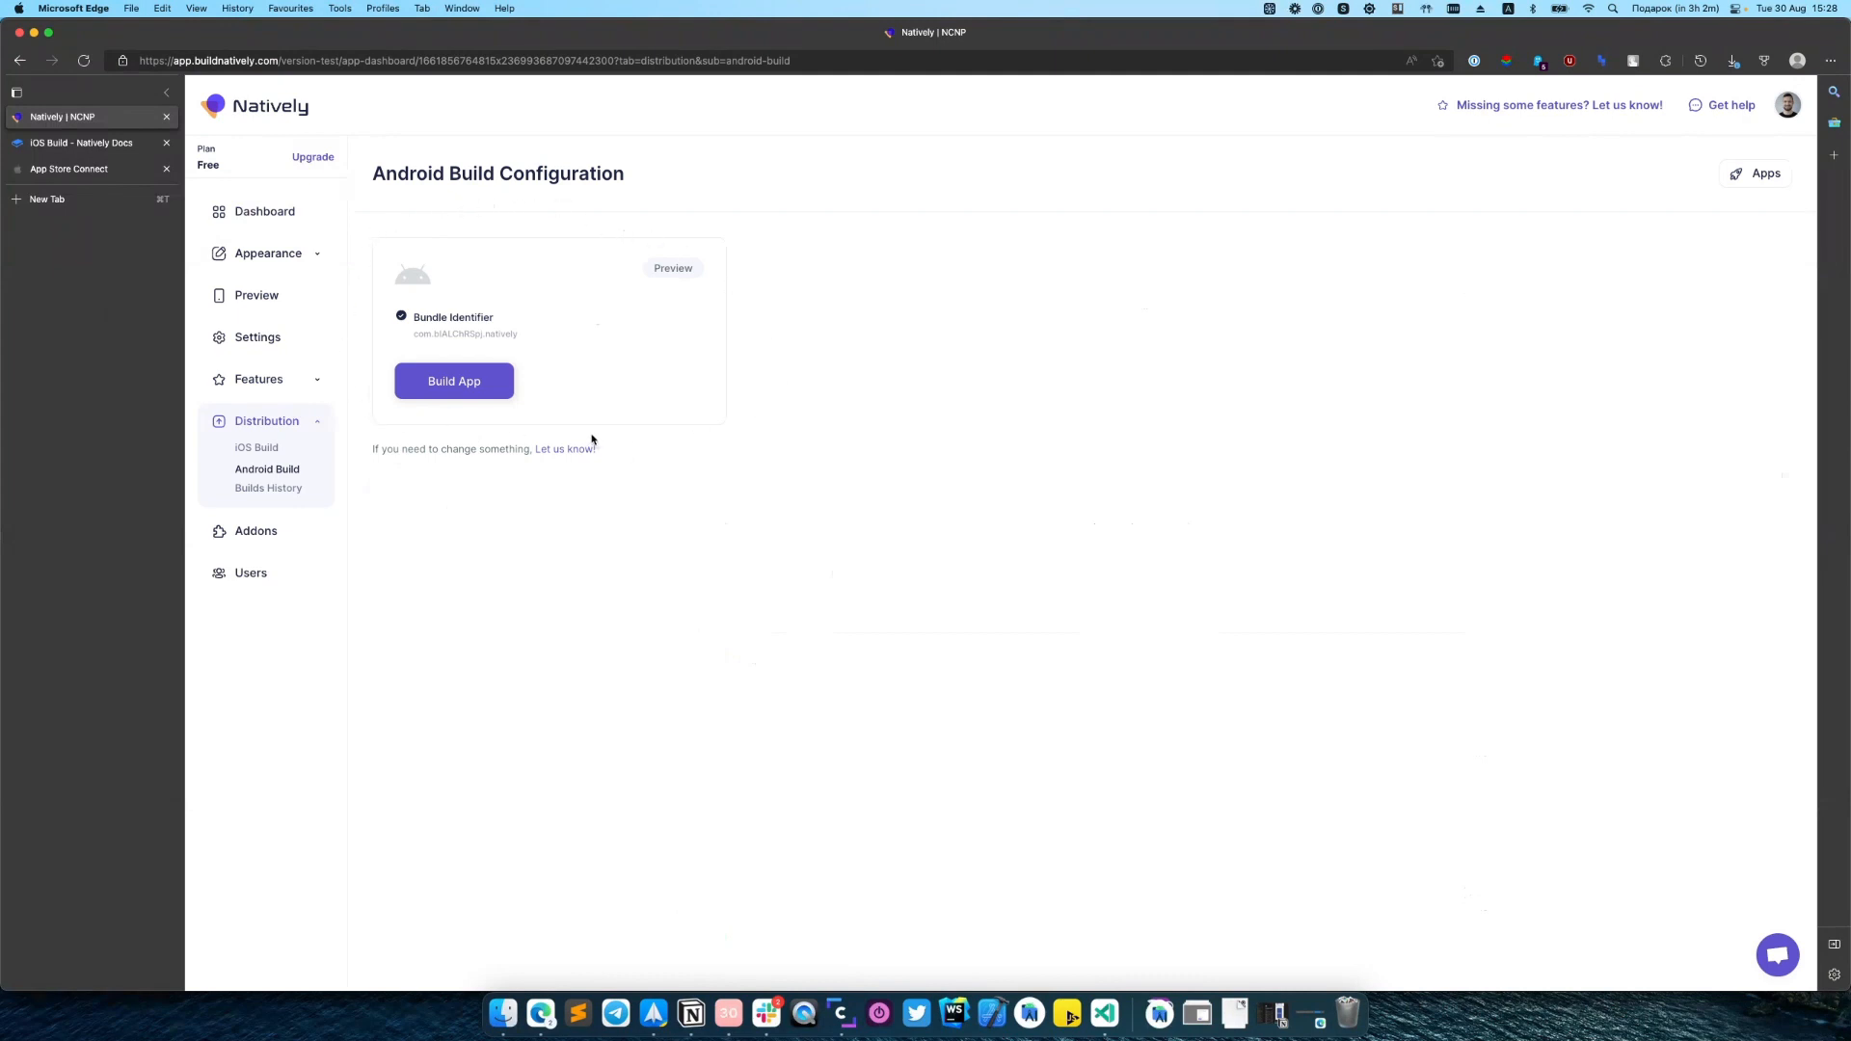
{"action": "mouse_move", "coordinate": [525, 438]}
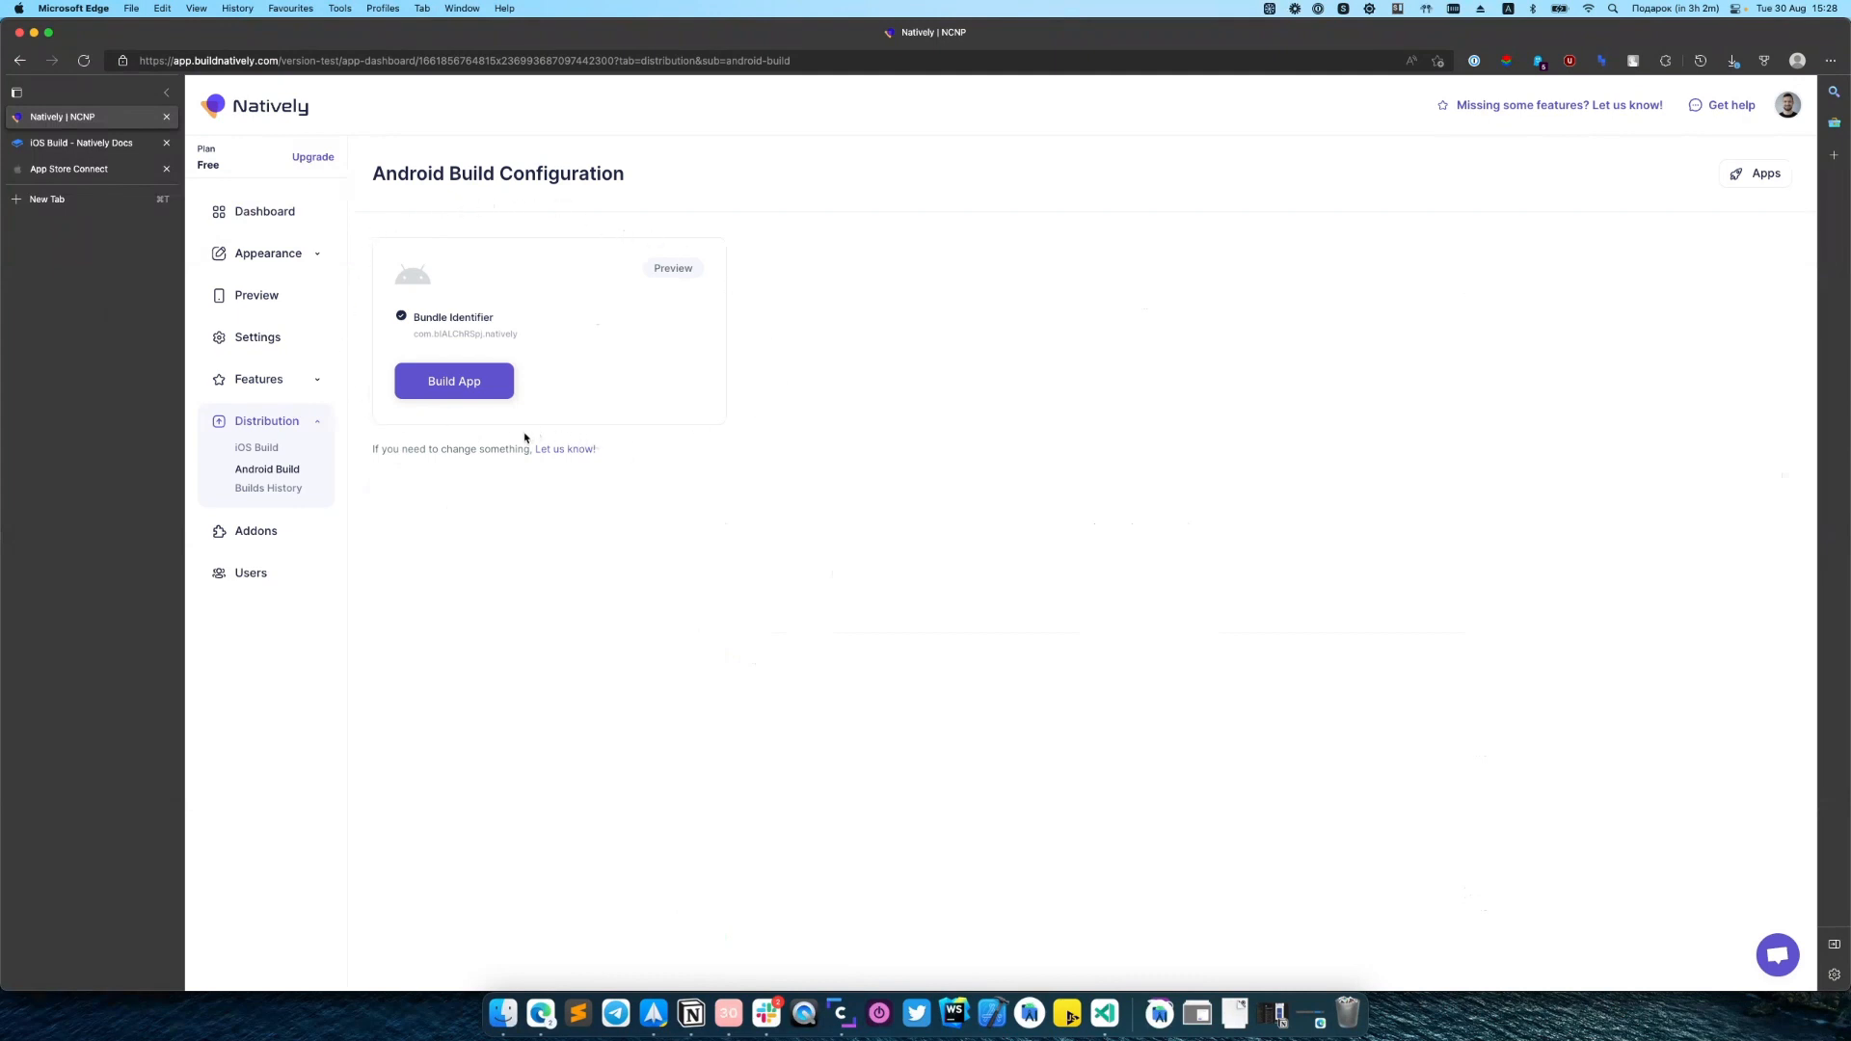